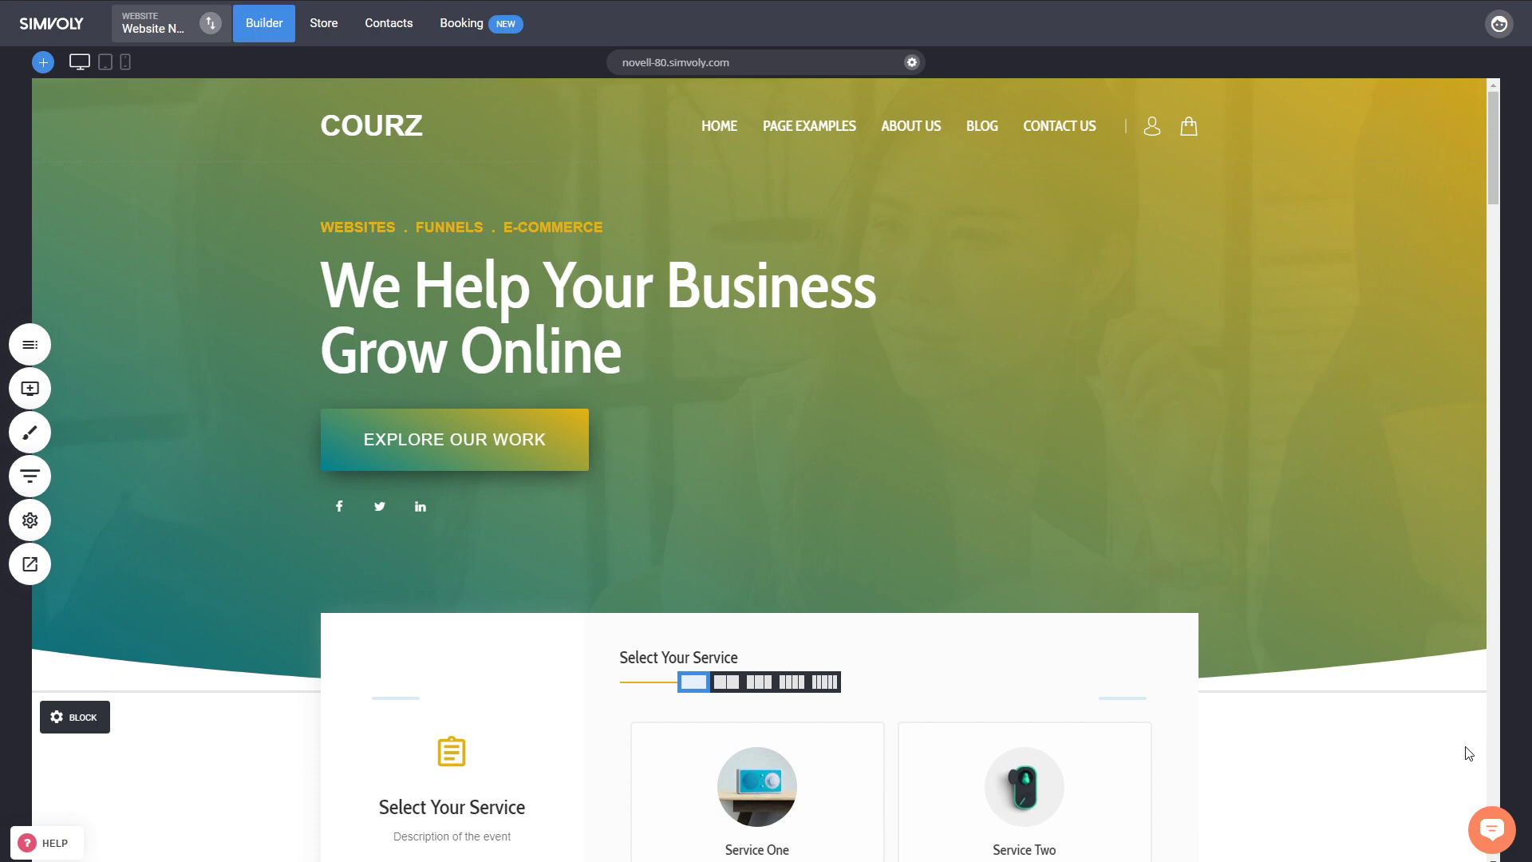
mouse_move(477, 37)
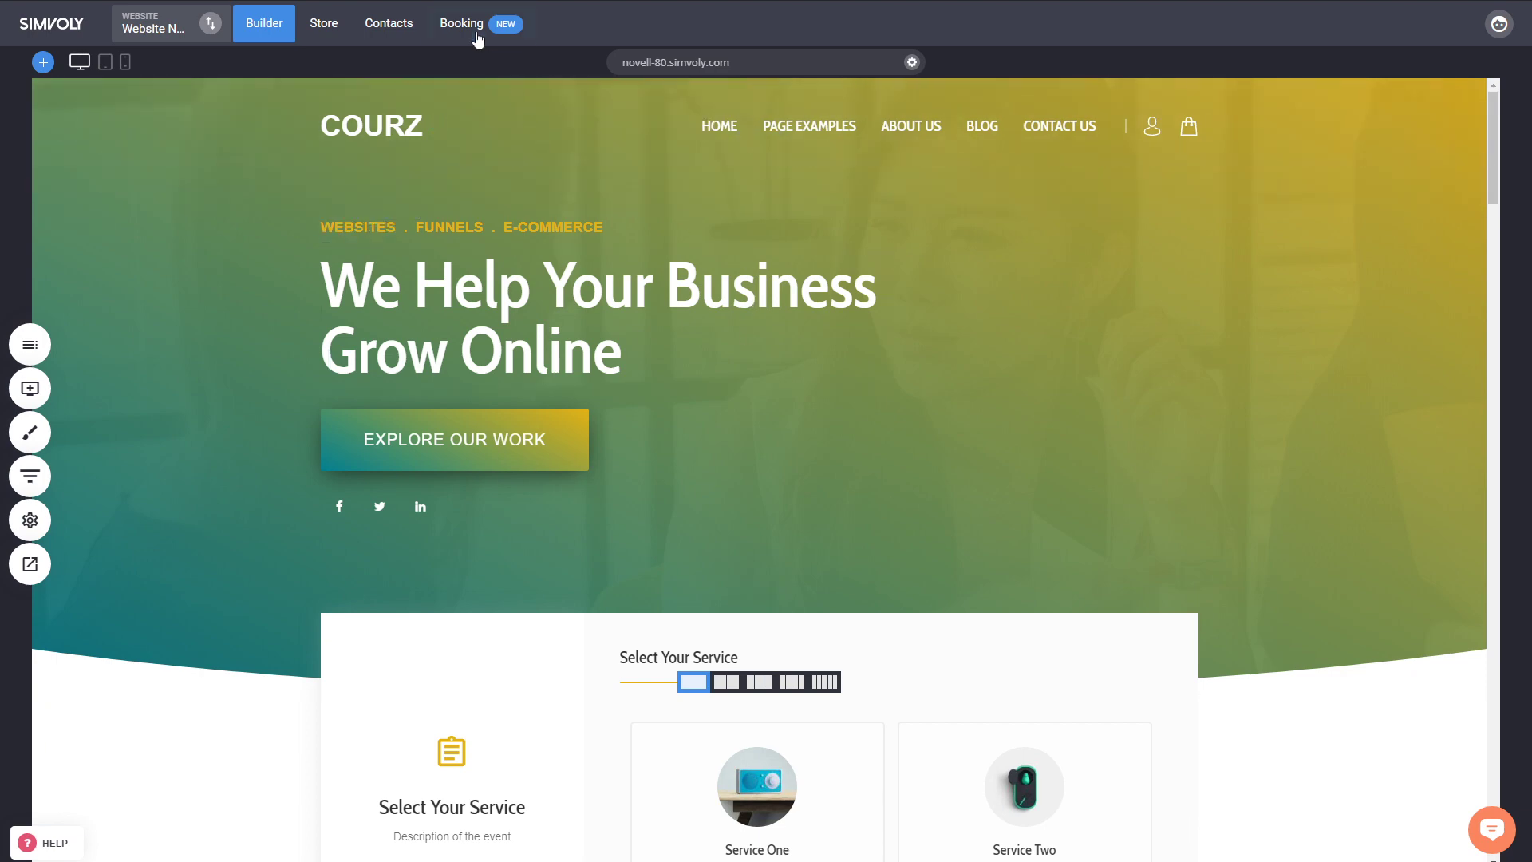
Go to the Booking & Appointments area listing the two existing events.
click(461, 22)
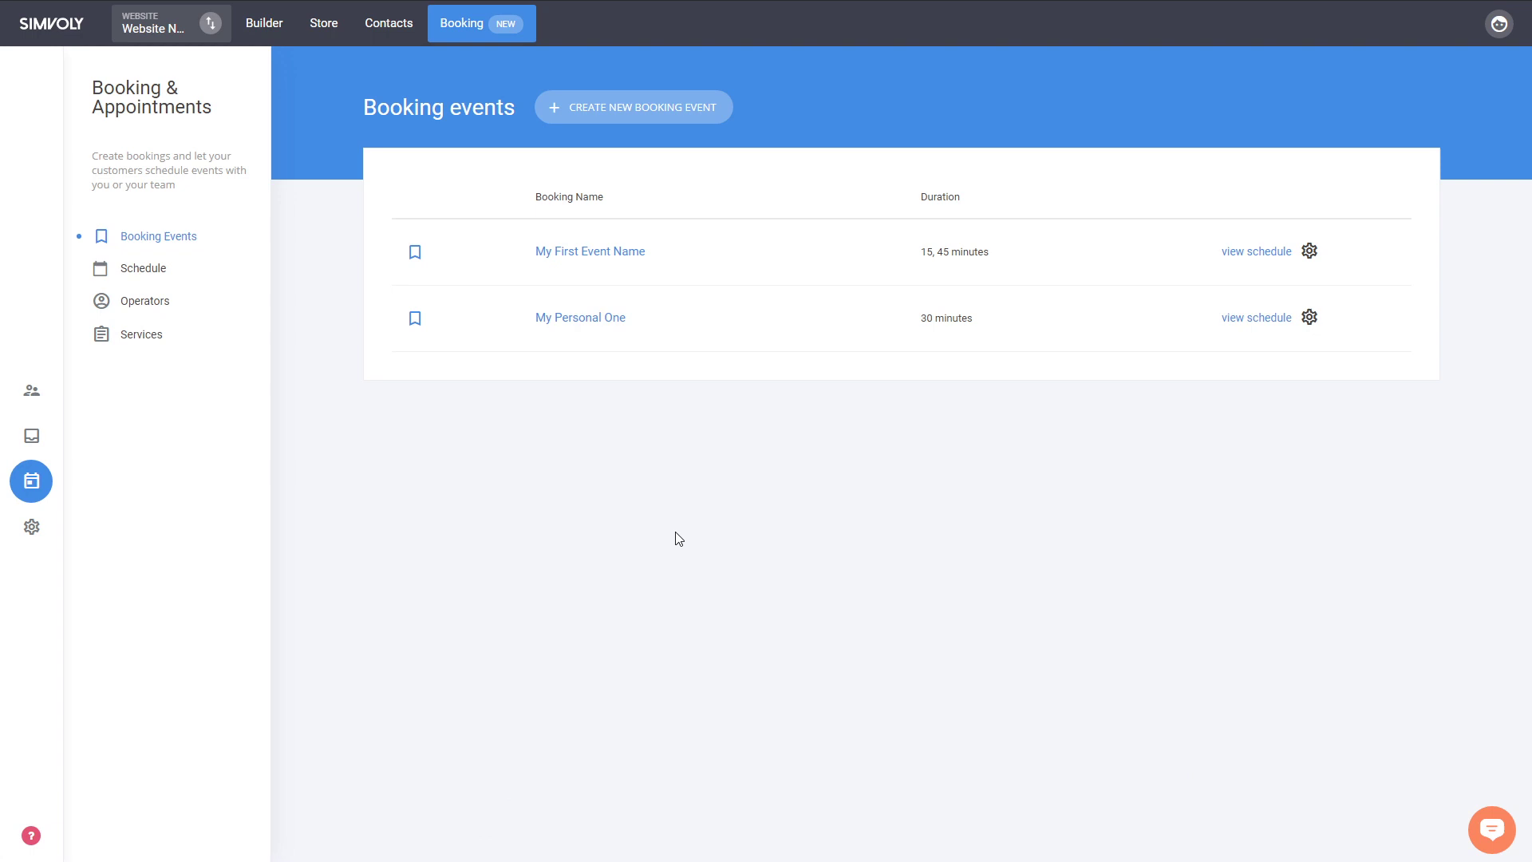
mouse_move(672, 537)
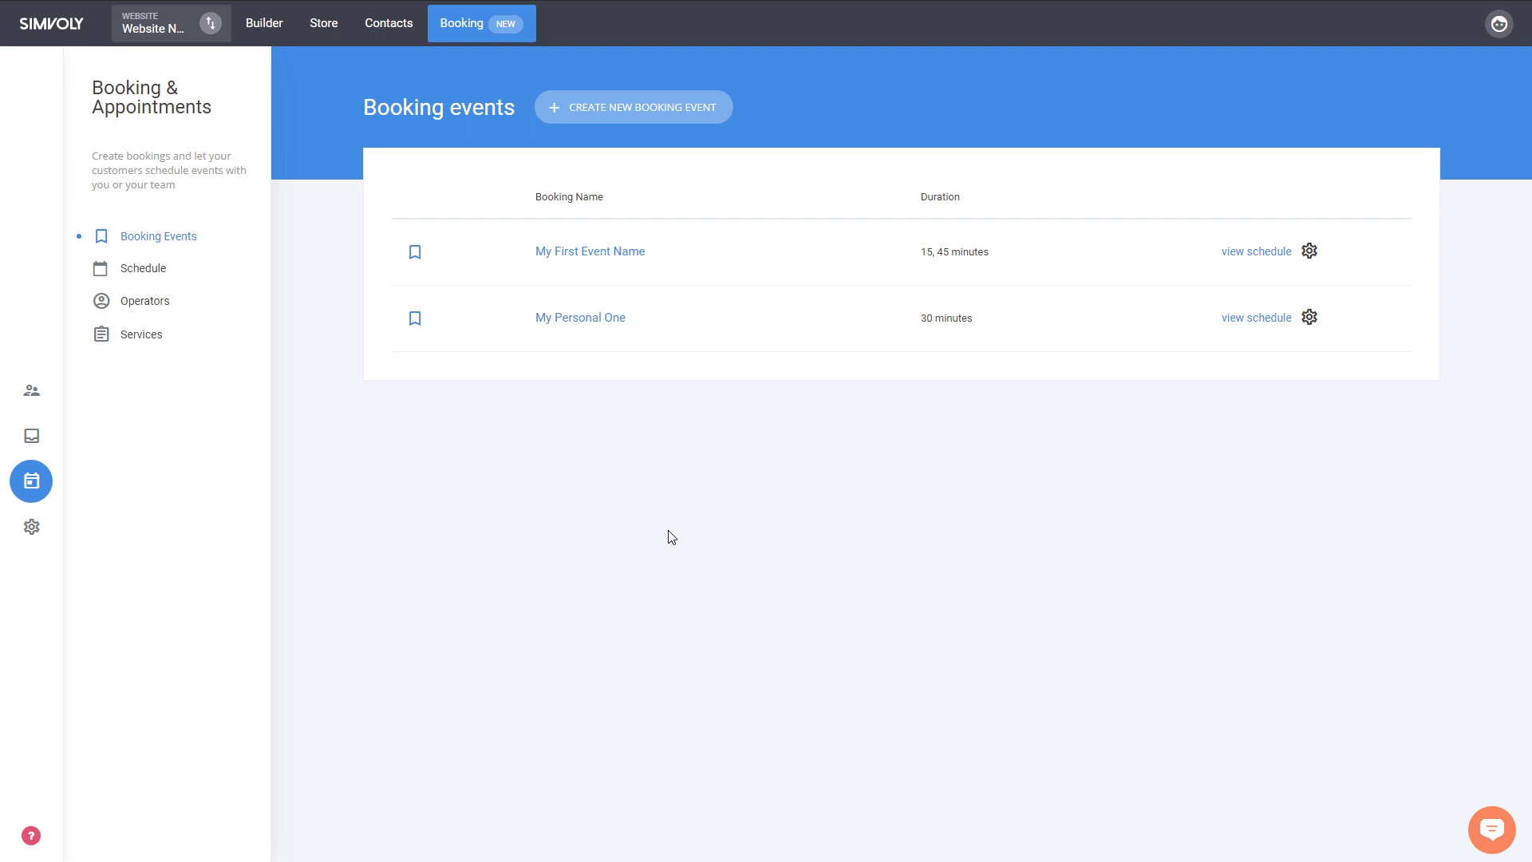
mouse_move(622, 533)
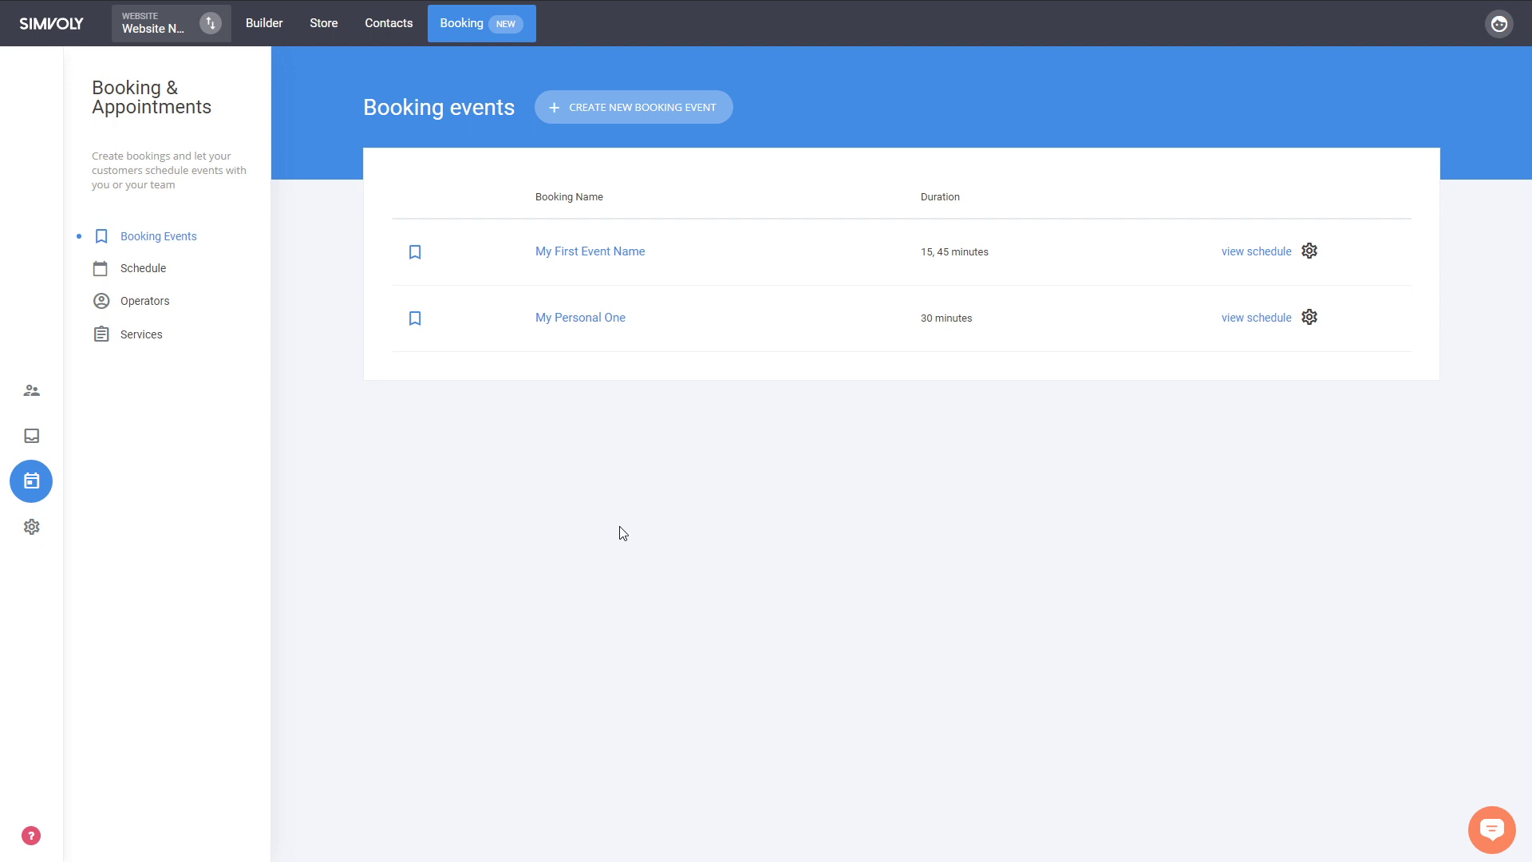
mouse_move(593, 147)
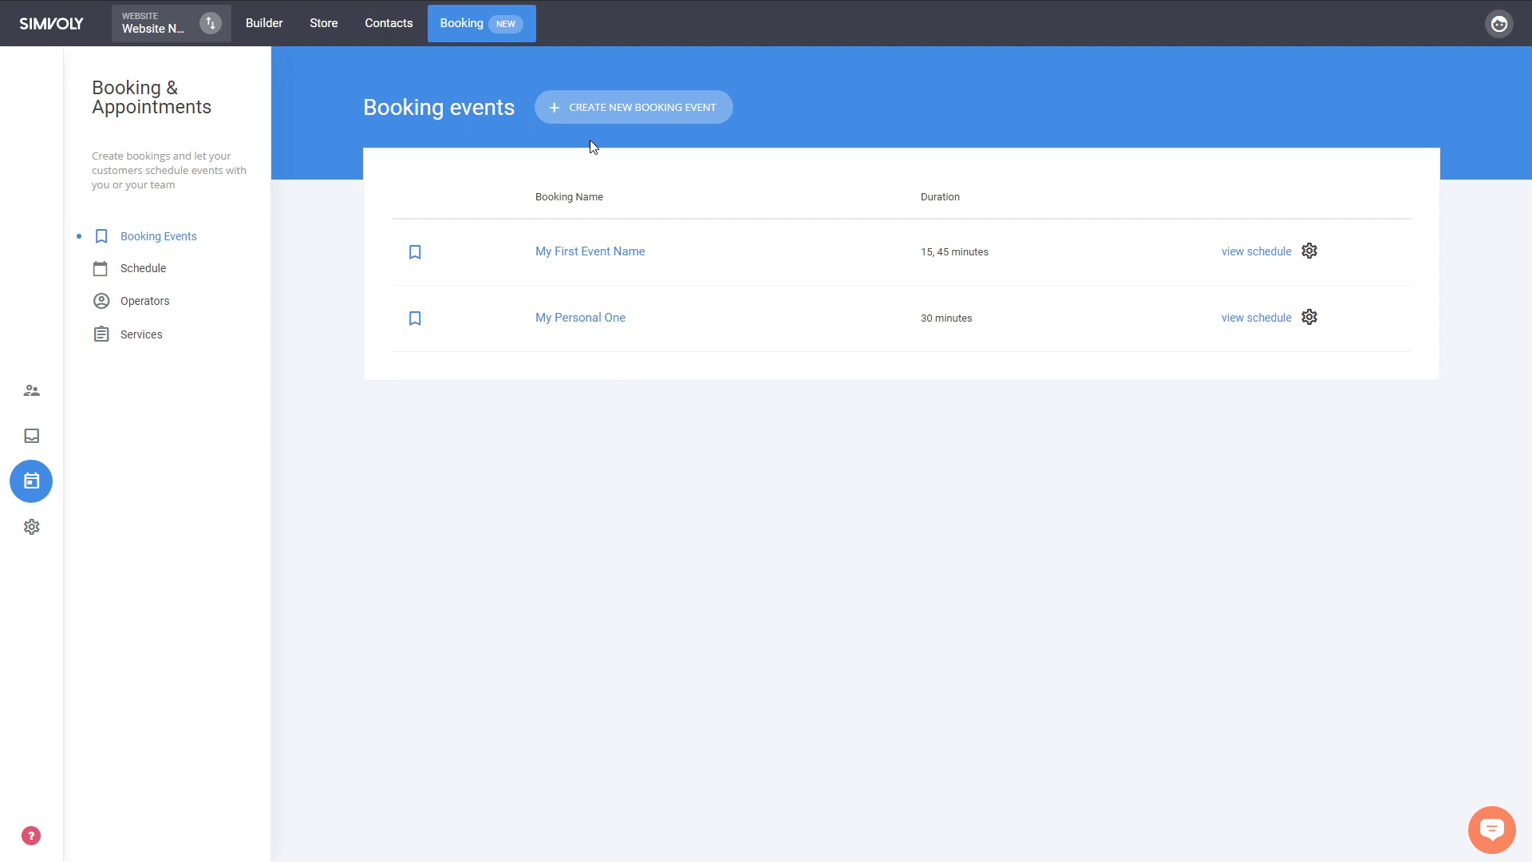
Create a booking event named 'Group Event', add an operator and reach Availability.
click(633, 107)
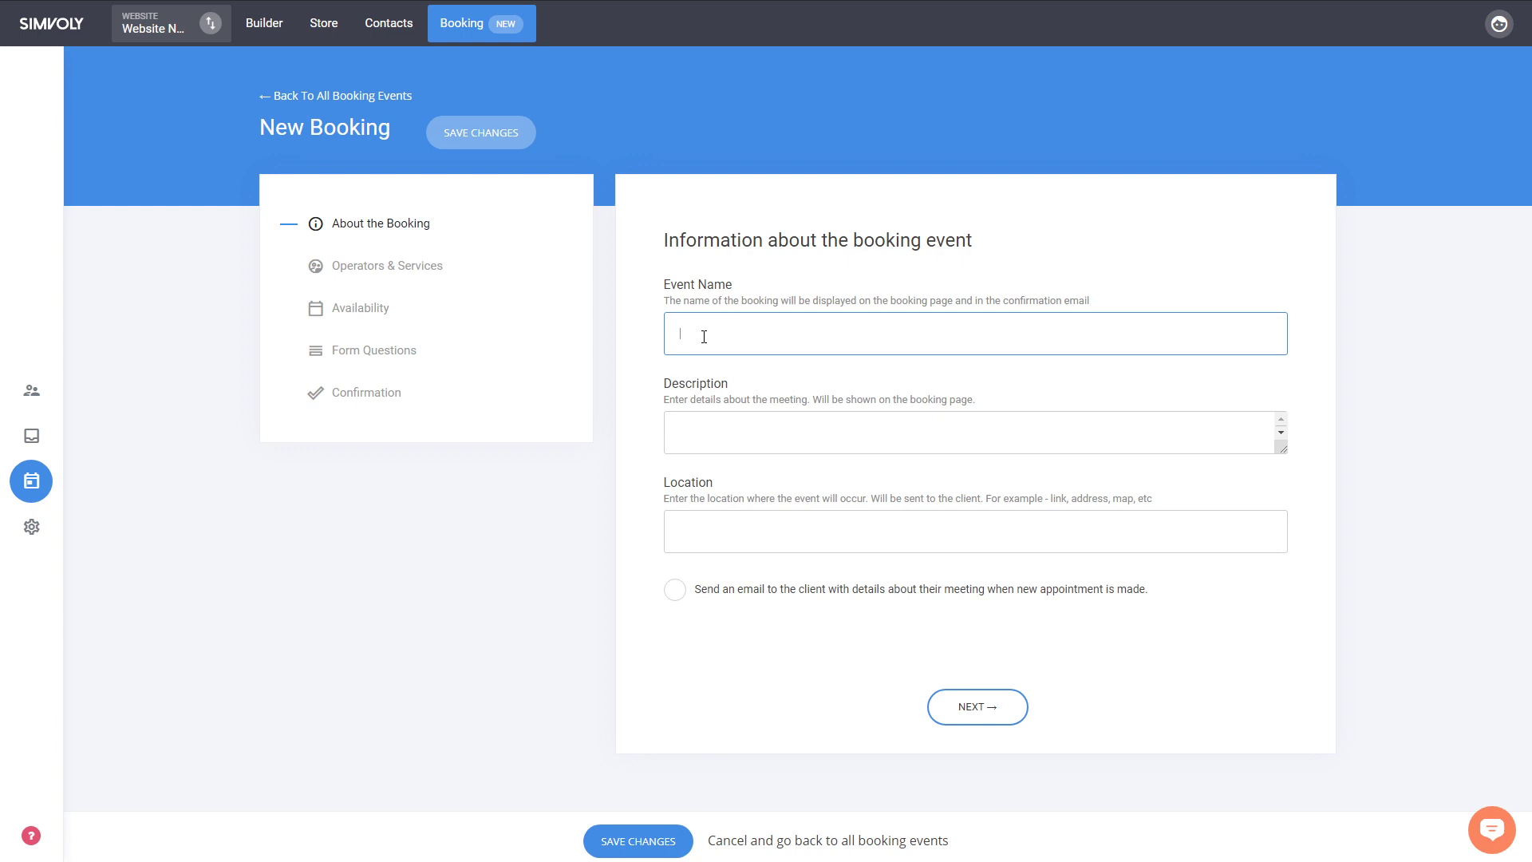
text(Group Event)
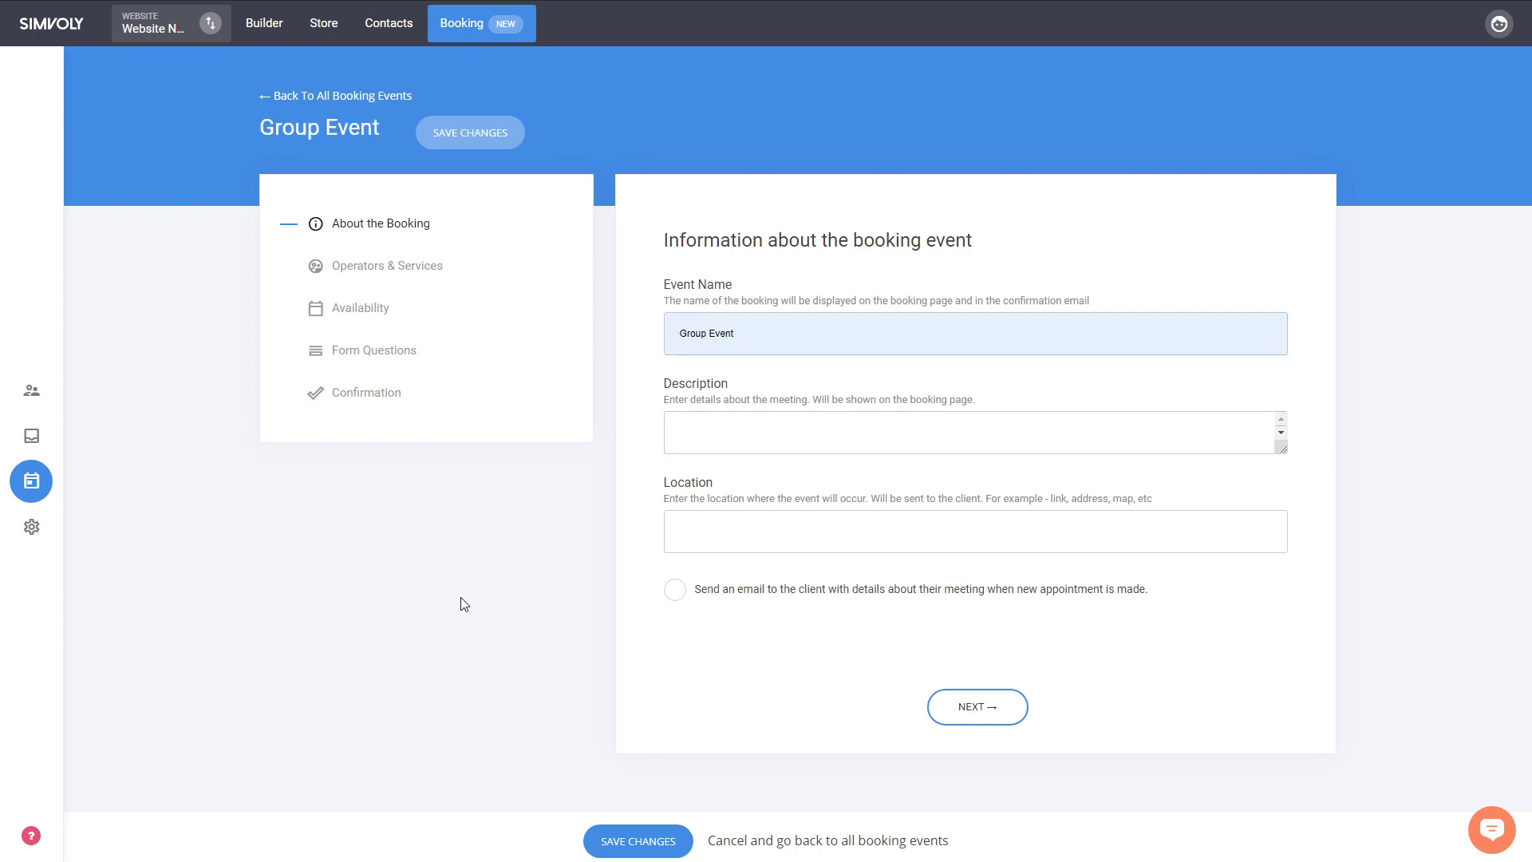
mouse_move(630, 520)
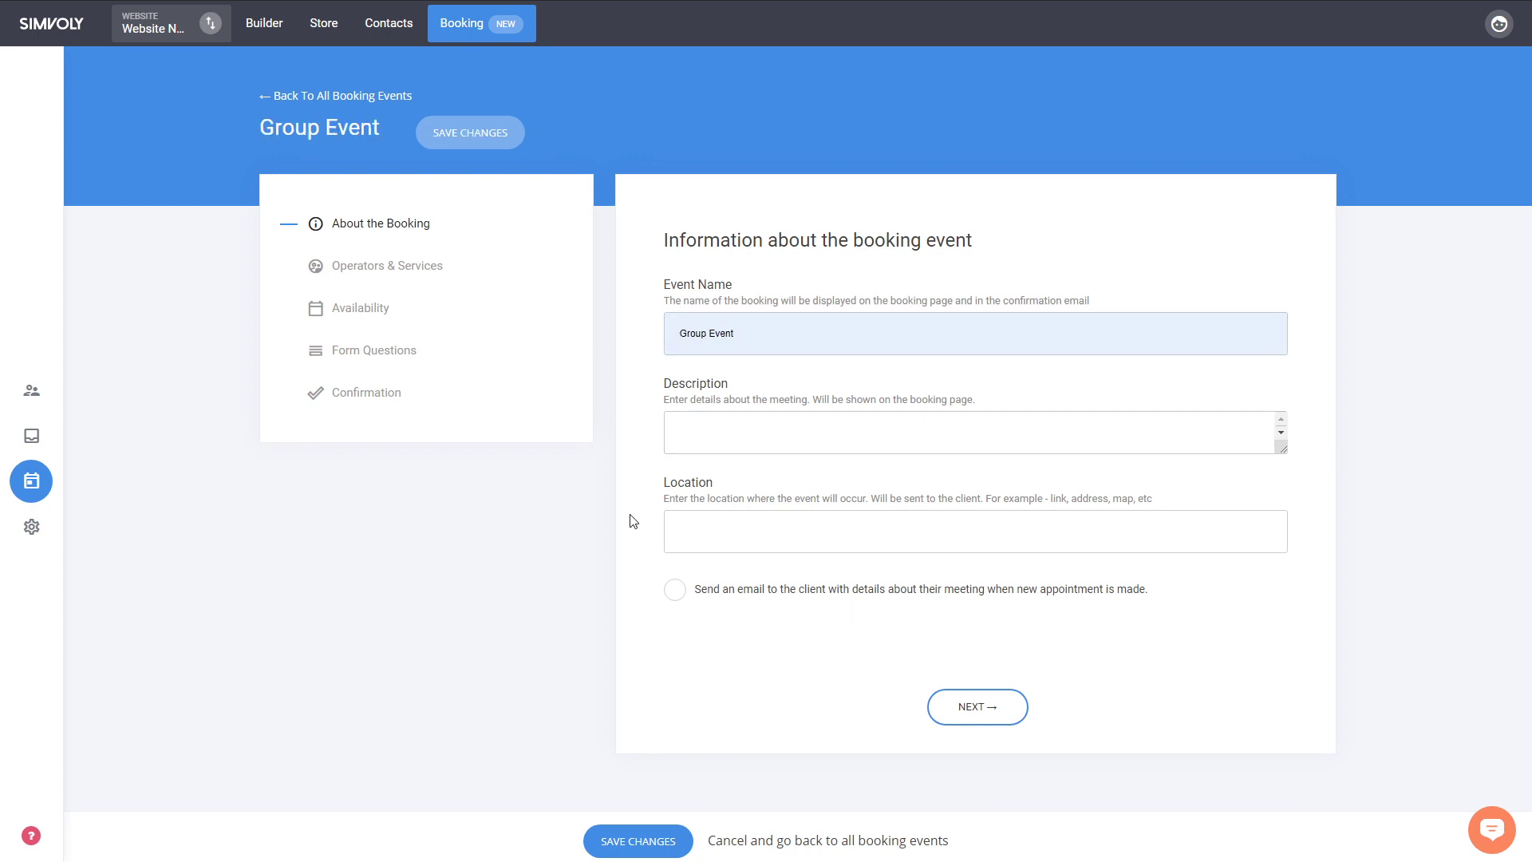
mouse_move(979, 689)
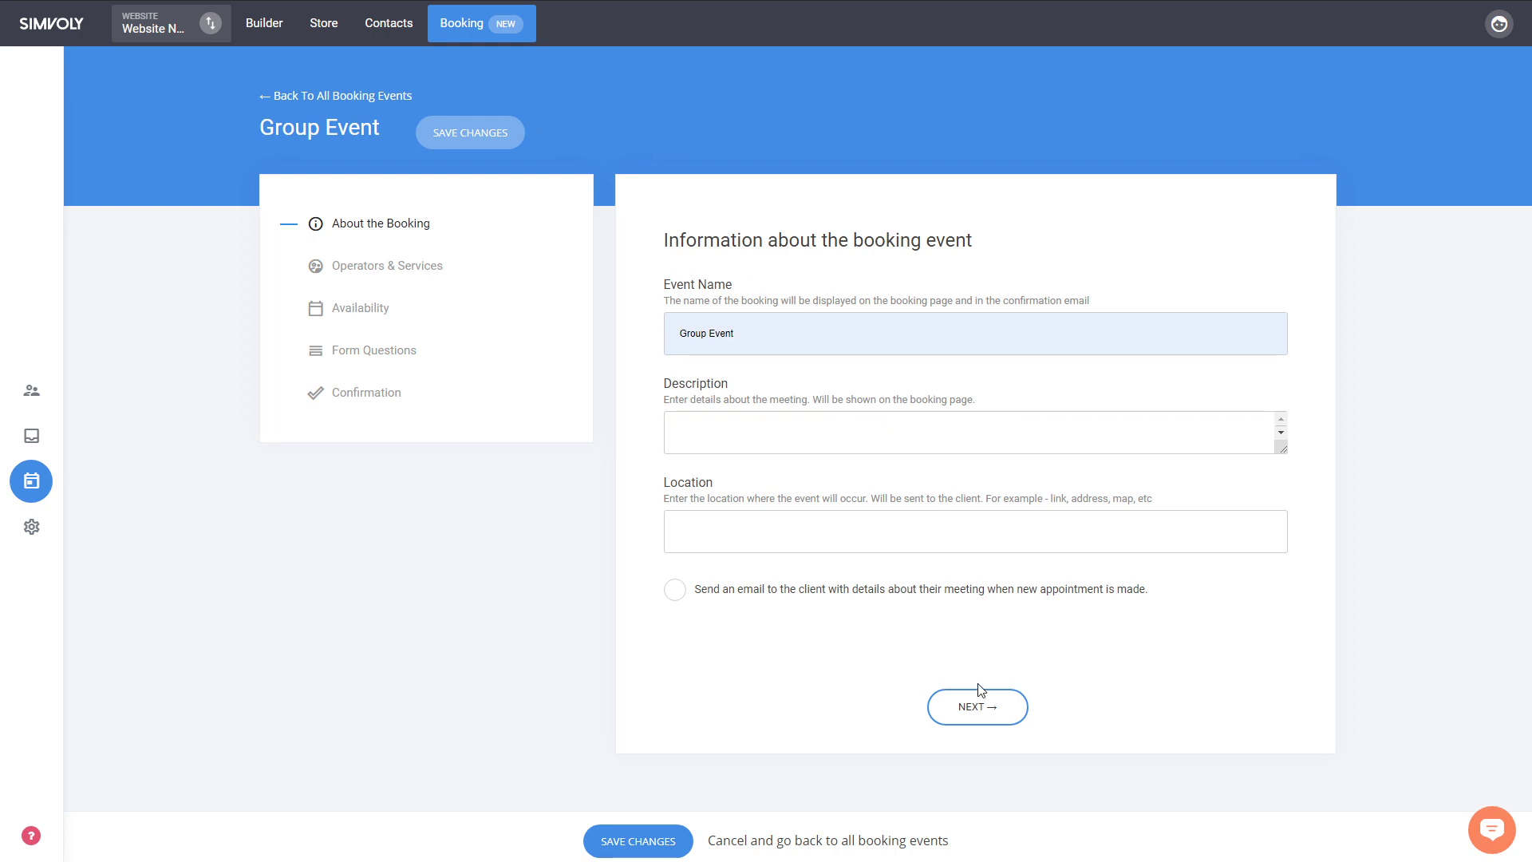
click(976, 707)
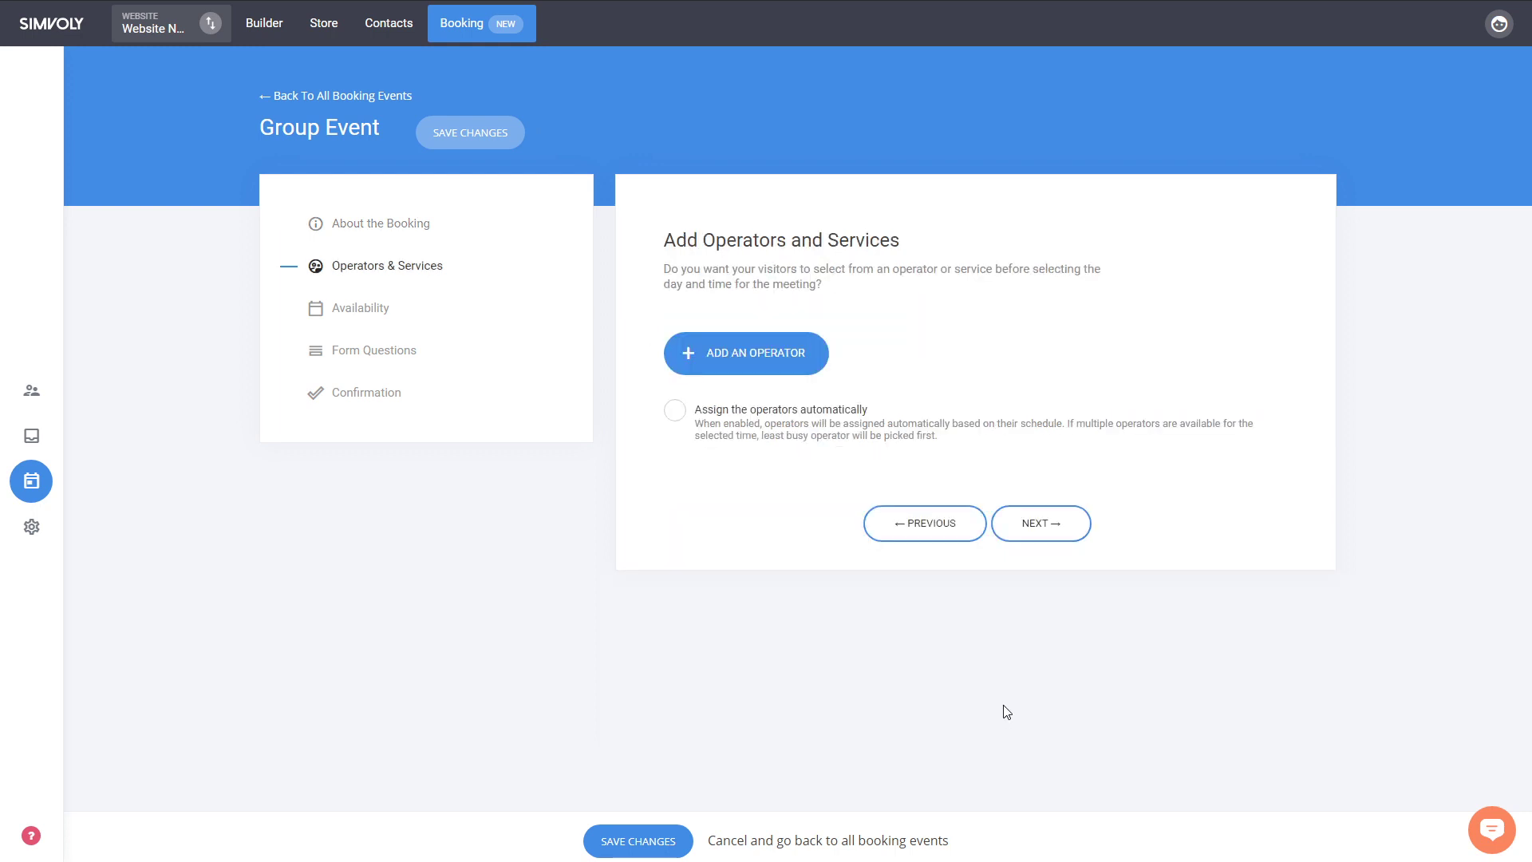
click(745, 352)
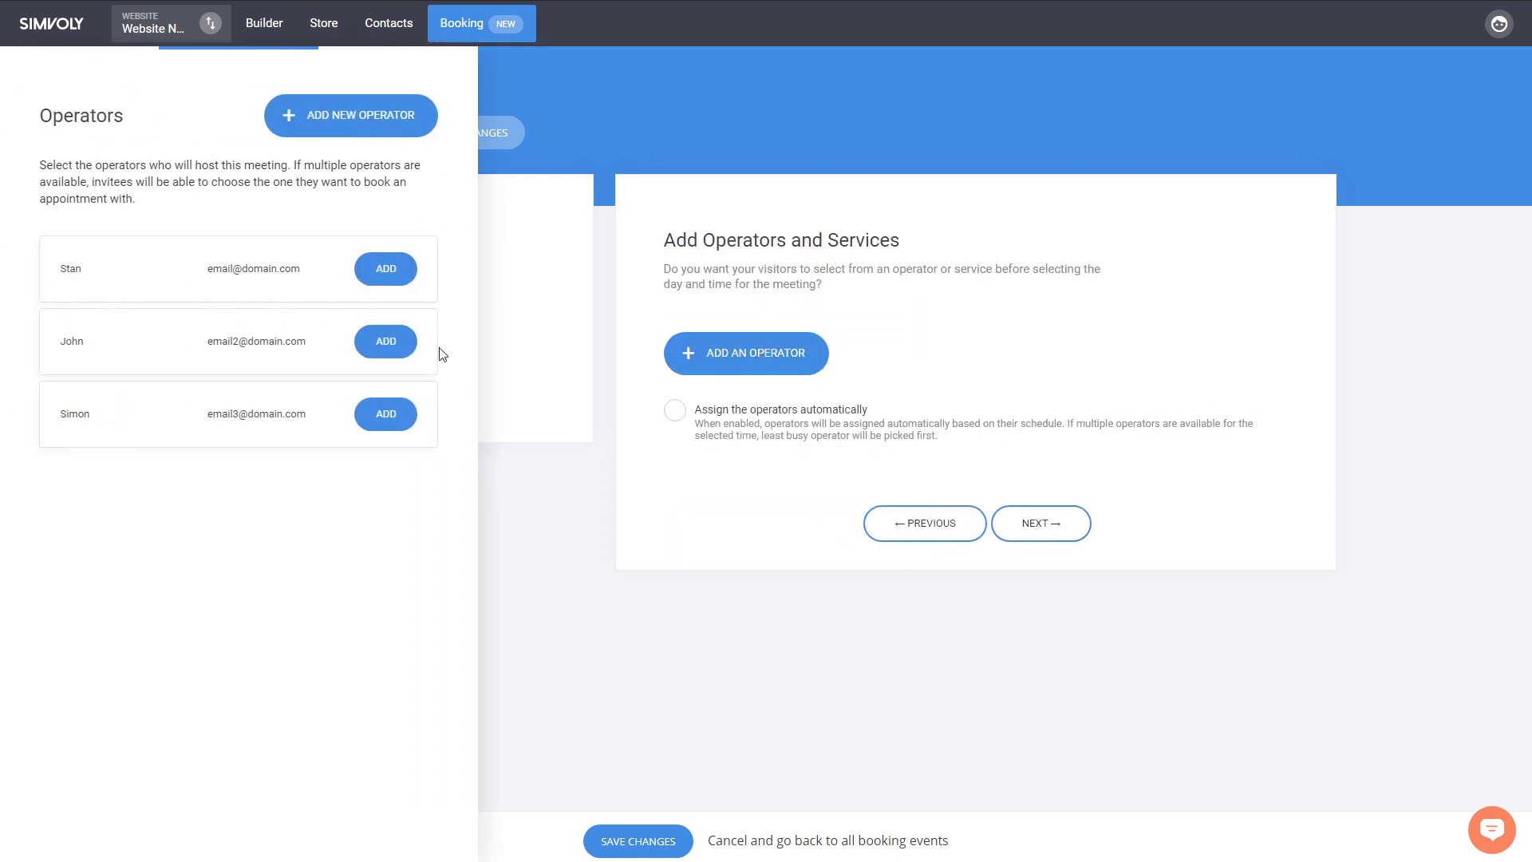
click(384, 268)
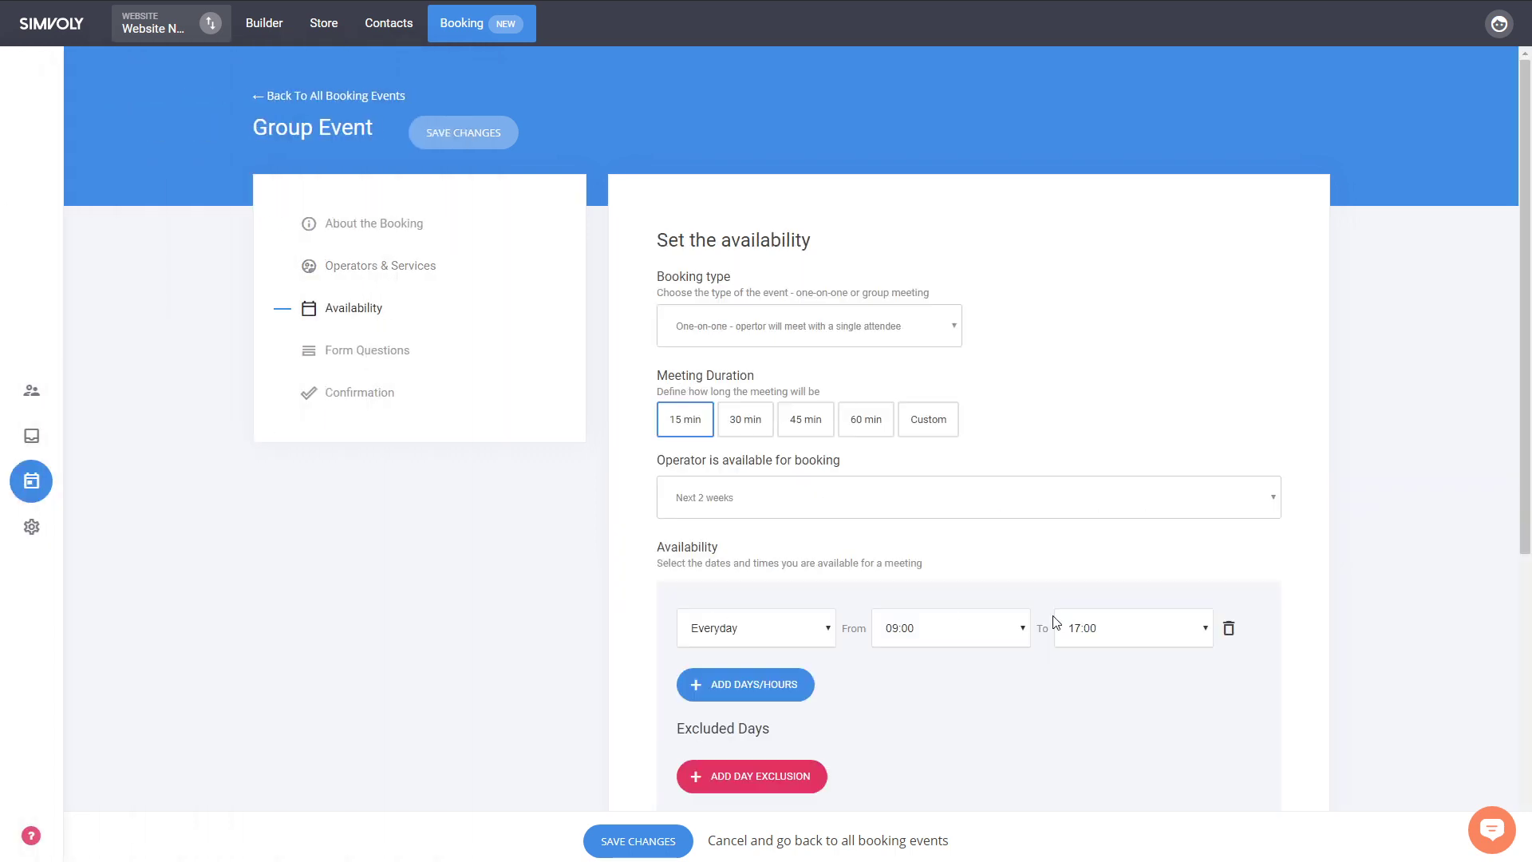
mouse_move(659, 338)
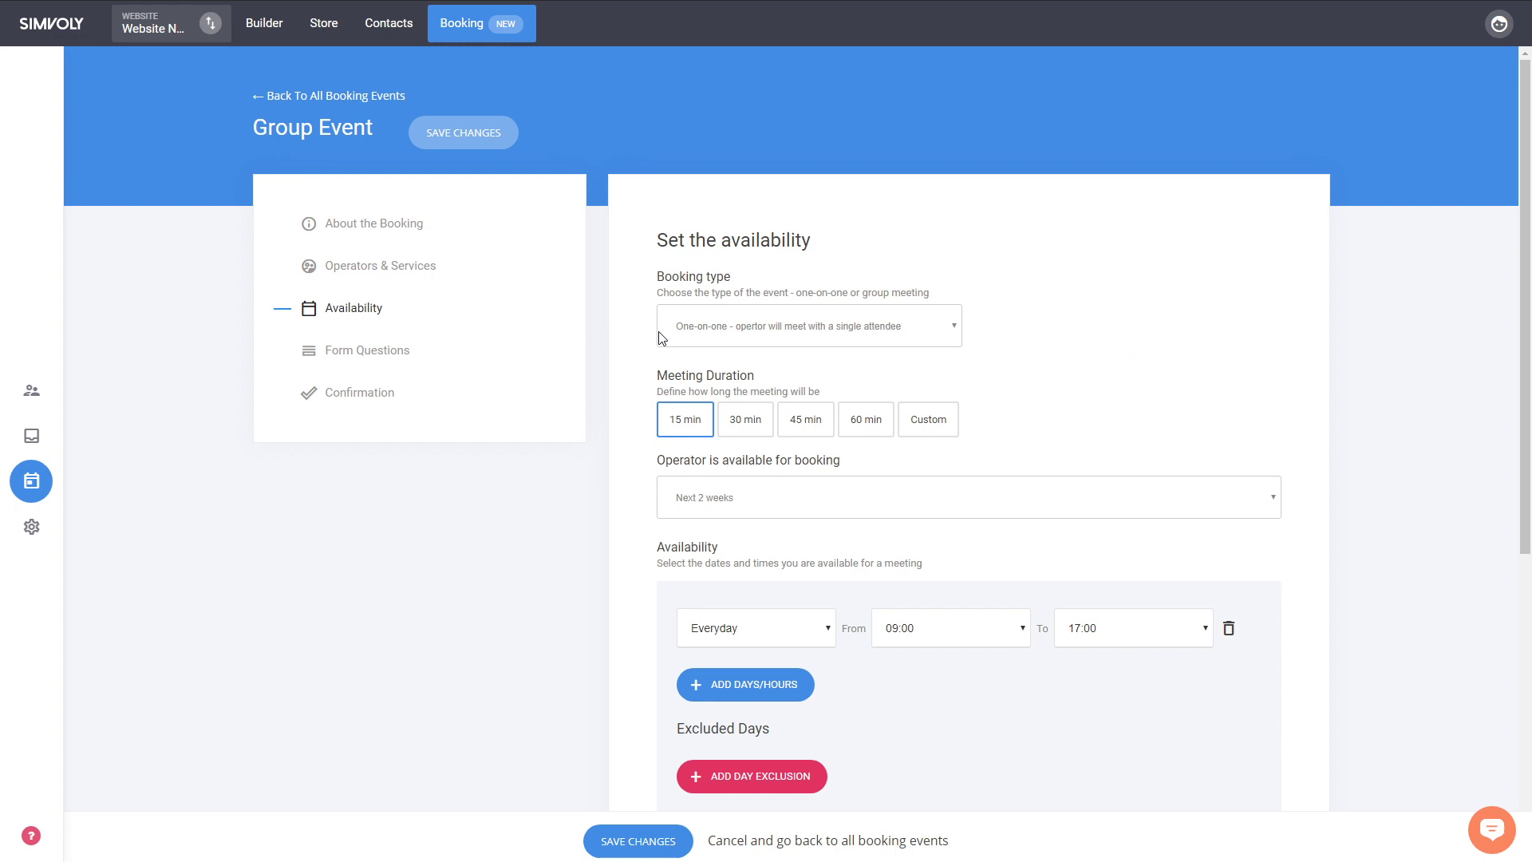
mouse_move(747, 298)
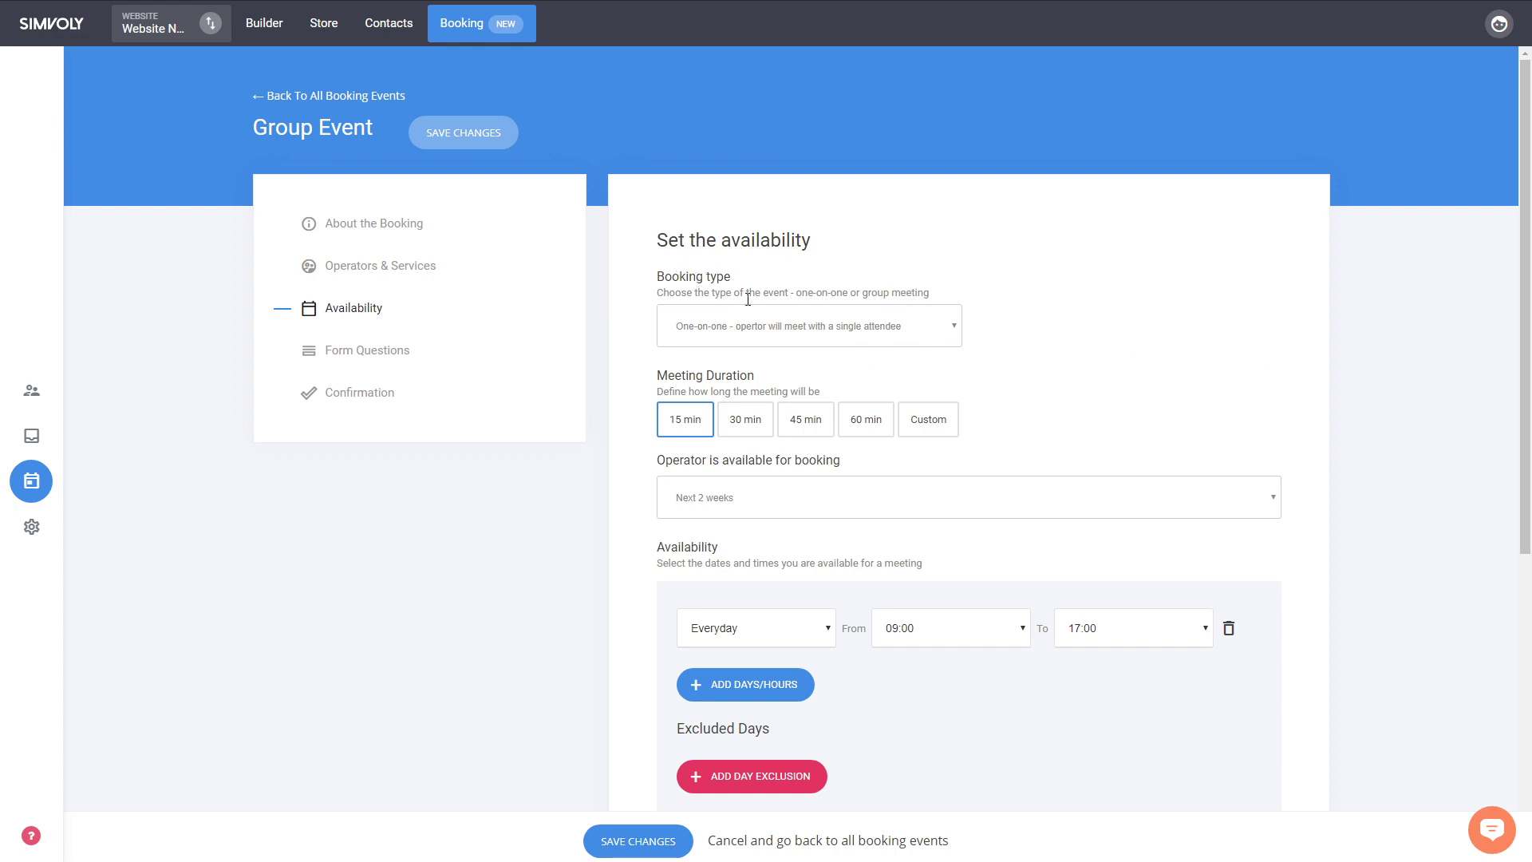
mouse_move(795, 323)
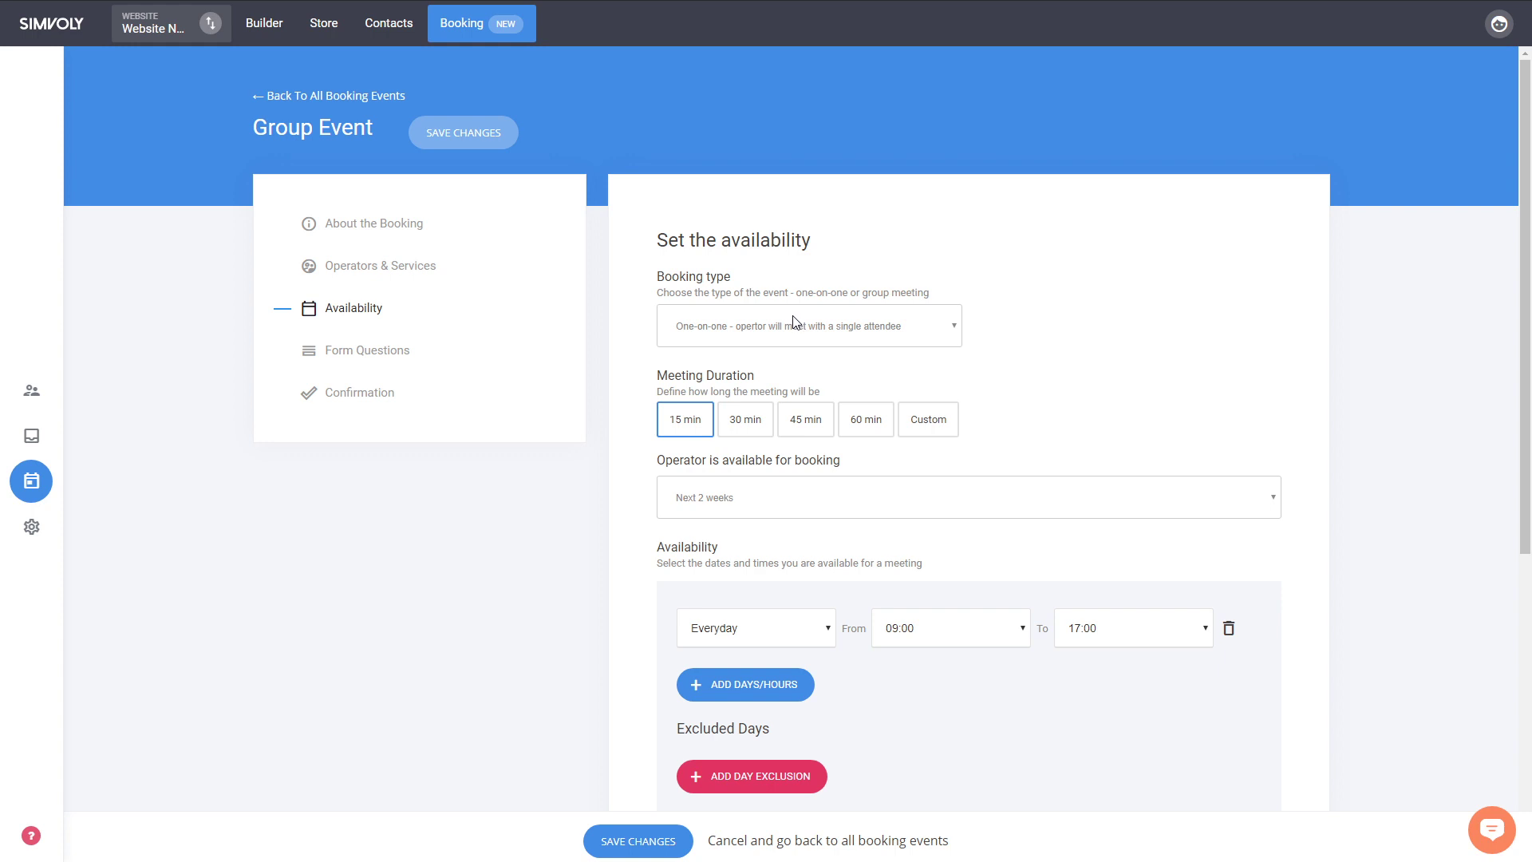
mouse_move(768, 367)
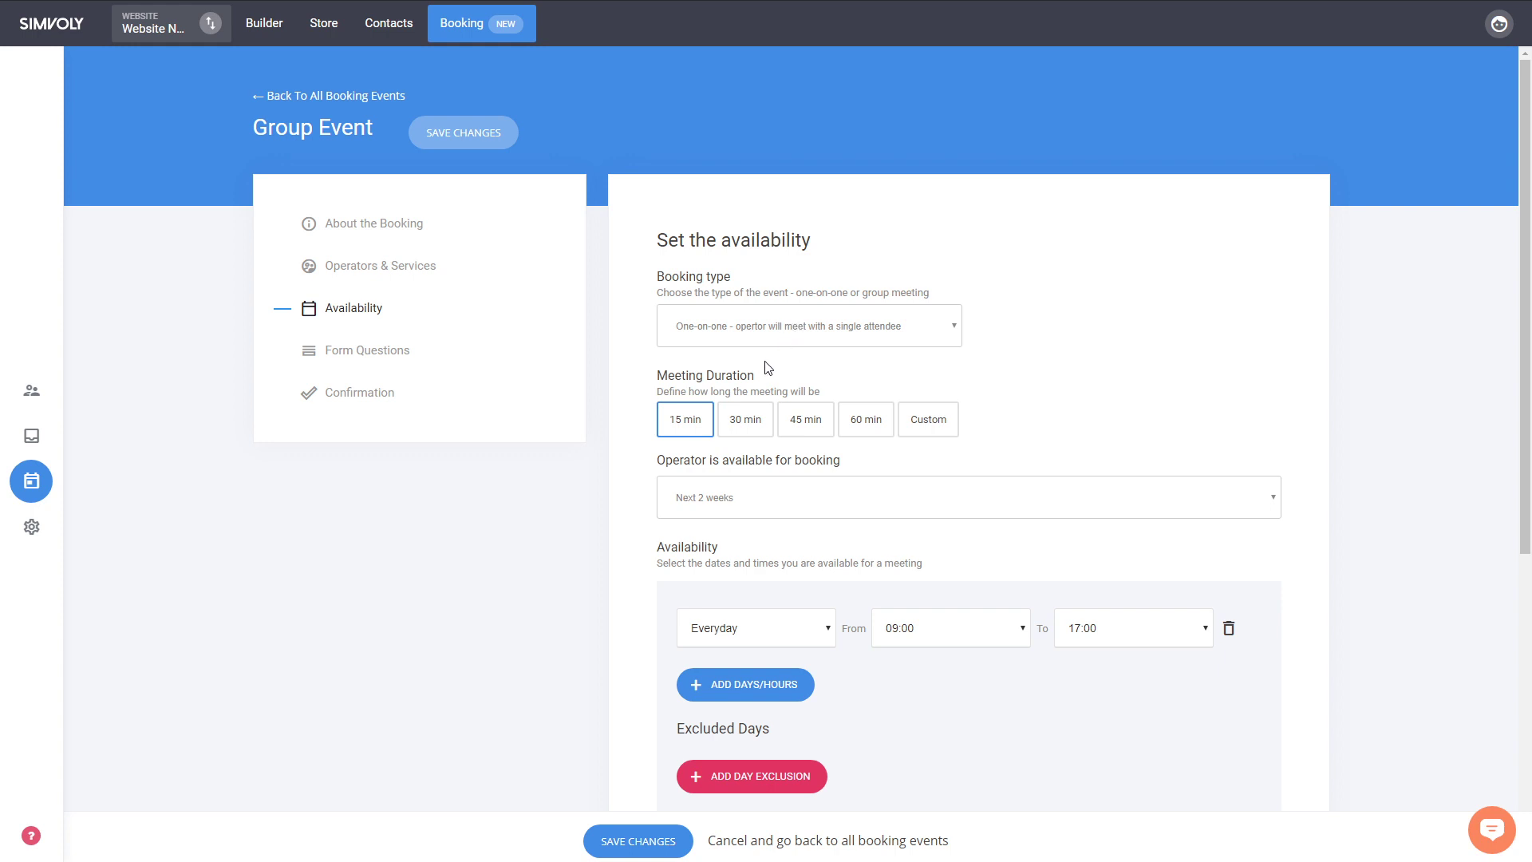
Make it a Group booking with 20 attendees per session and 60 min duration.
click(808, 324)
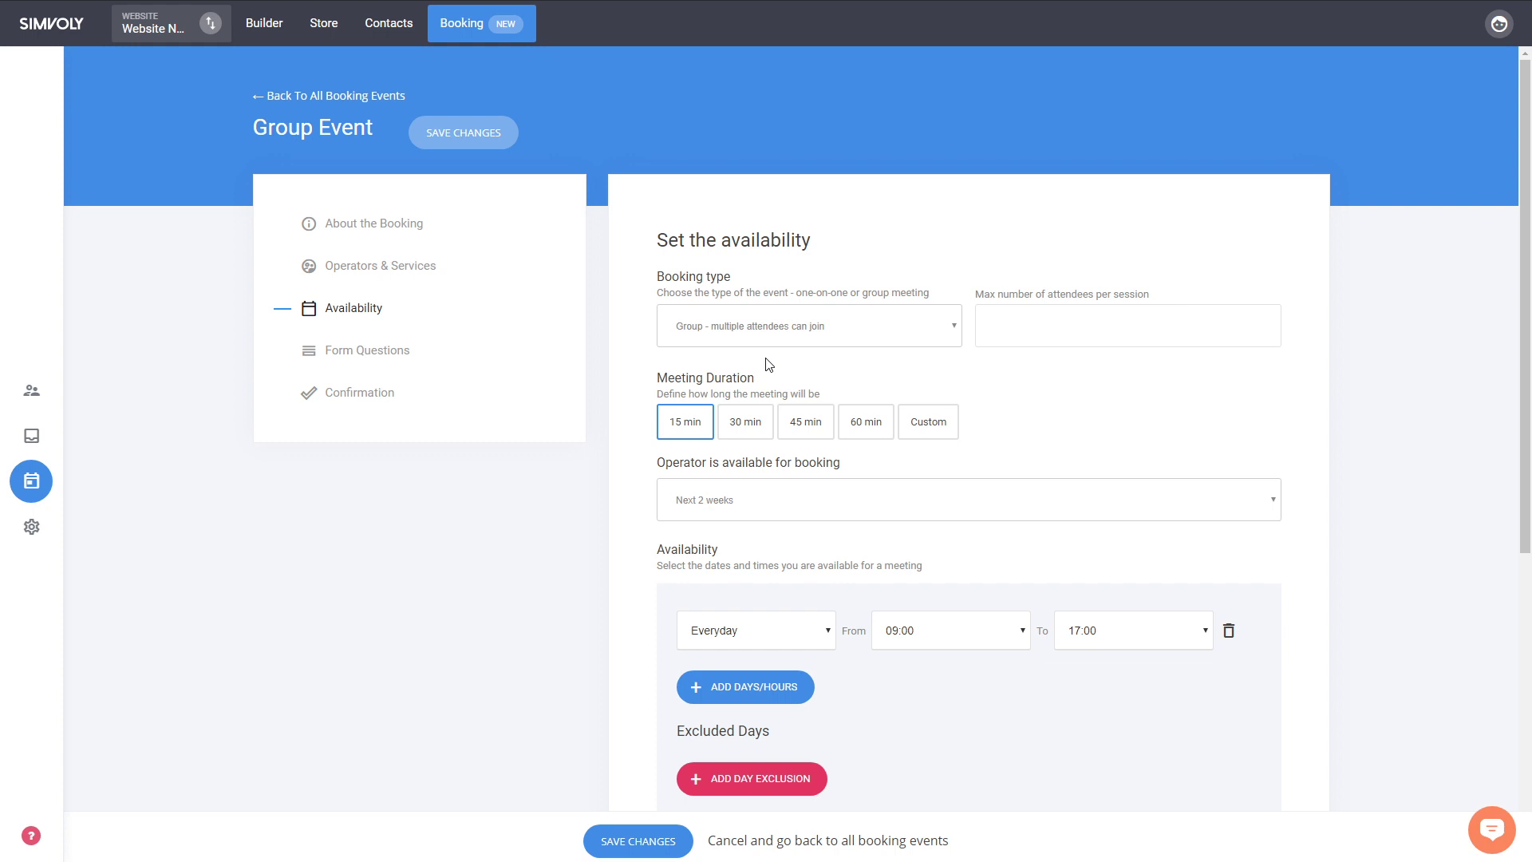
click(1126, 325)
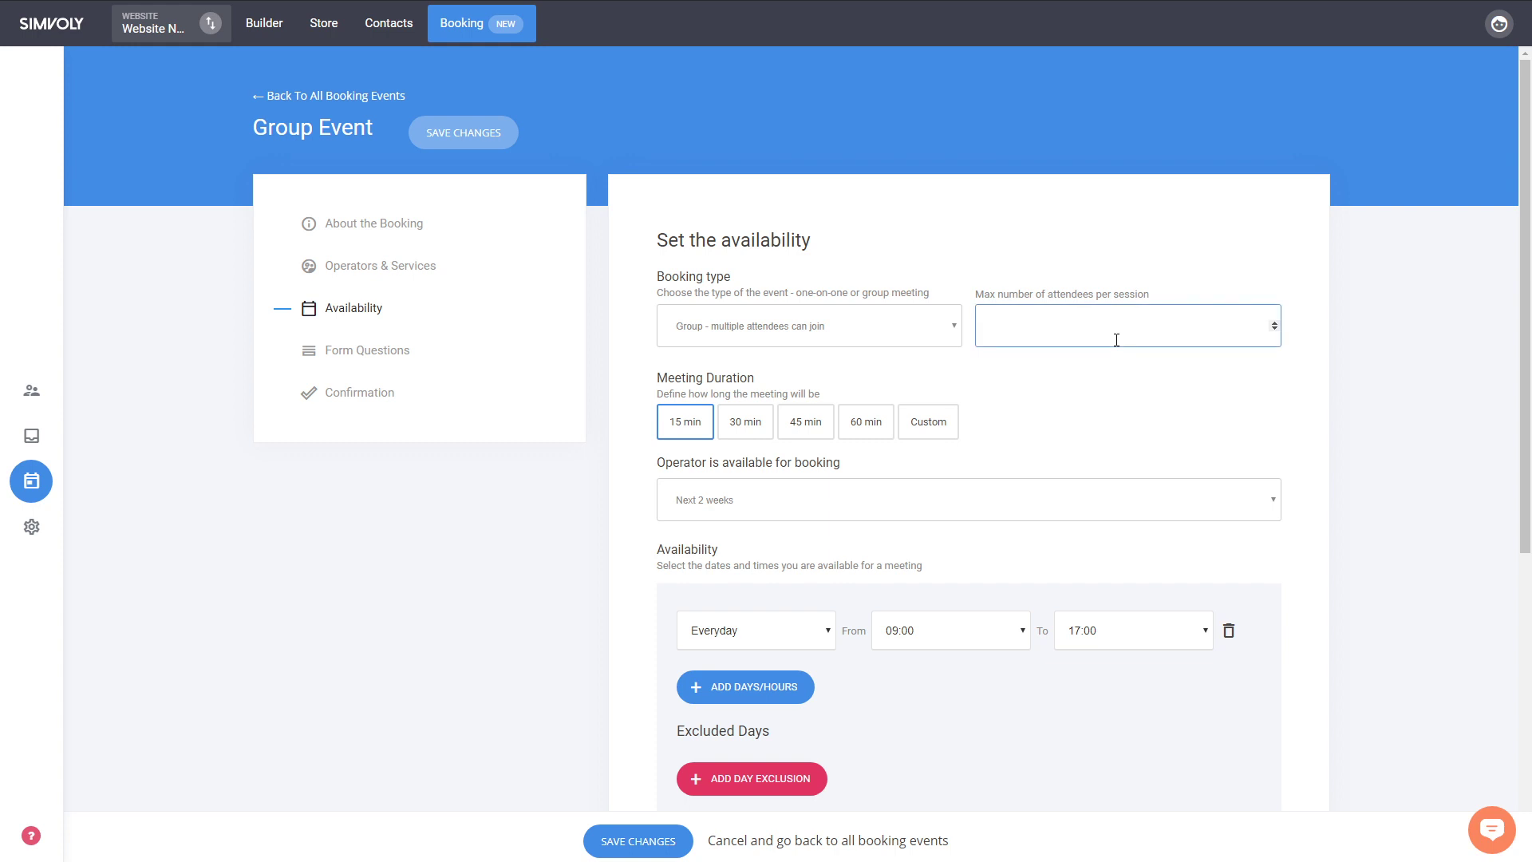
text(2)
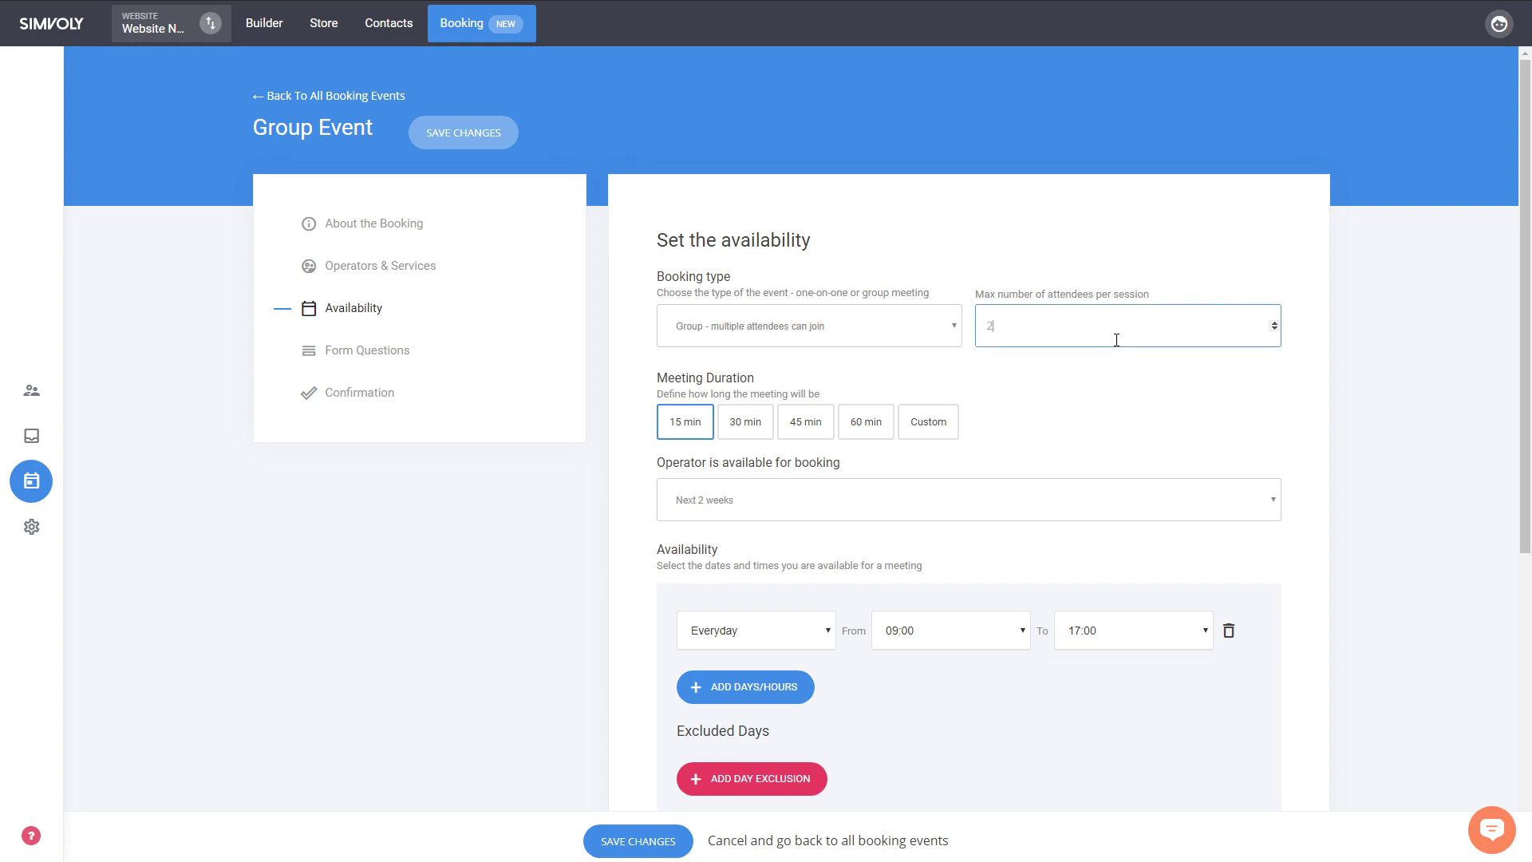
text(0)
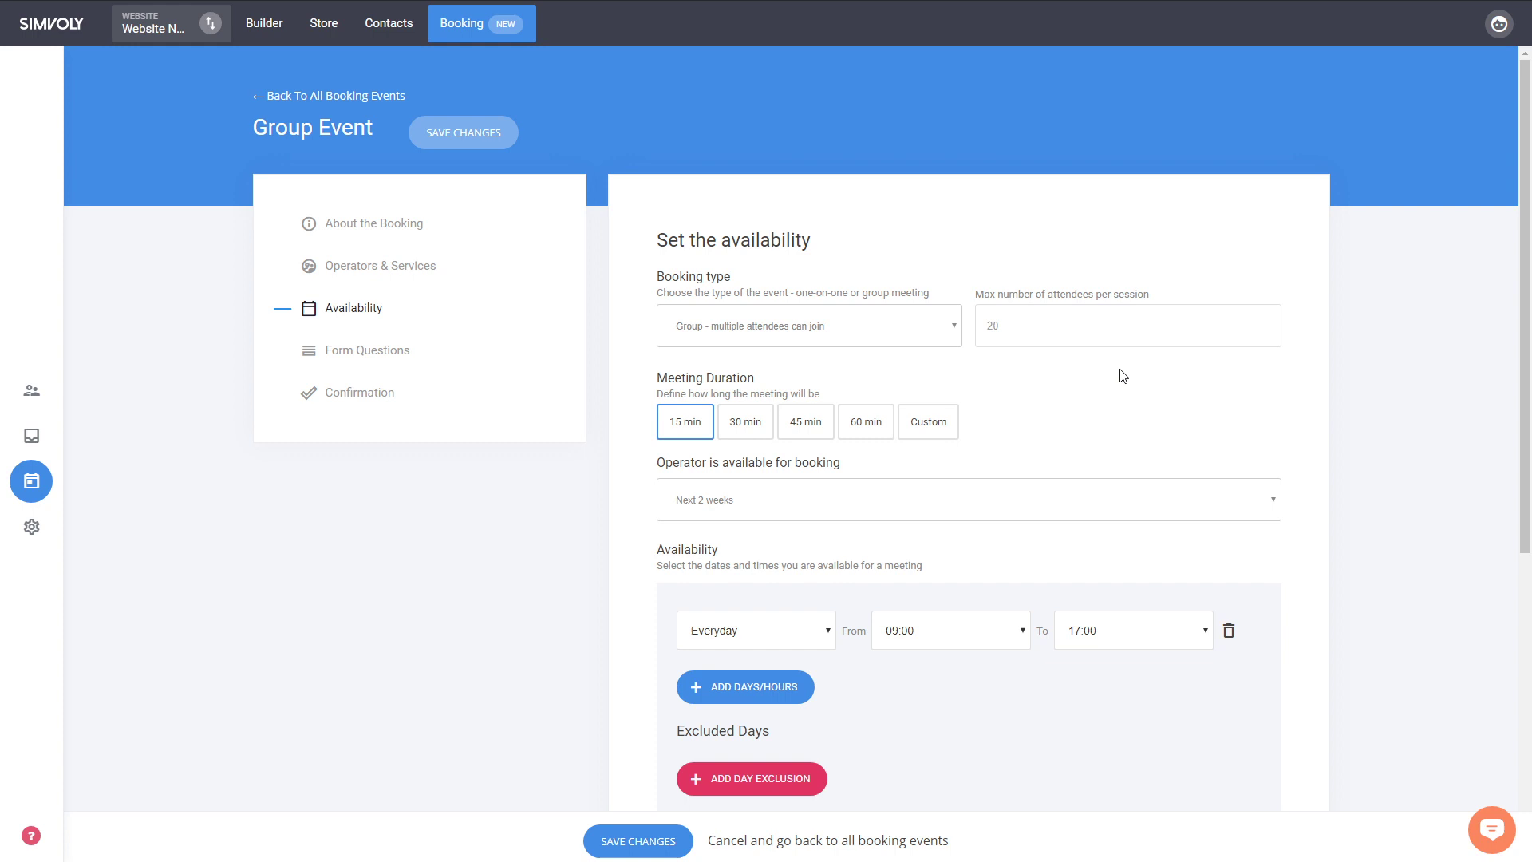
click(864, 422)
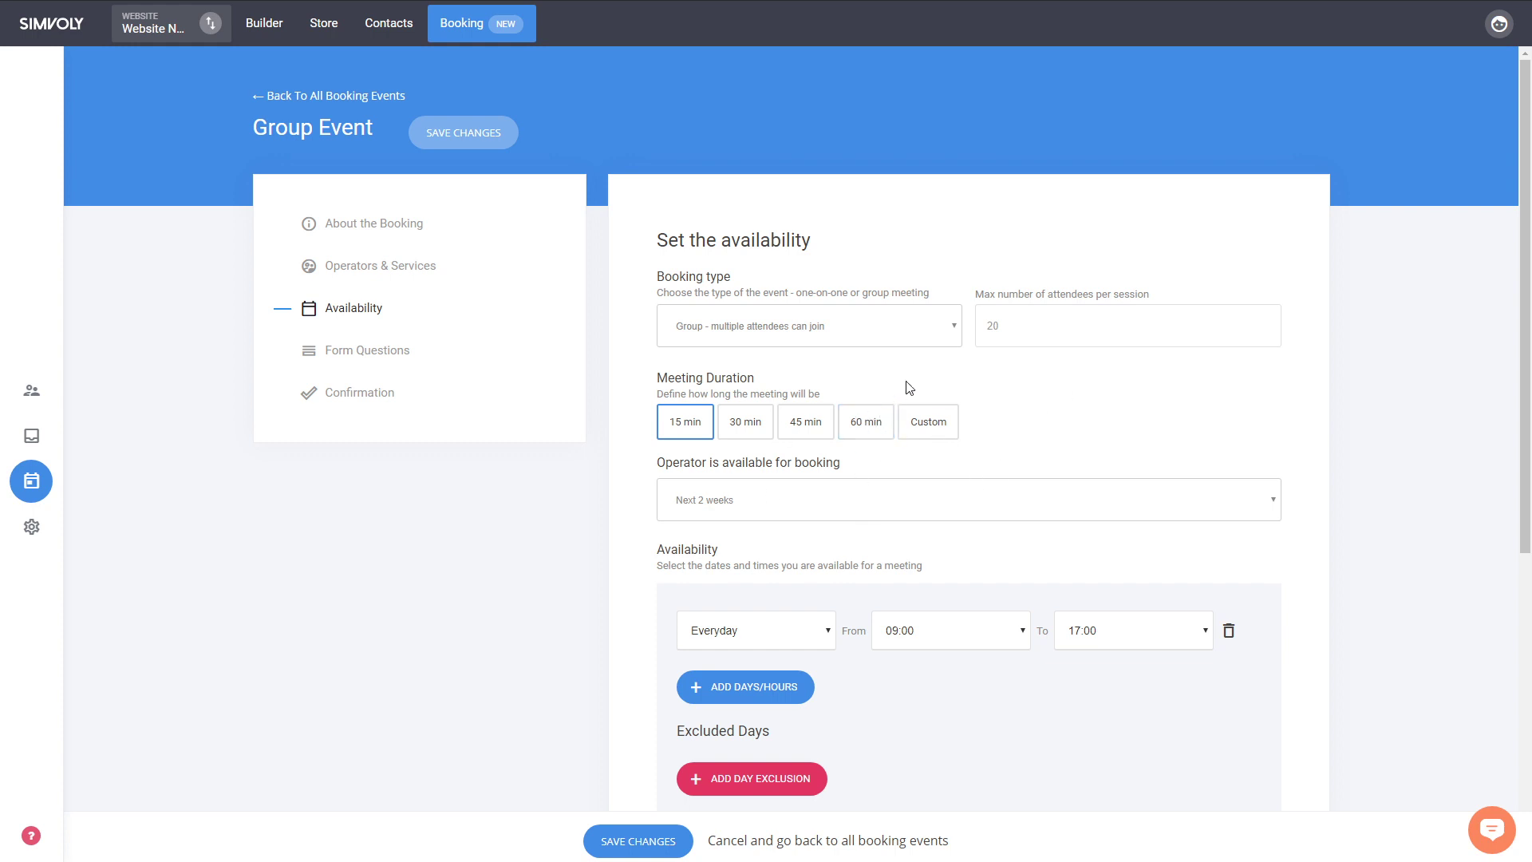
click(865, 421)
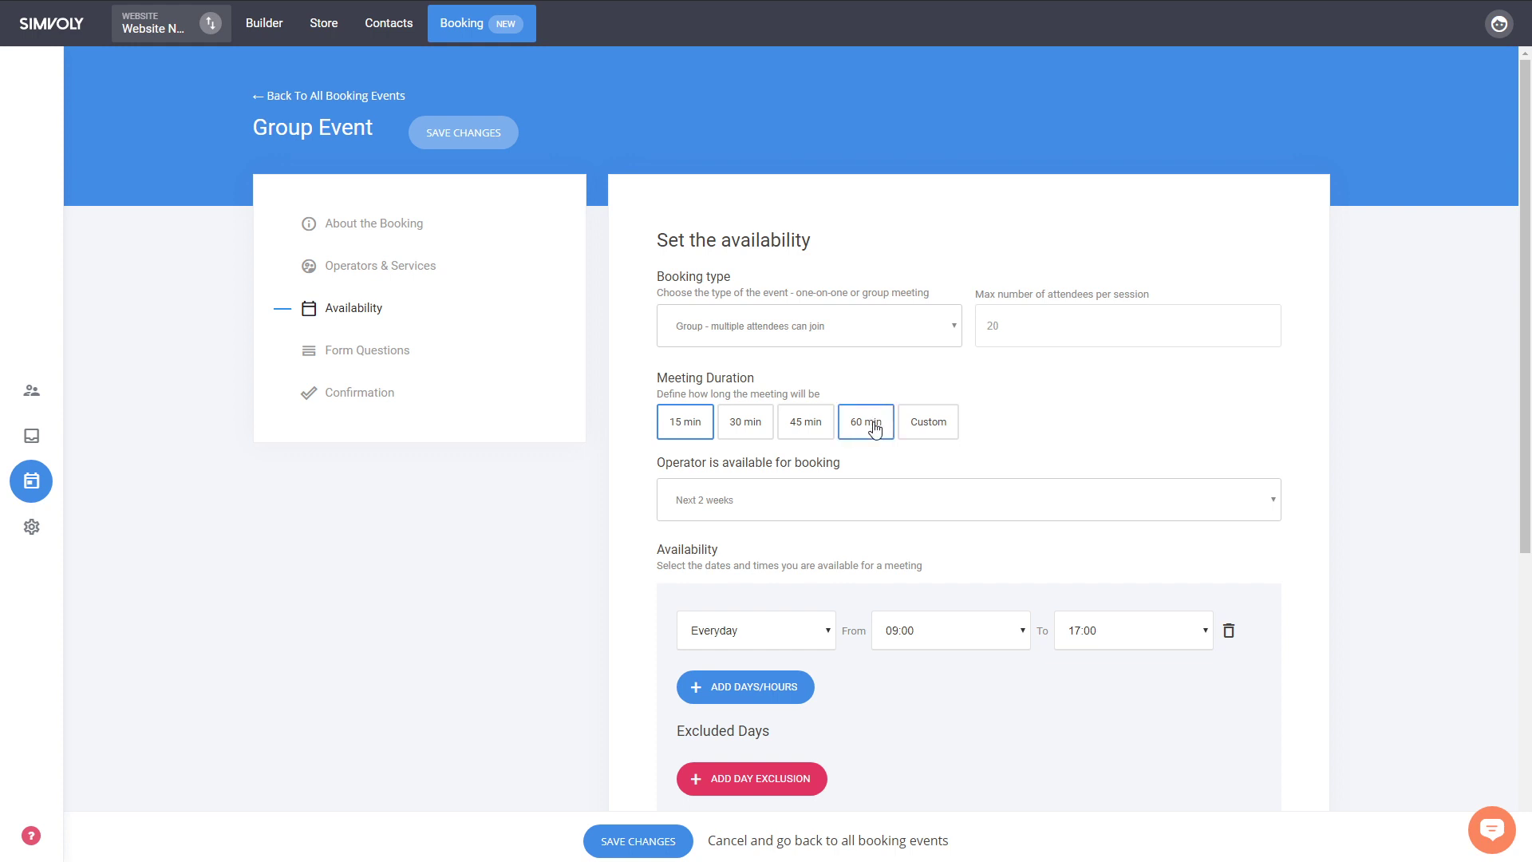
mouse_move(1246, 390)
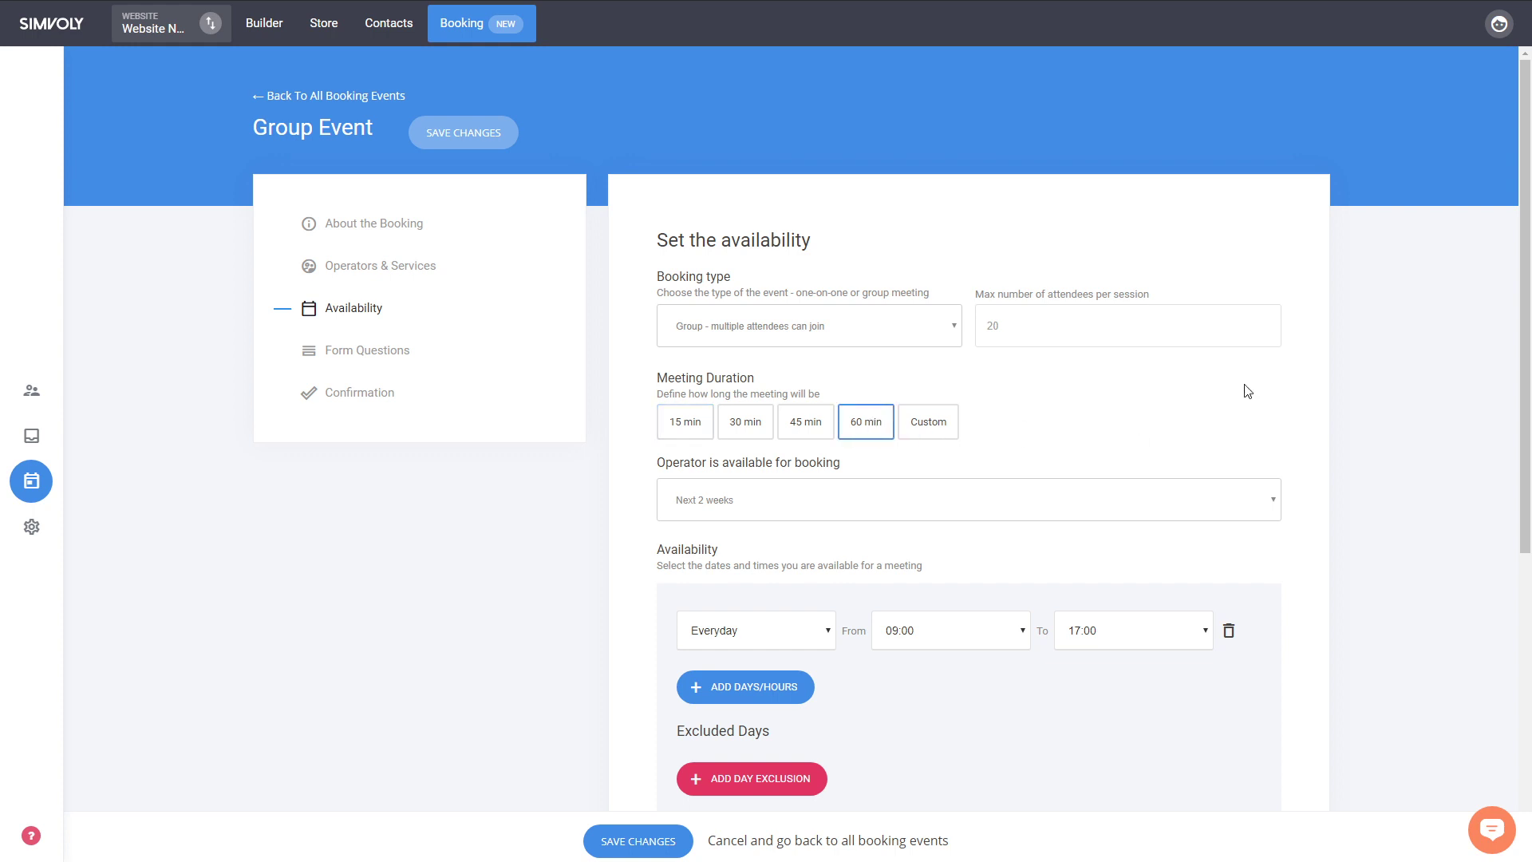
click(1123, 325)
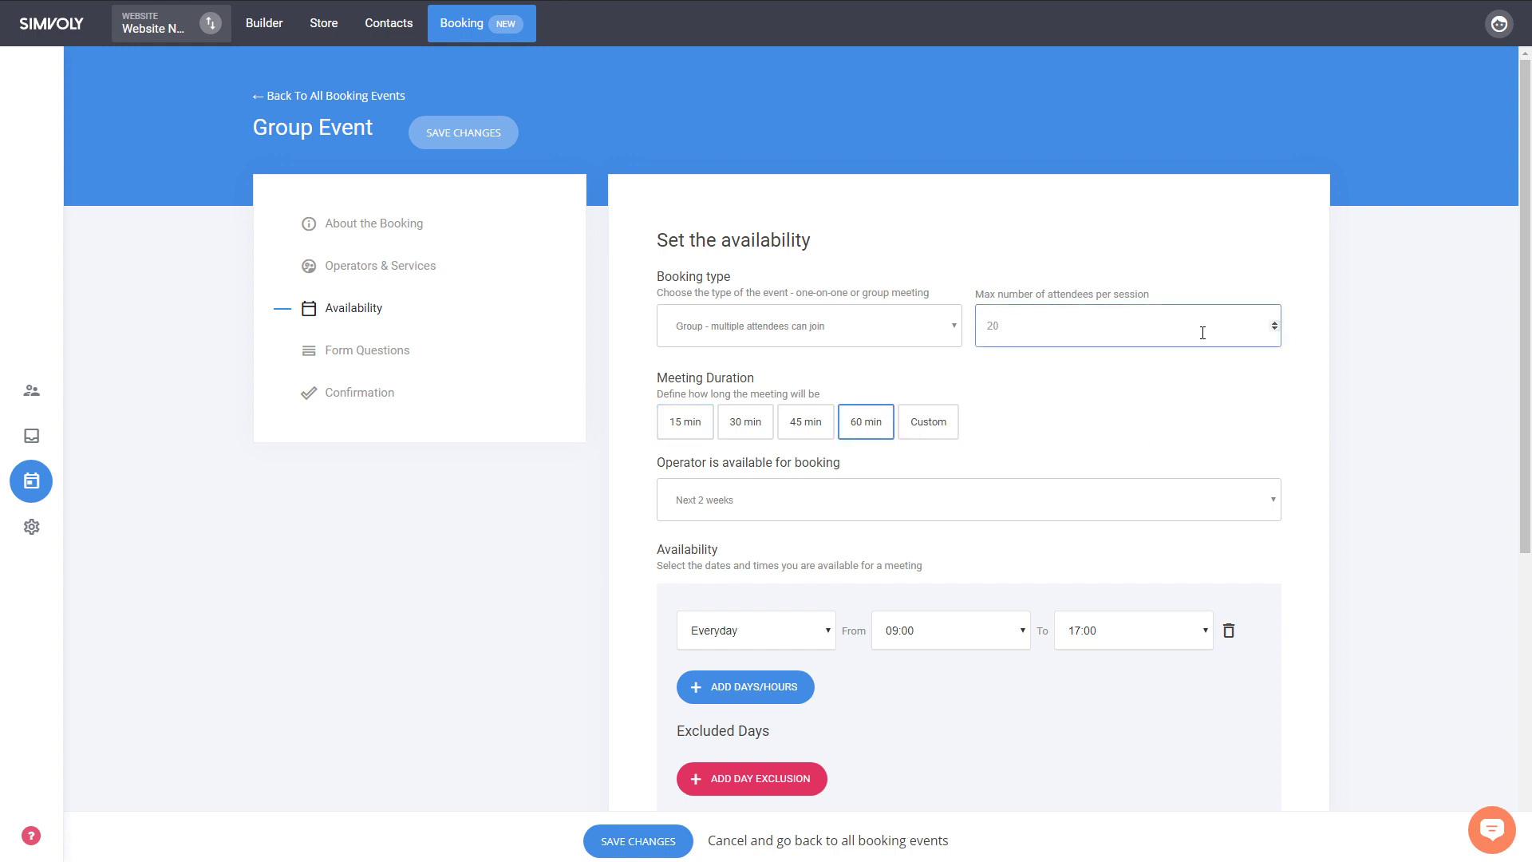
mouse_move(1119, 527)
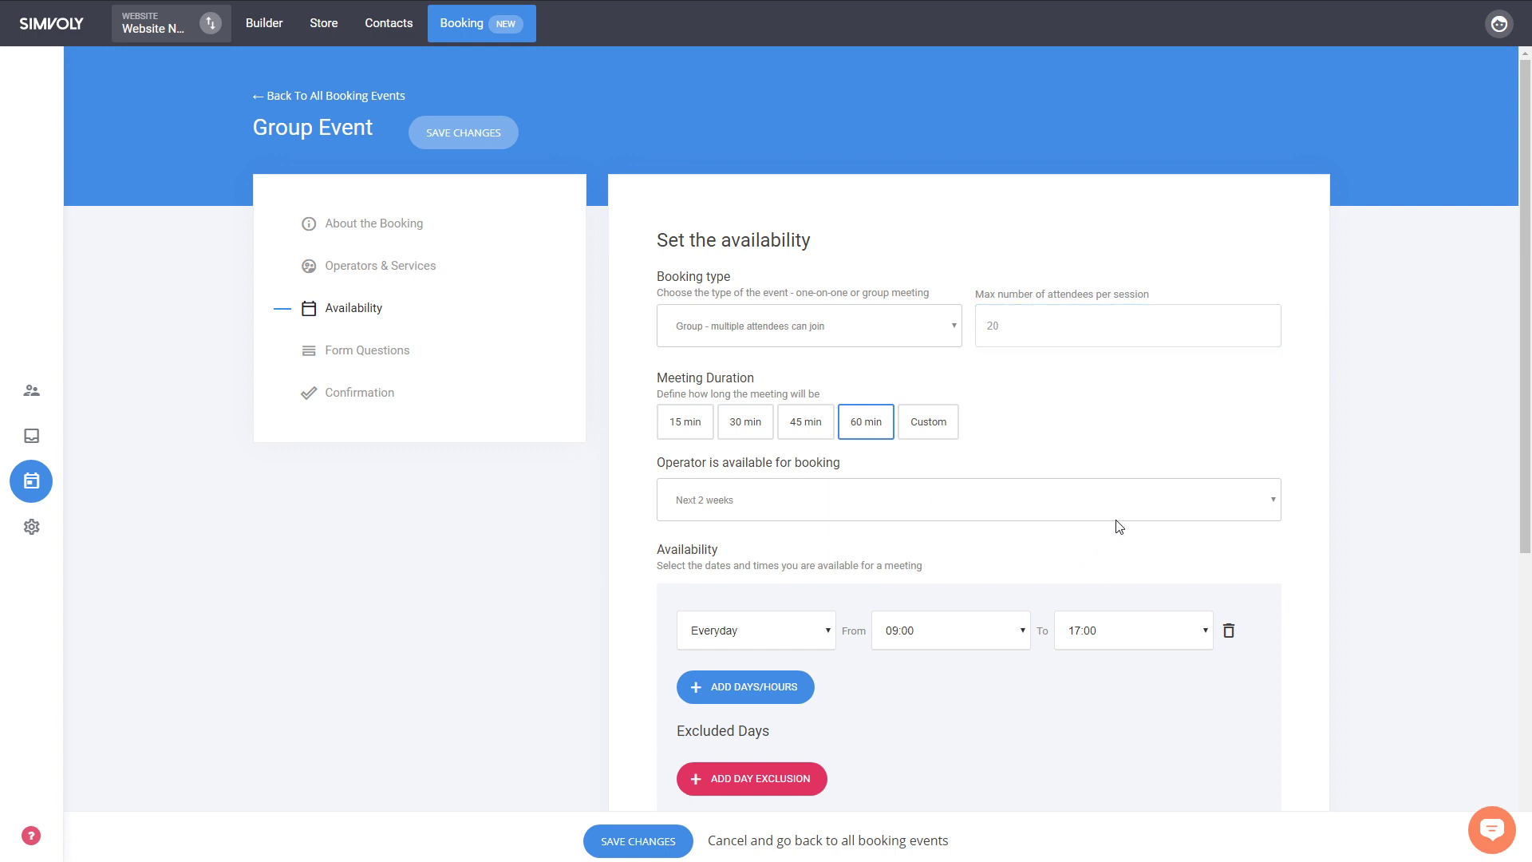
mouse_move(1235, 387)
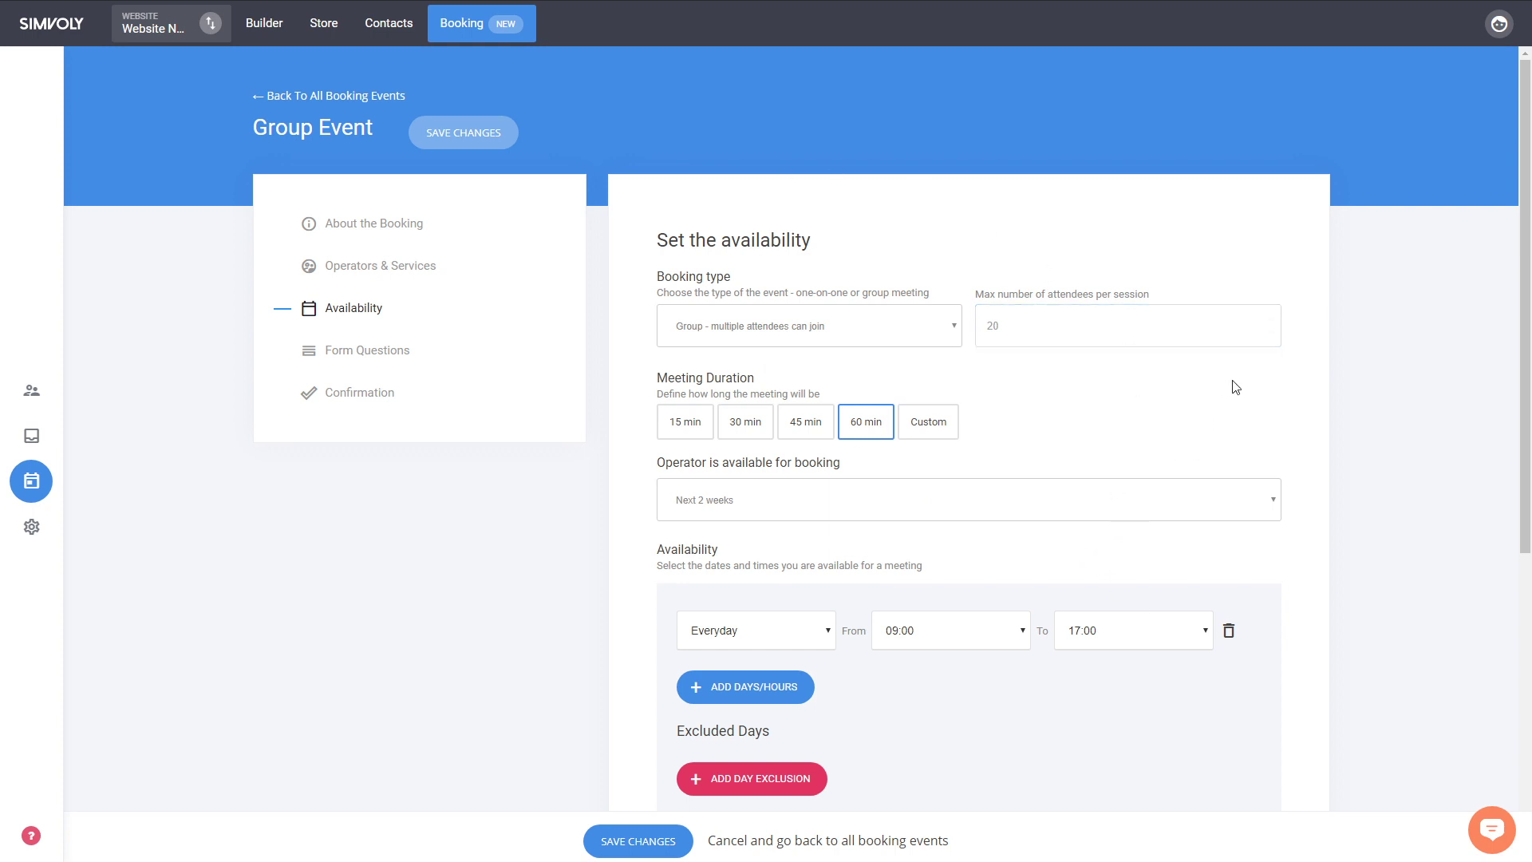
scroll(down, 3)
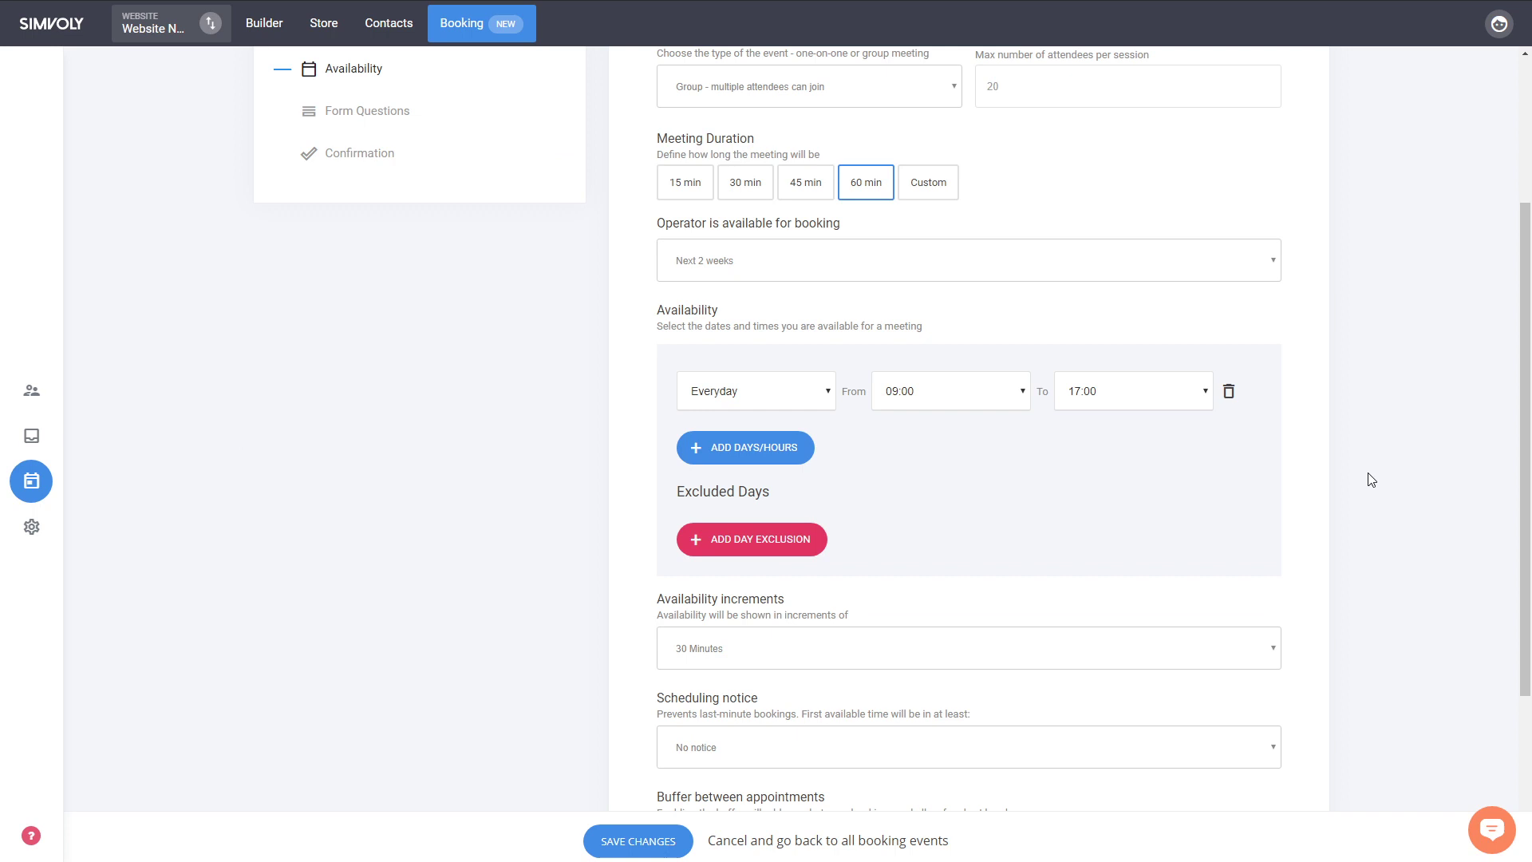
scroll(down, 3)
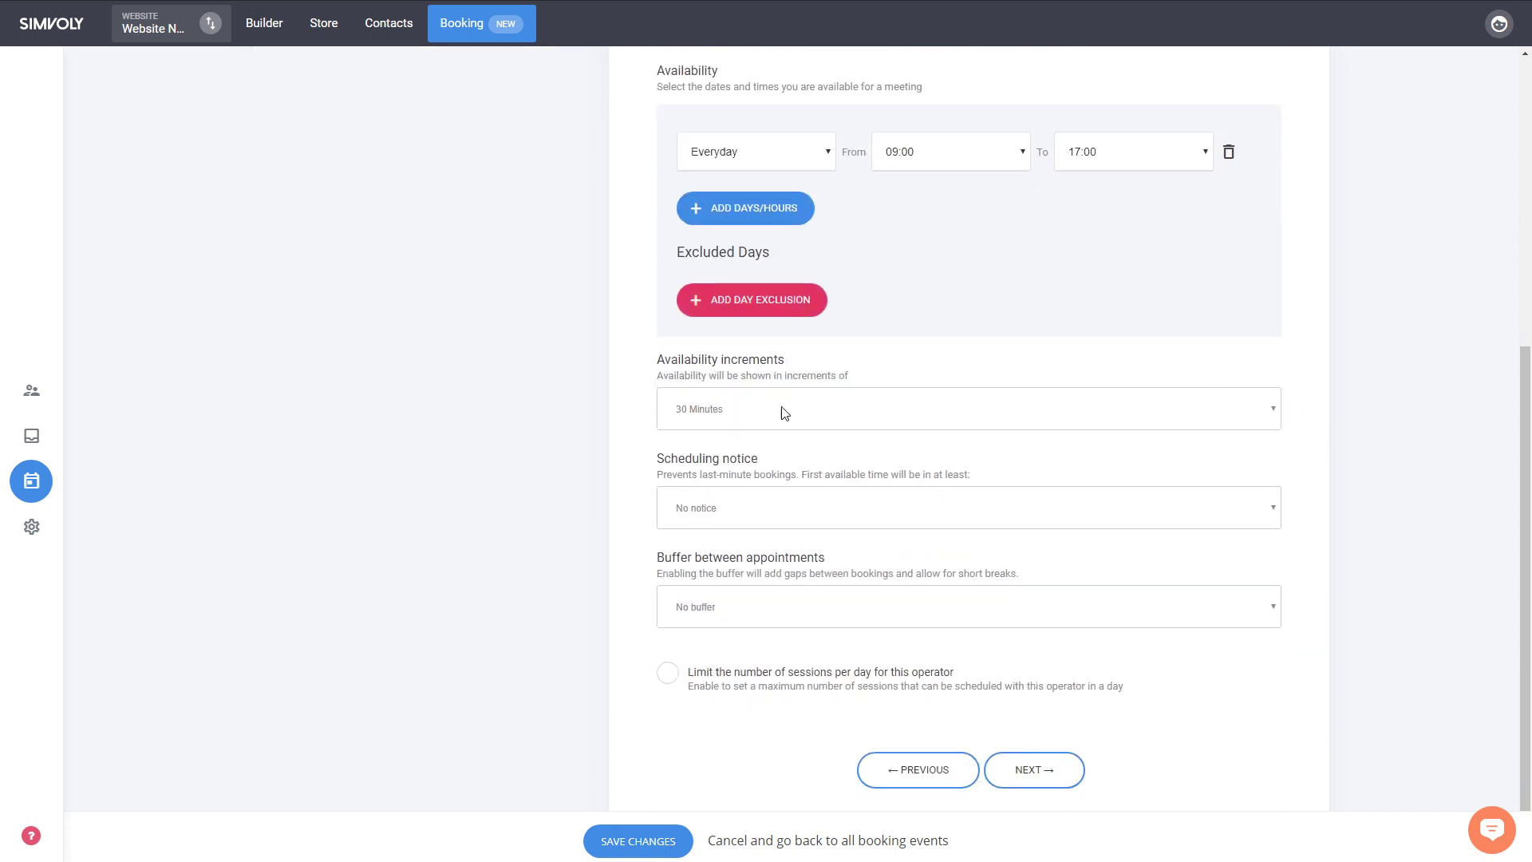
mouse_move(865, 389)
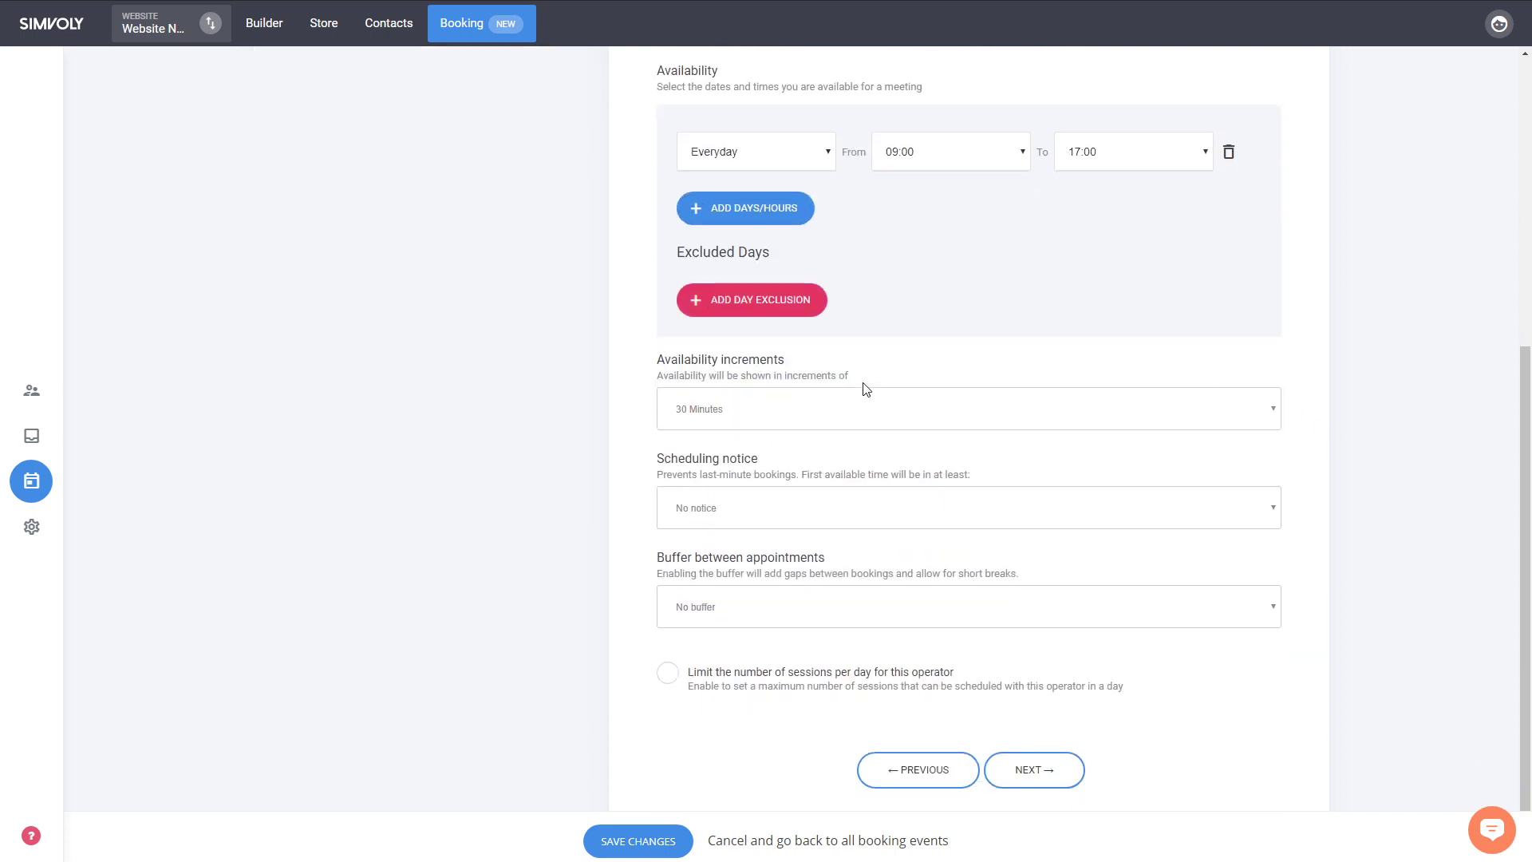
mouse_move(786, 478)
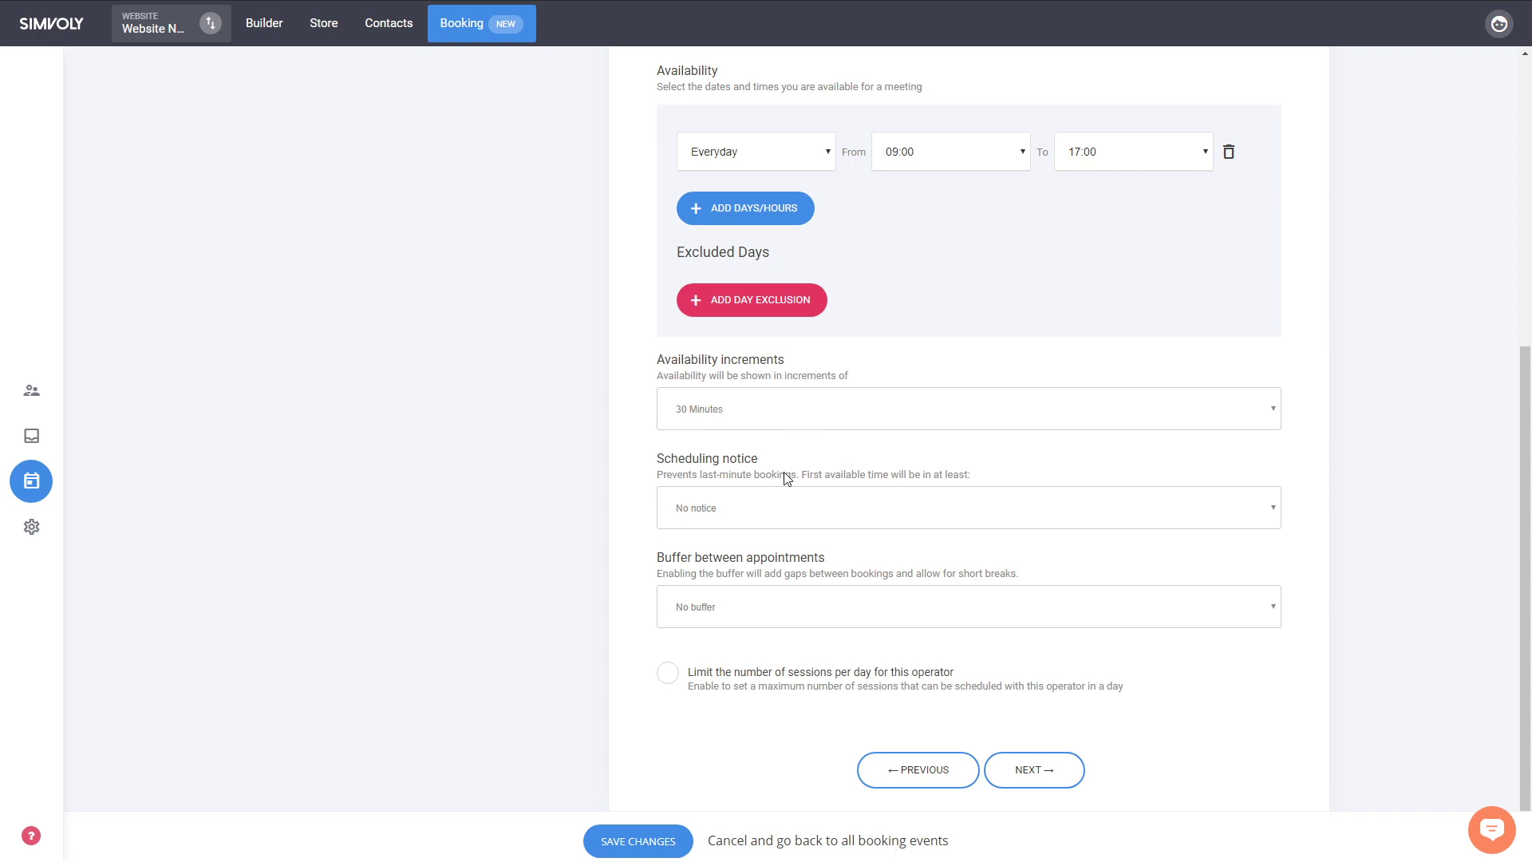
mouse_move(808, 488)
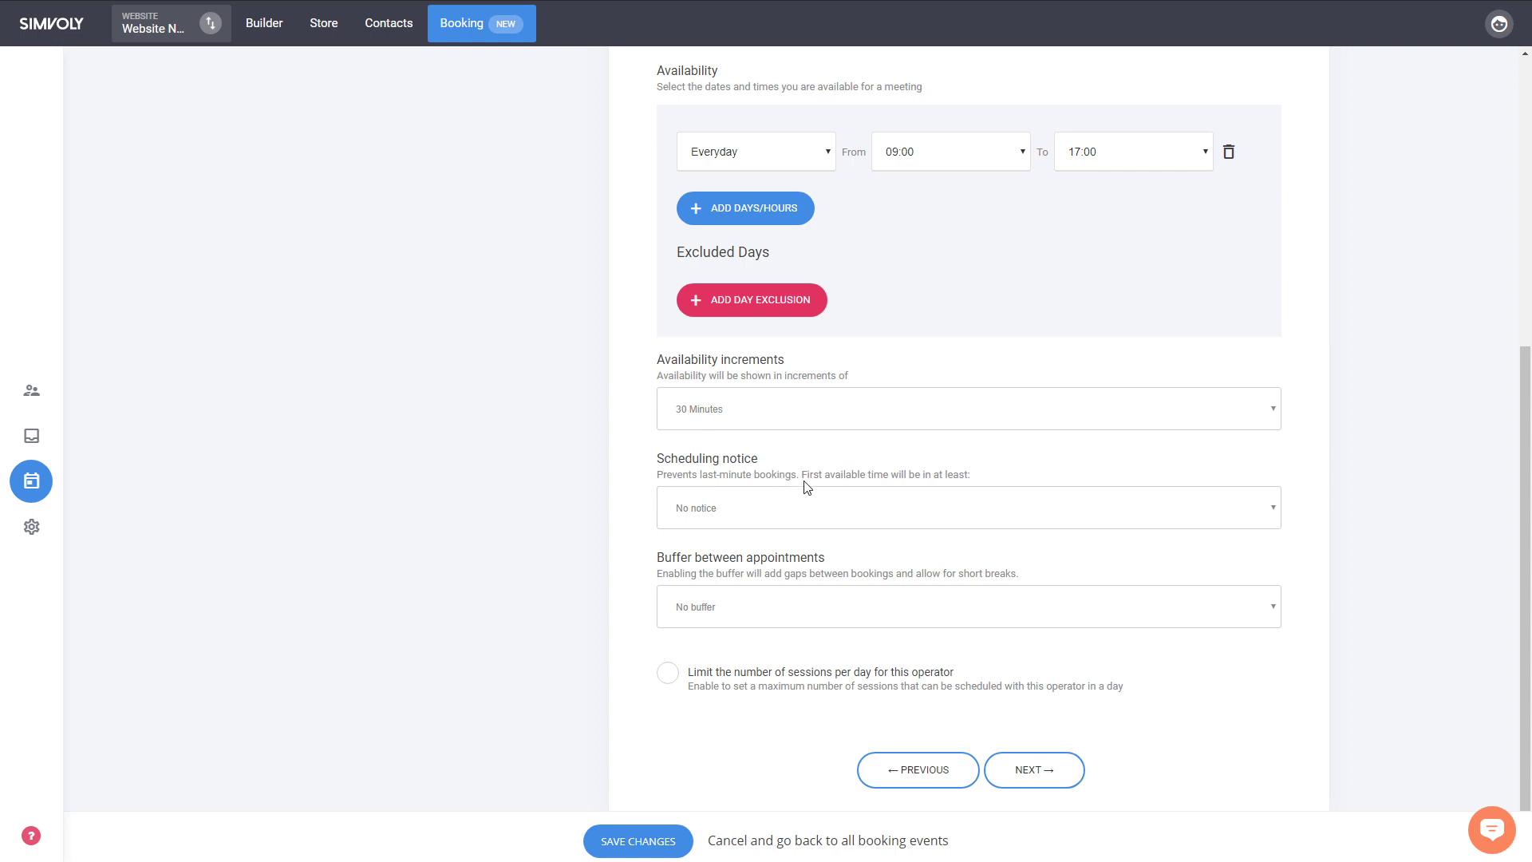
mouse_move(741, 493)
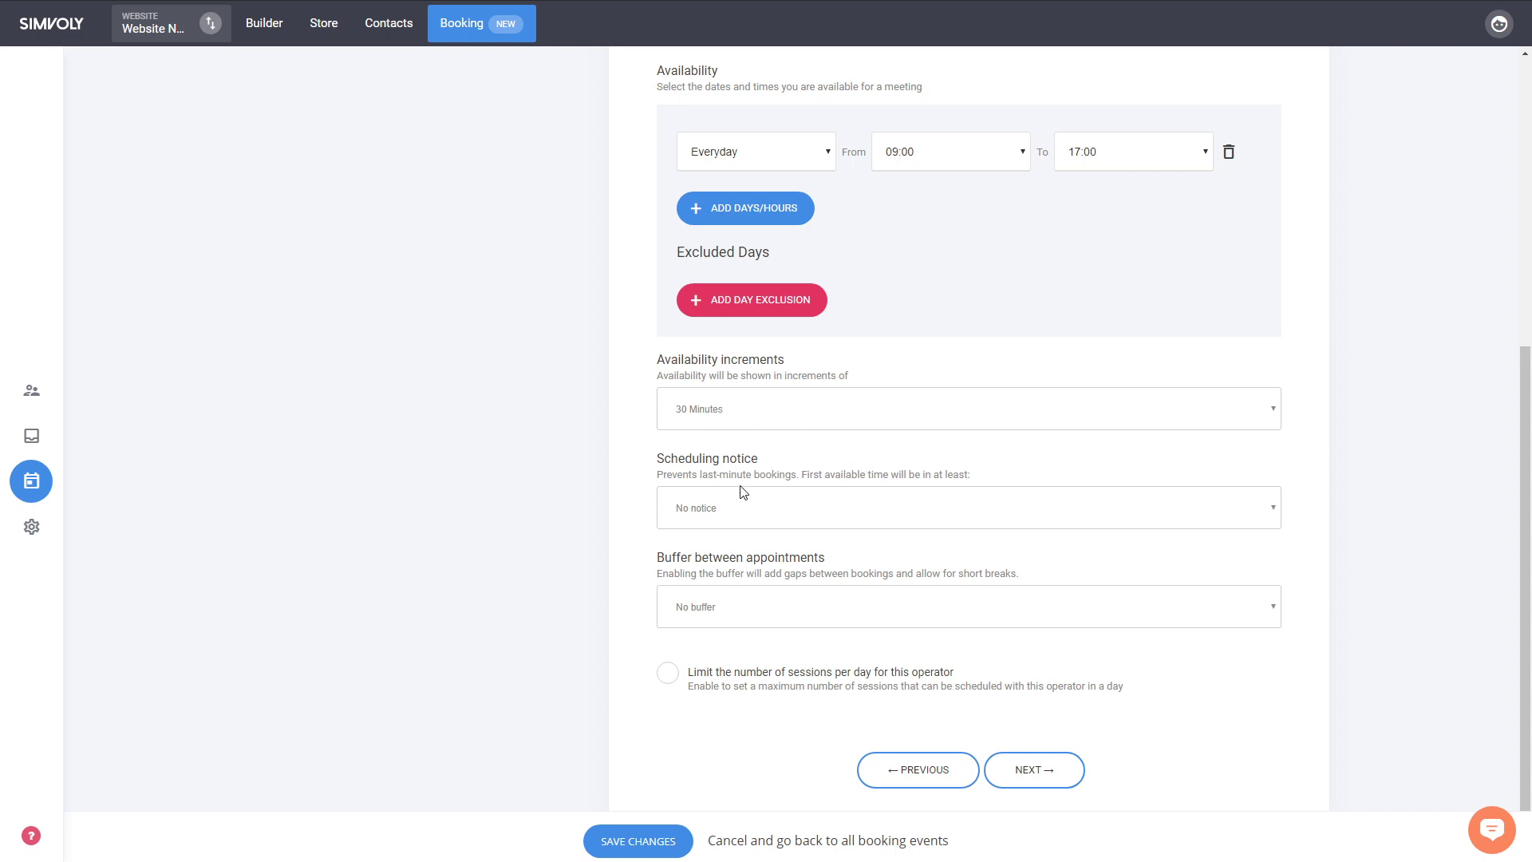
mouse_move(853, 424)
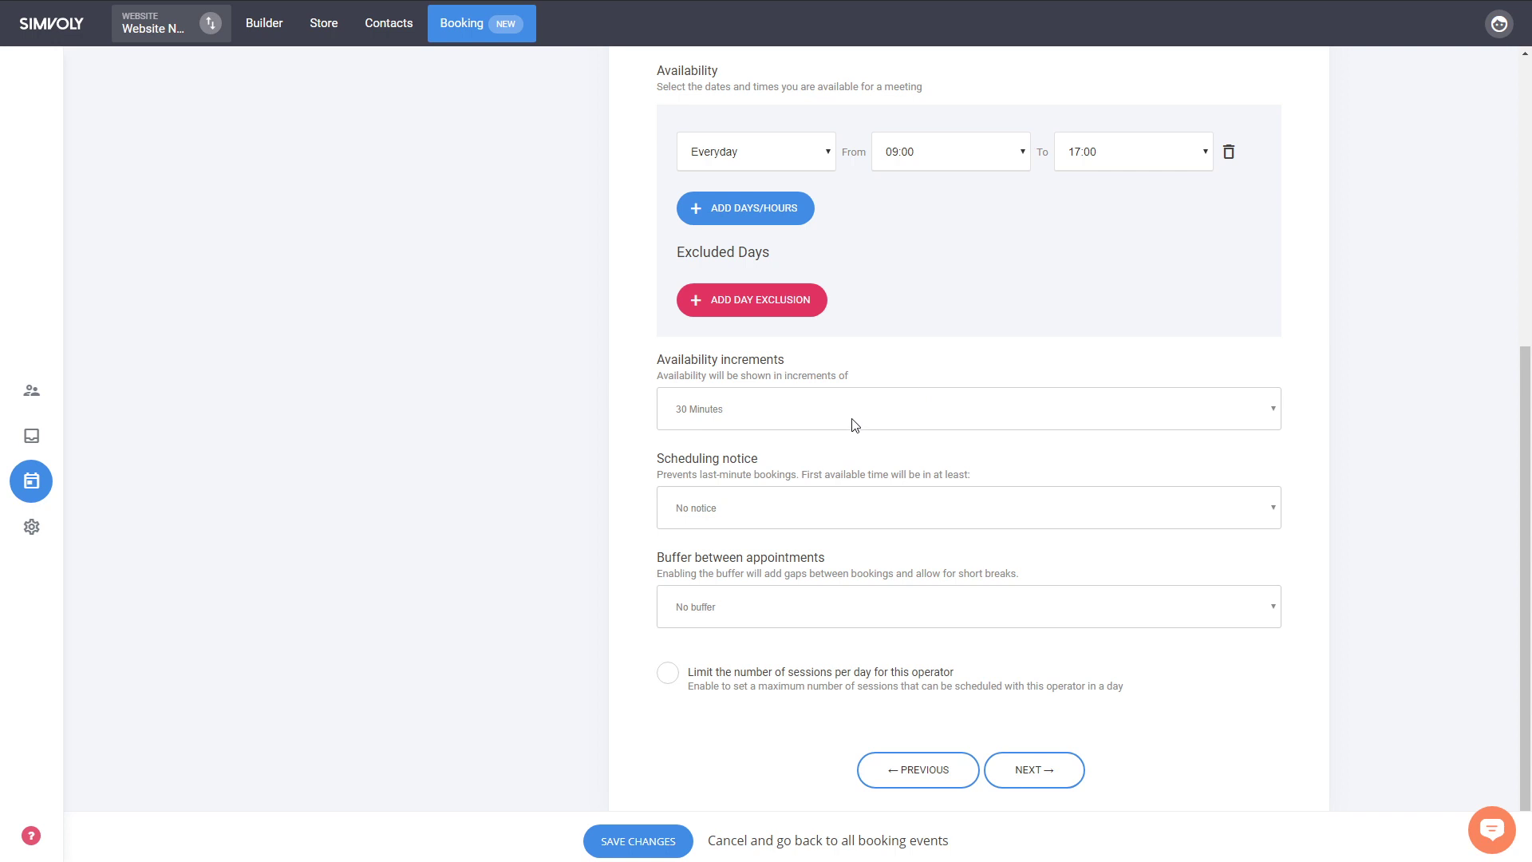
mouse_move(751, 437)
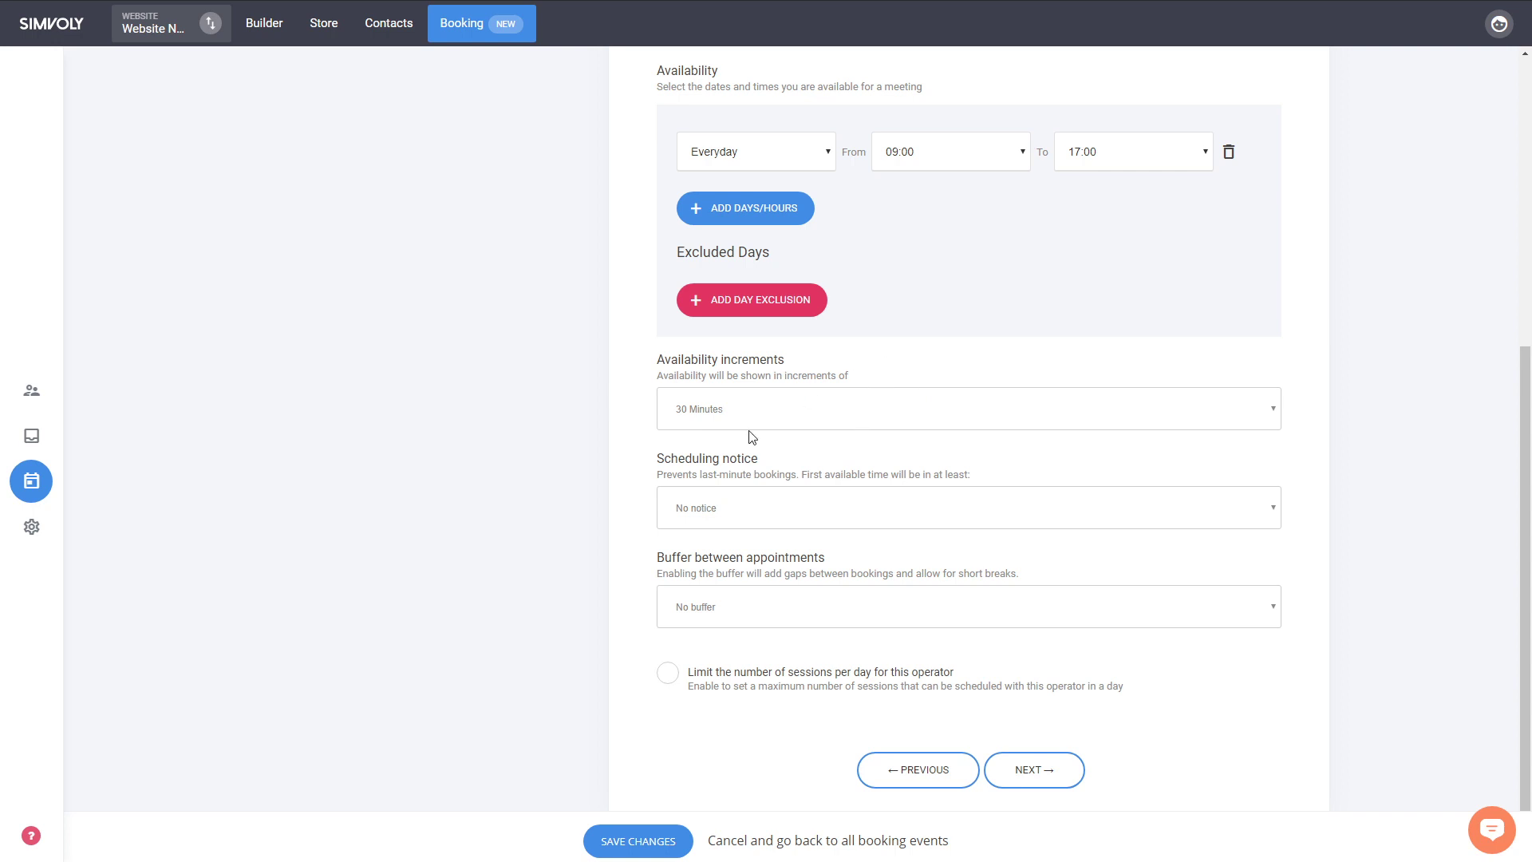
mouse_move(799, 506)
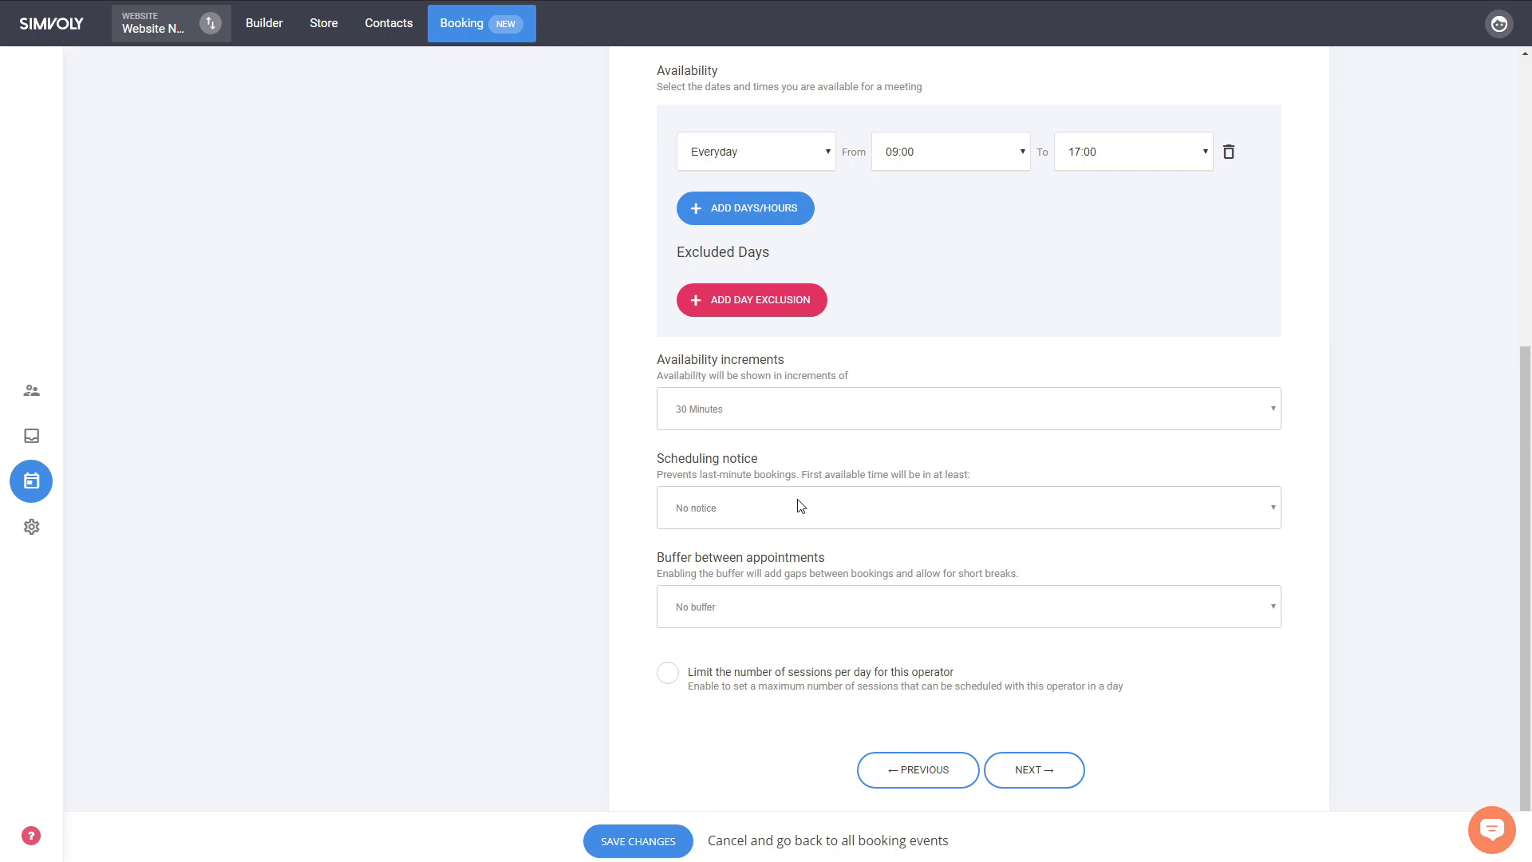
mouse_move(822, 468)
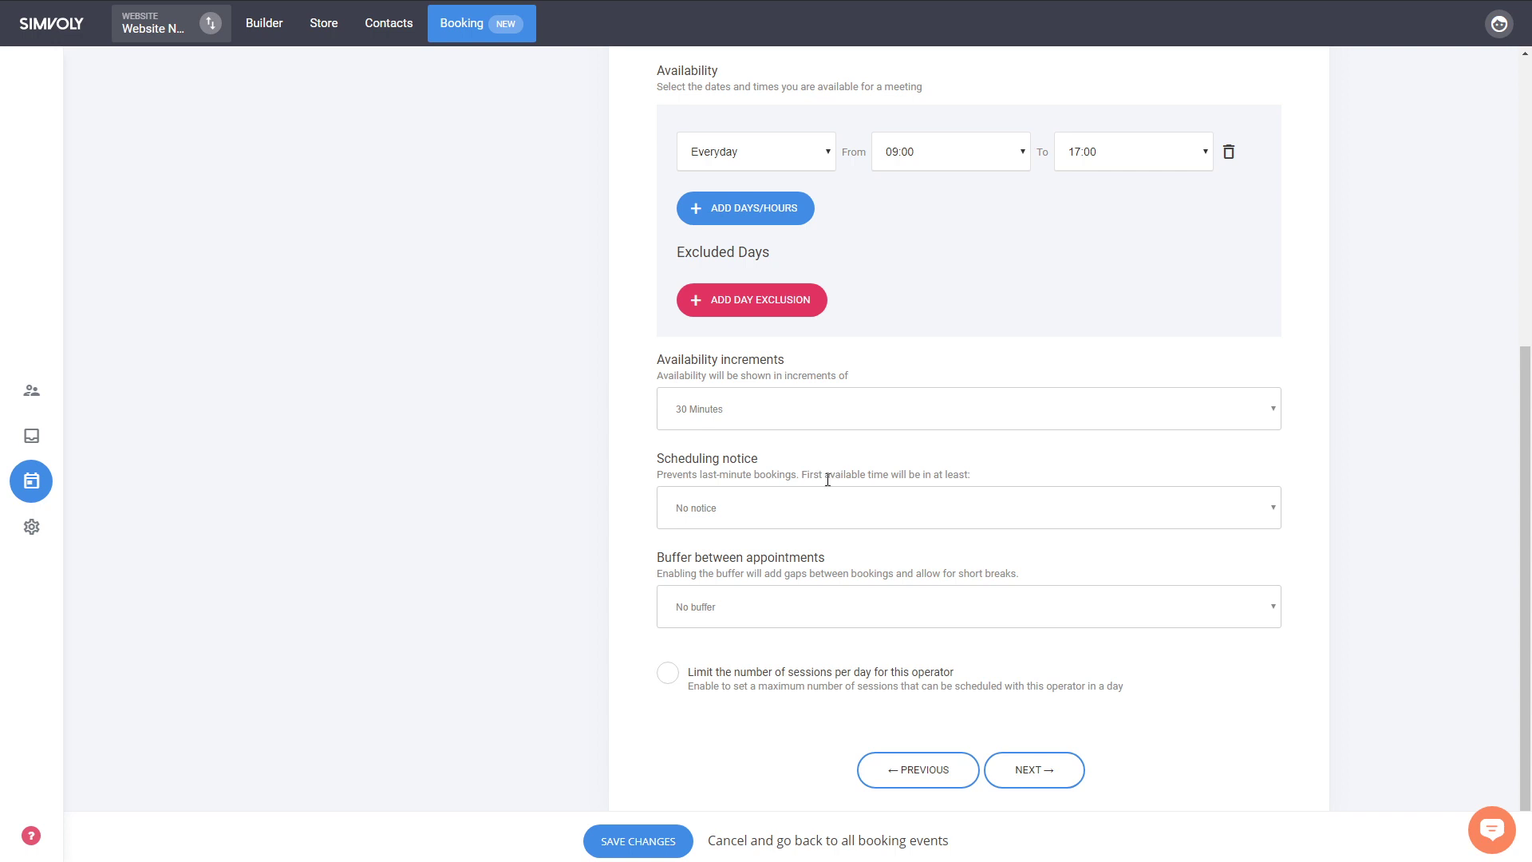
mouse_move(768, 635)
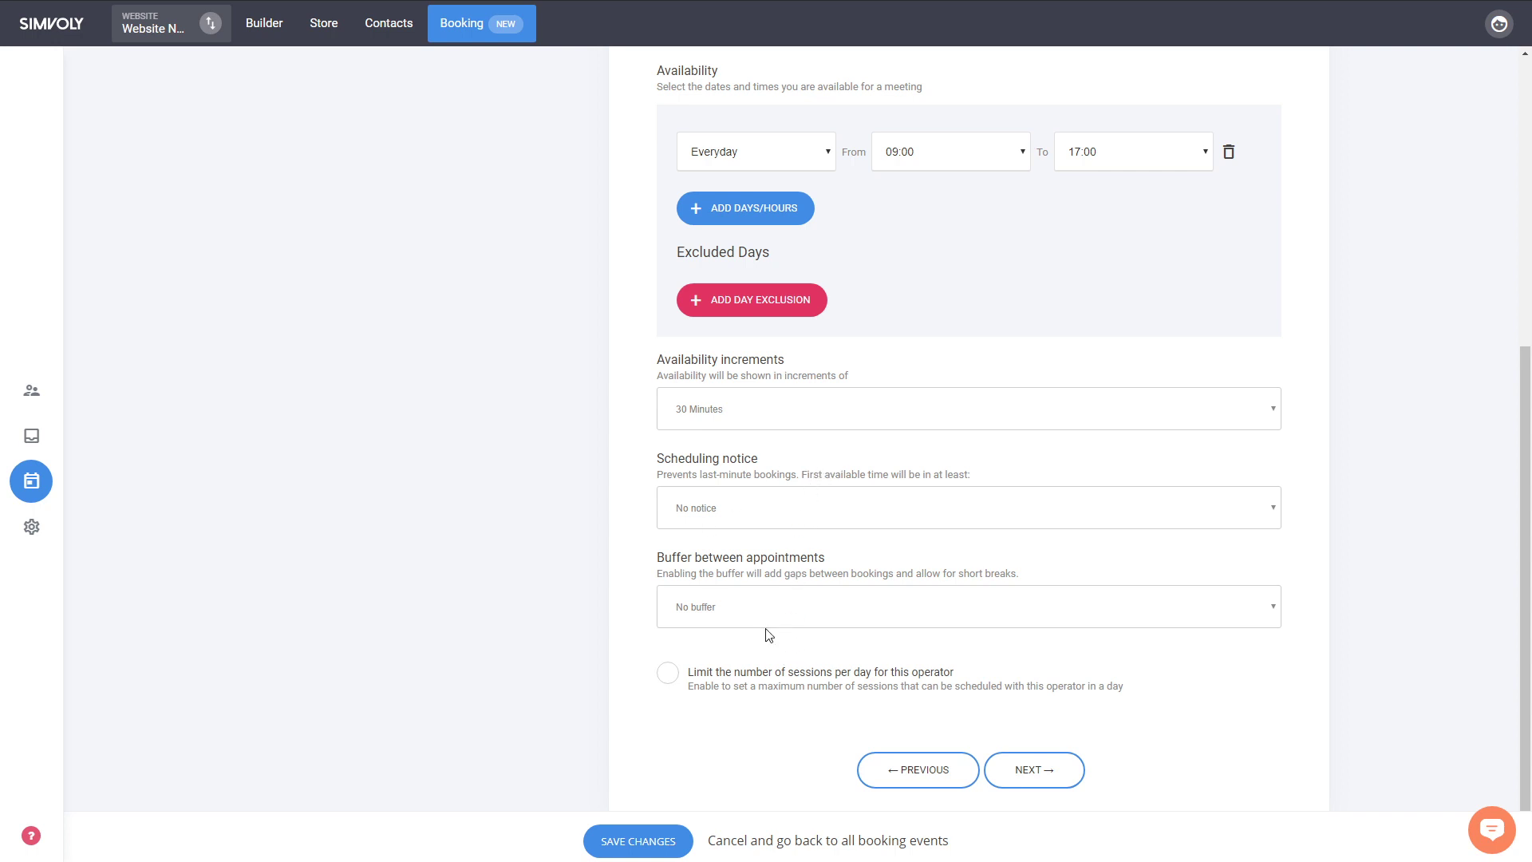
mouse_move(762, 525)
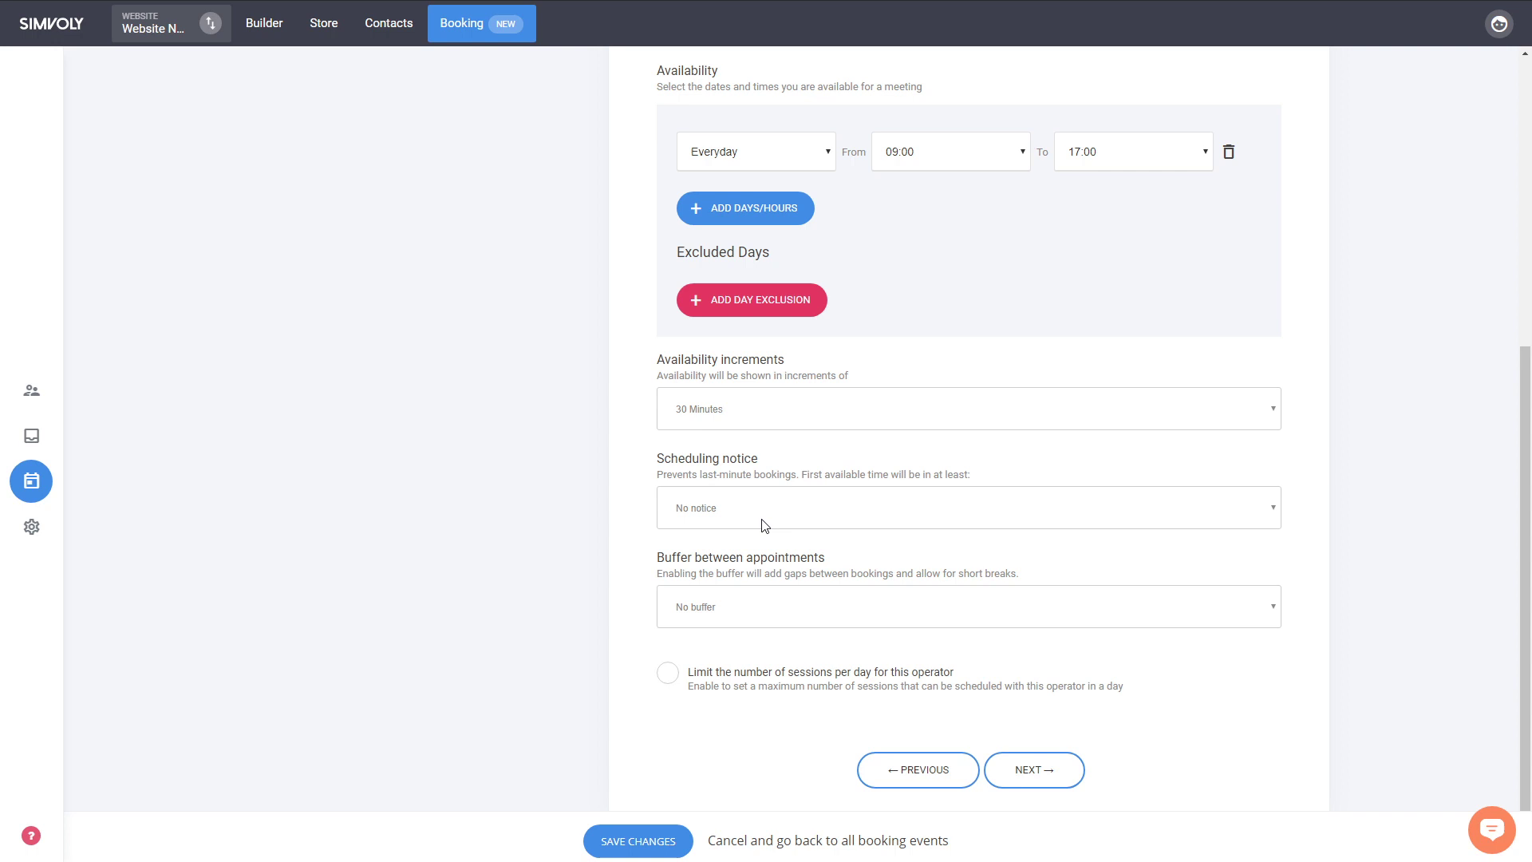
mouse_move(739, 472)
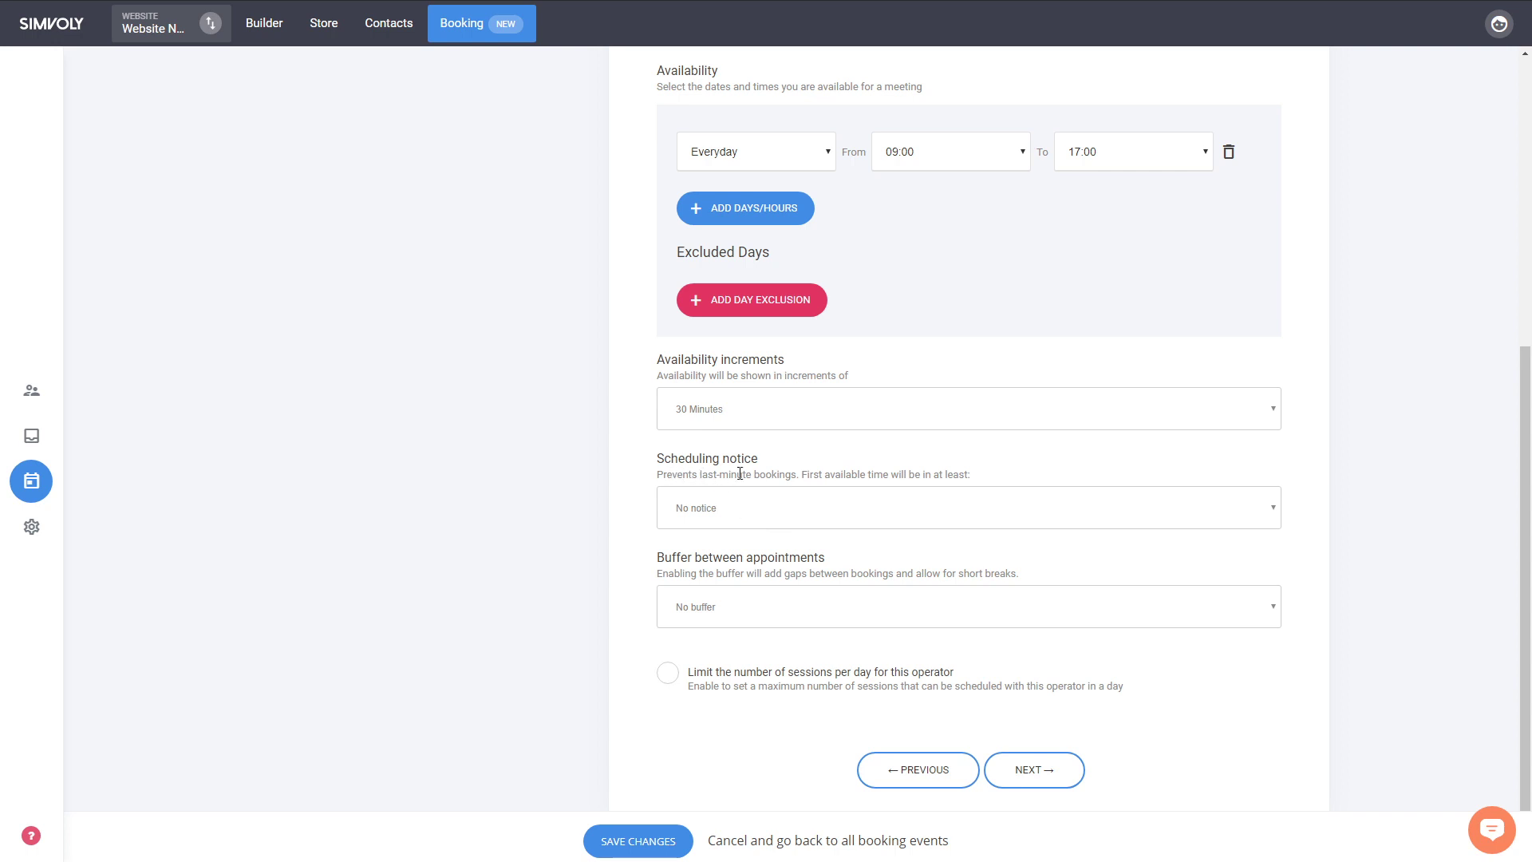
mouse_move(846, 570)
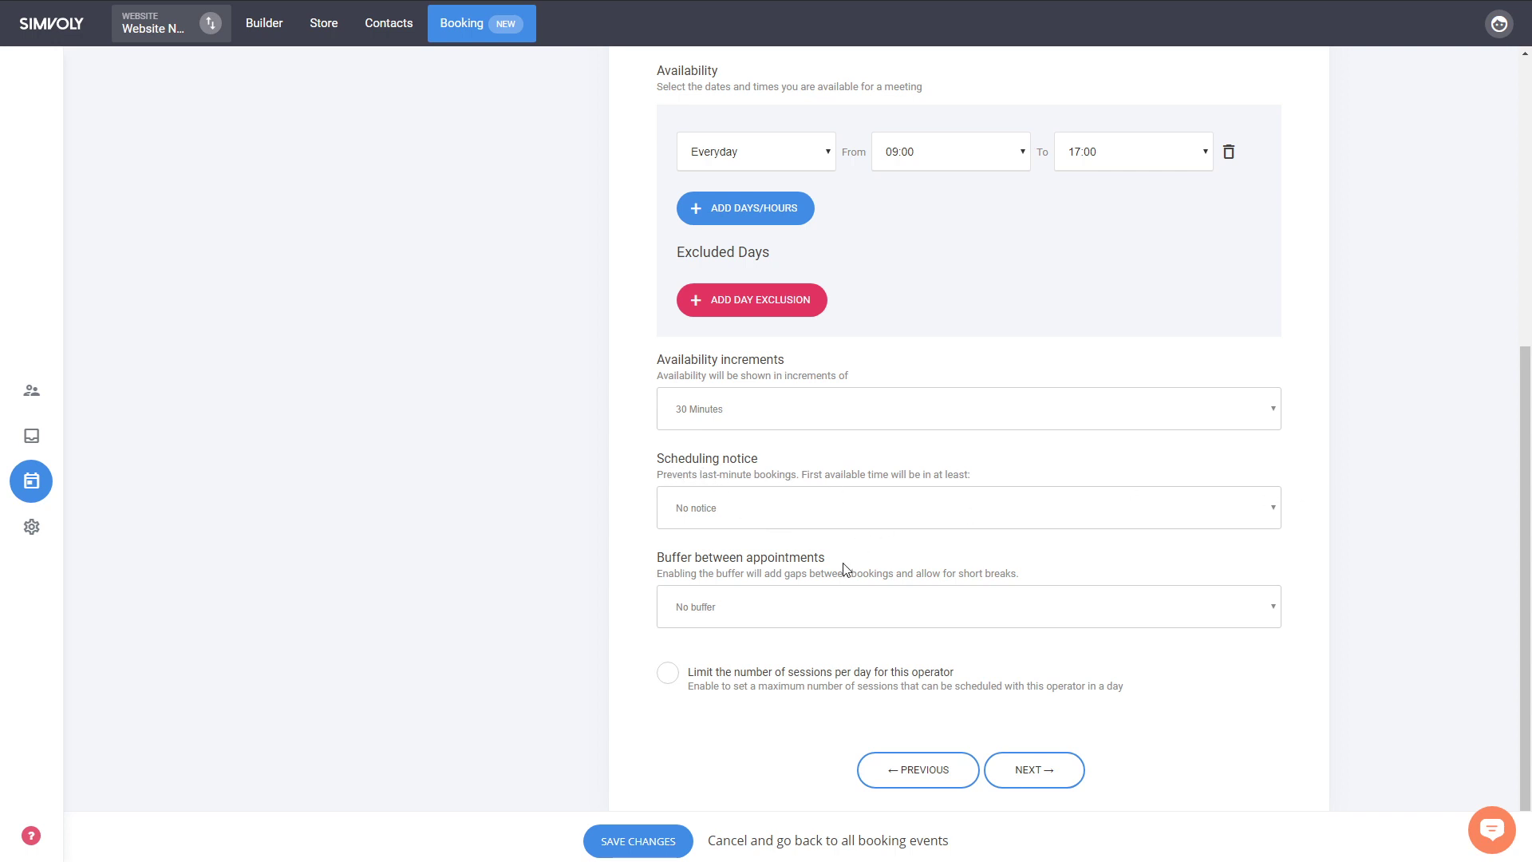
mouse_move(790, 501)
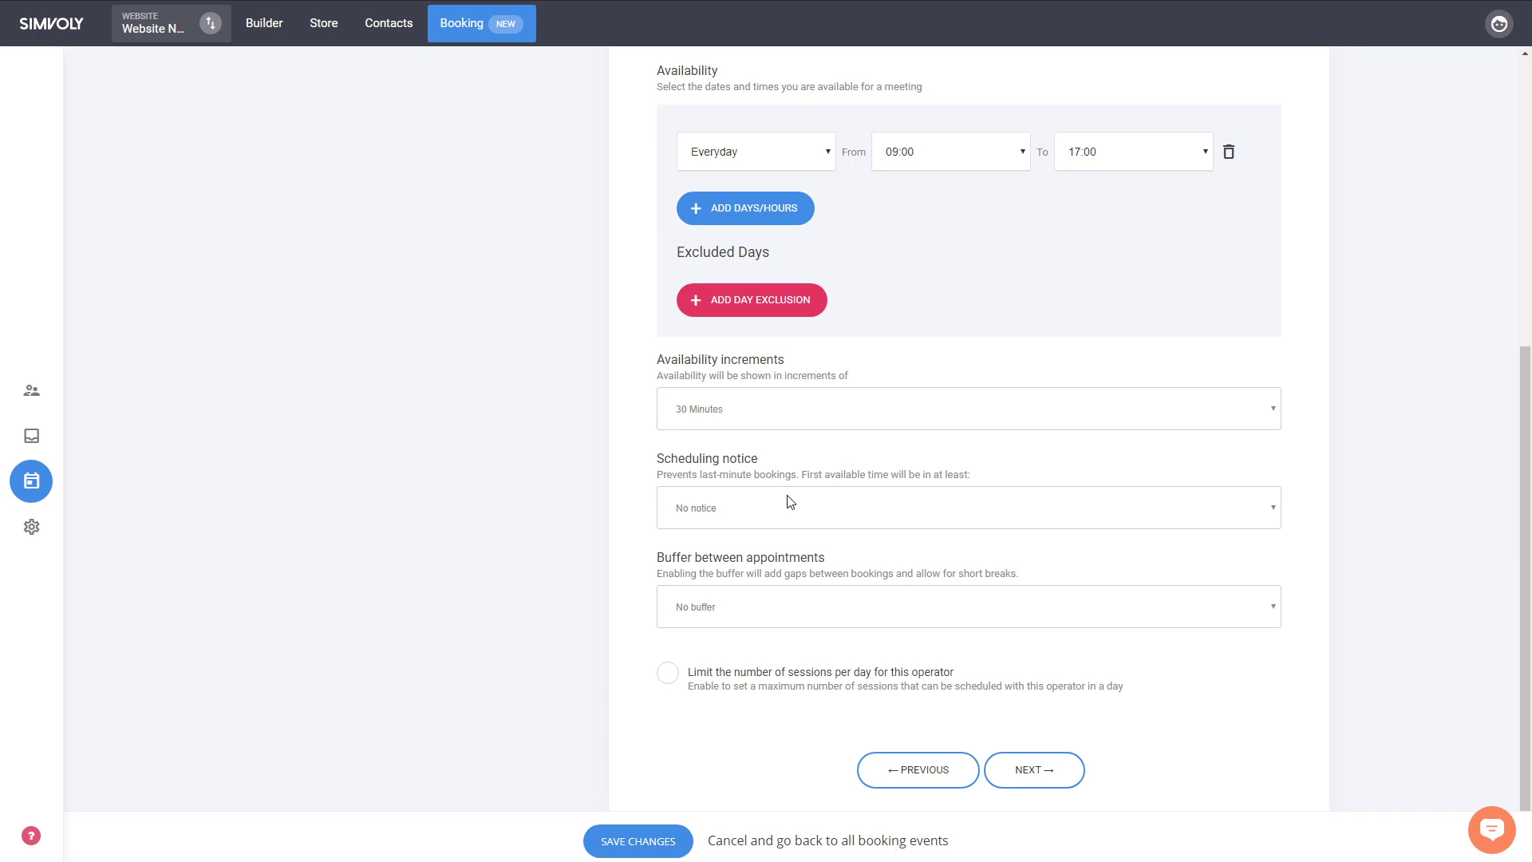
mouse_move(727, 573)
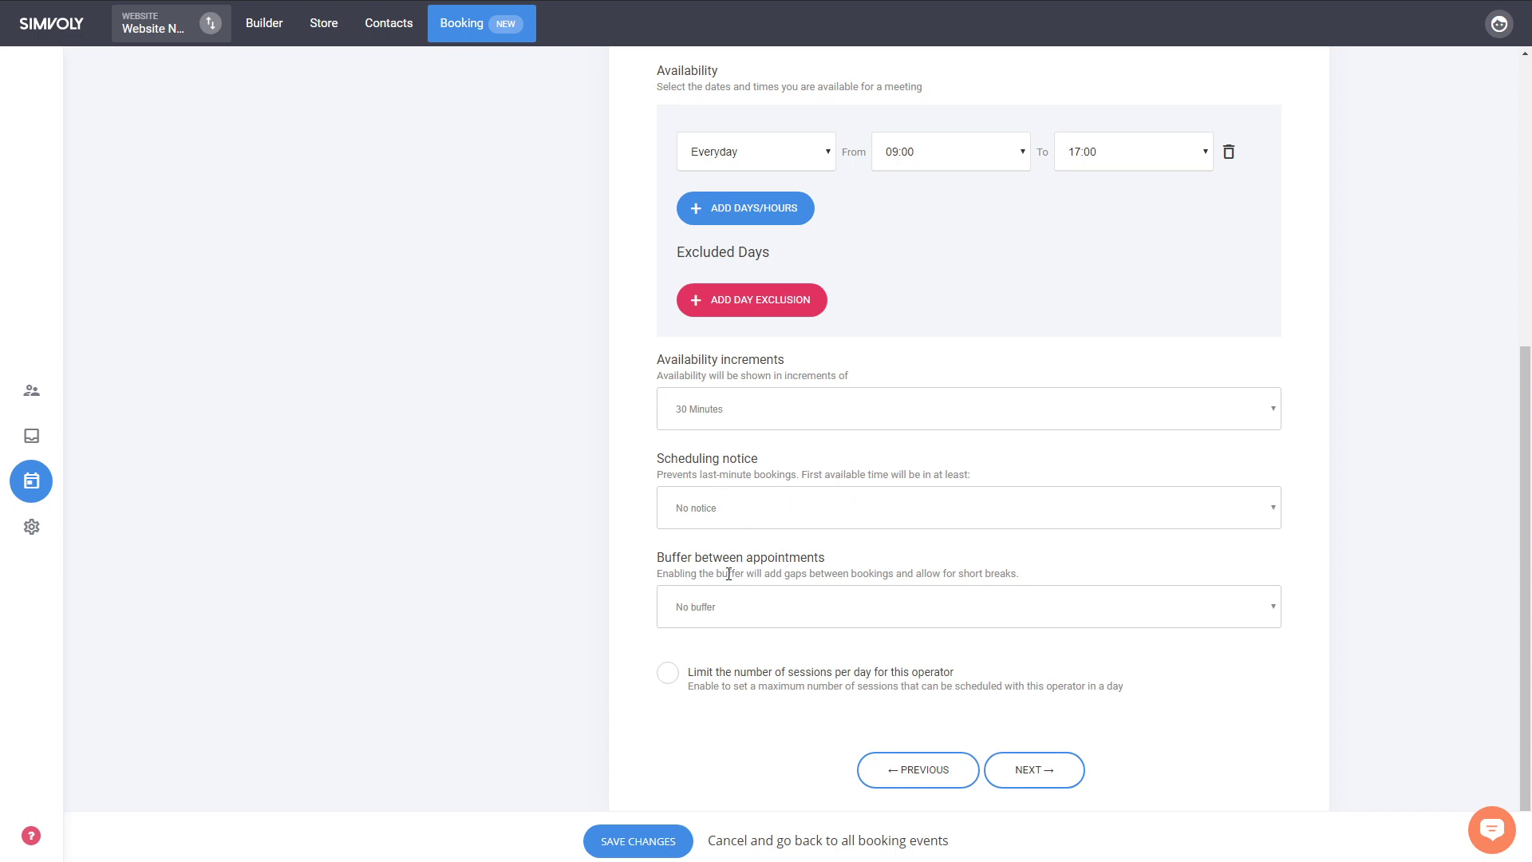
mouse_move(747, 616)
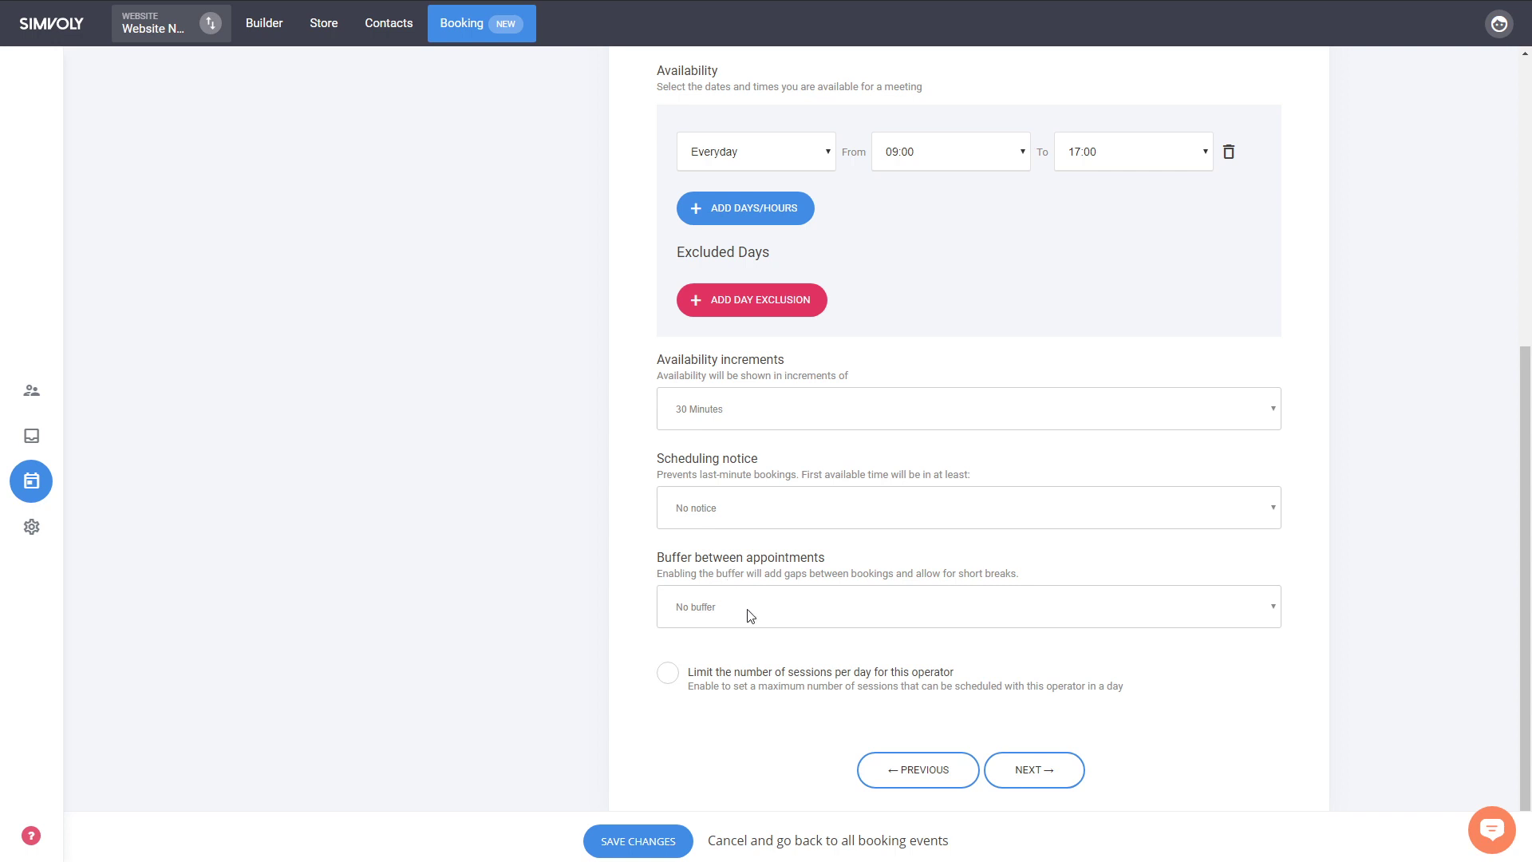
mouse_move(571, 590)
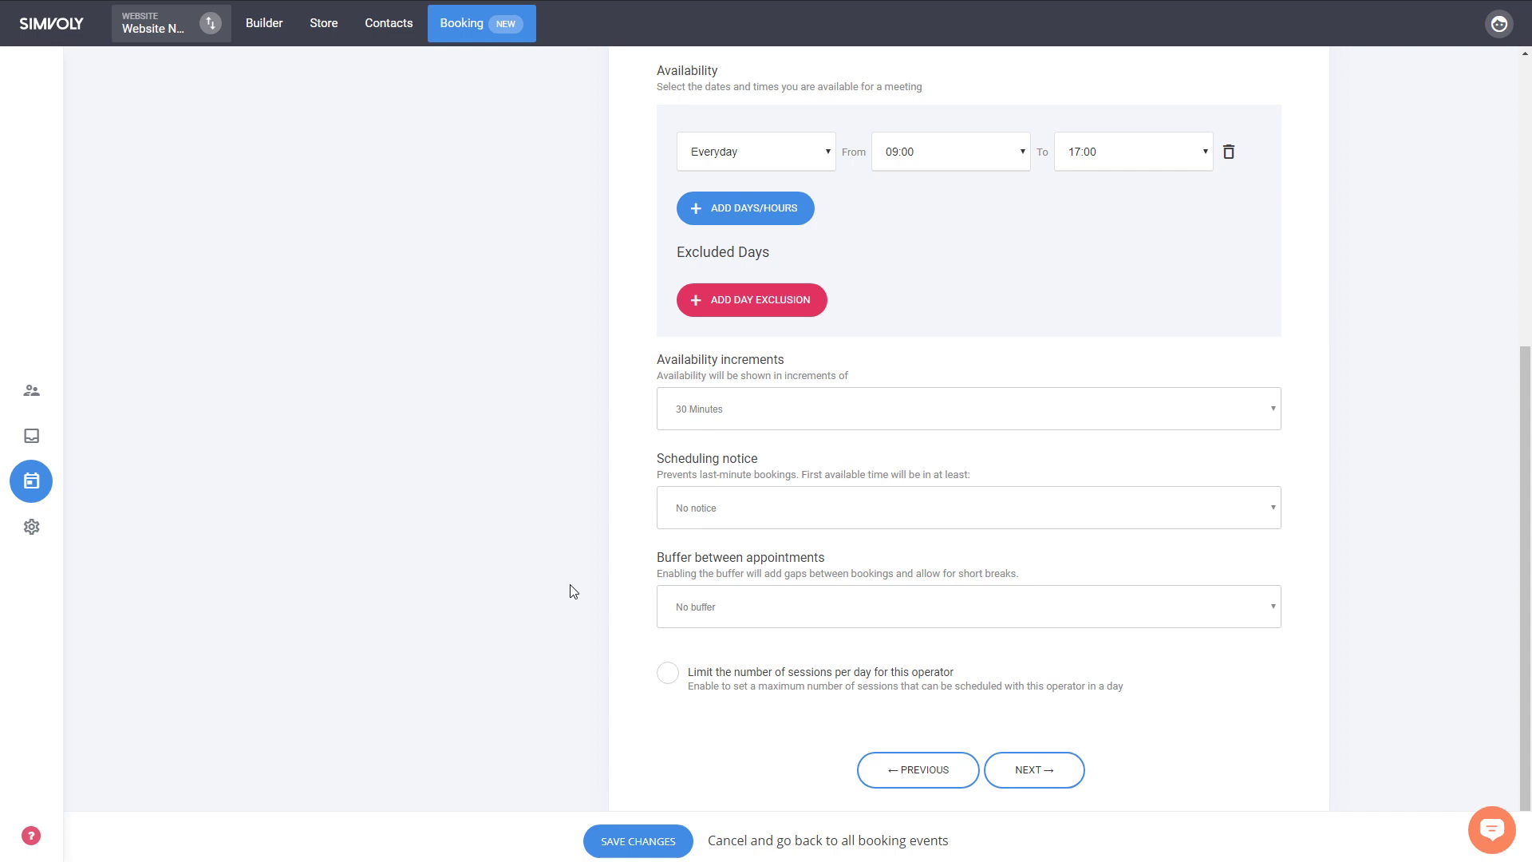
mouse_move(745, 707)
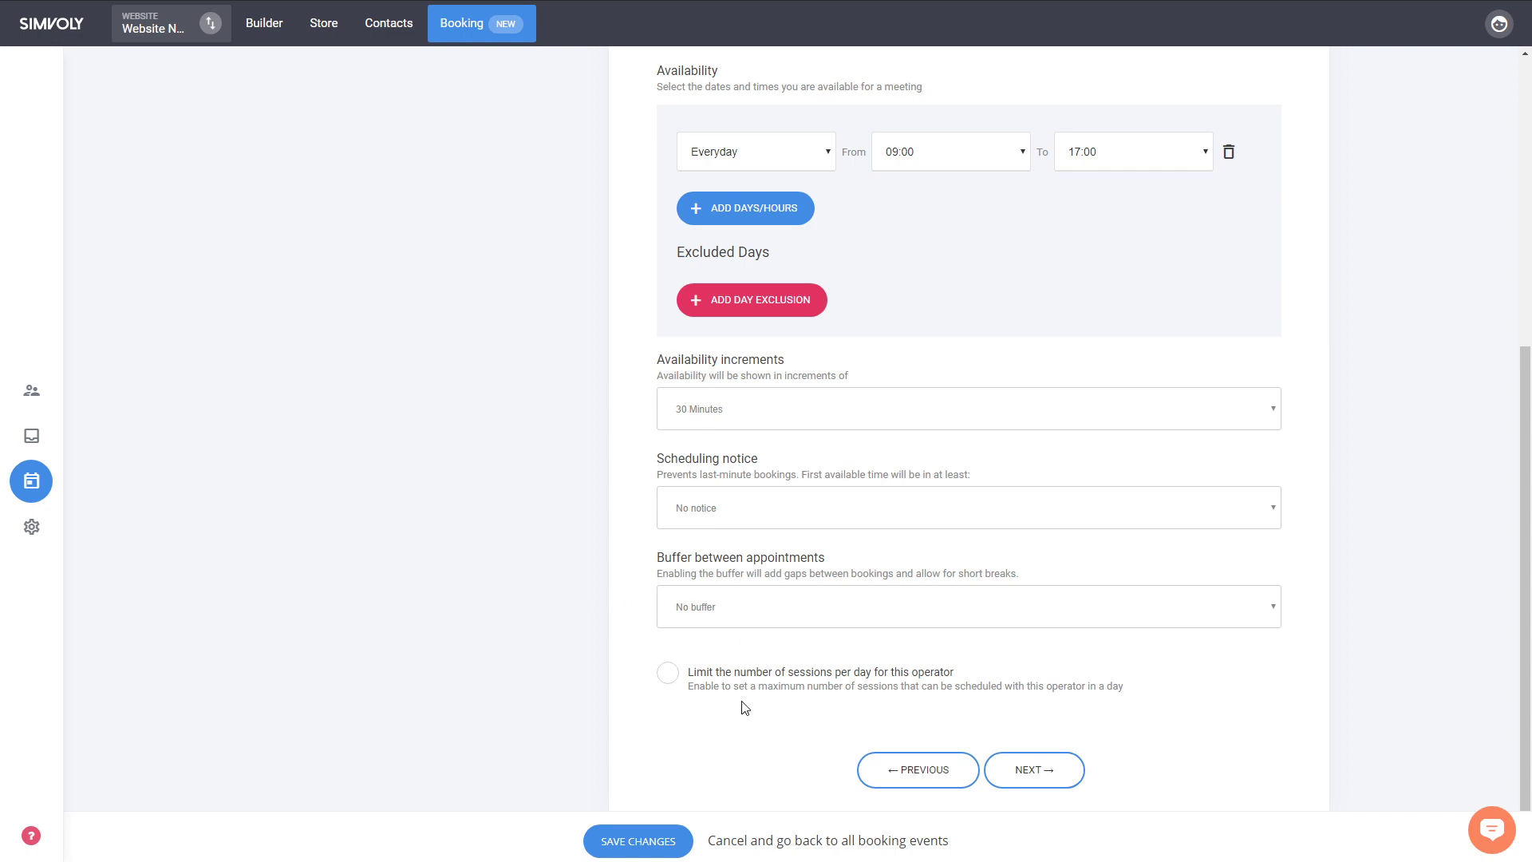
mouse_move(959, 649)
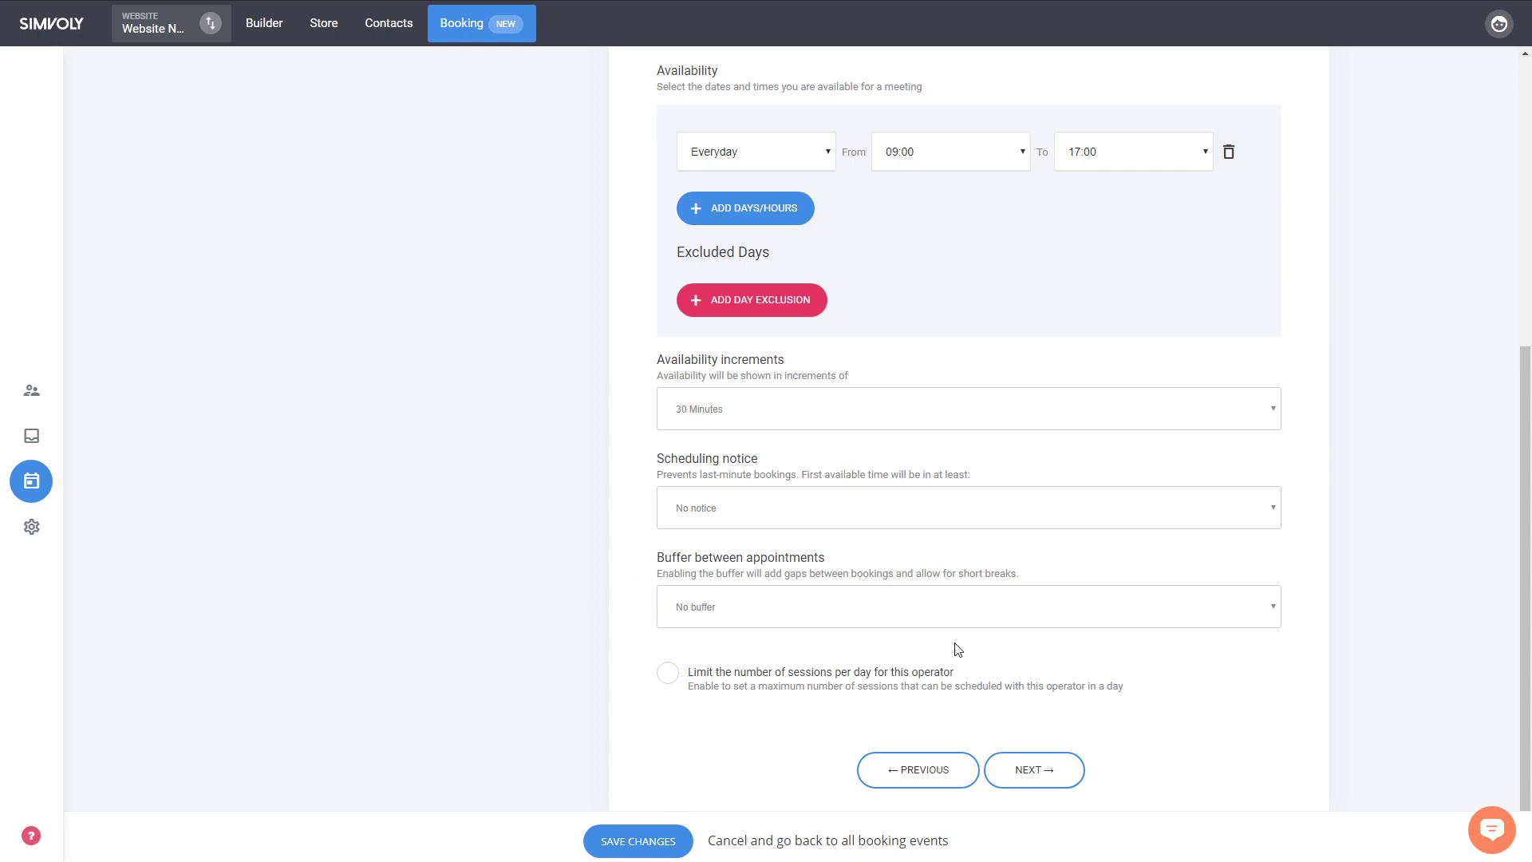
mouse_move(834, 693)
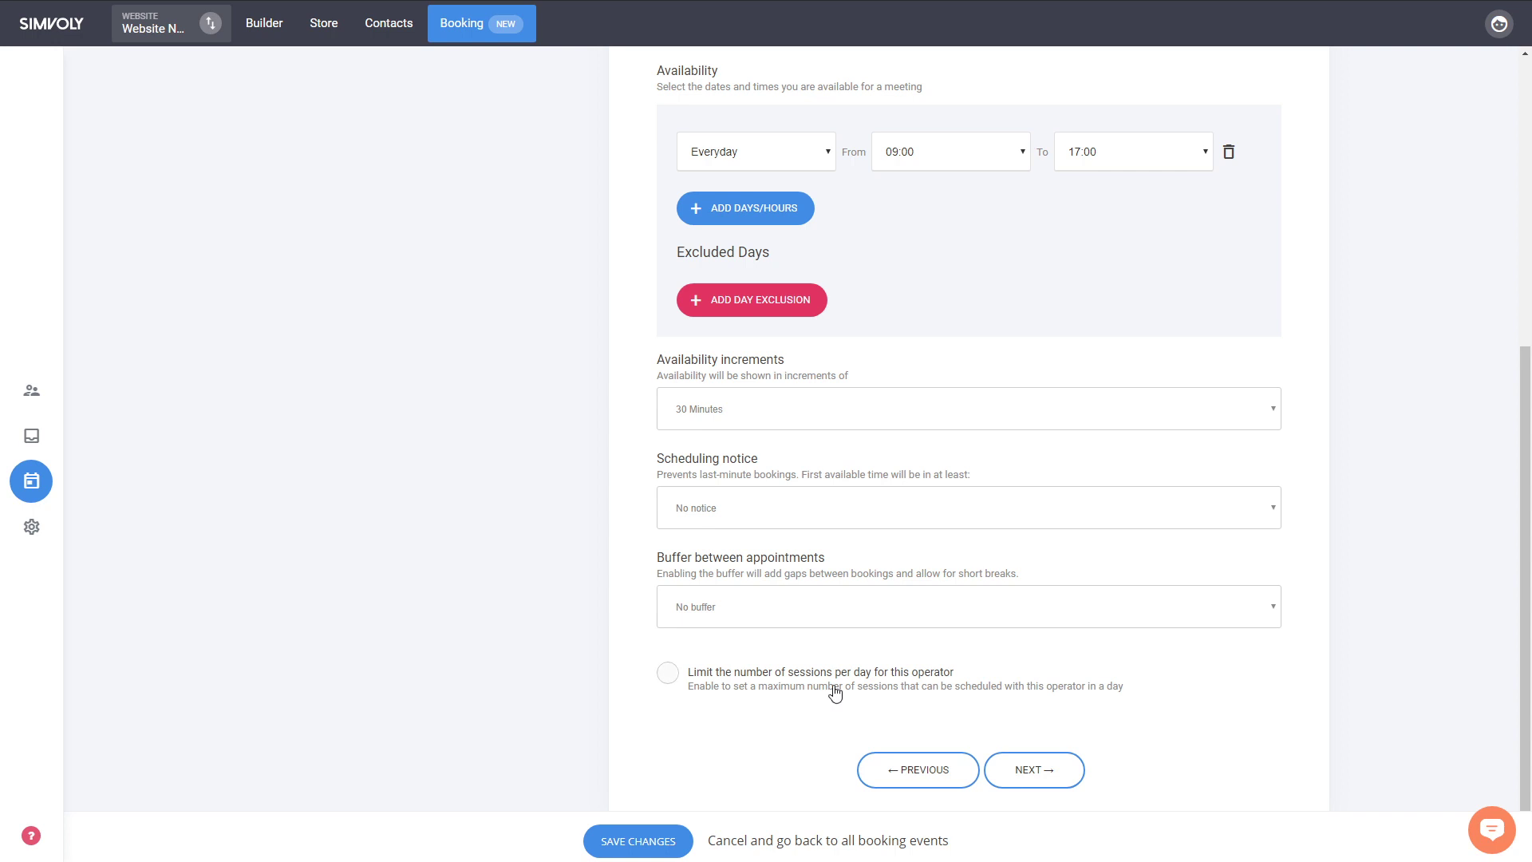
mouse_move(625, 694)
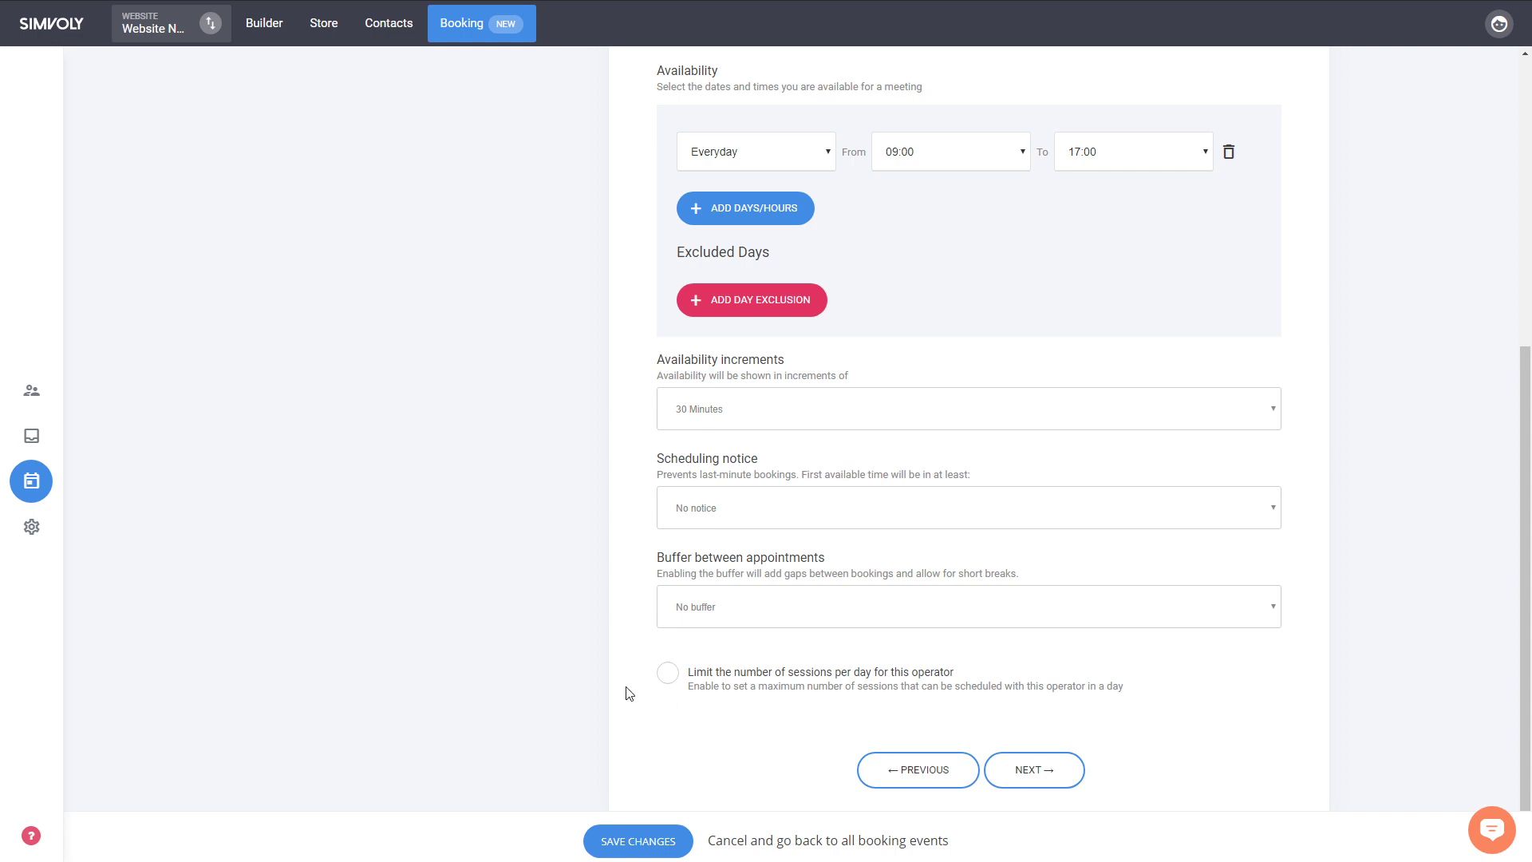
click(667, 672)
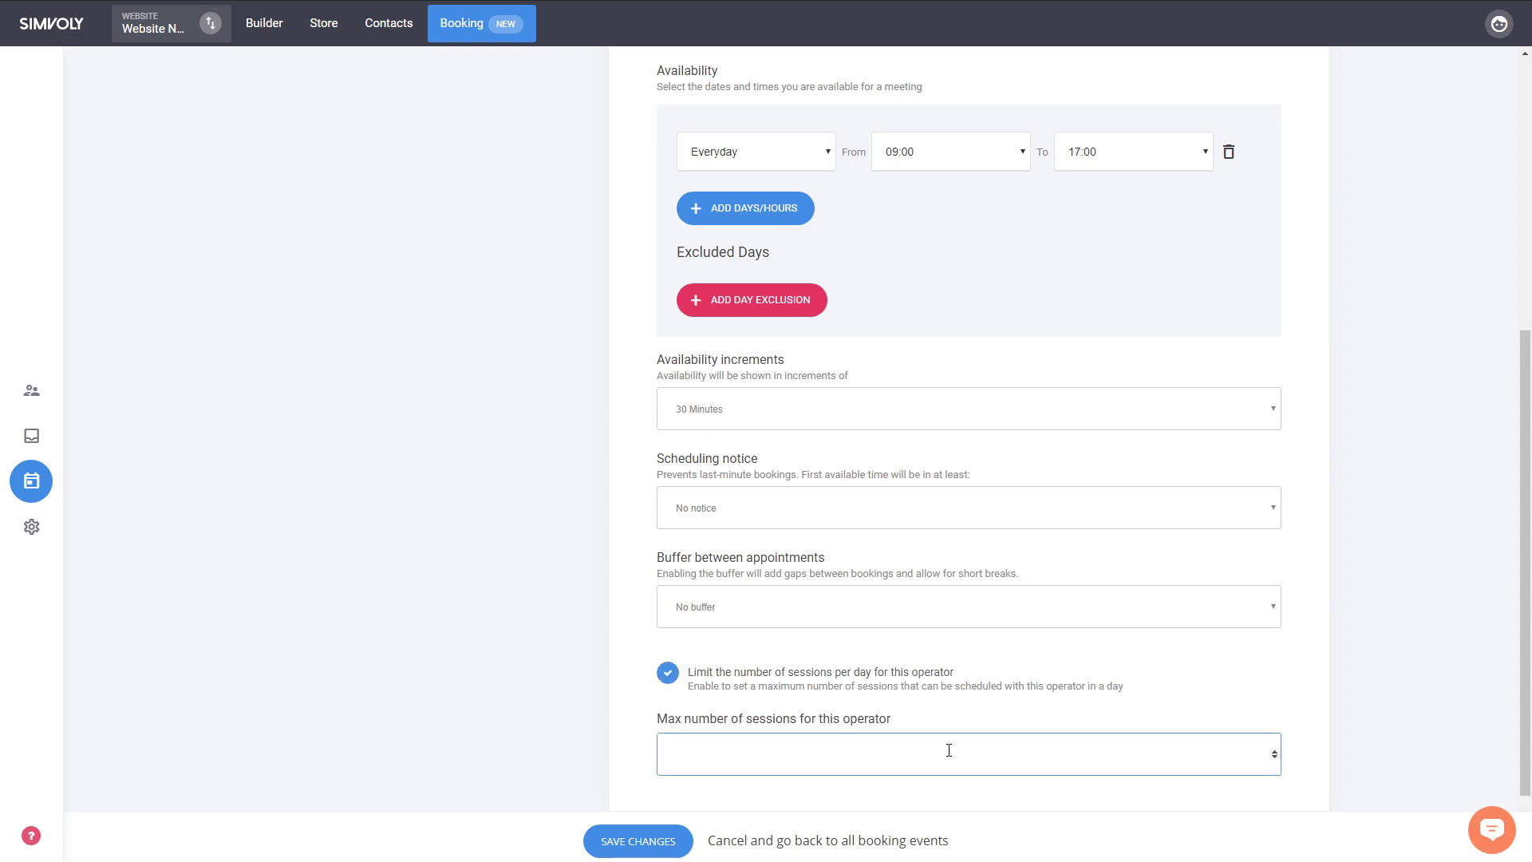
mouse_move(954, 667)
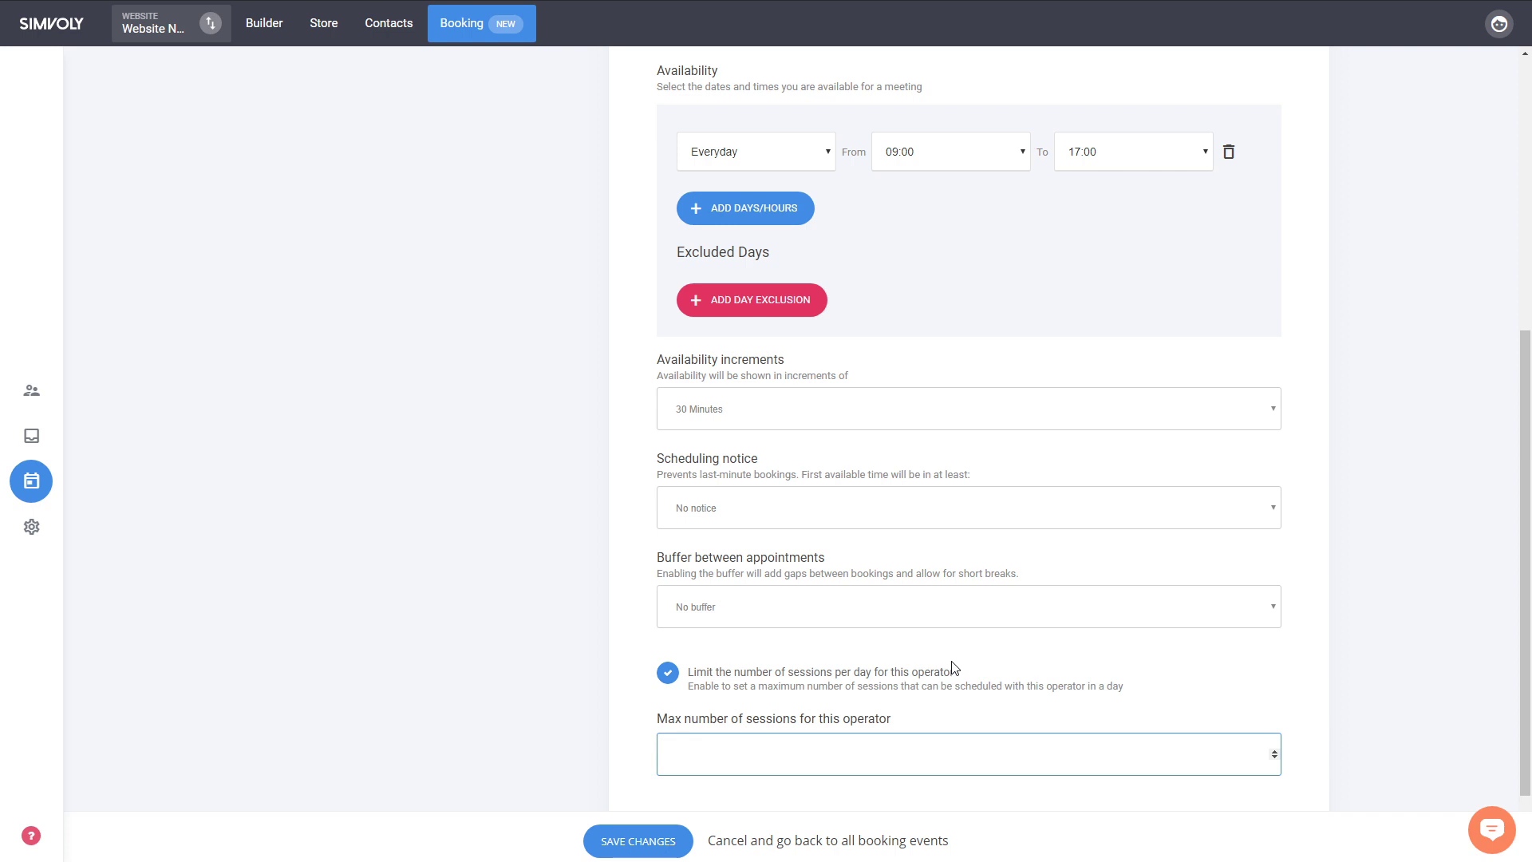
mouse_move(858, 677)
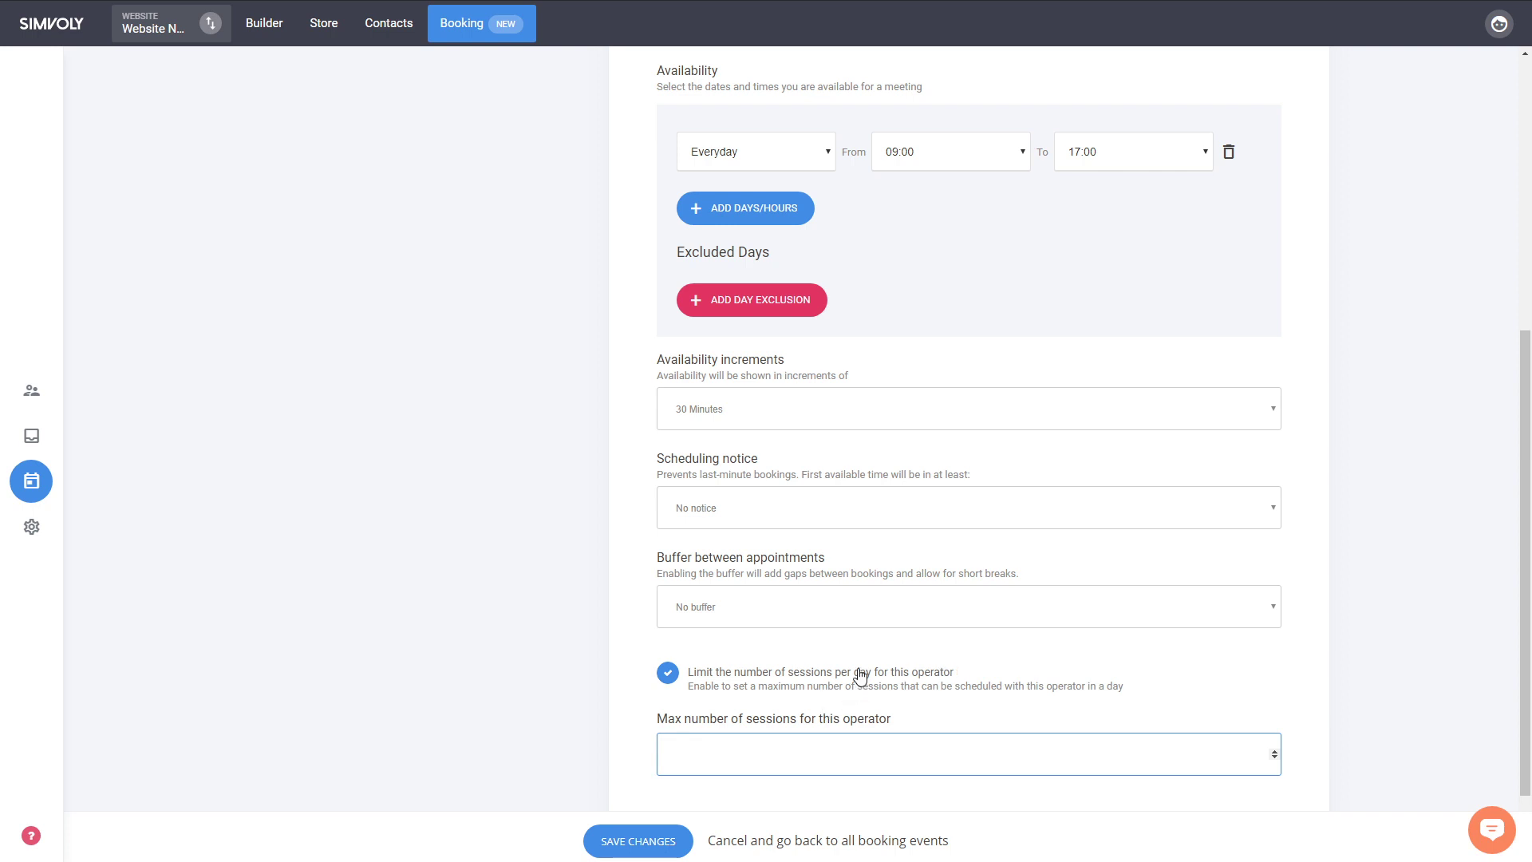
click(667, 674)
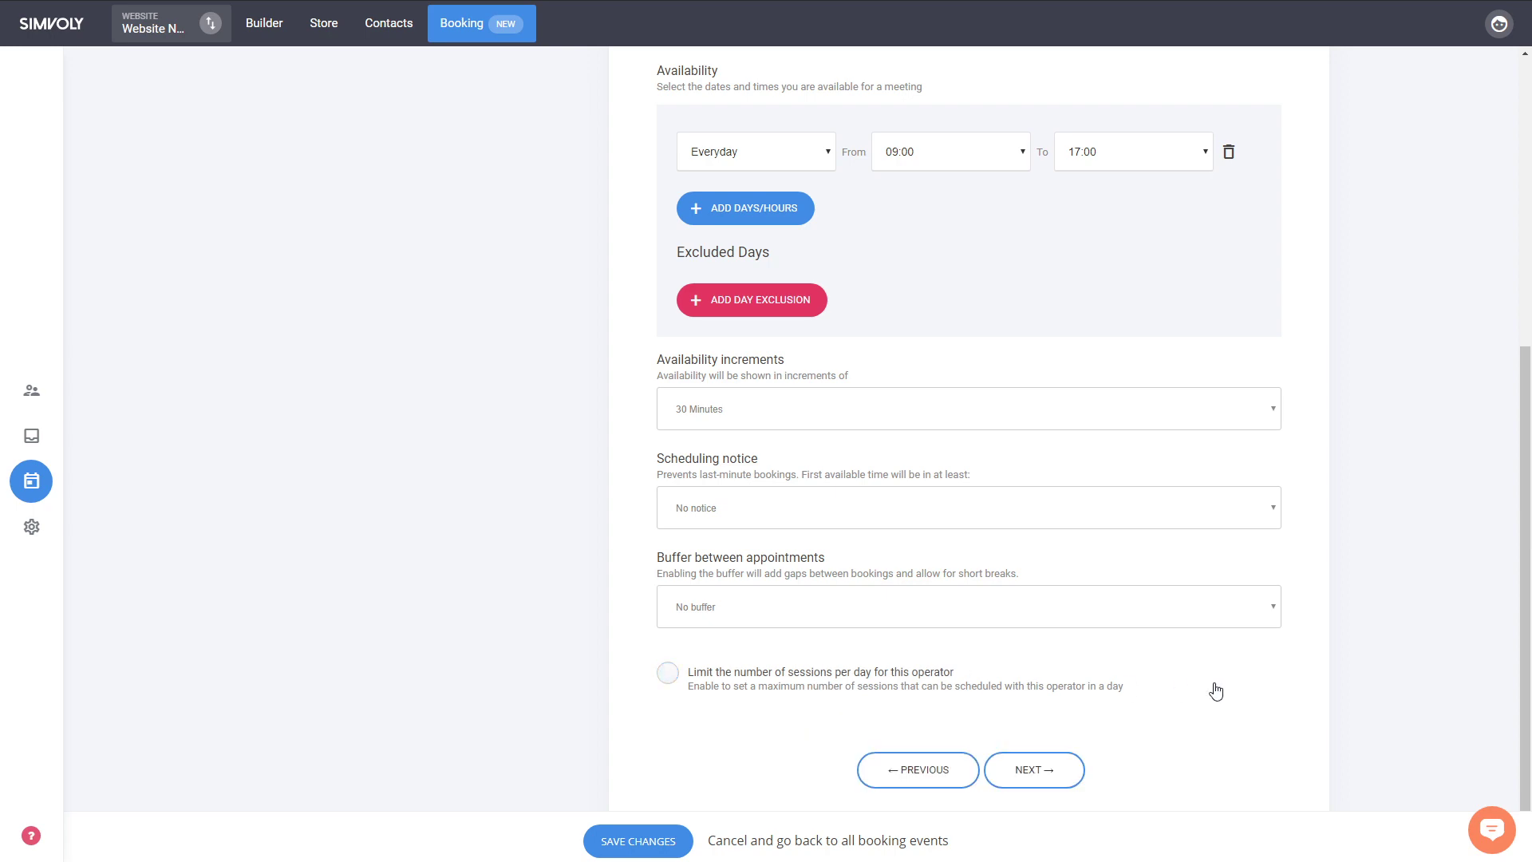
scroll(up, 3)
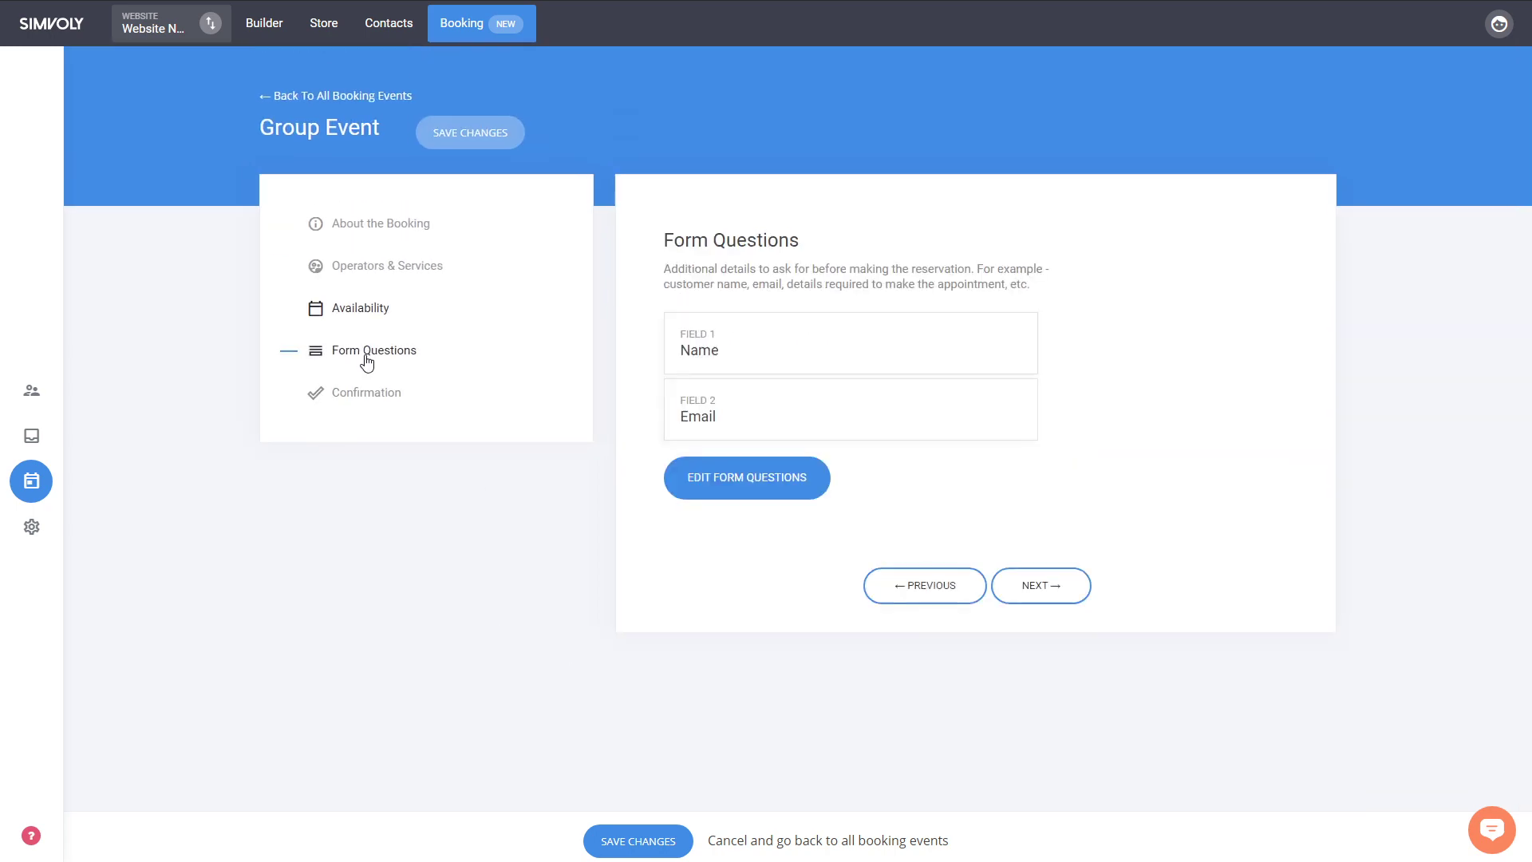
mouse_move(749, 352)
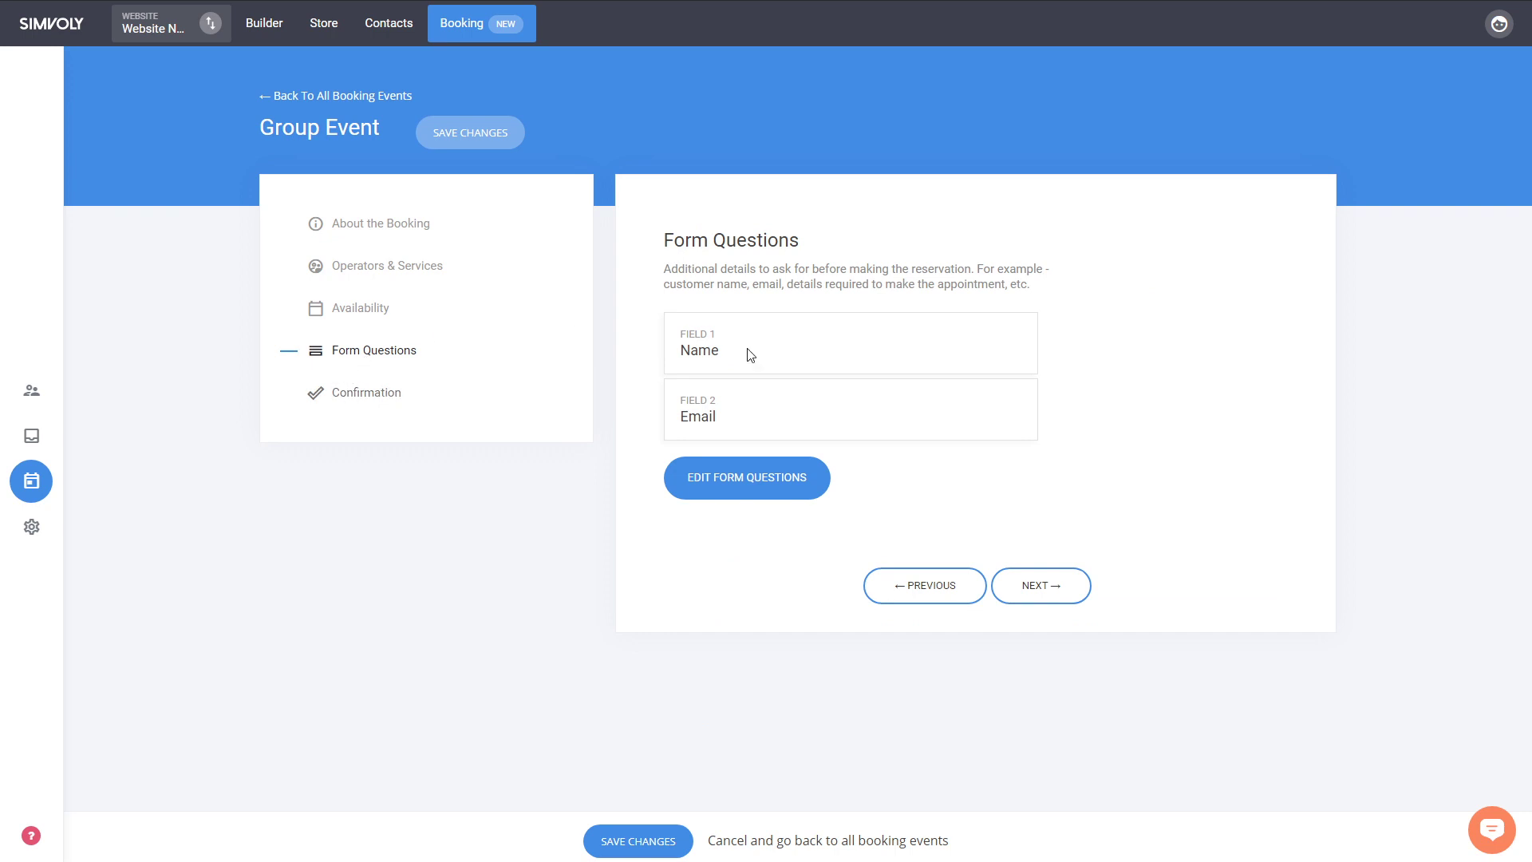
Review the Confirmation step, then go back to About the Booking.
click(1039, 586)
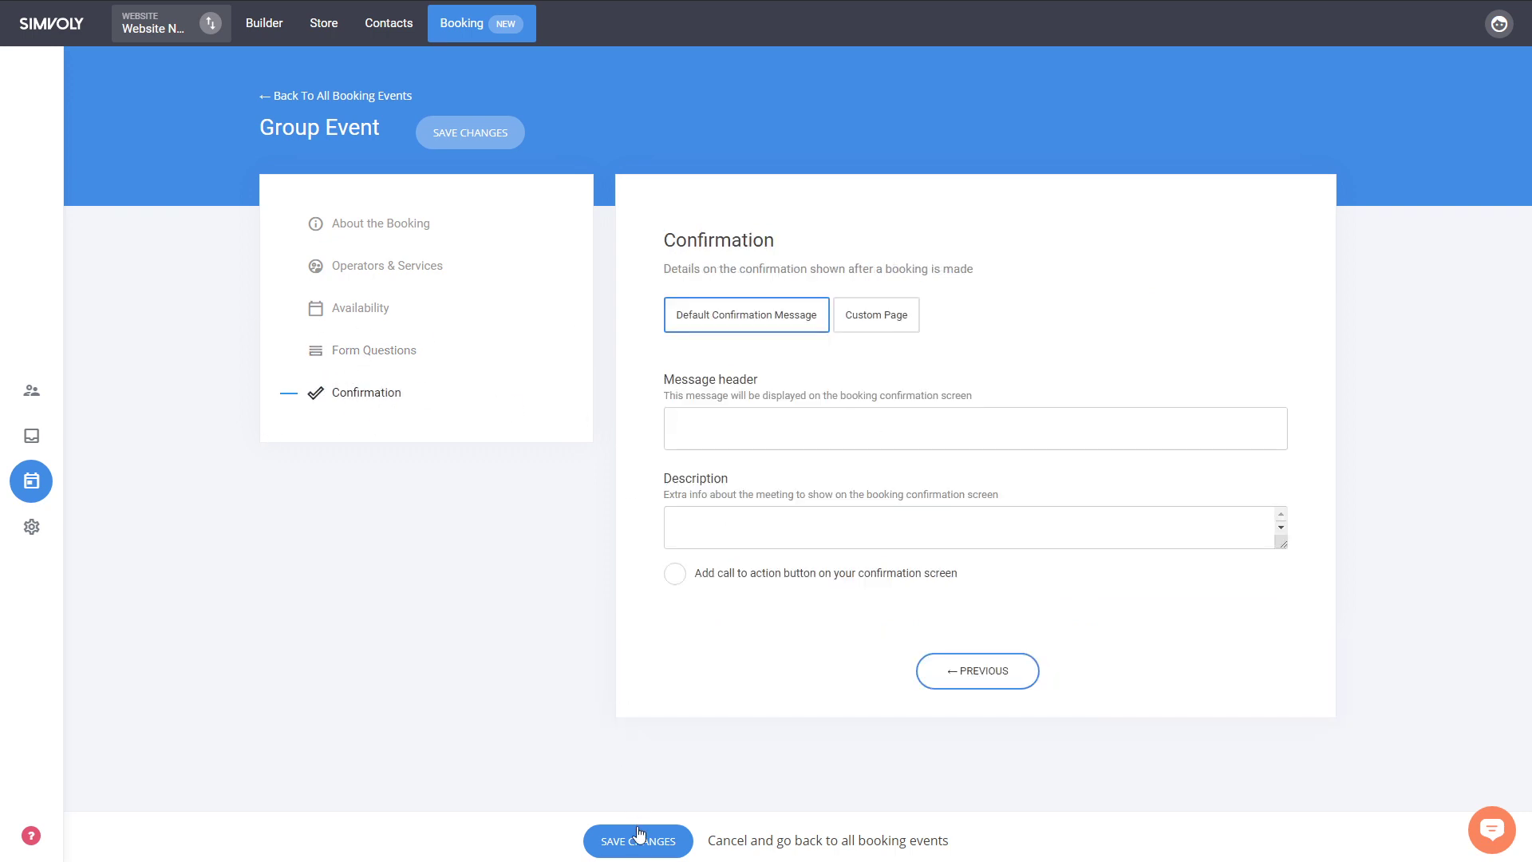
mouse_move(362, 748)
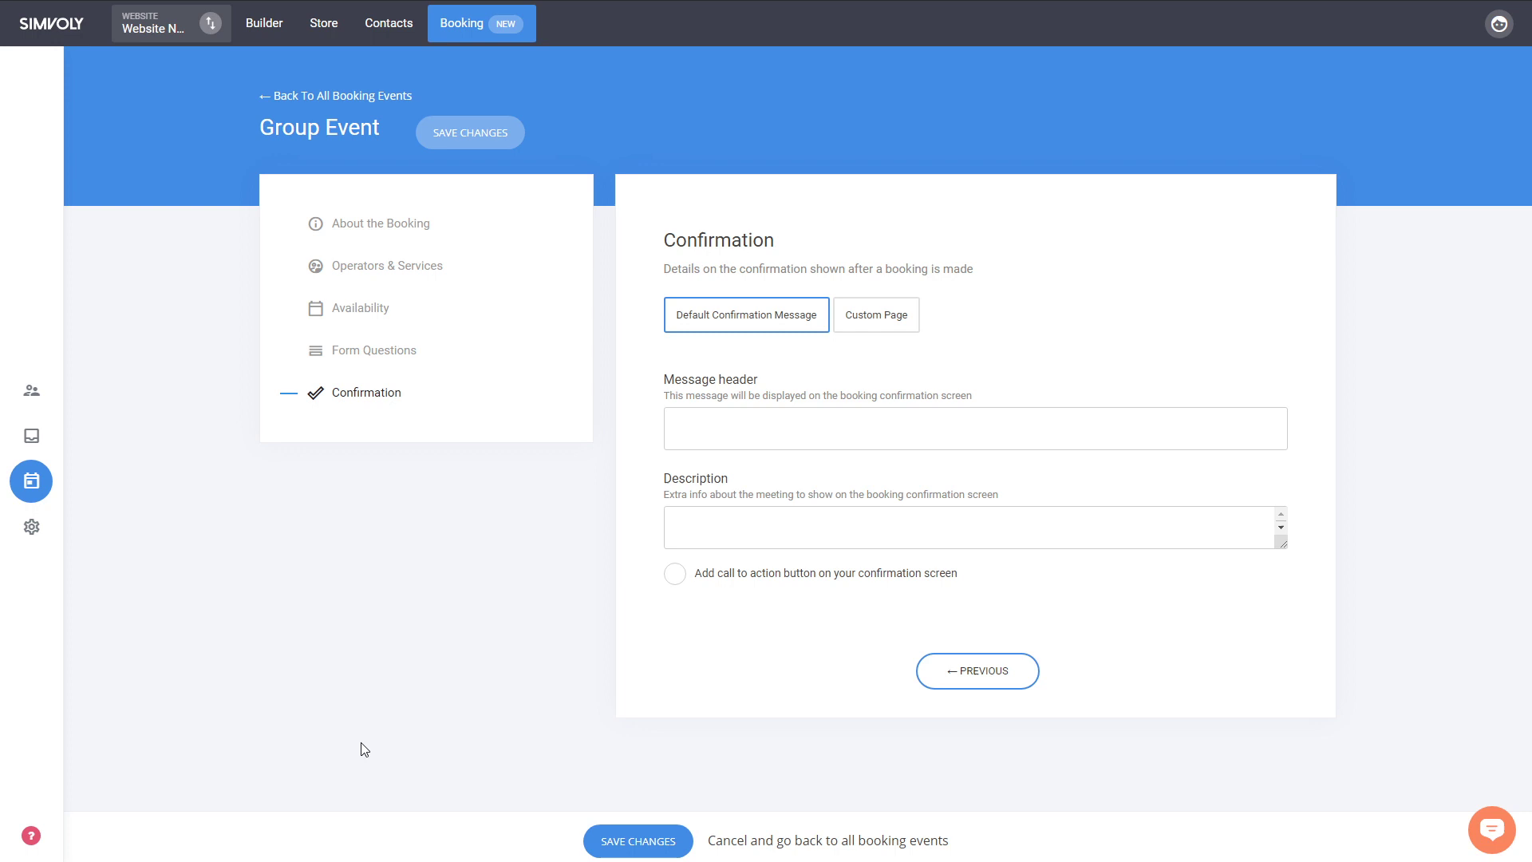
click(381, 224)
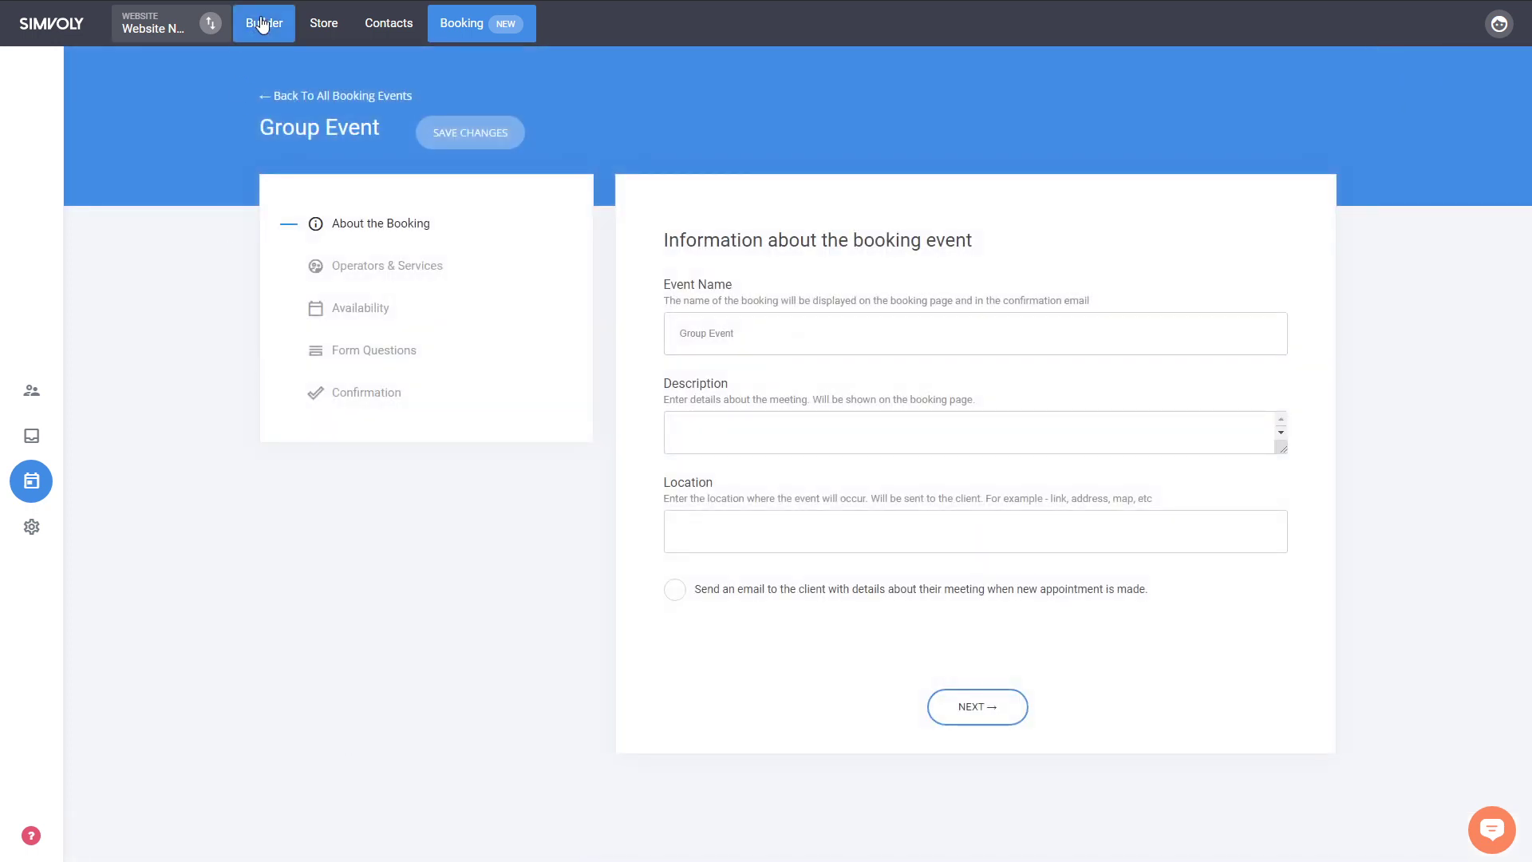
In the website editor, switch the booking widget's event to Group Event.
click(263, 22)
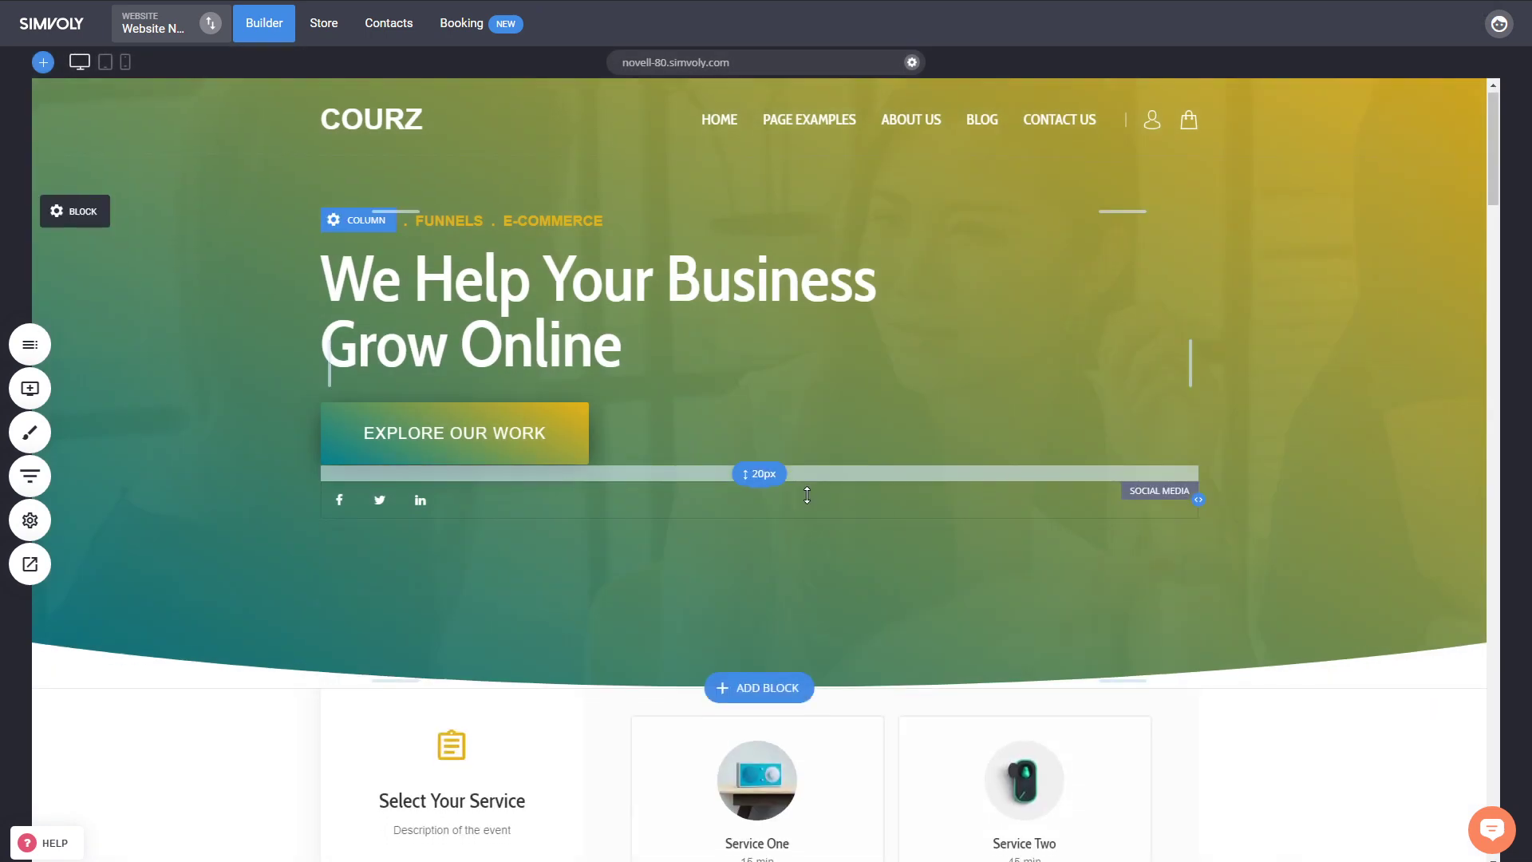
scroll(down, 3)
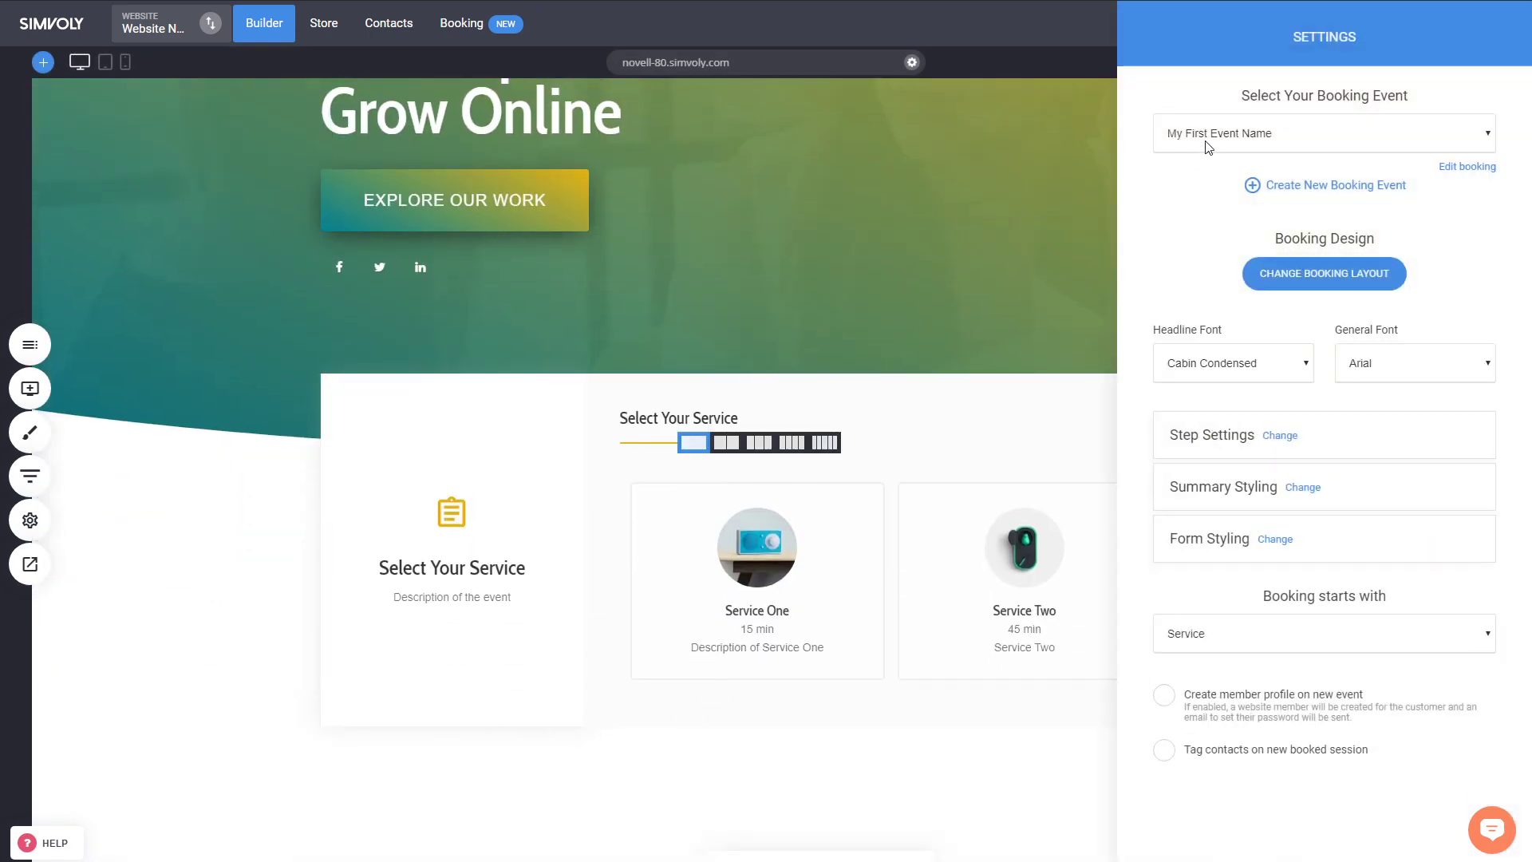
mouse_move(1206, 193)
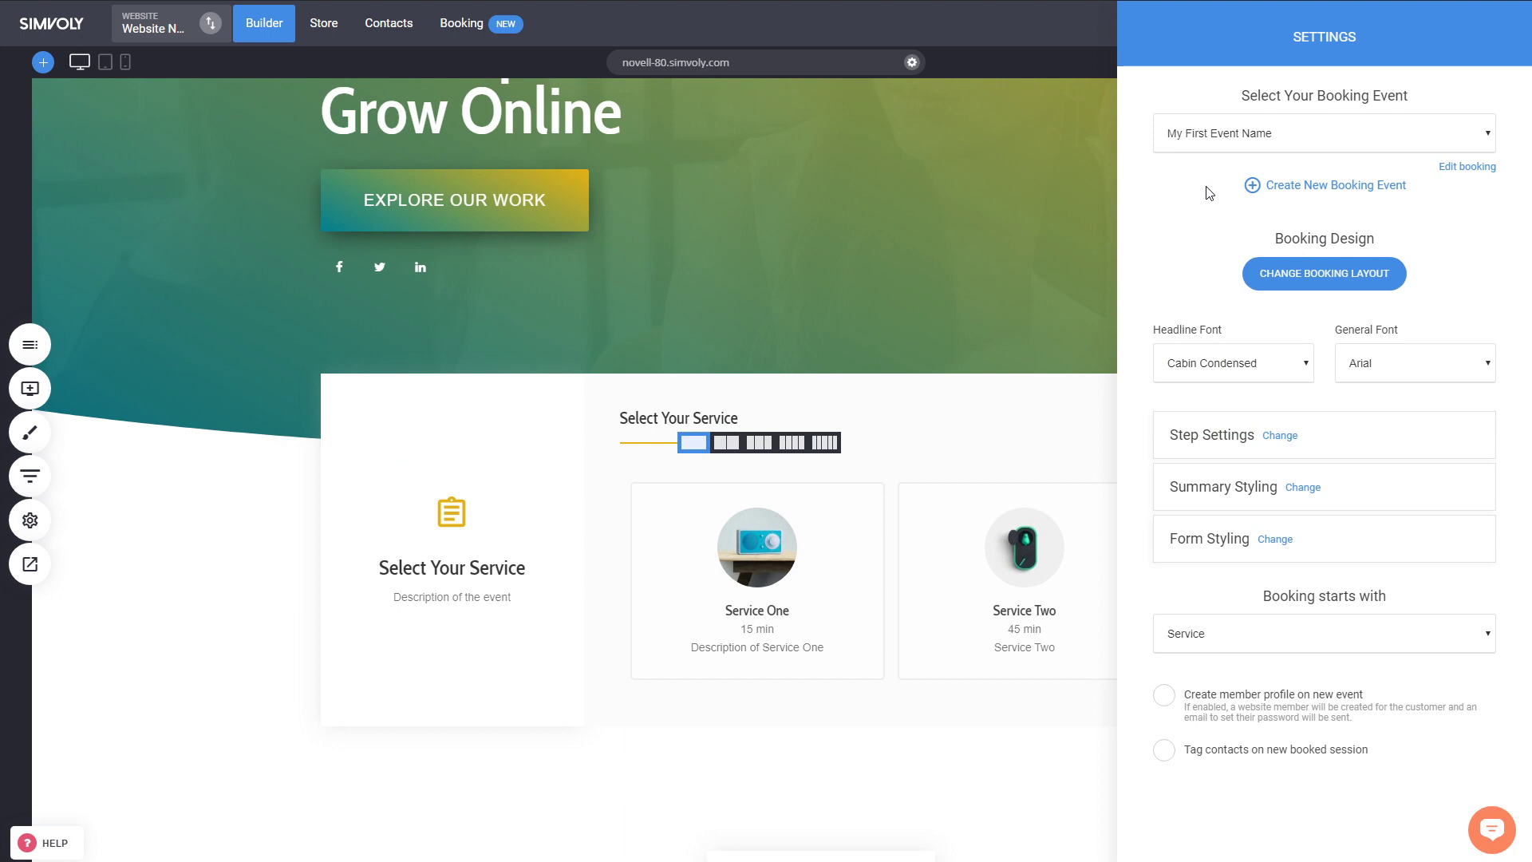
click(1321, 132)
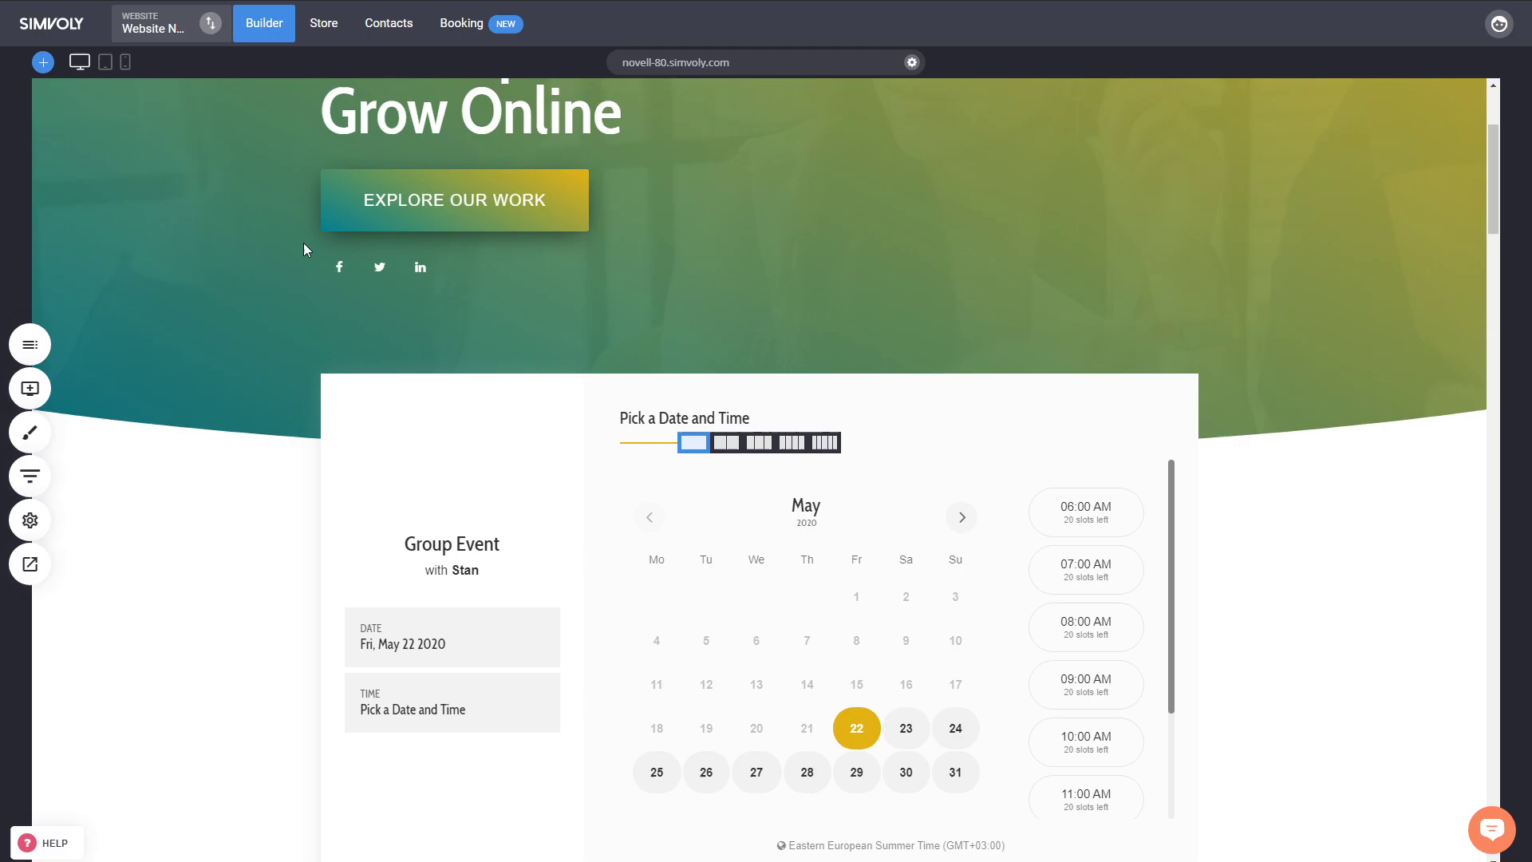
From the website preview, book the Fri May 22 09:00–10:00 Group Event slot.
click(29, 563)
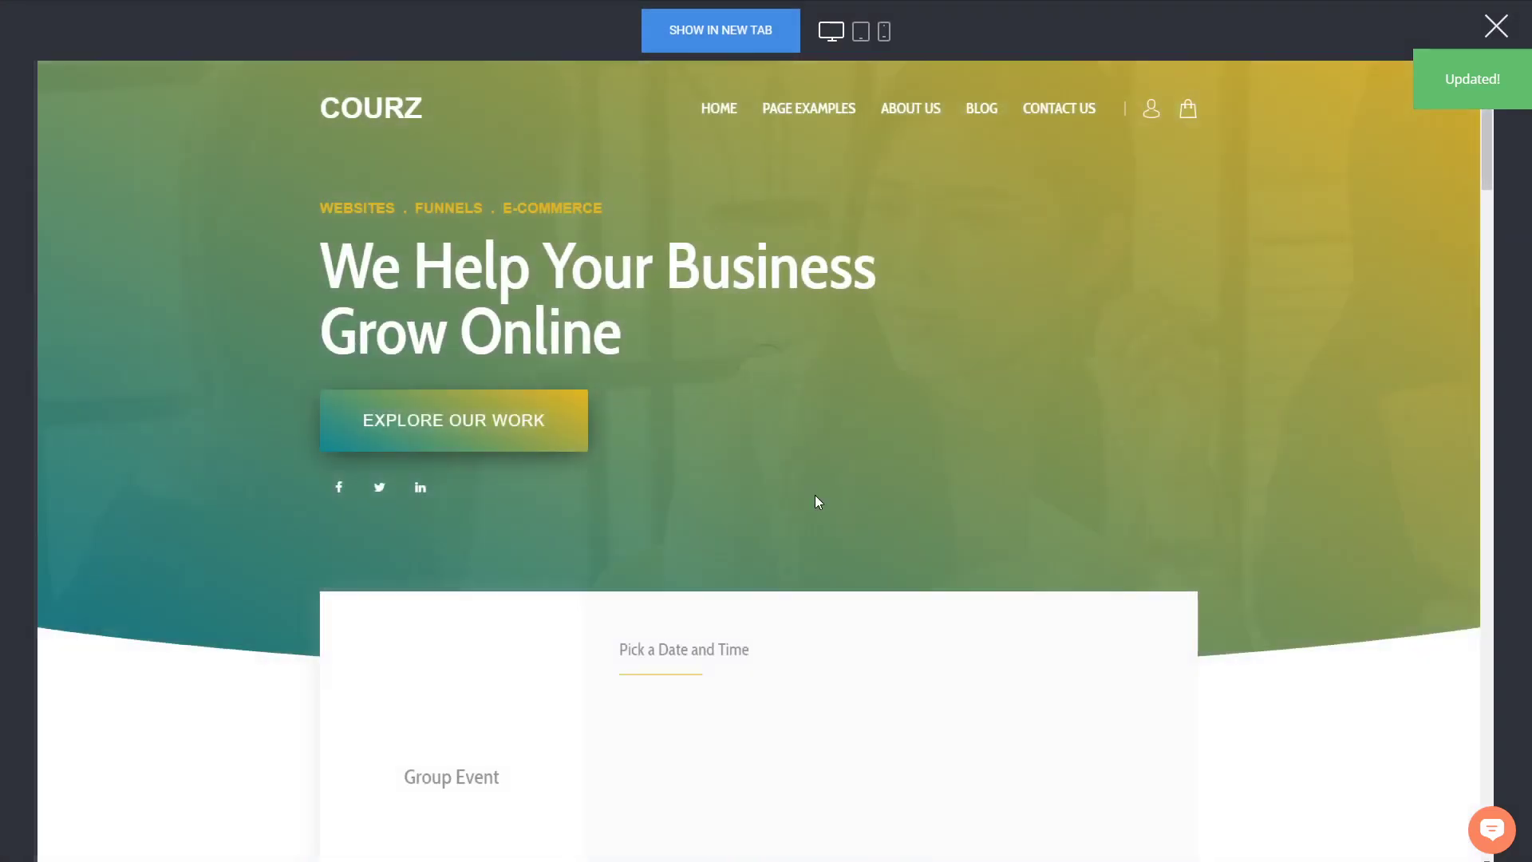
scroll(down, 3)
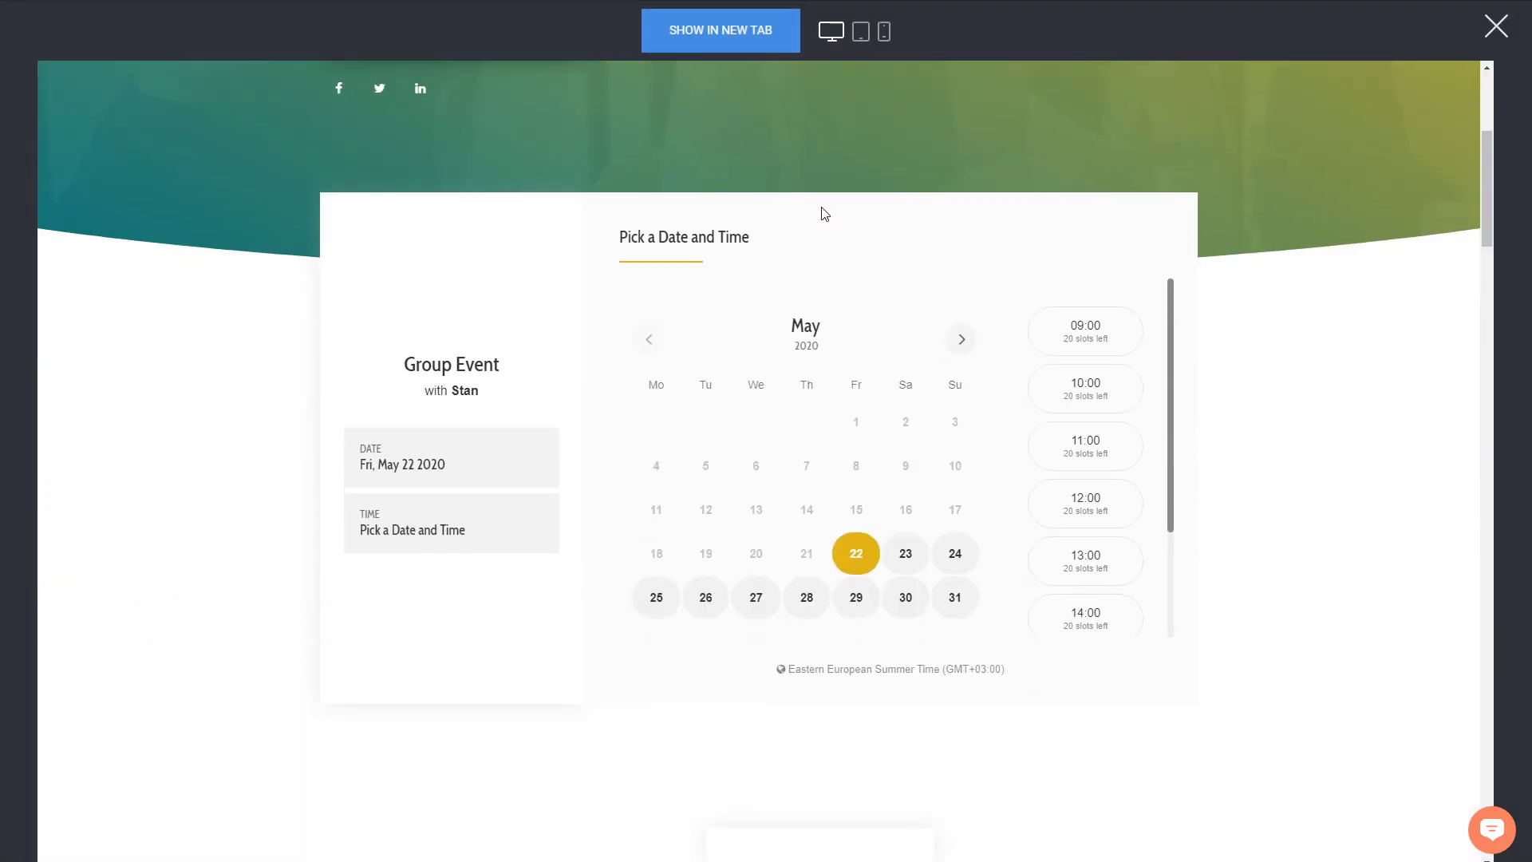
mouse_move(986, 568)
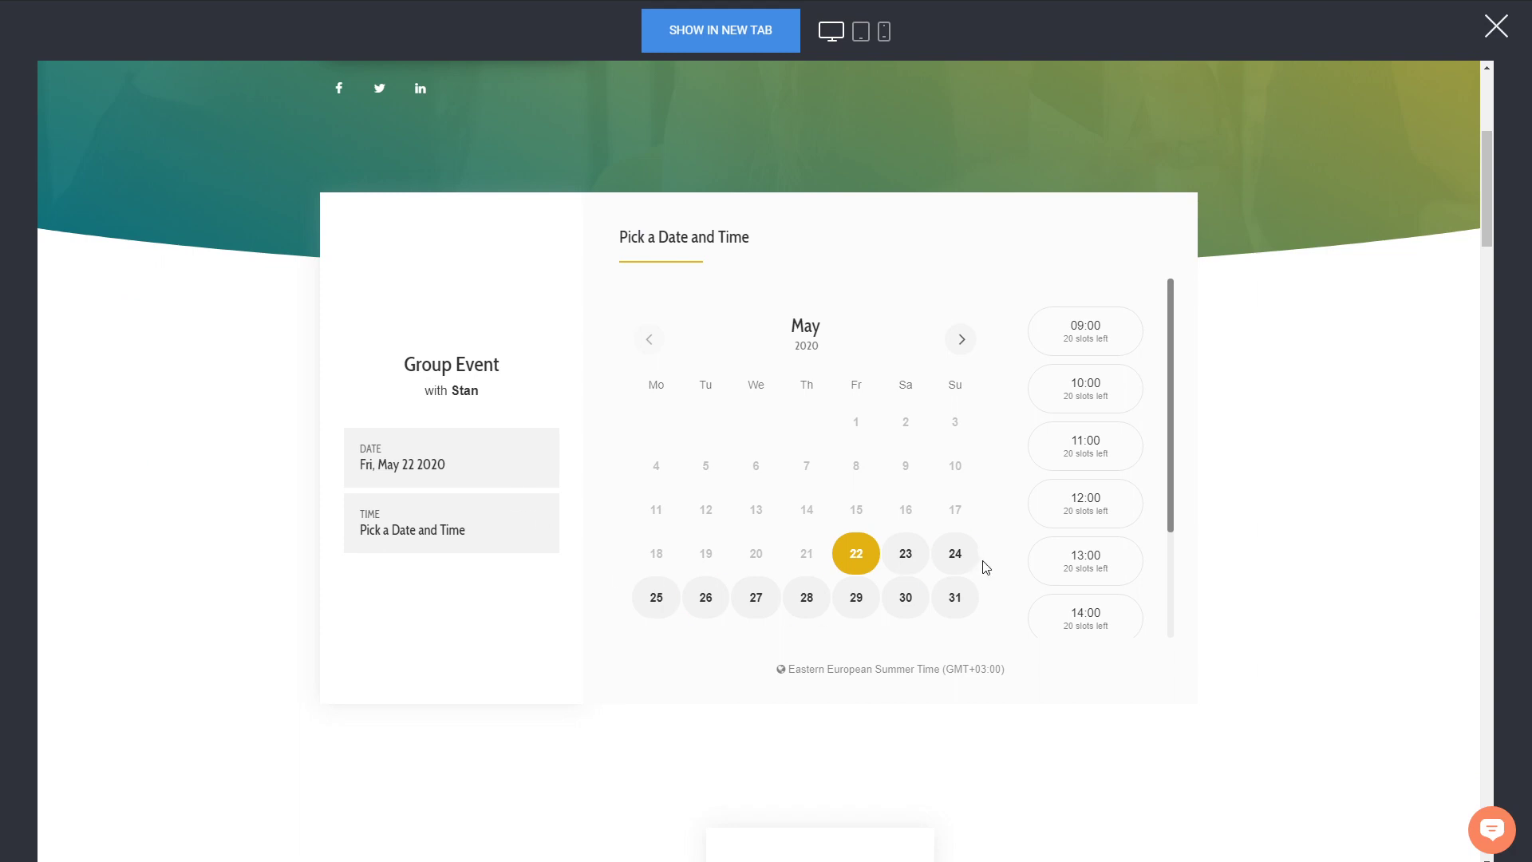
click(1084, 560)
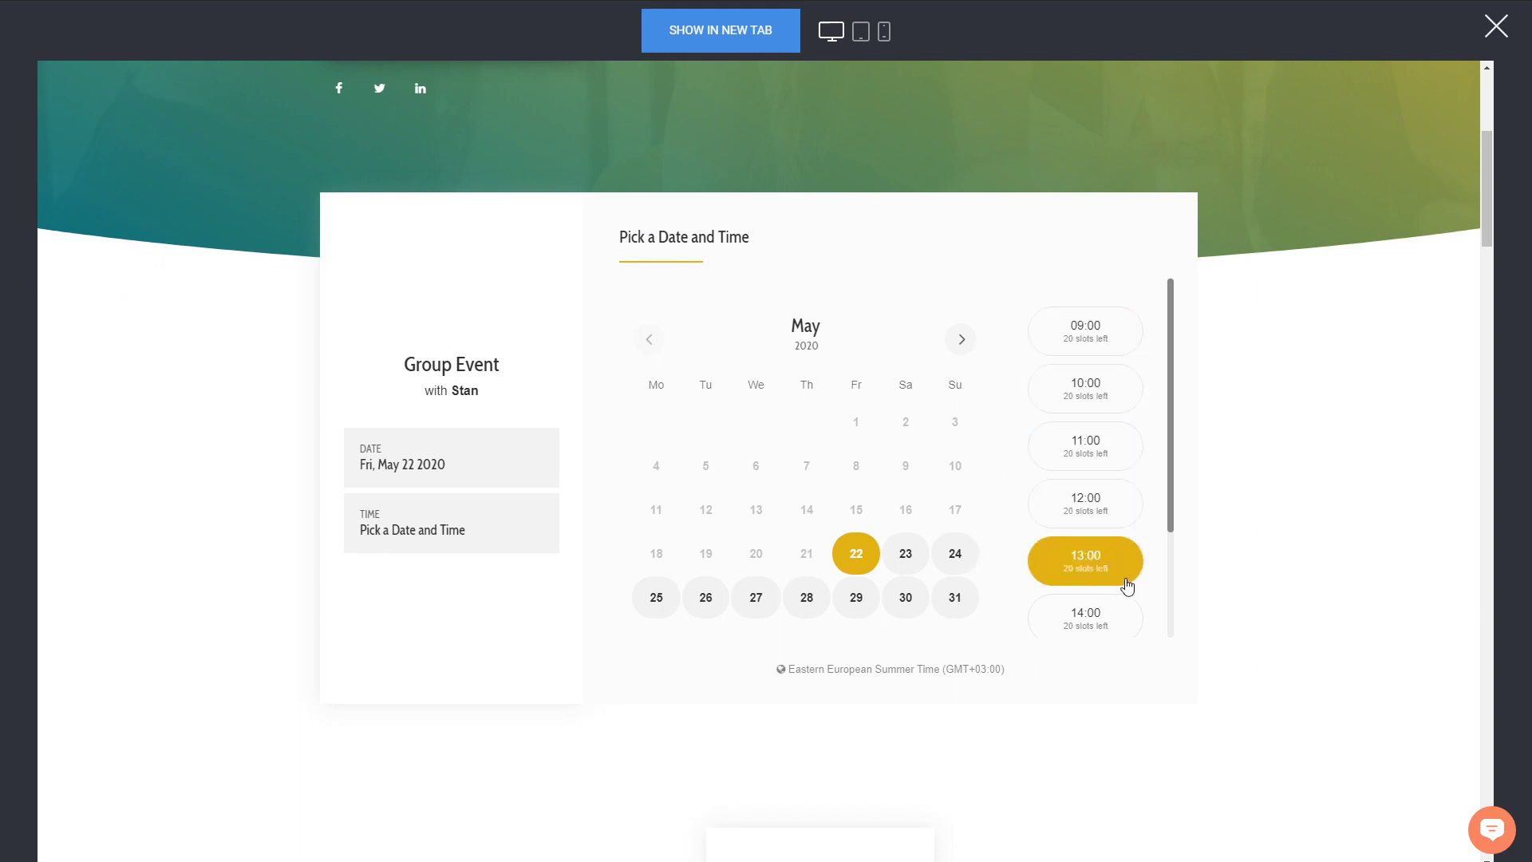
mouse_move(1163, 466)
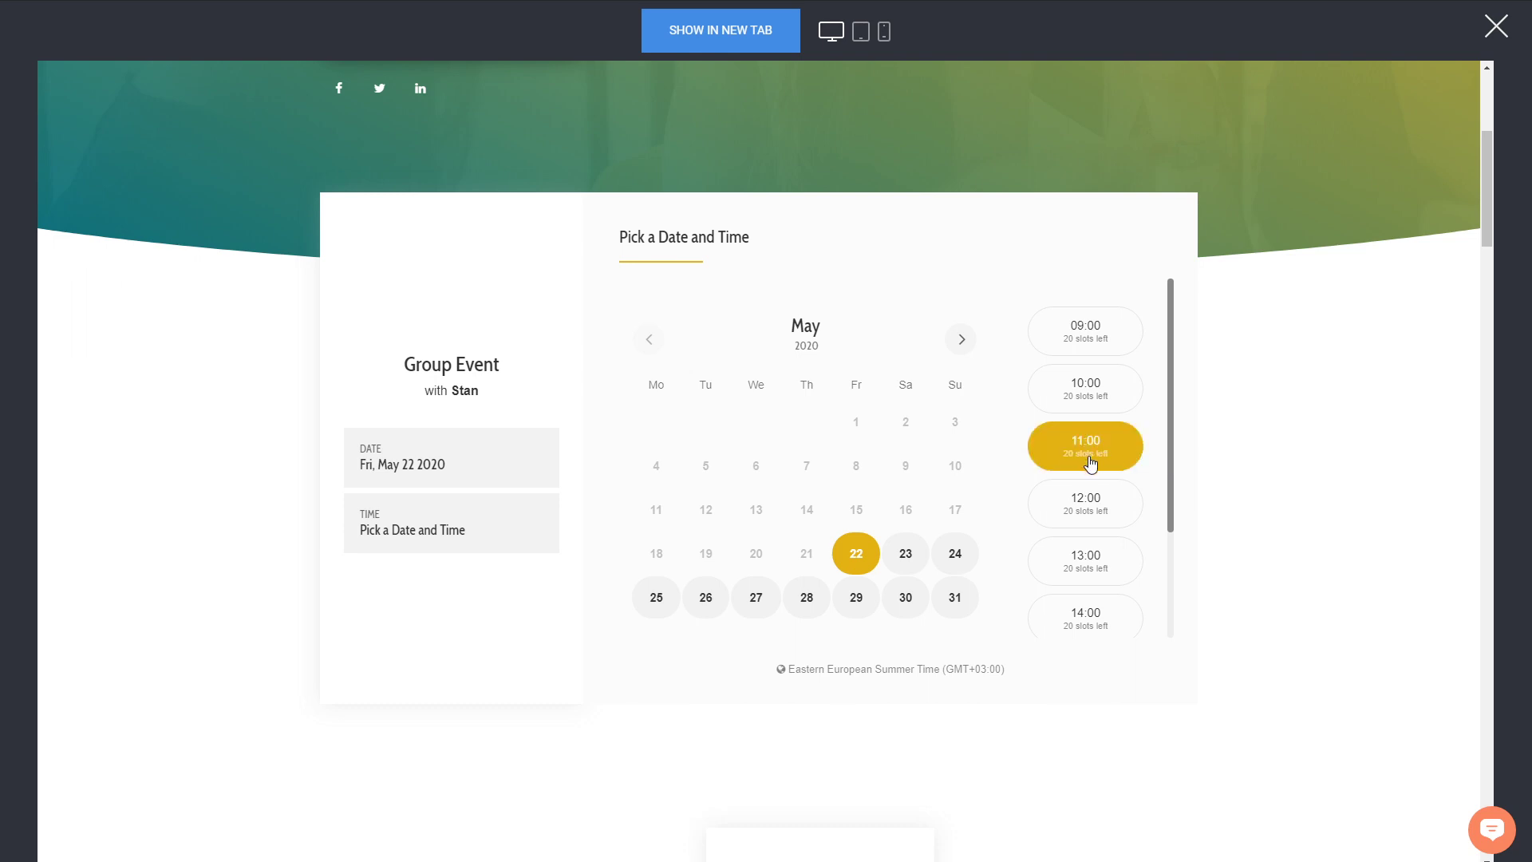
scroll(down, 3)
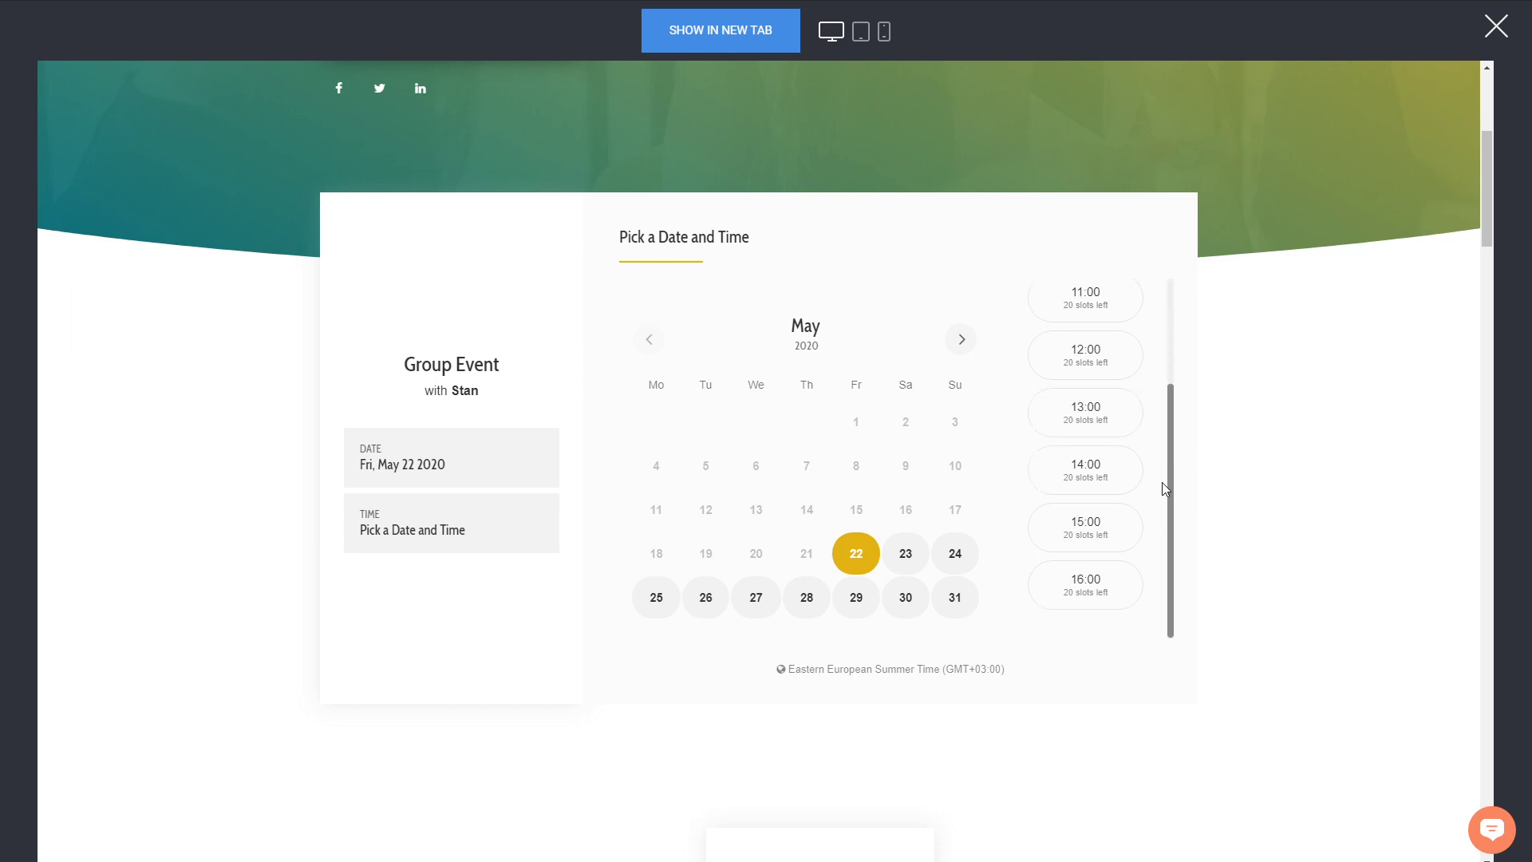
scroll(up, 3)
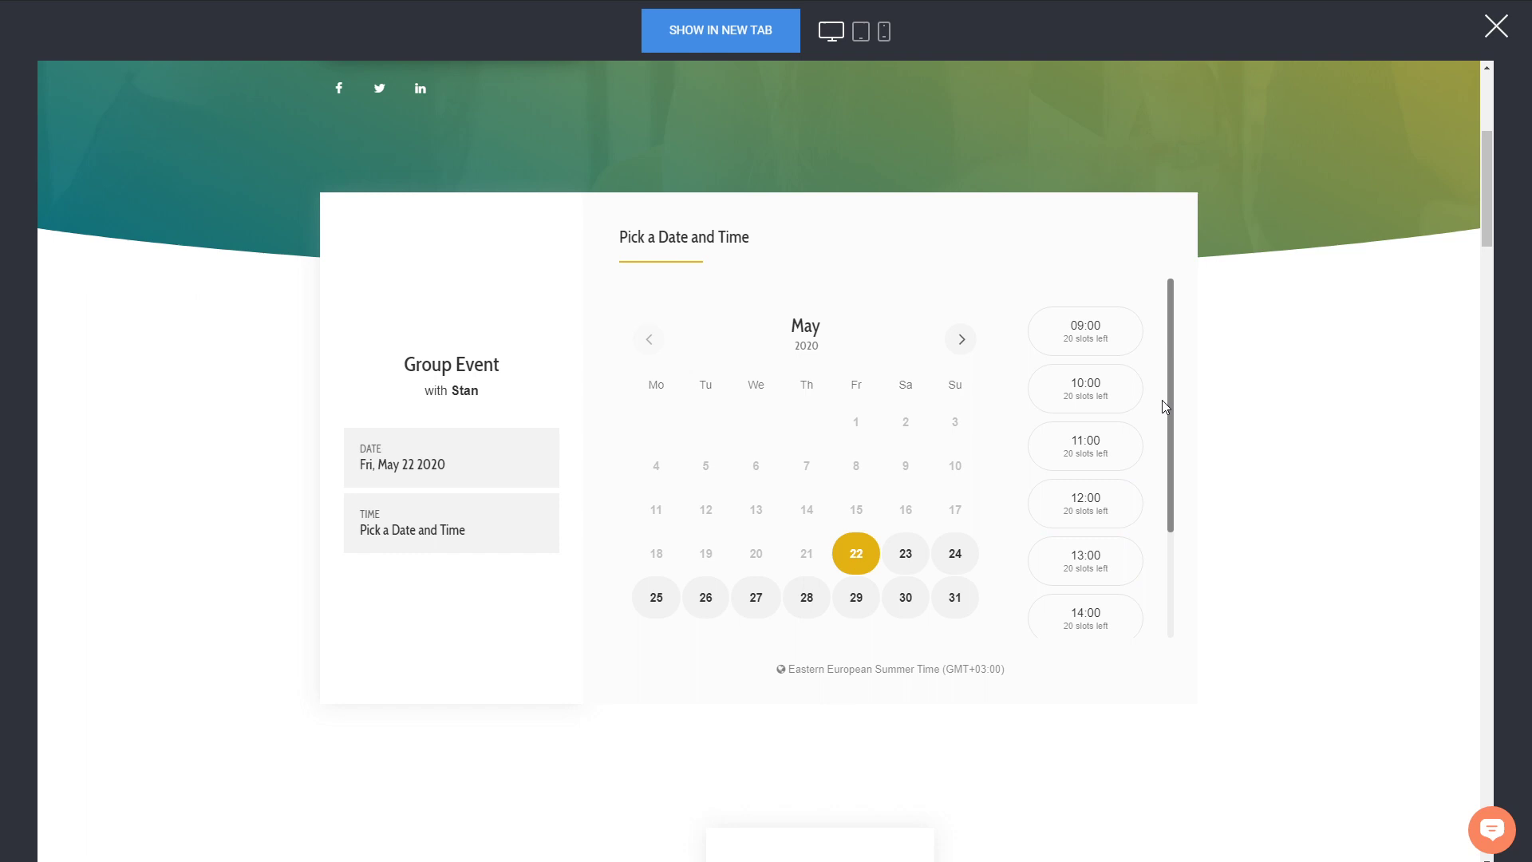
mouse_move(1178, 378)
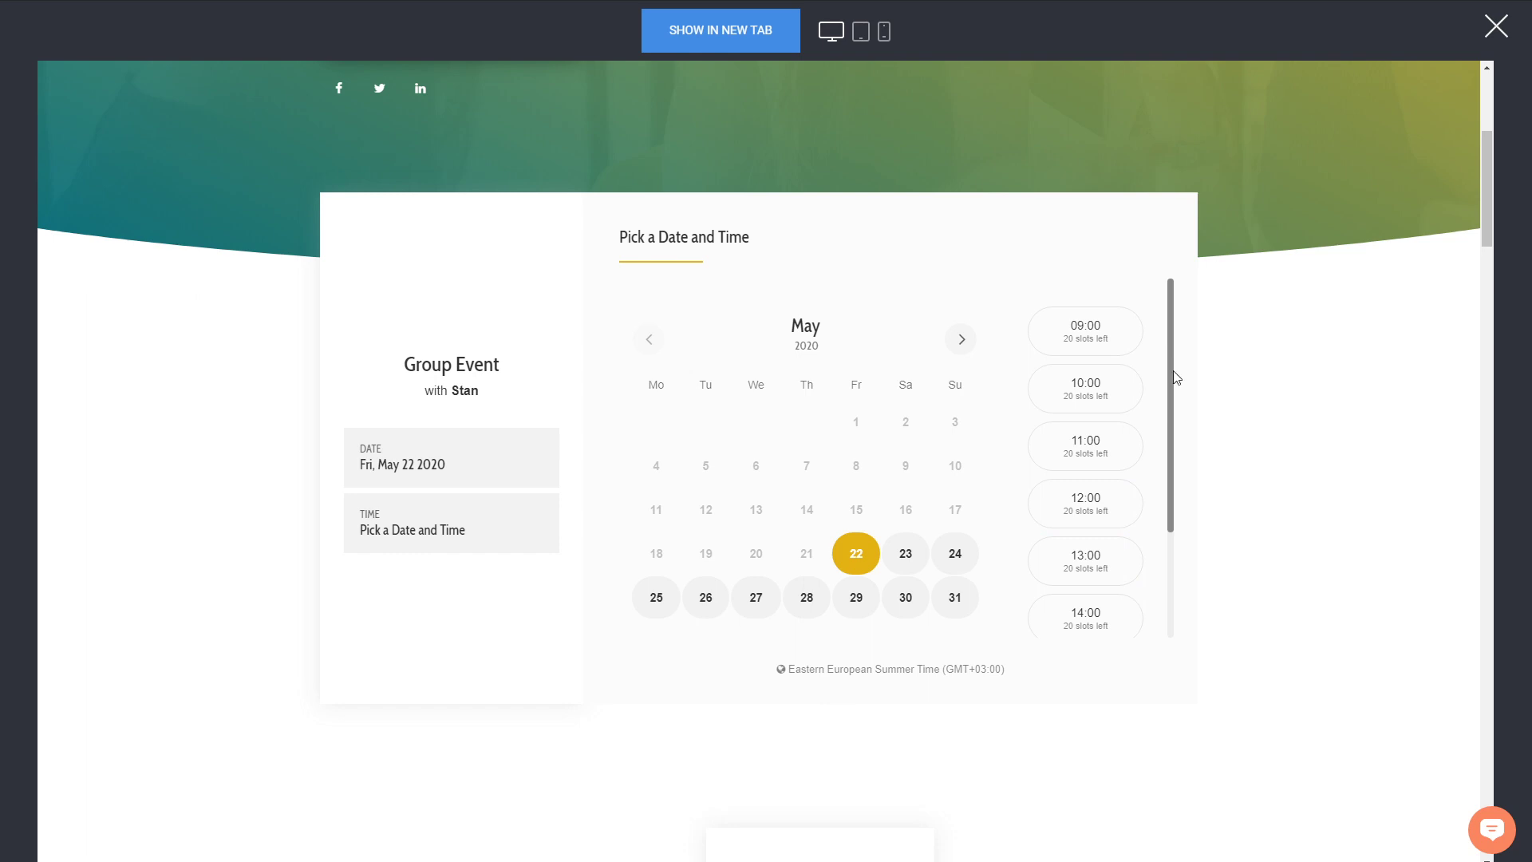
mouse_move(1163, 421)
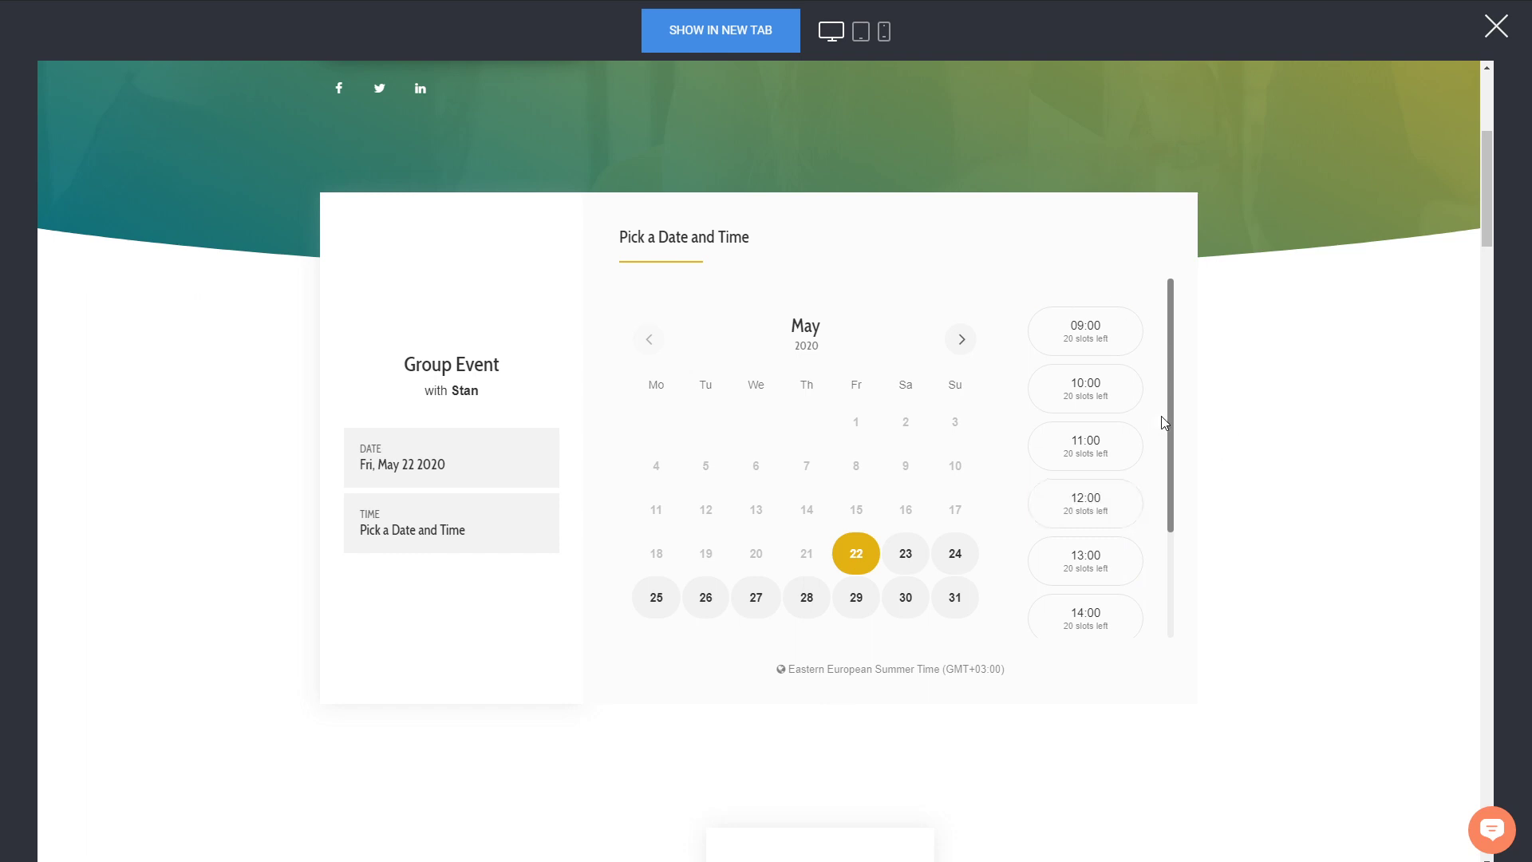
mouse_move(1117, 365)
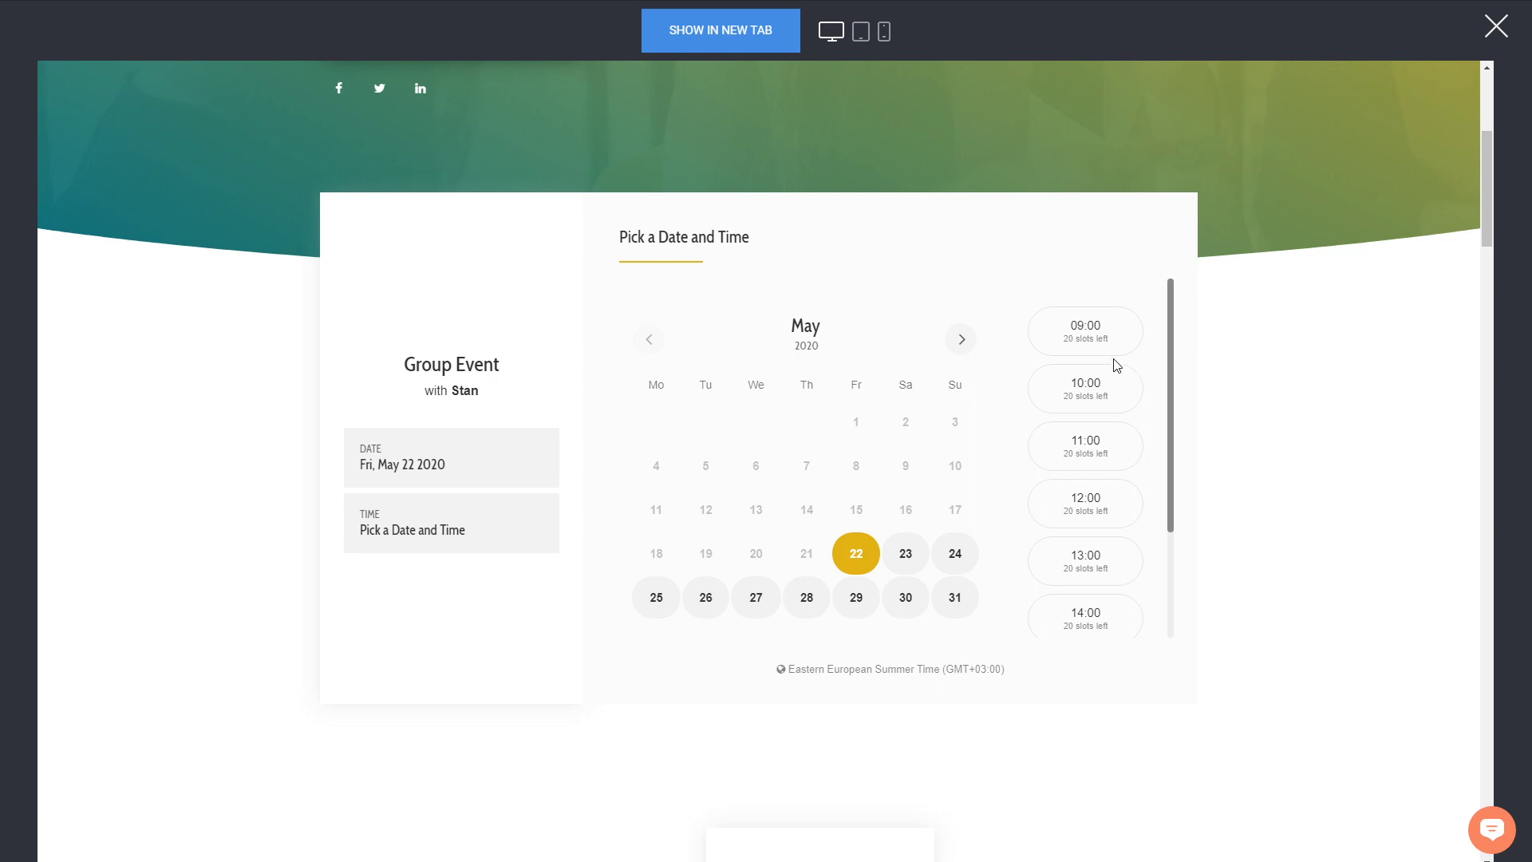
click(1085, 331)
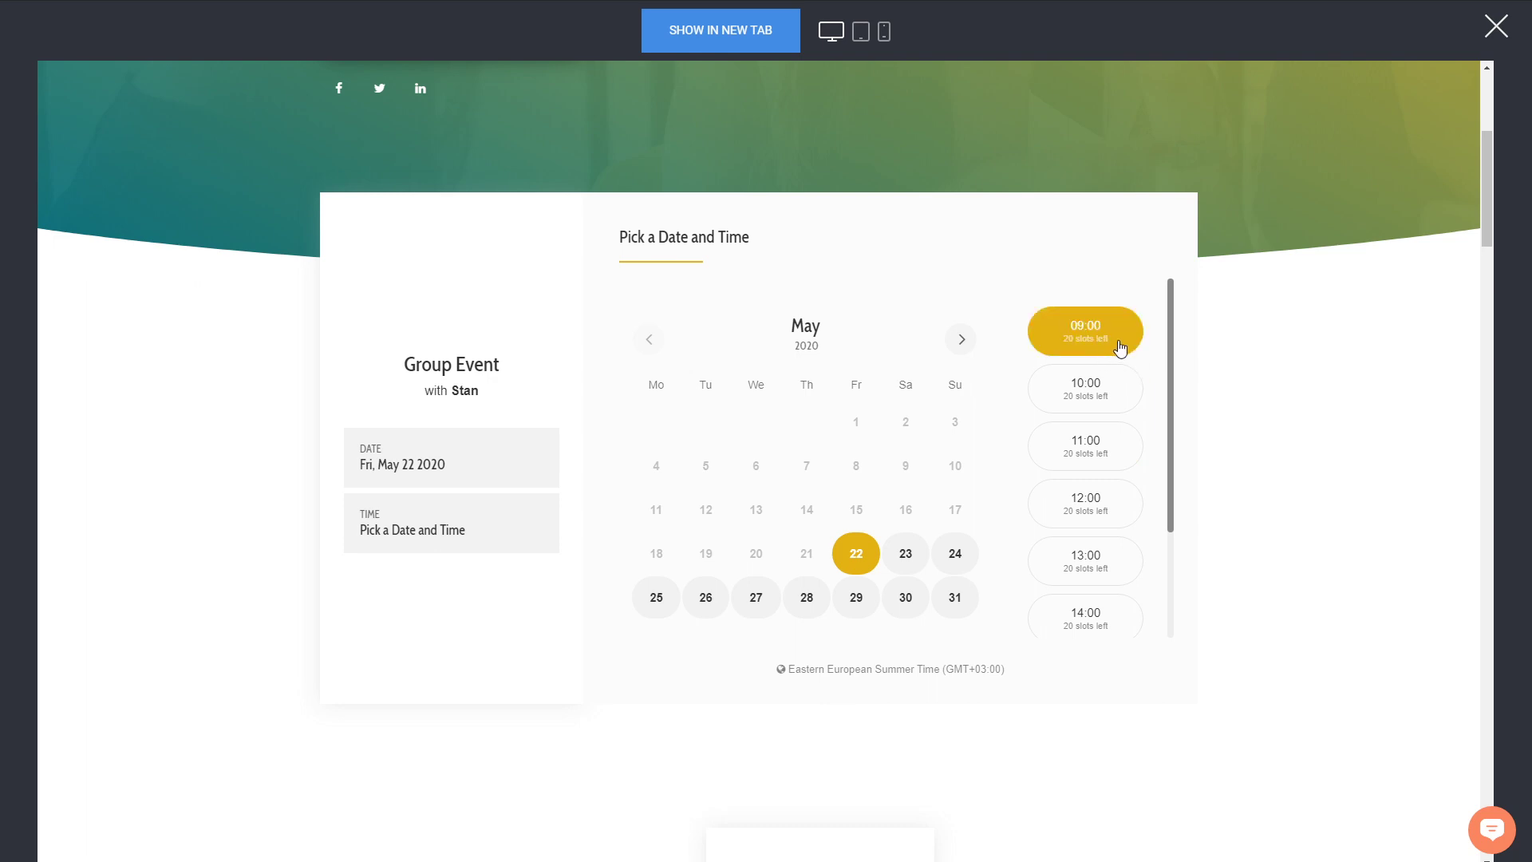
click(1085, 331)
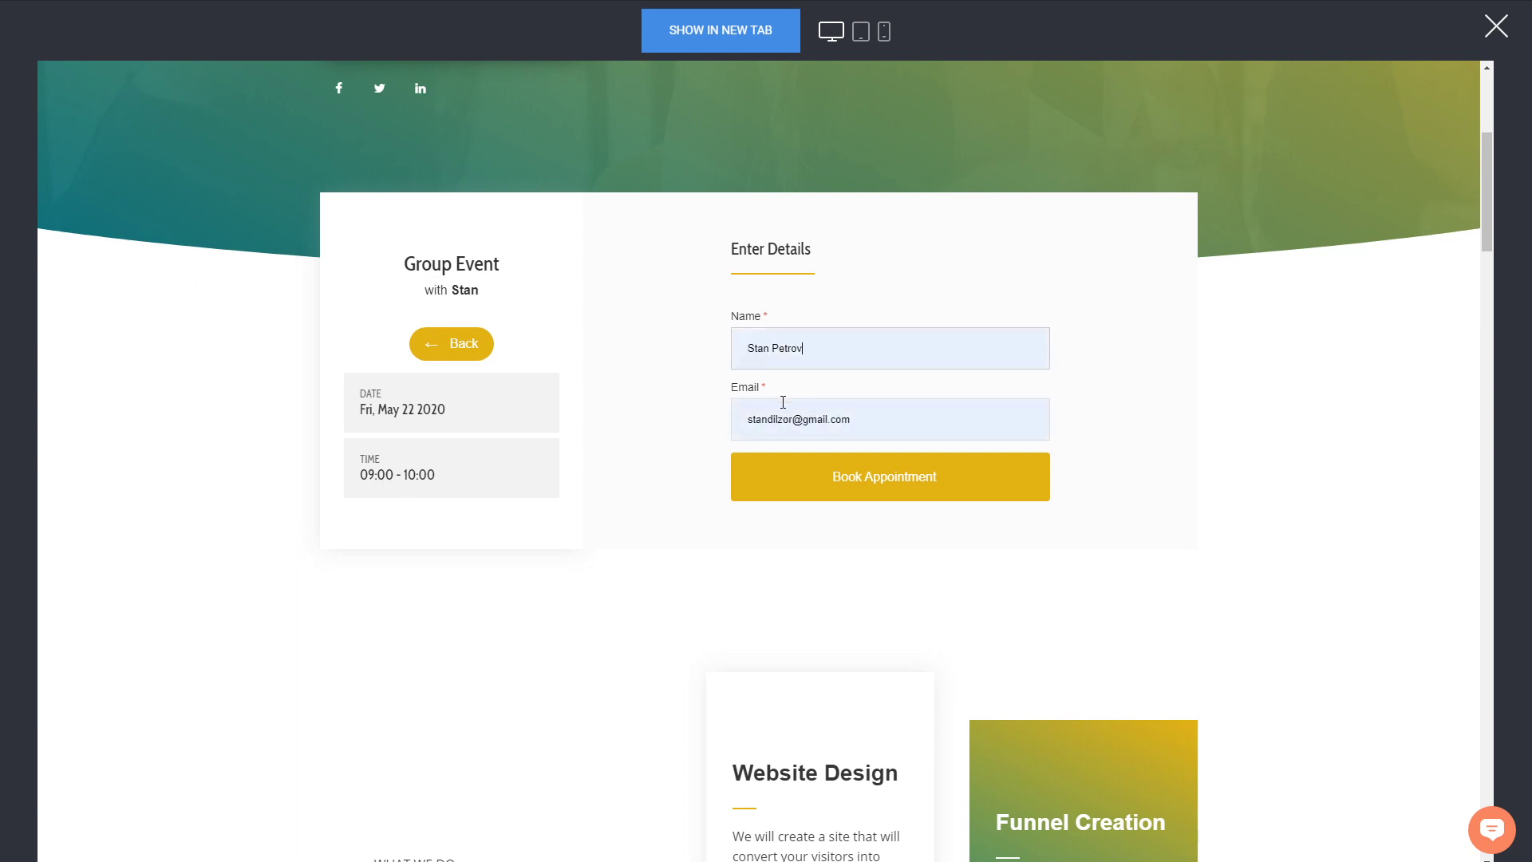
click(887, 477)
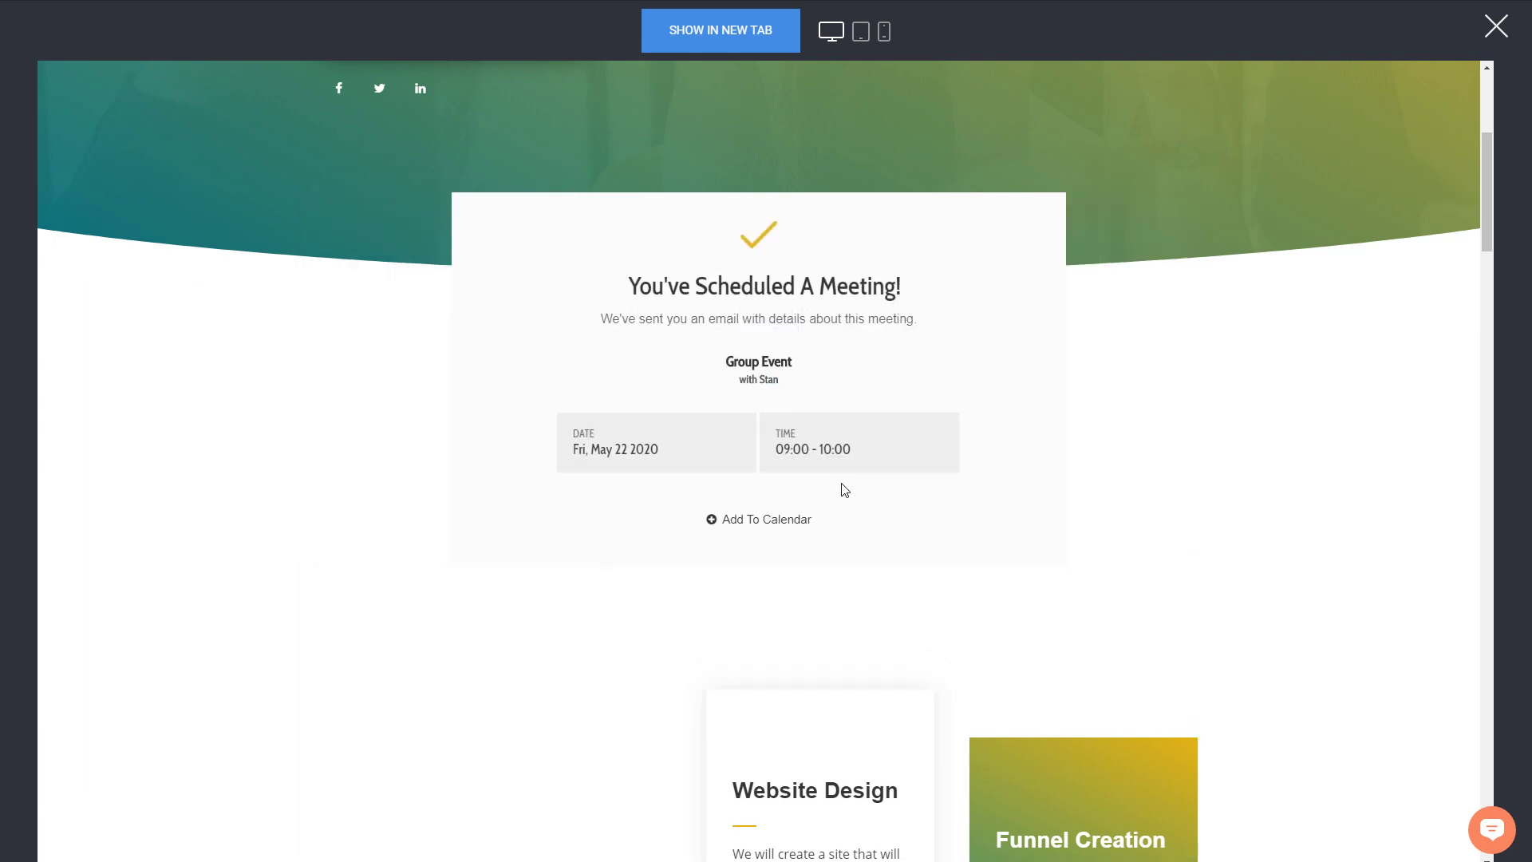
mouse_move(1483, 46)
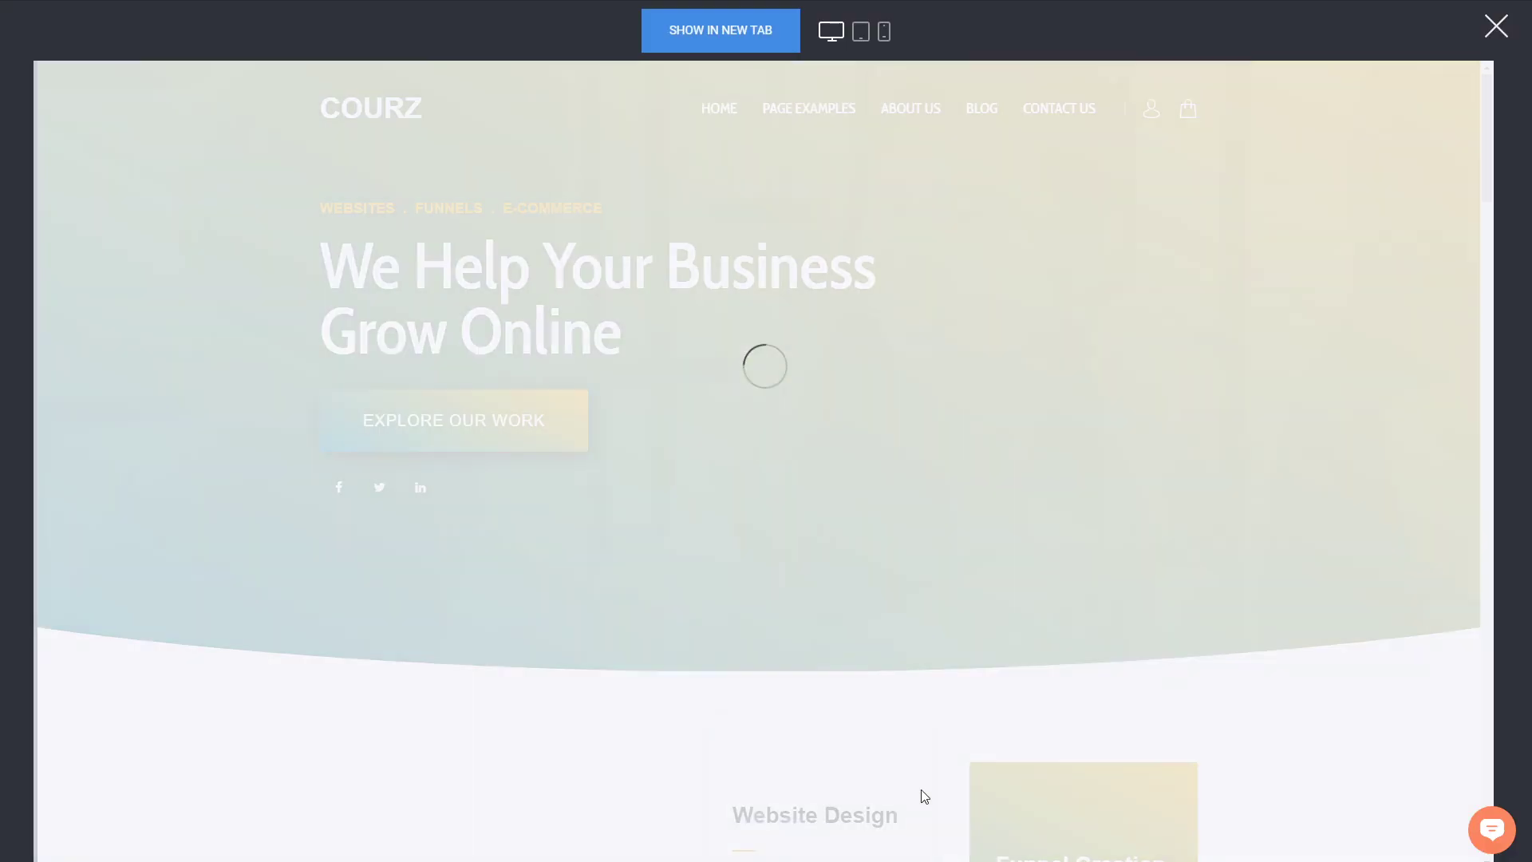
Book a second attendee into the May 22 09:00 slot, then reopen the preview.
scroll(down, 3)
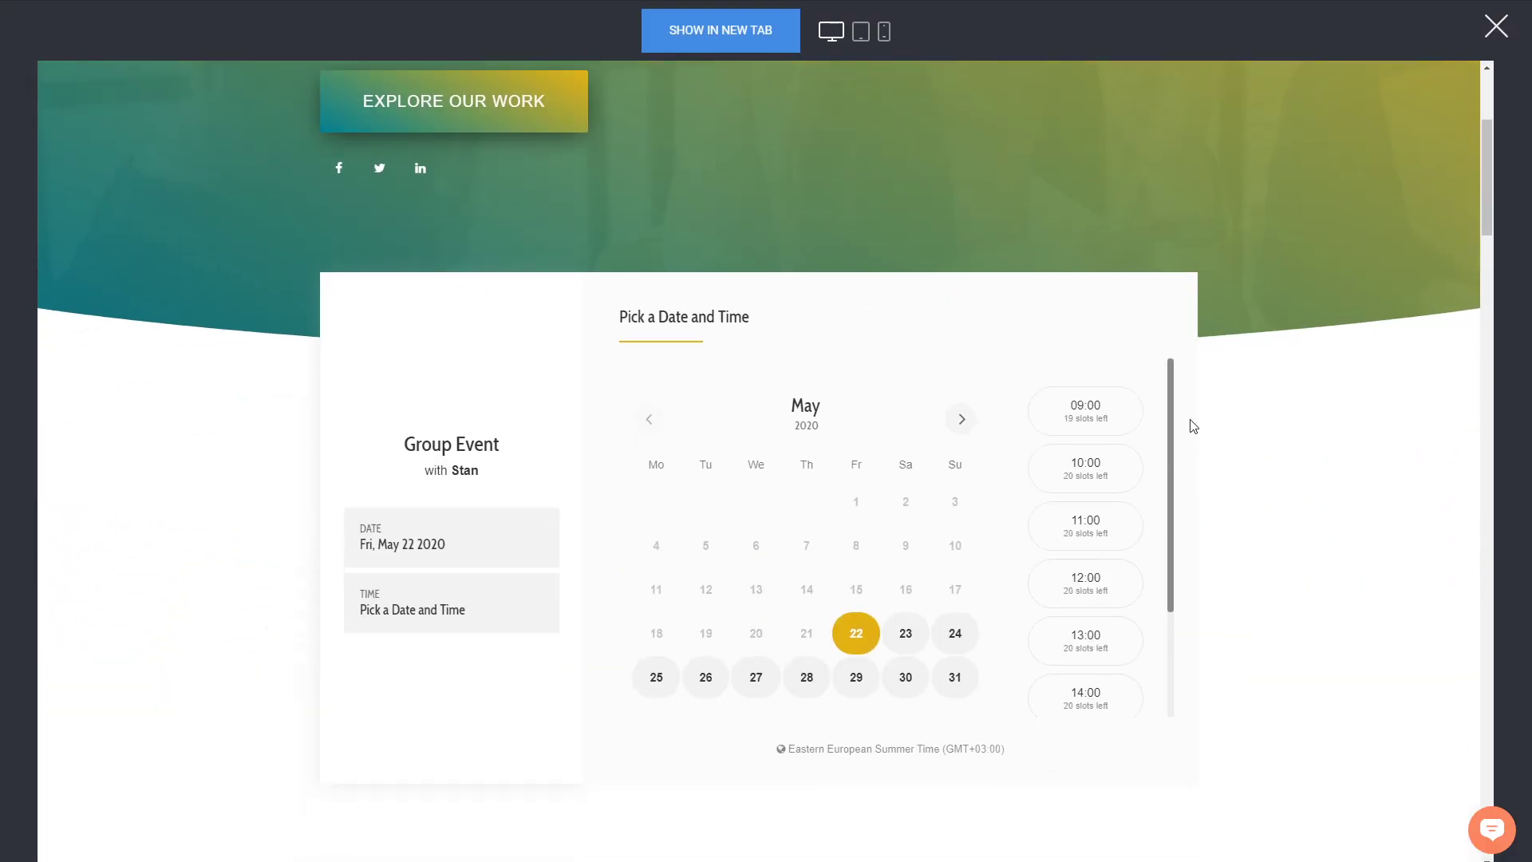
click(1085, 410)
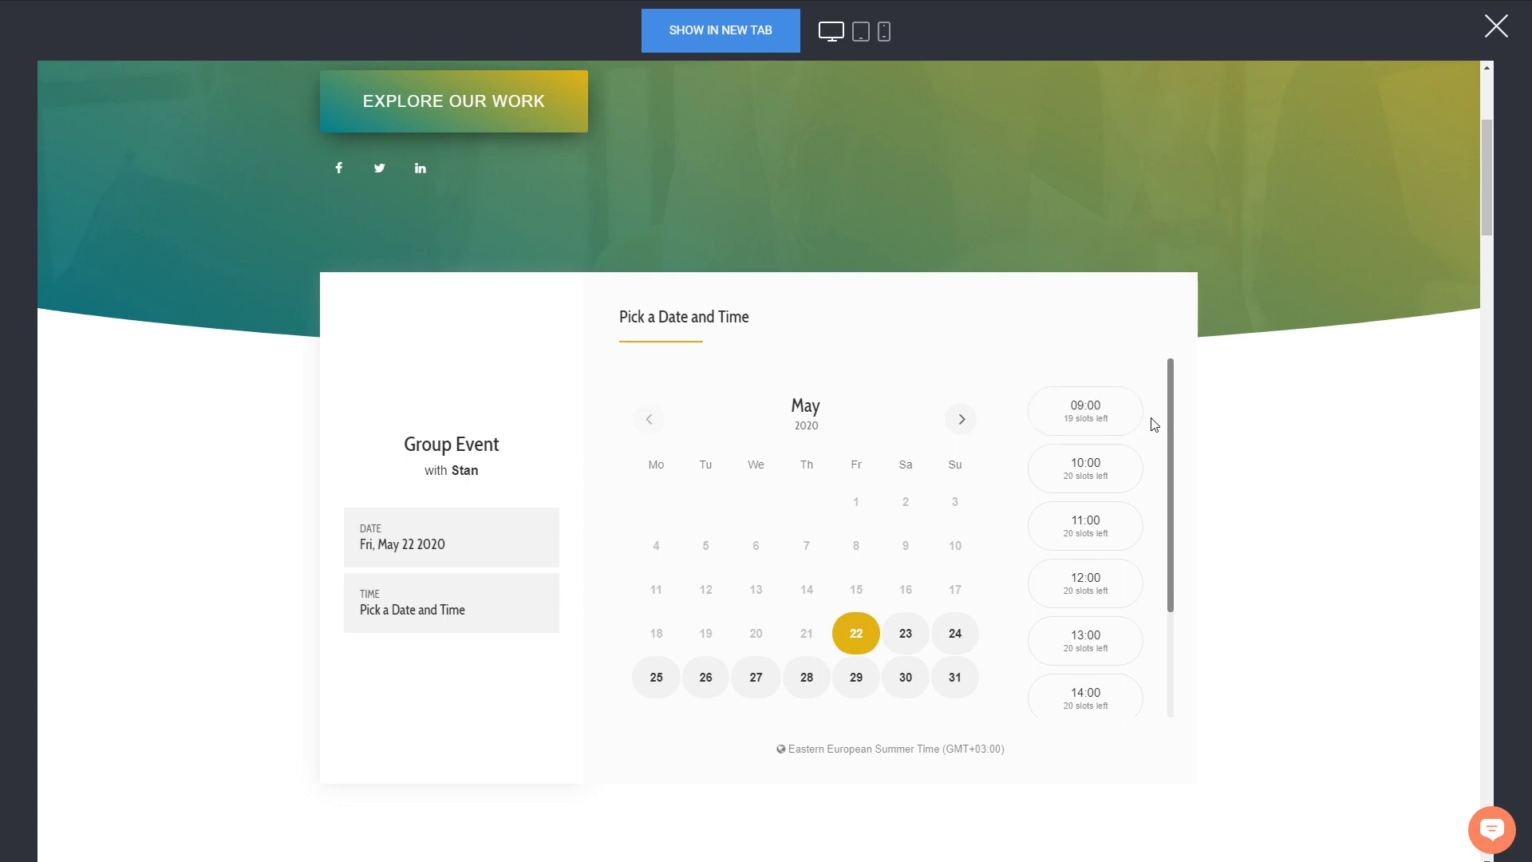
click(1085, 410)
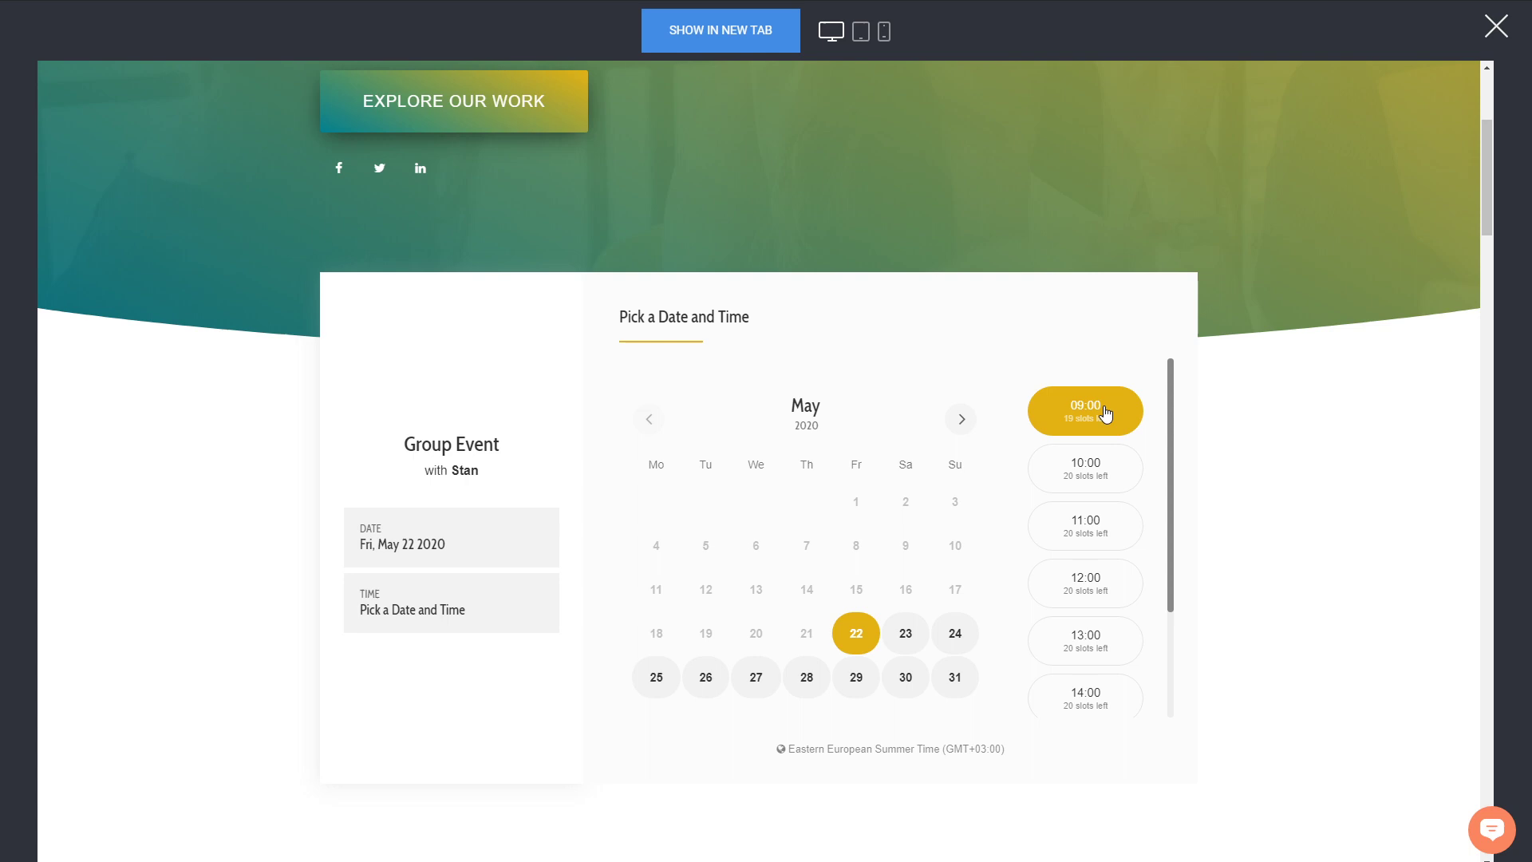
click(1084, 410)
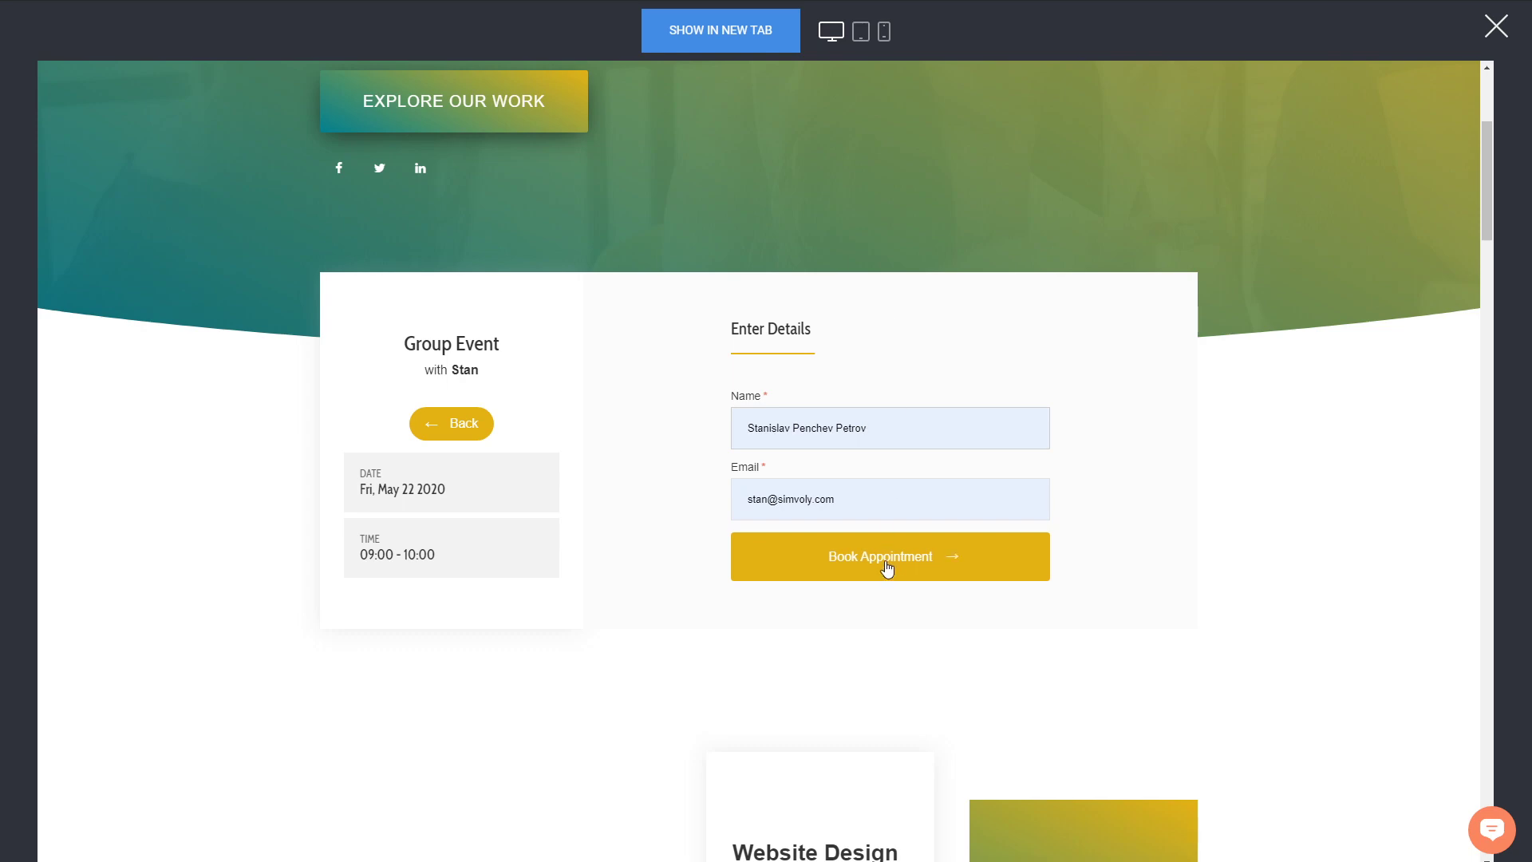
click(888, 555)
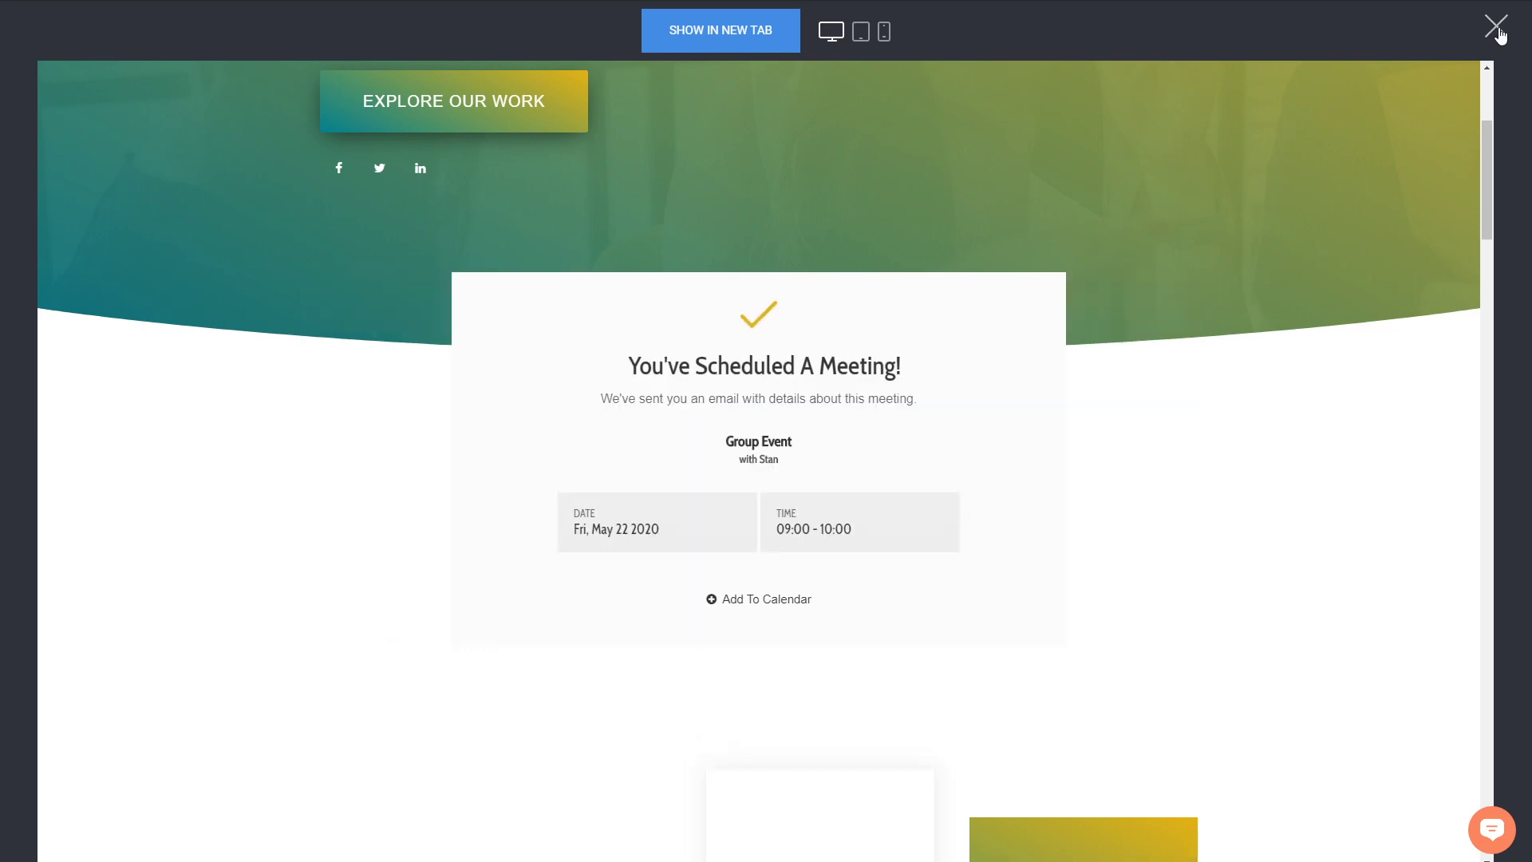
click(1494, 26)
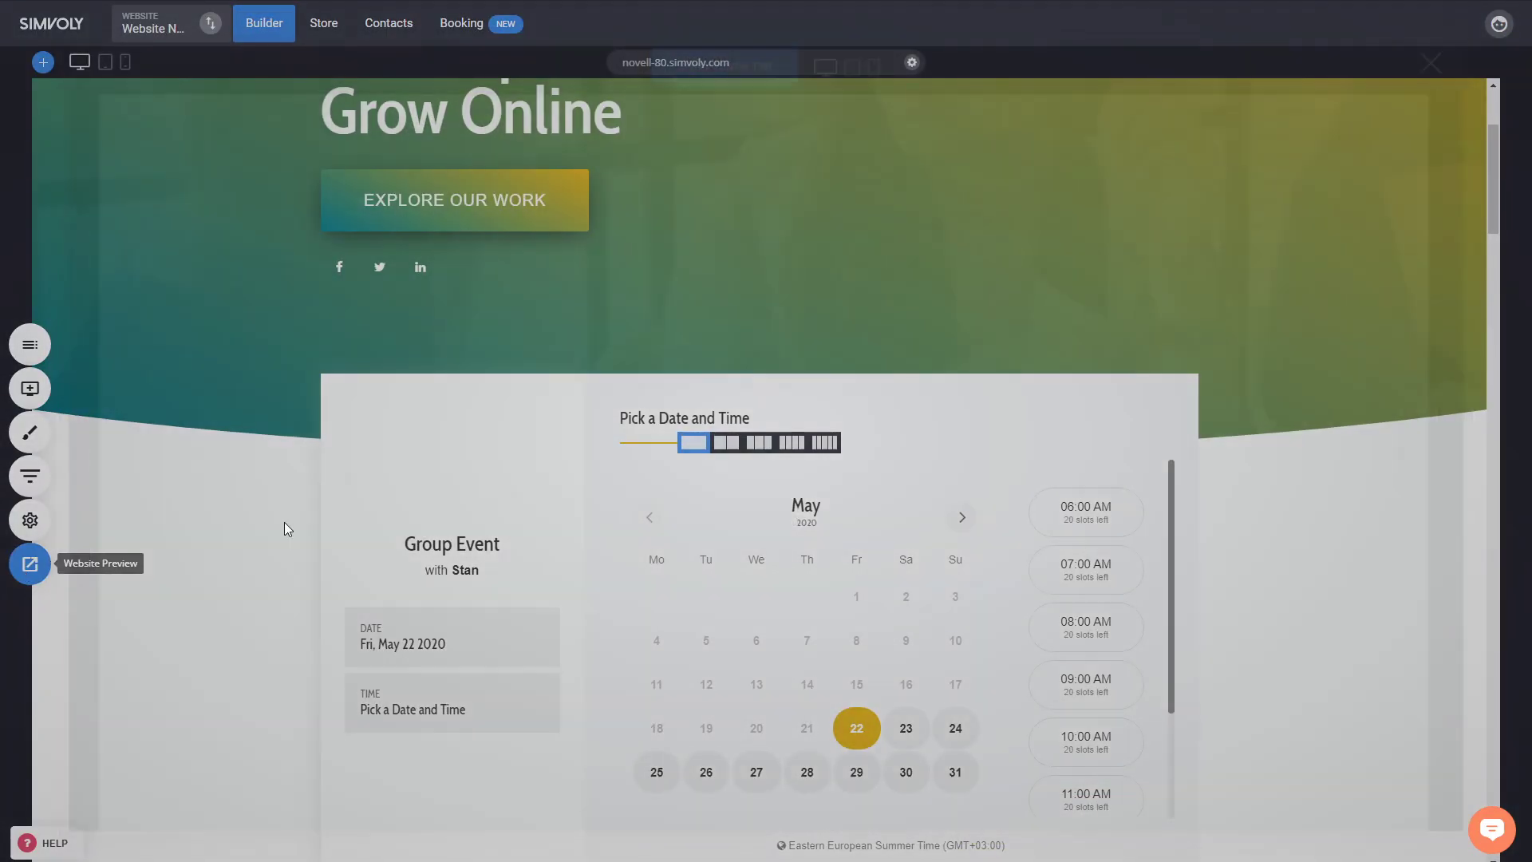
click(29, 563)
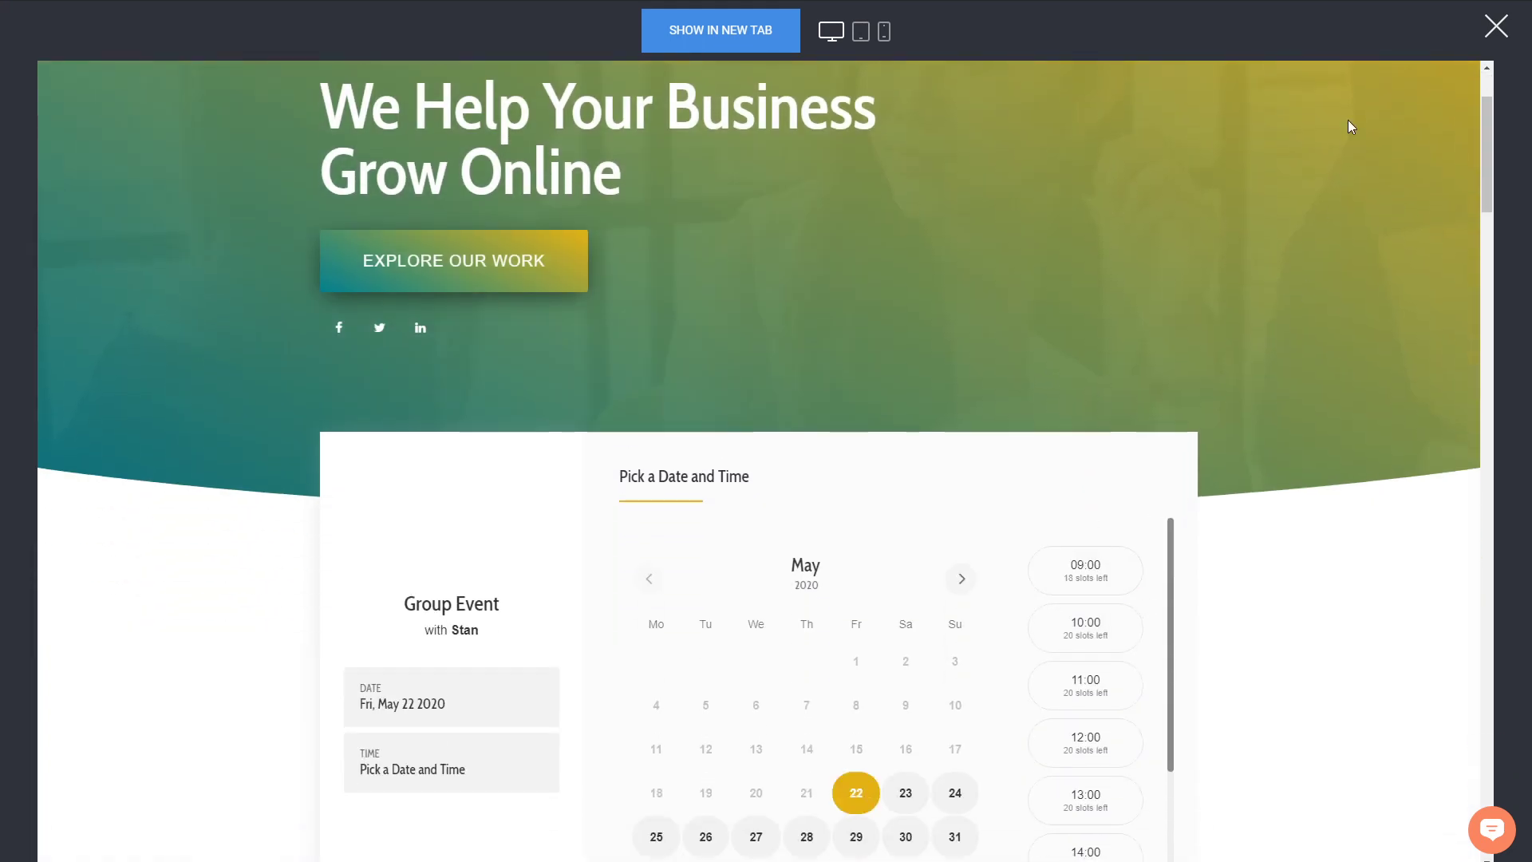
On the Schedule, show details of the May 22 Group Event with its two attendees under Stan.
click(1494, 28)
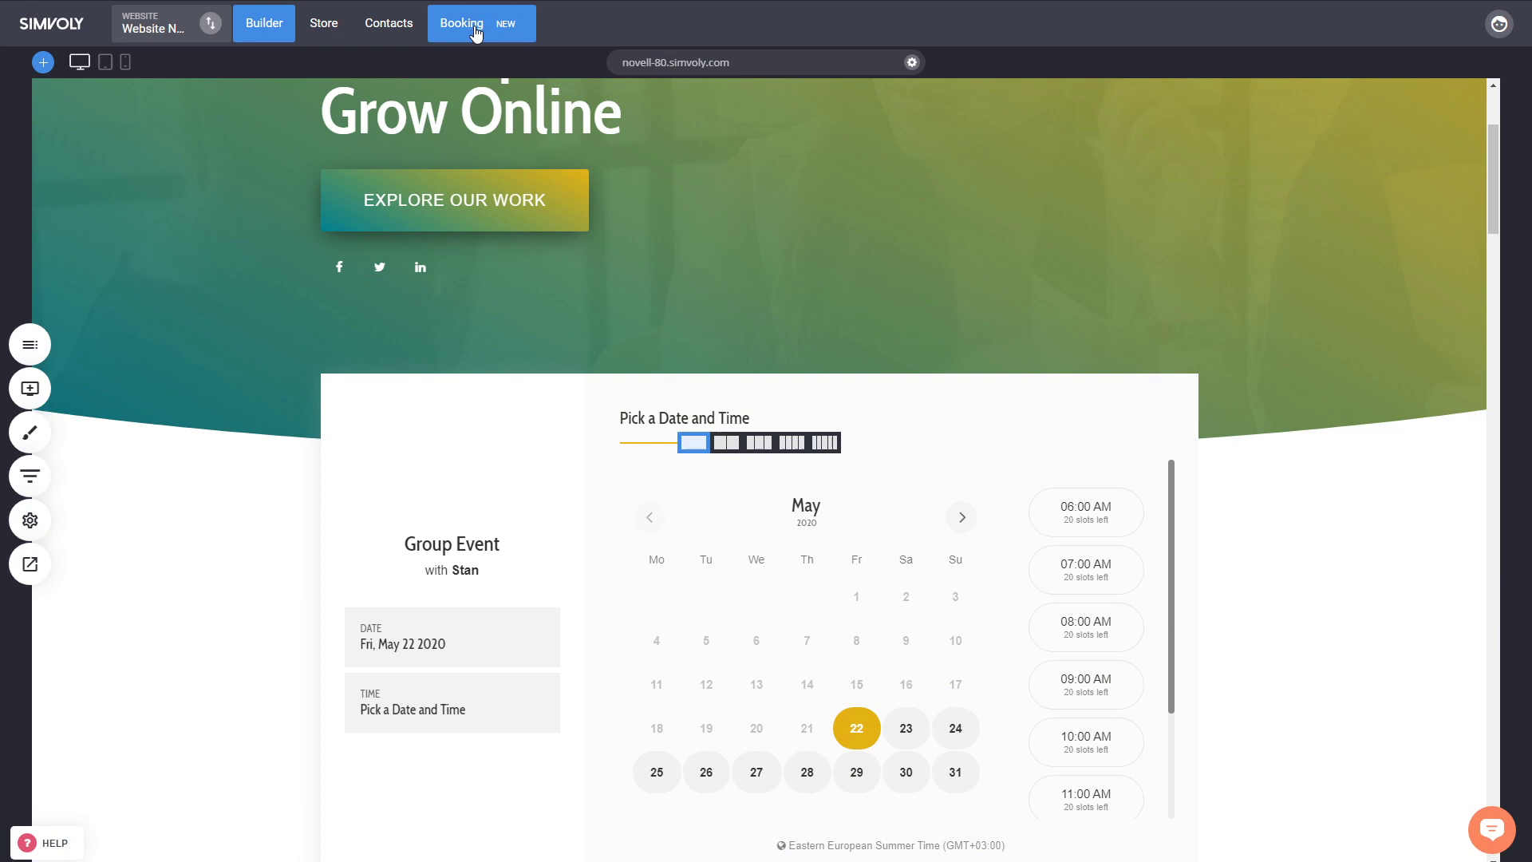
click(459, 22)
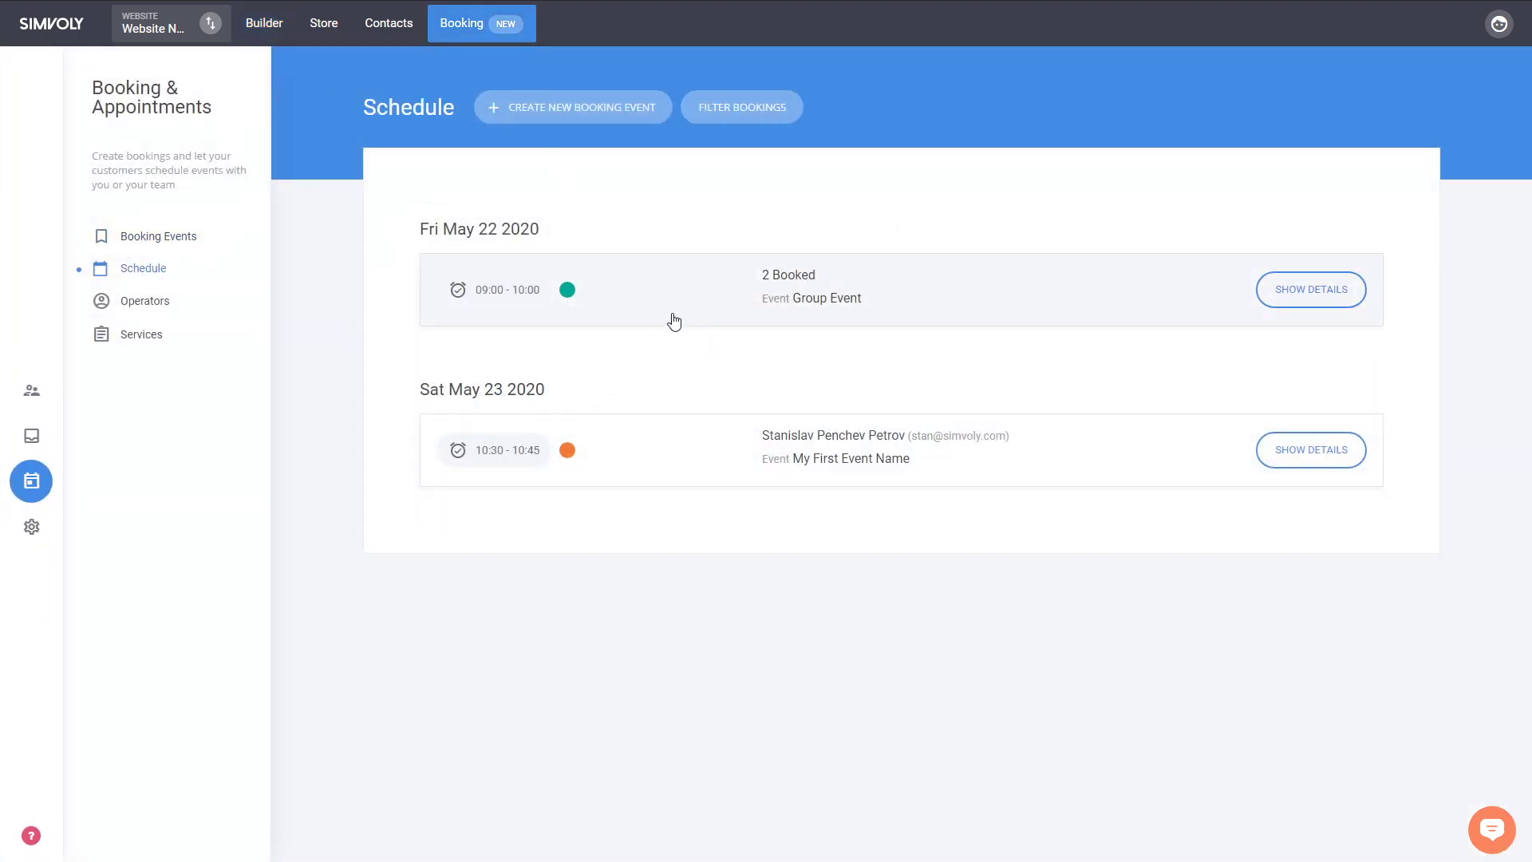
click(1308, 289)
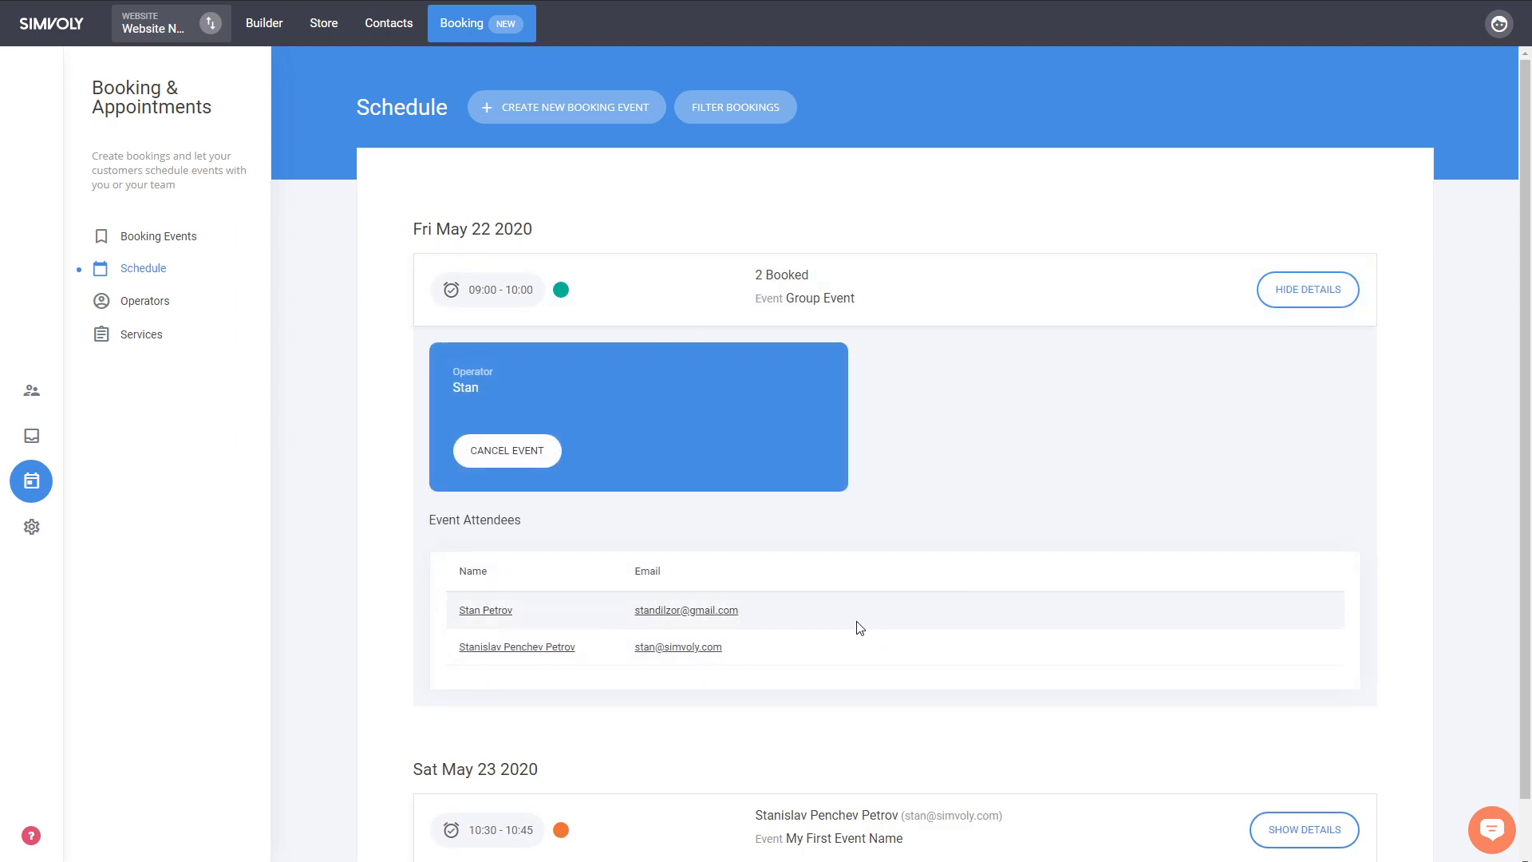
mouse_move(773, 622)
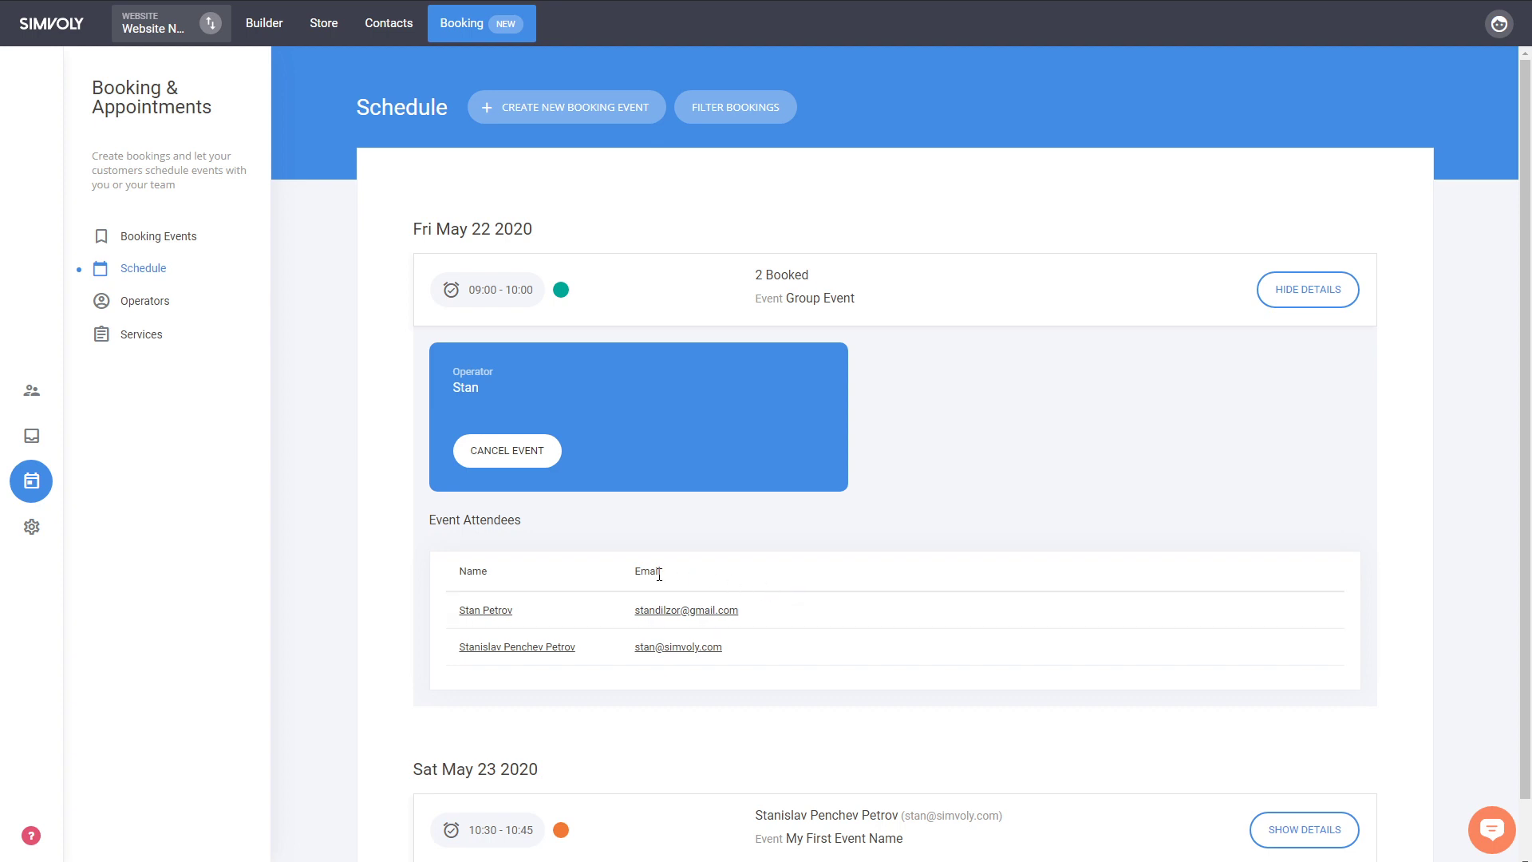
mouse_move(702, 581)
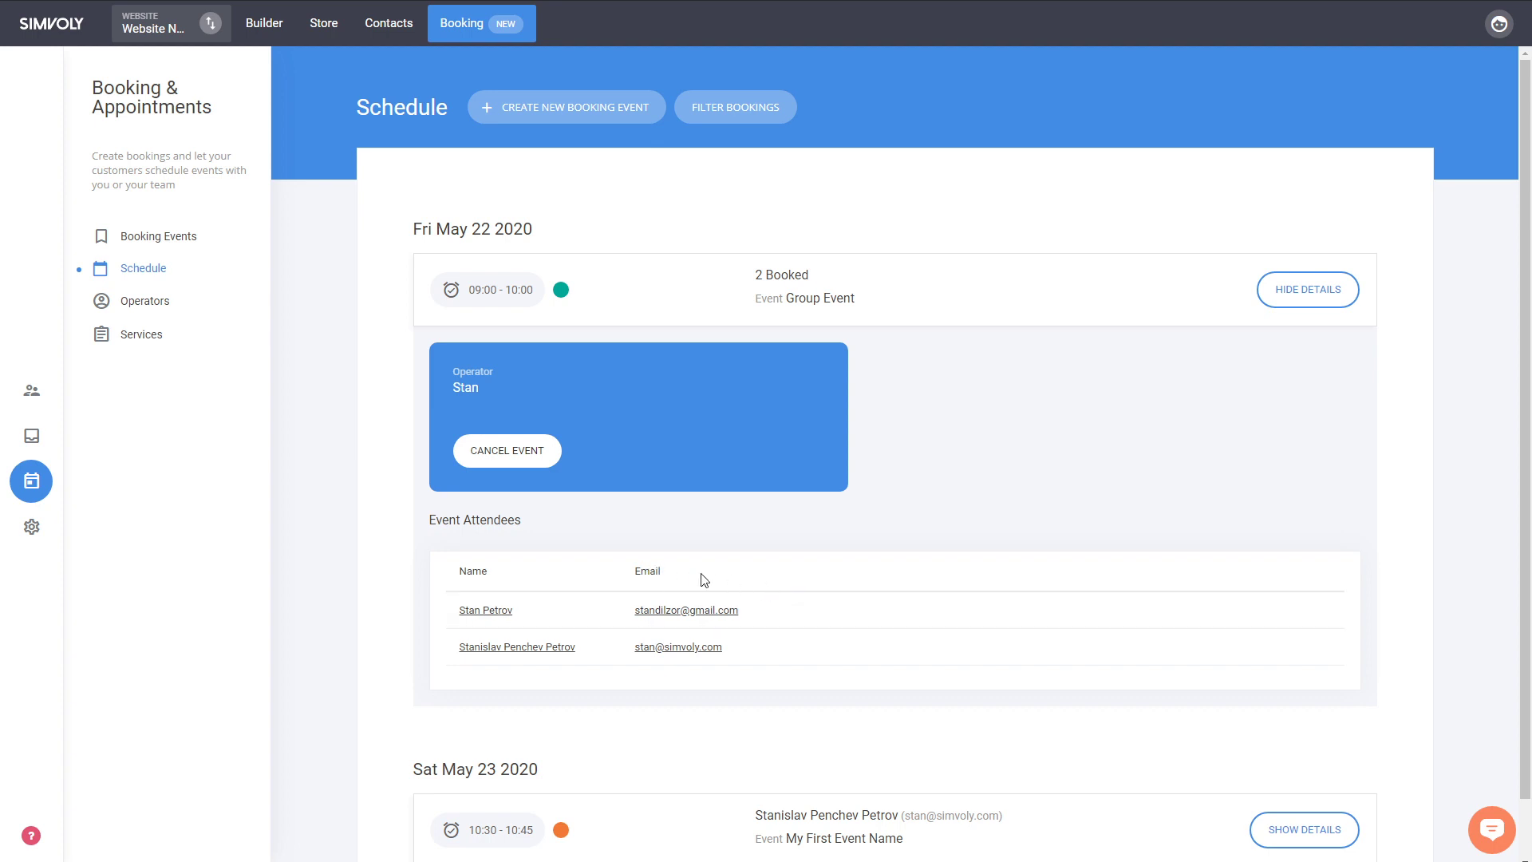
mouse_move(676, 699)
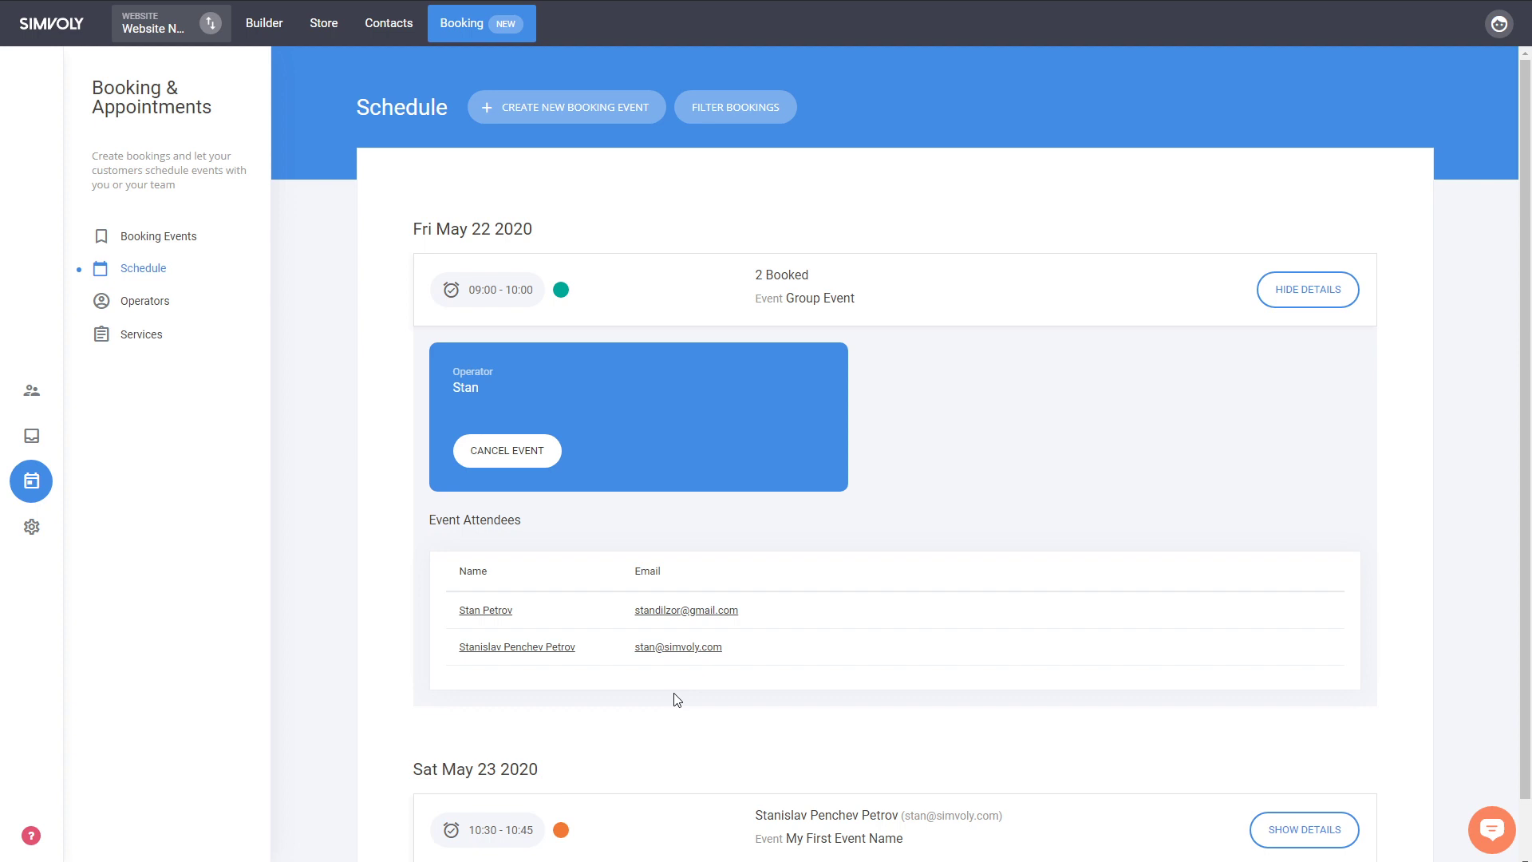
mouse_move(871, 589)
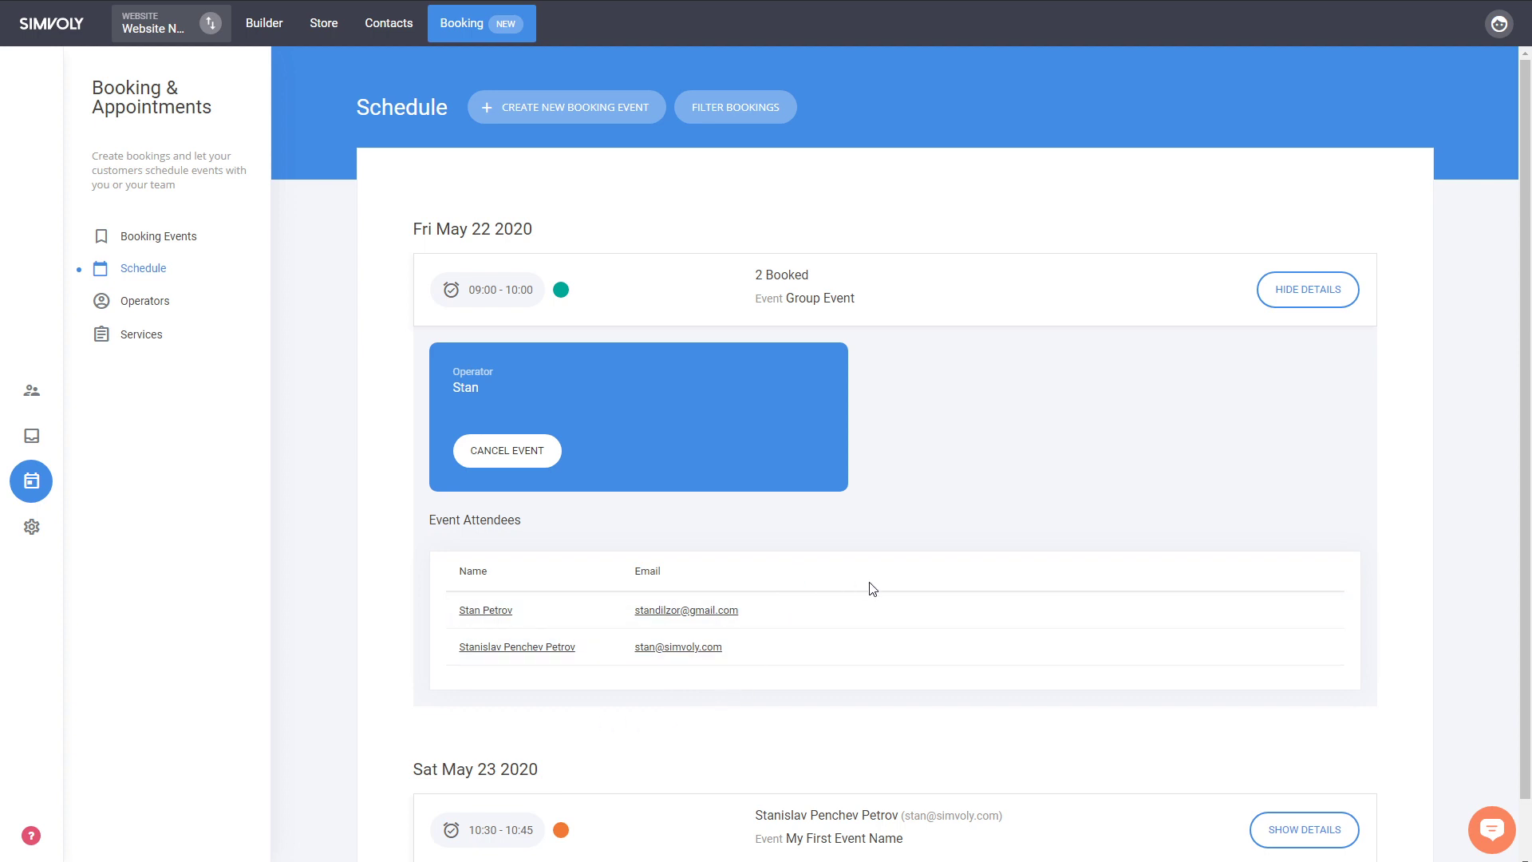
mouse_move(1286, 590)
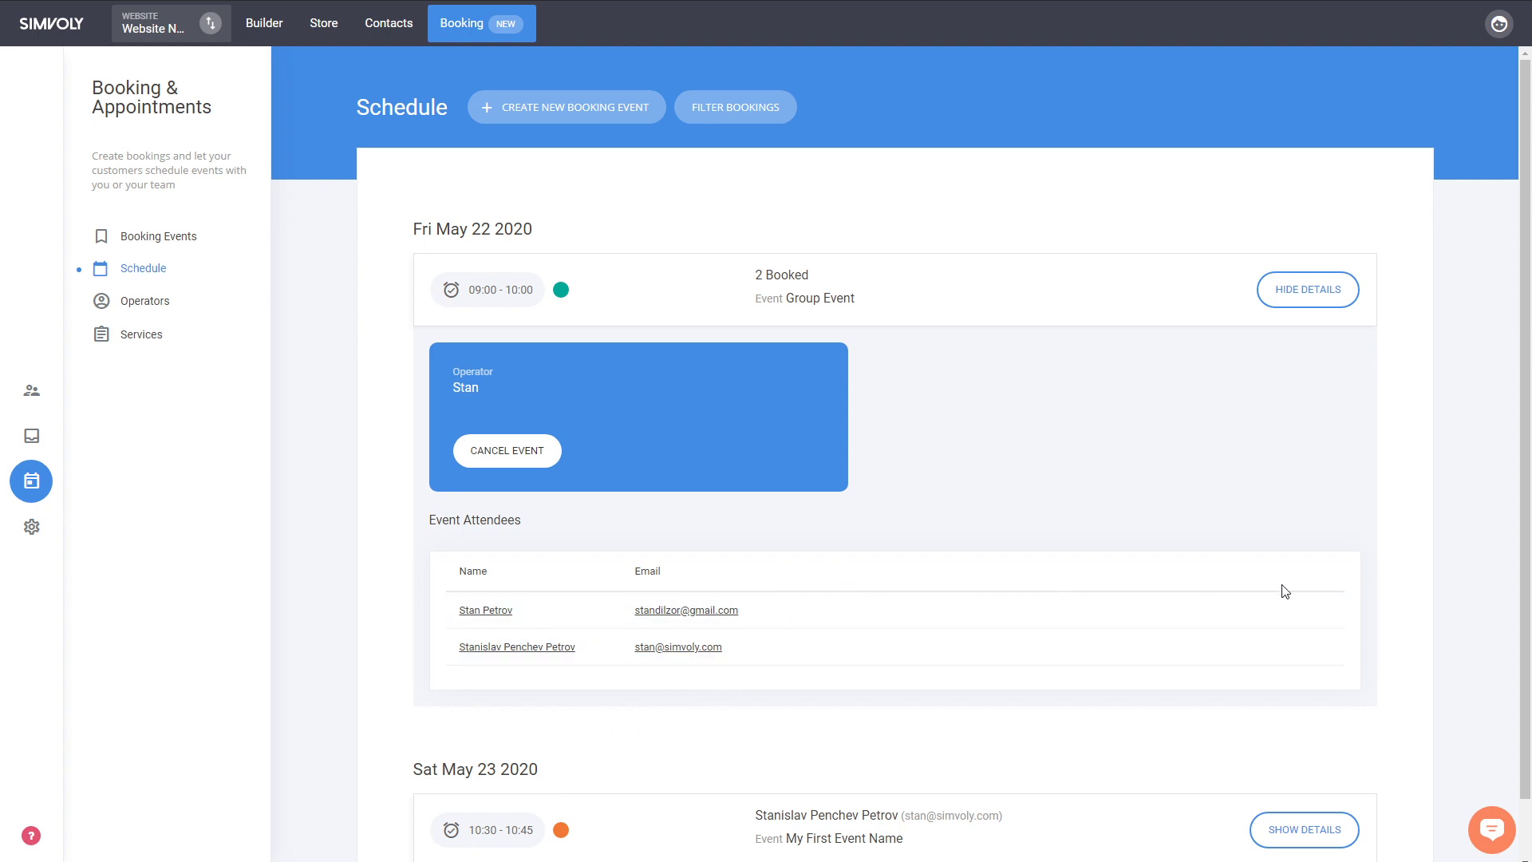
mouse_move(923, 585)
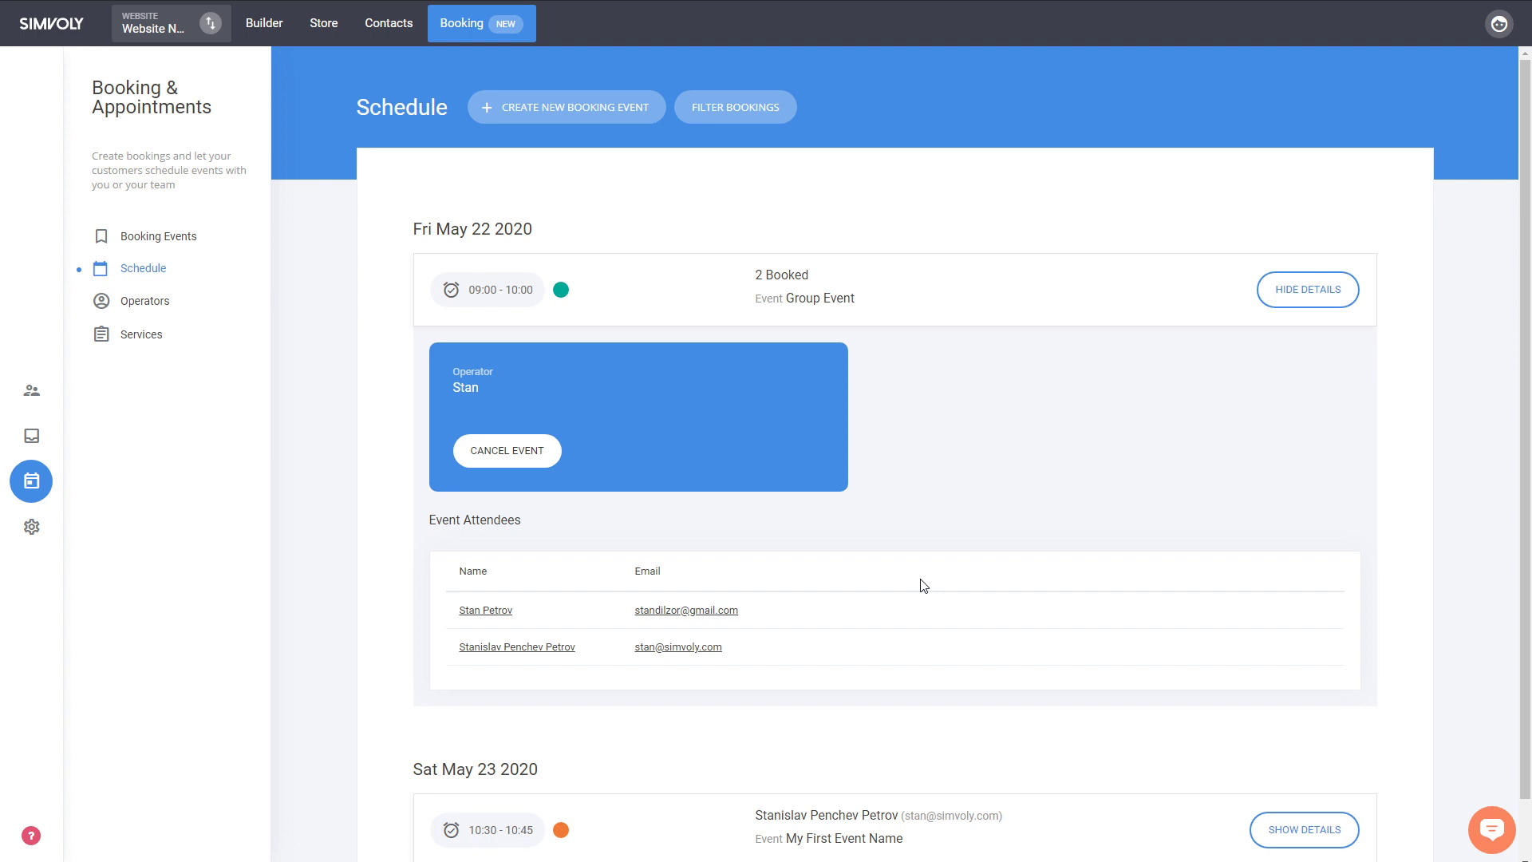
mouse_move(489, 616)
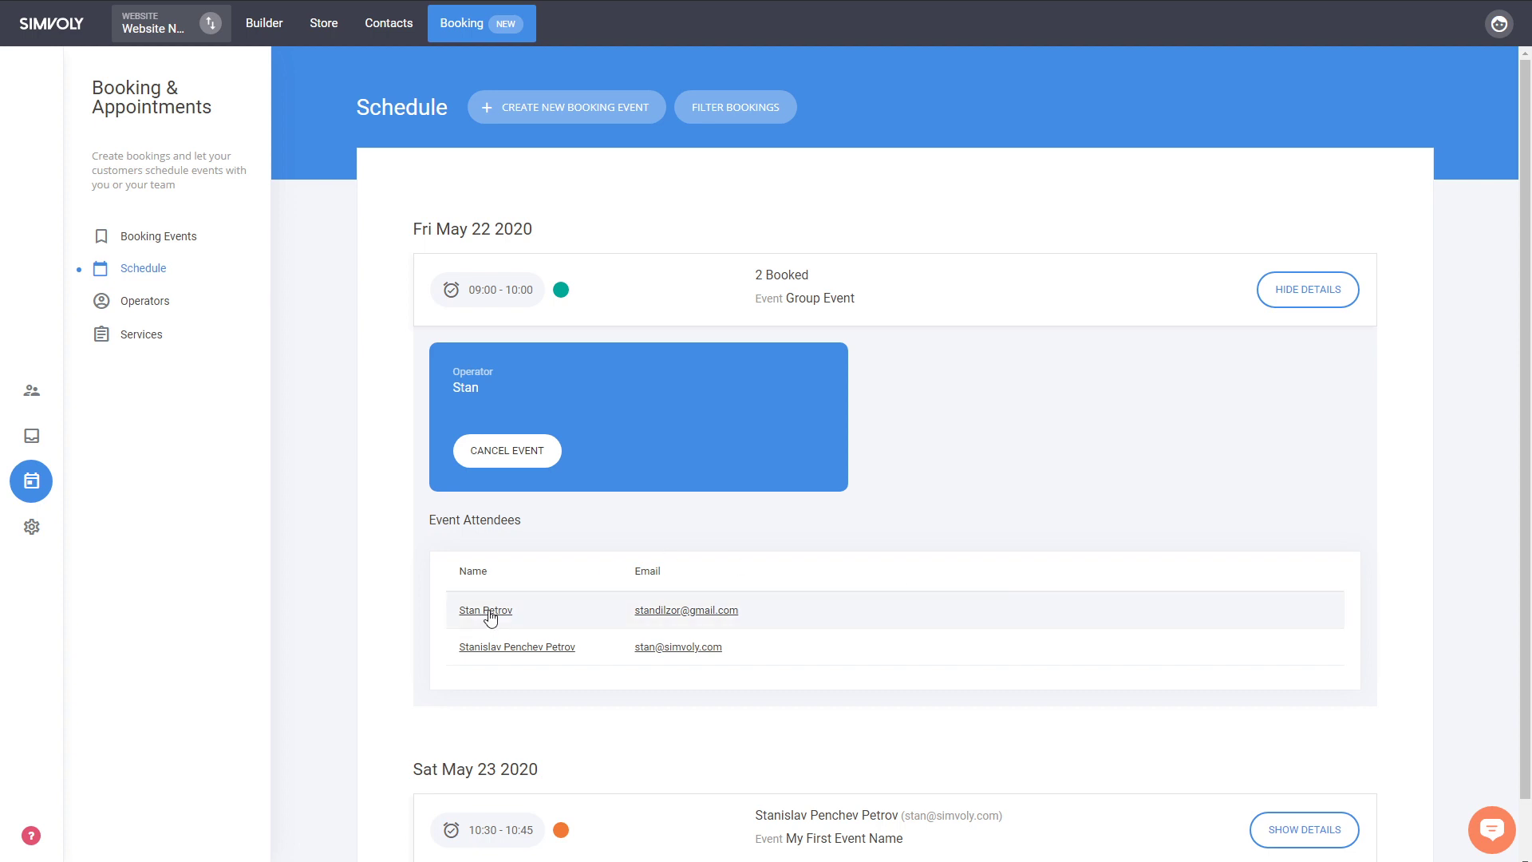
mouse_move(493, 622)
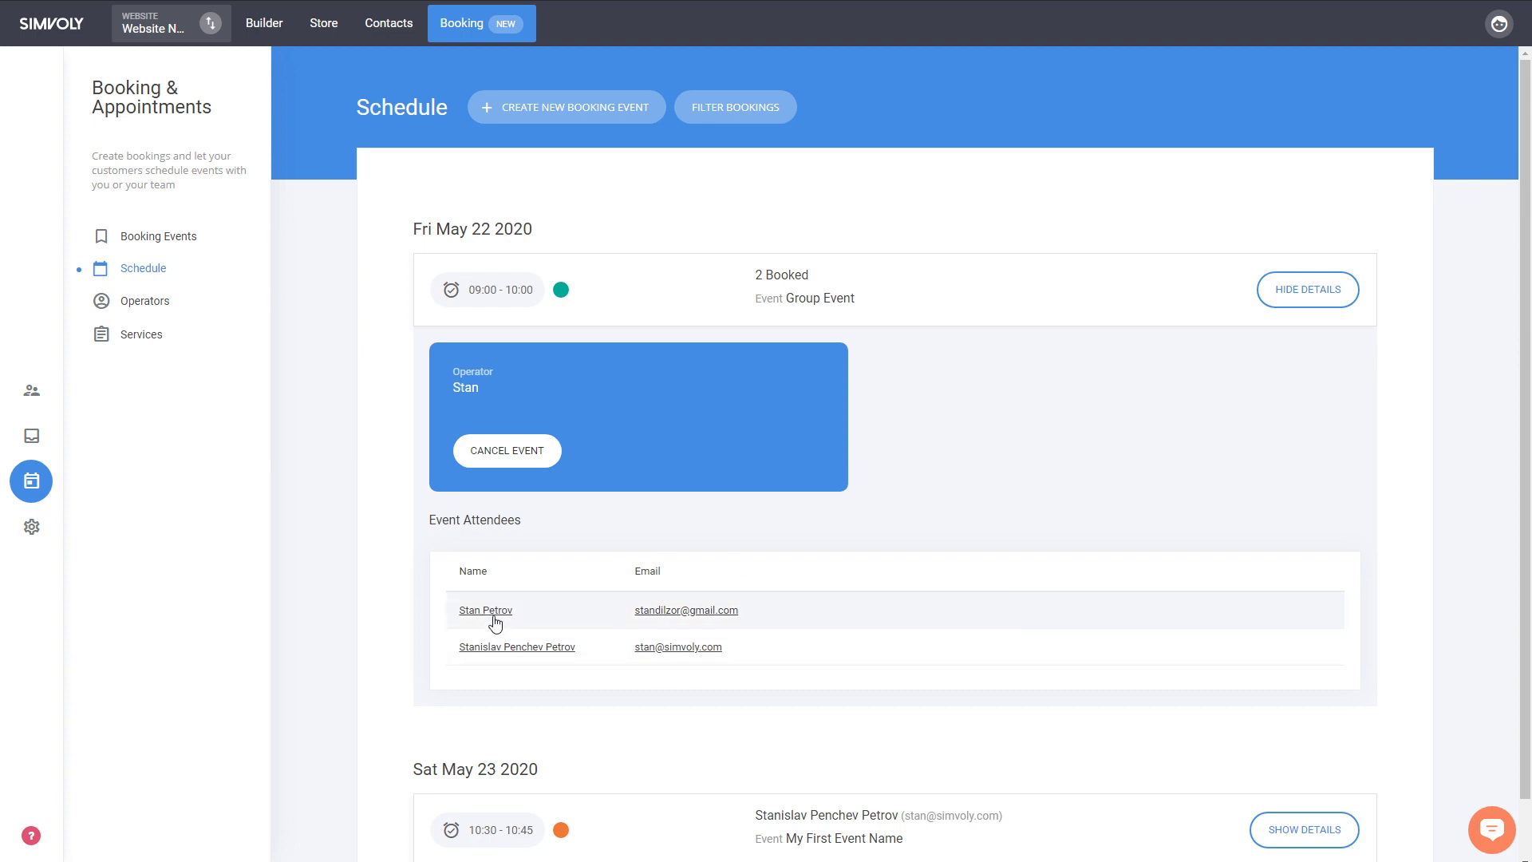
scroll(up, 3)
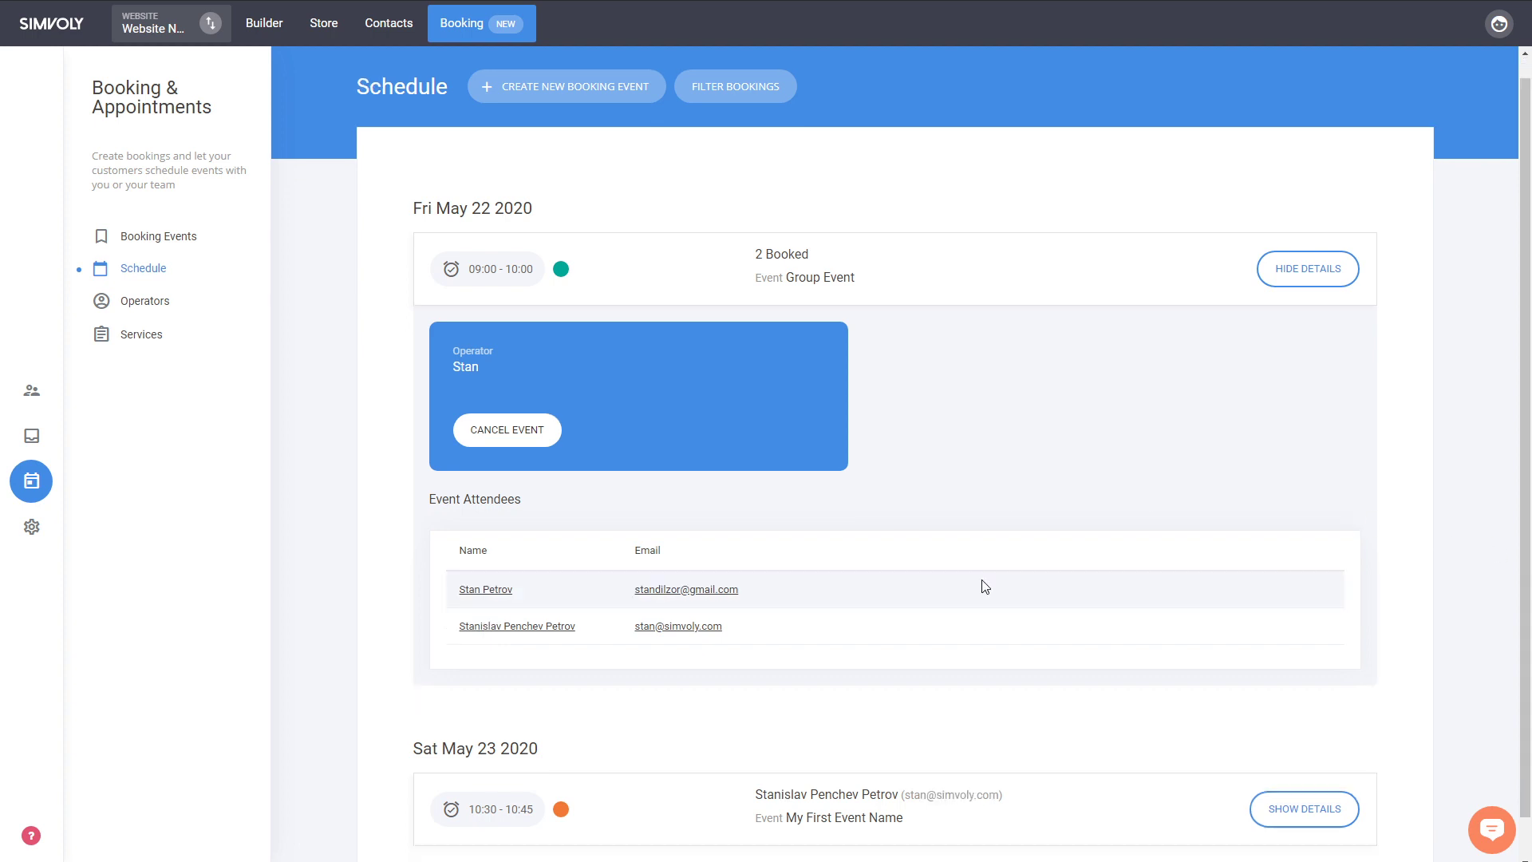
Hide the Group Event details and go to the Operators list.
click(1307, 269)
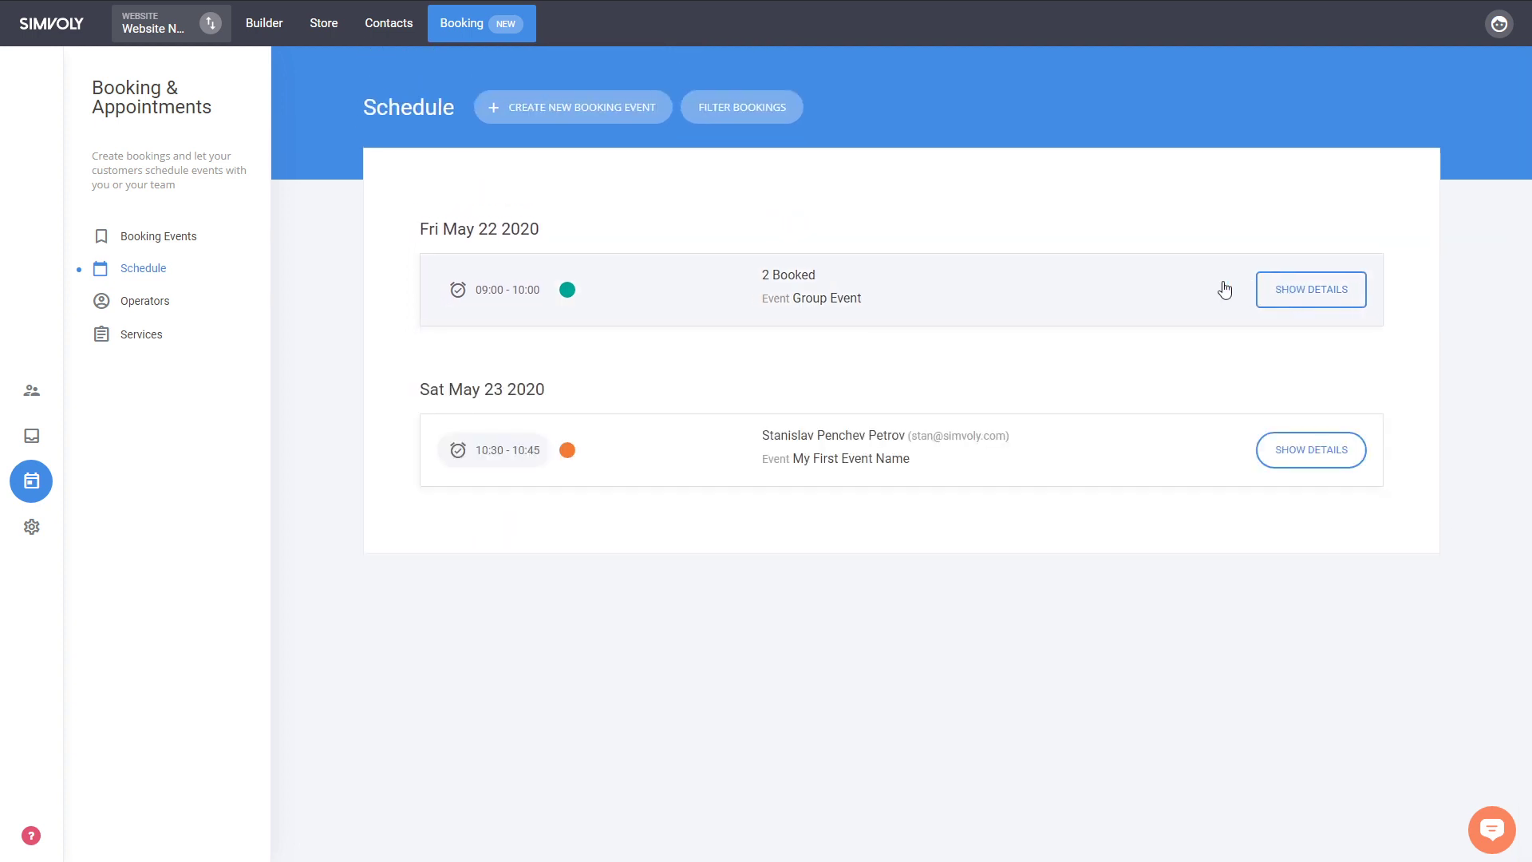
mouse_move(574, 290)
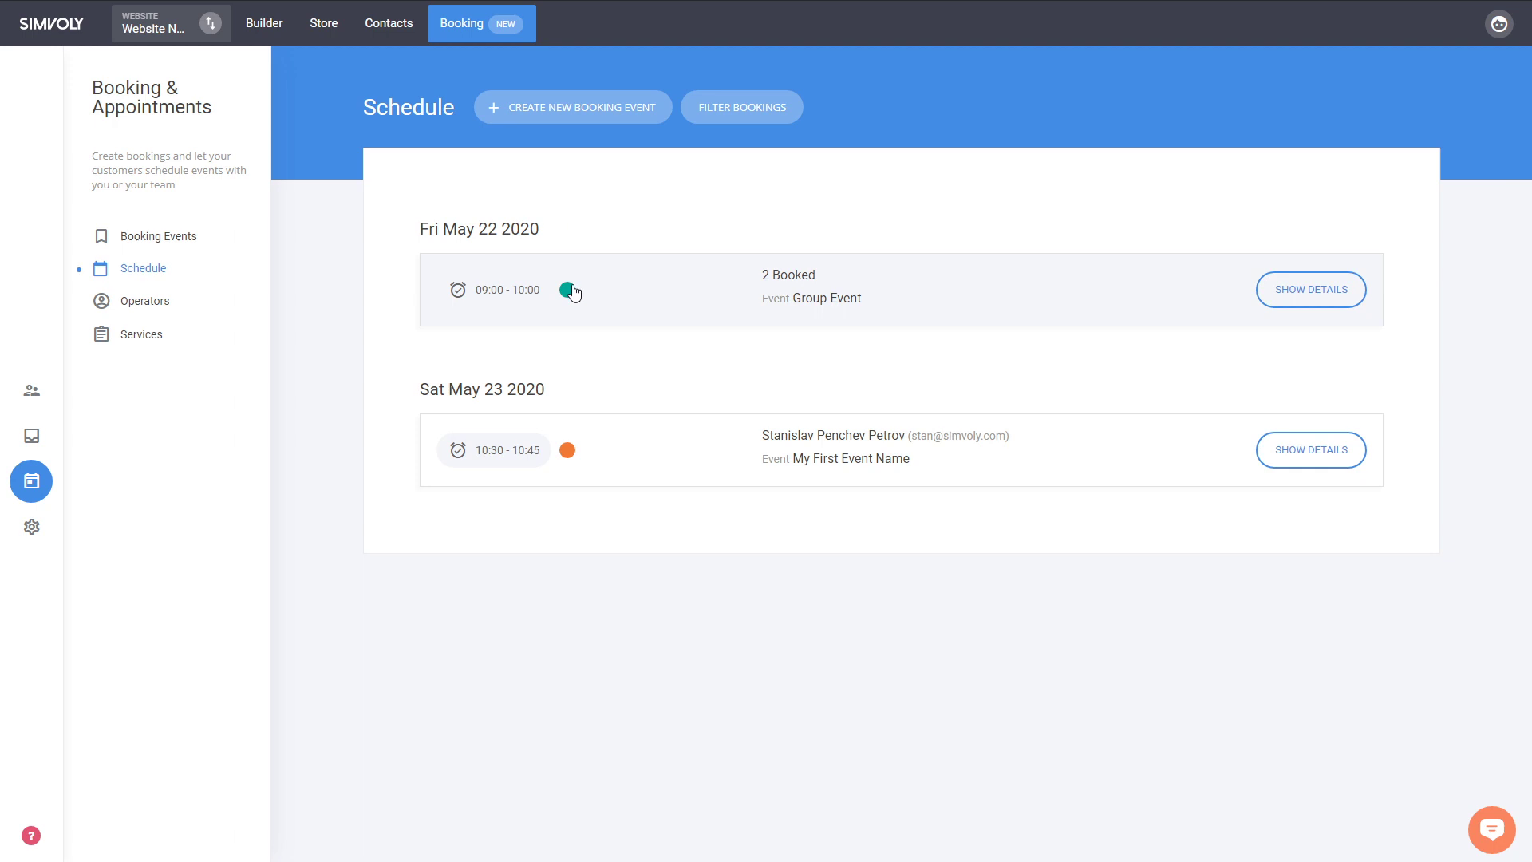
mouse_move(659, 369)
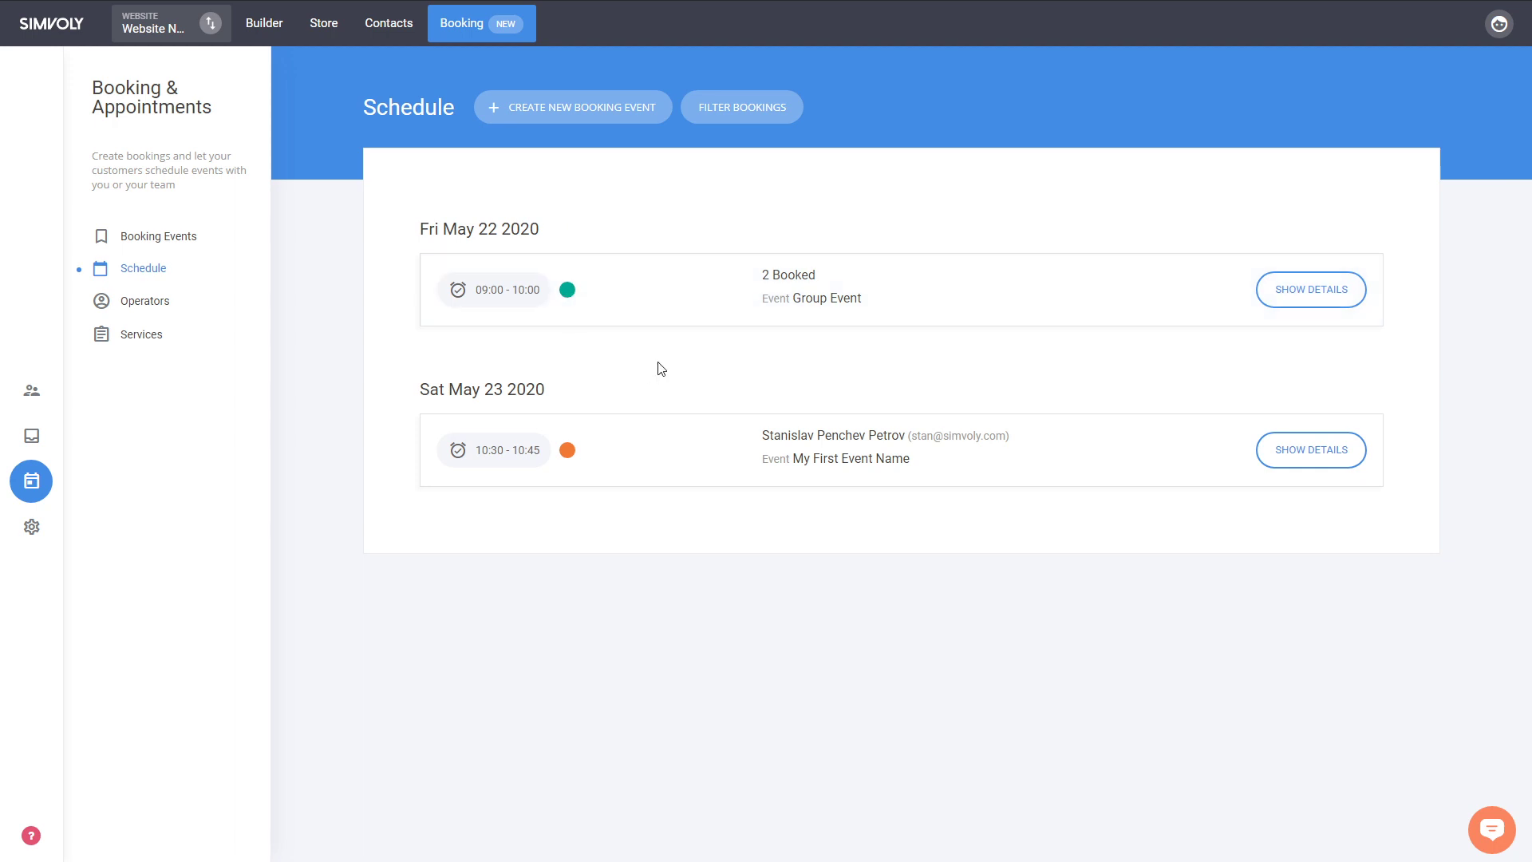
mouse_move(616, 359)
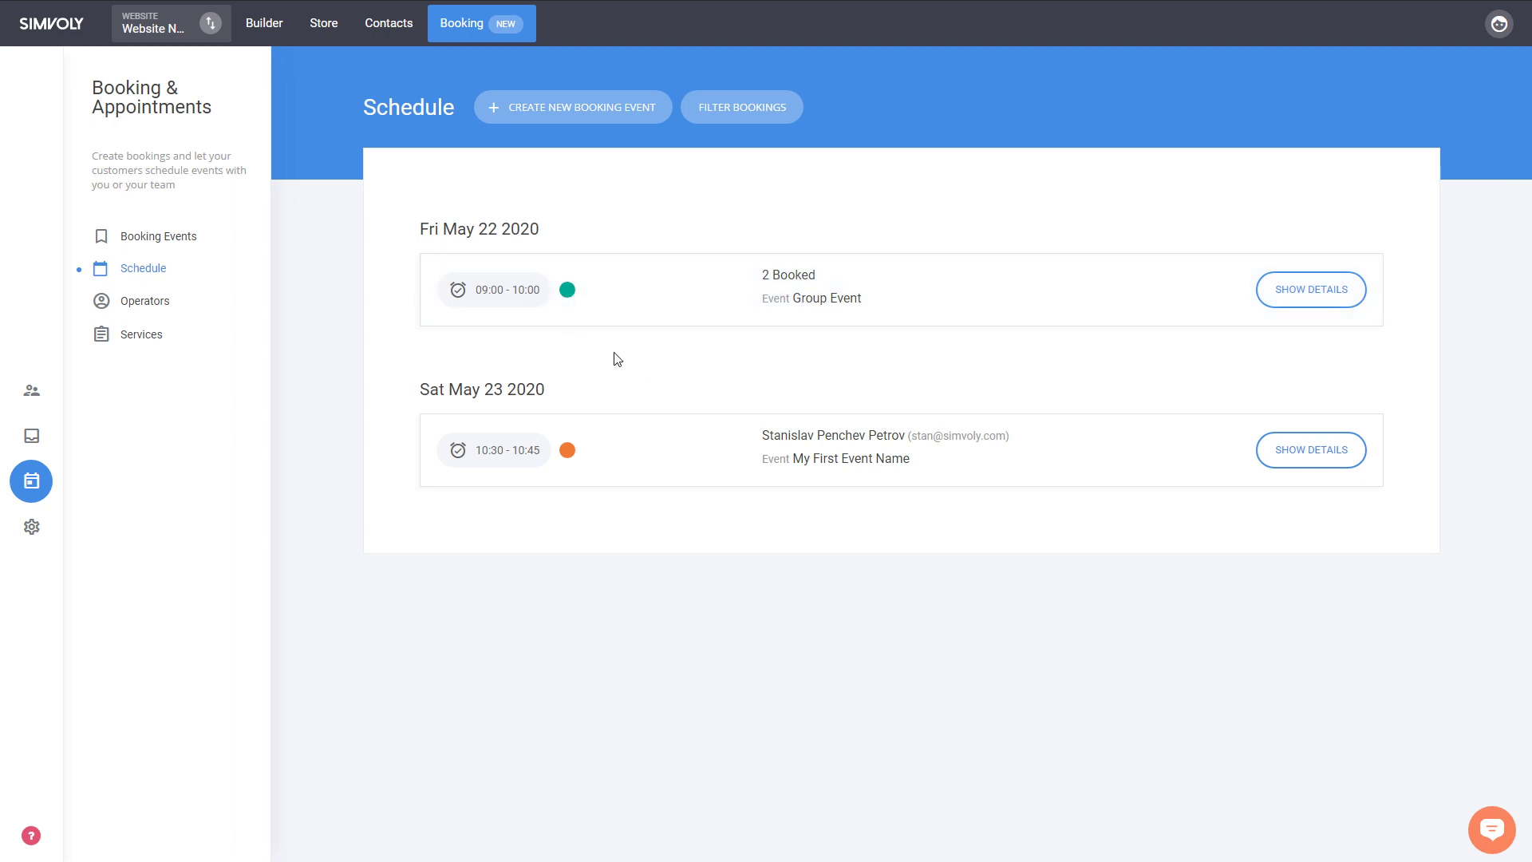
mouse_move(507, 456)
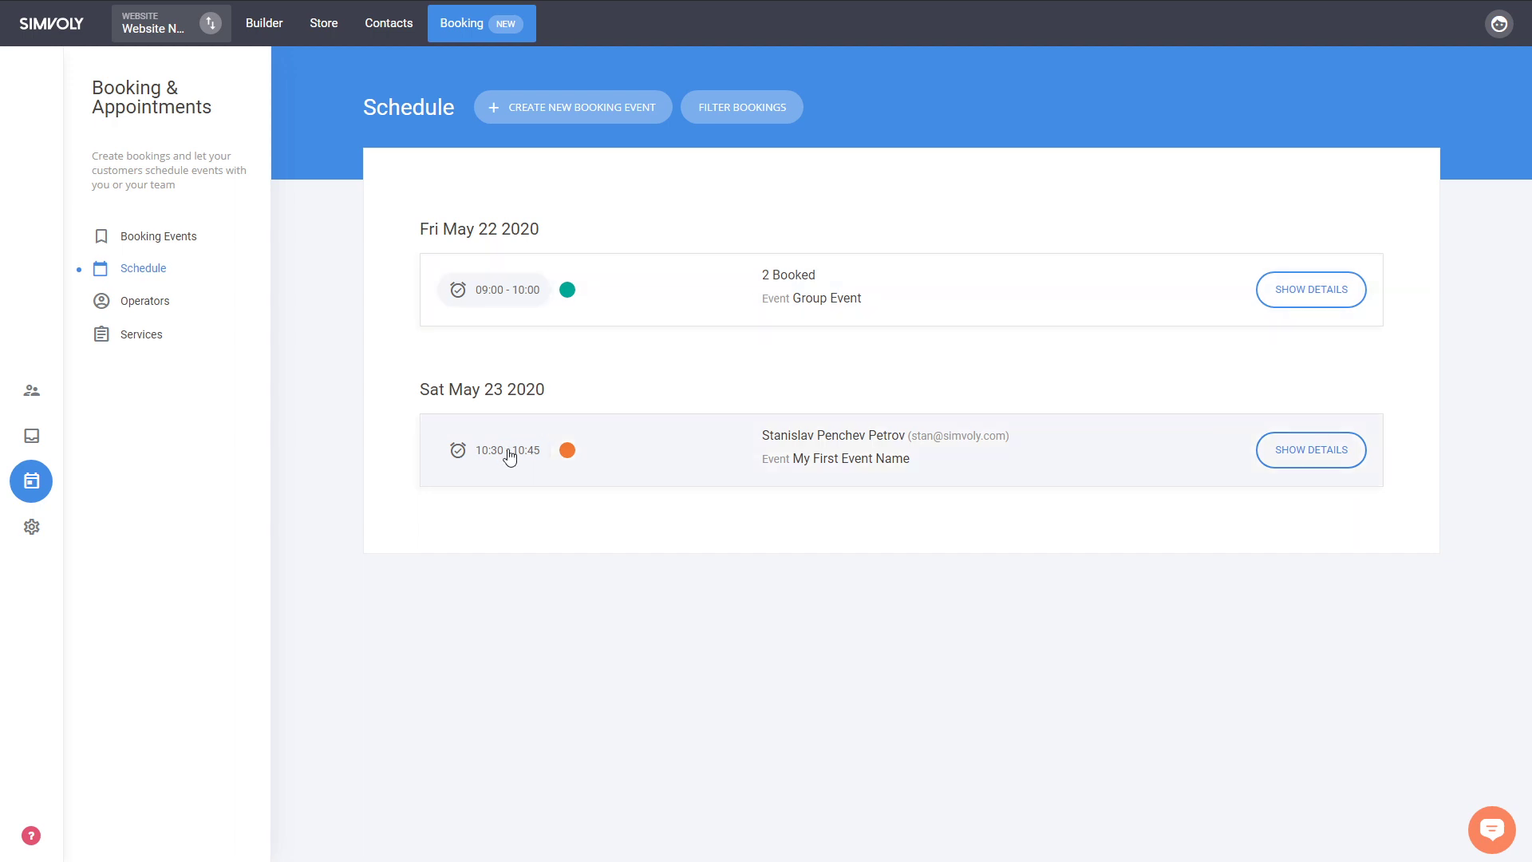
mouse_move(568, 309)
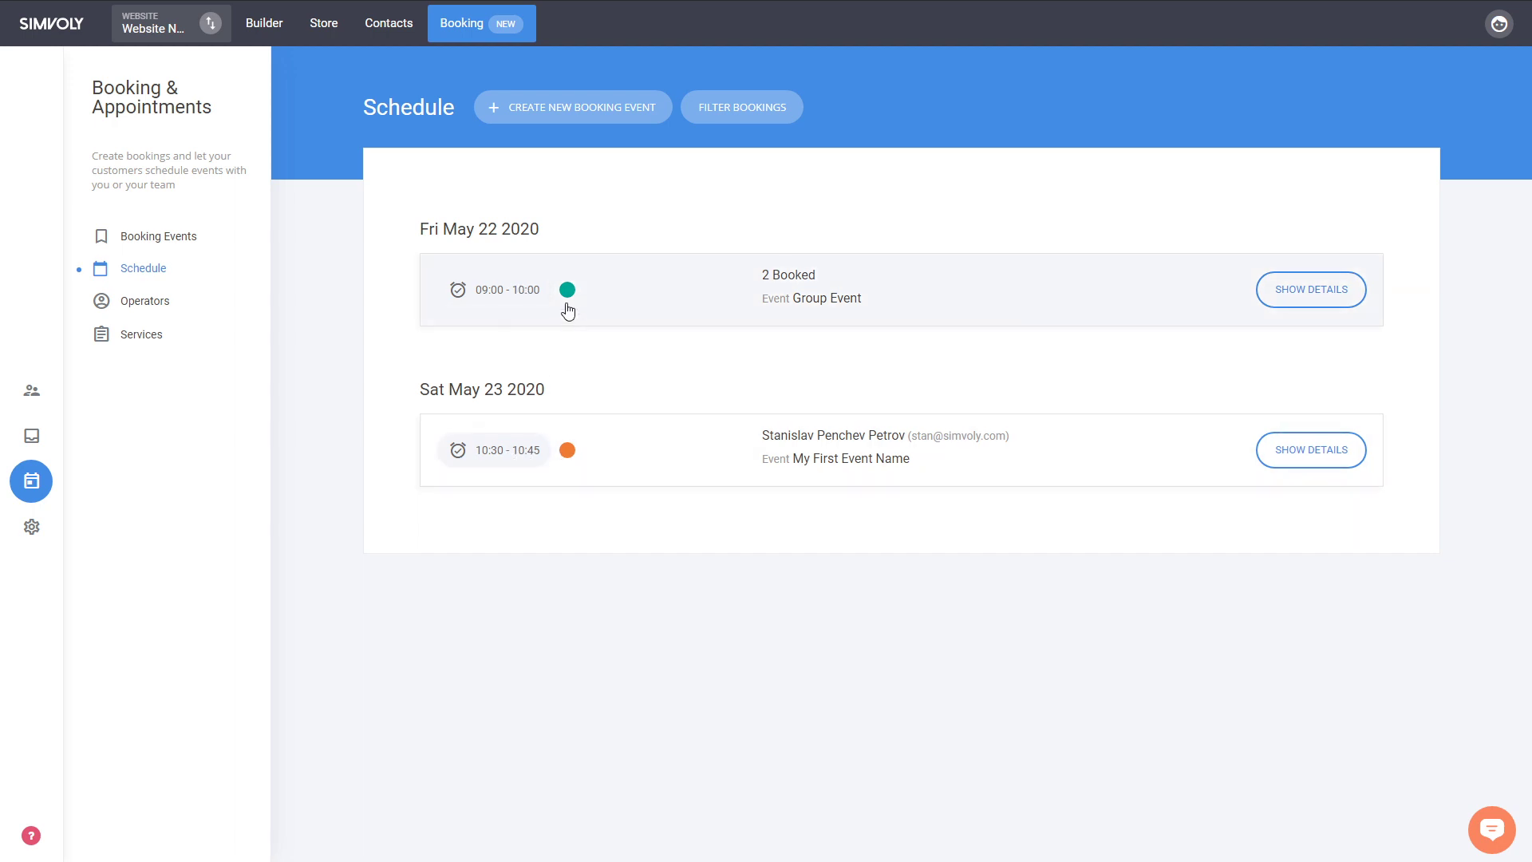
click(144, 300)
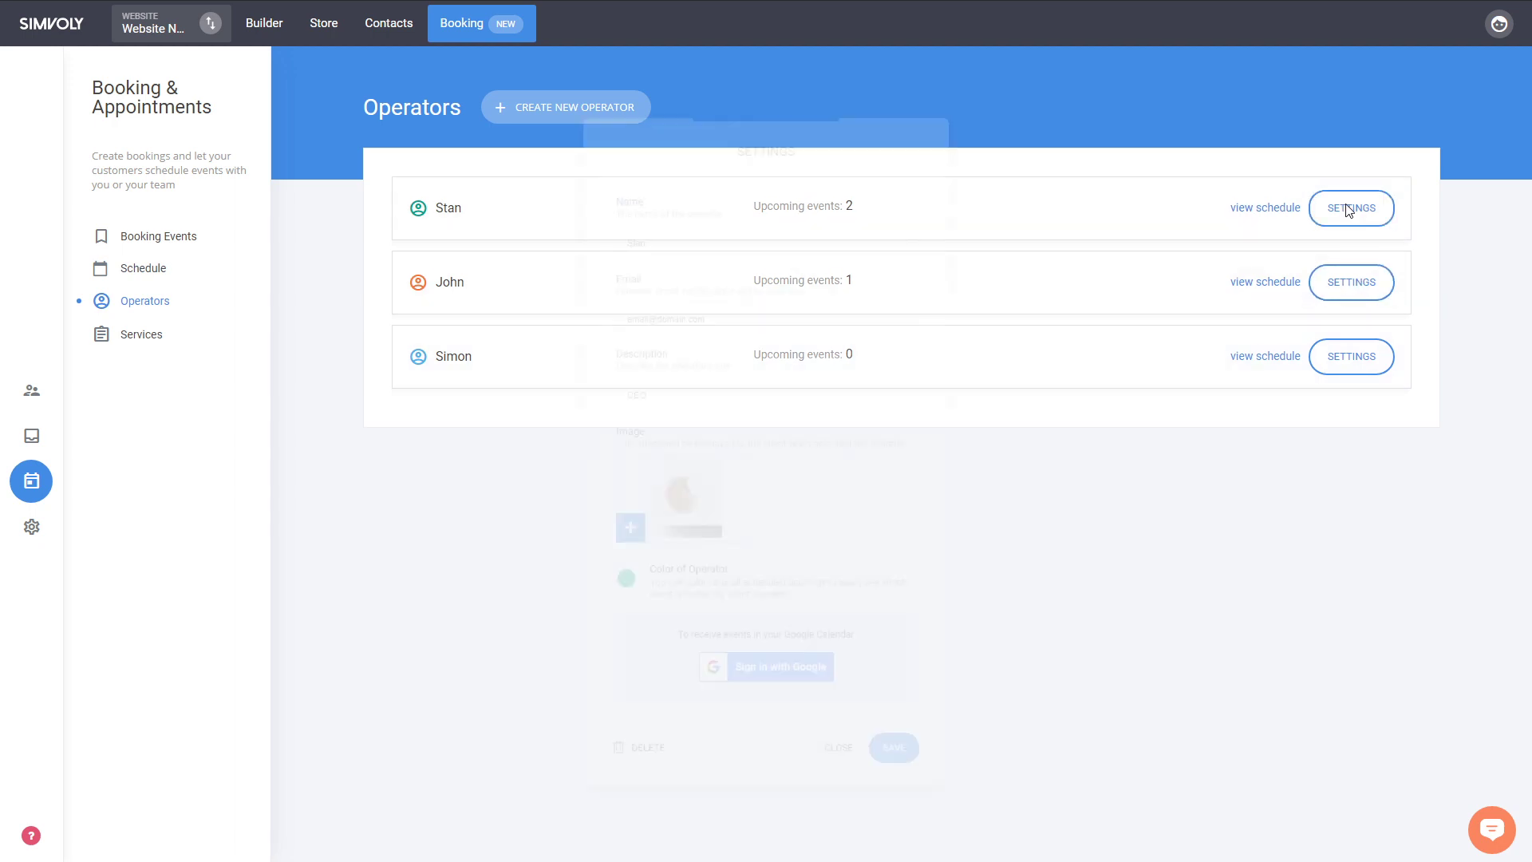
Set Simon's operator colour to red, save it, and return to the Schedule.
click(1351, 207)
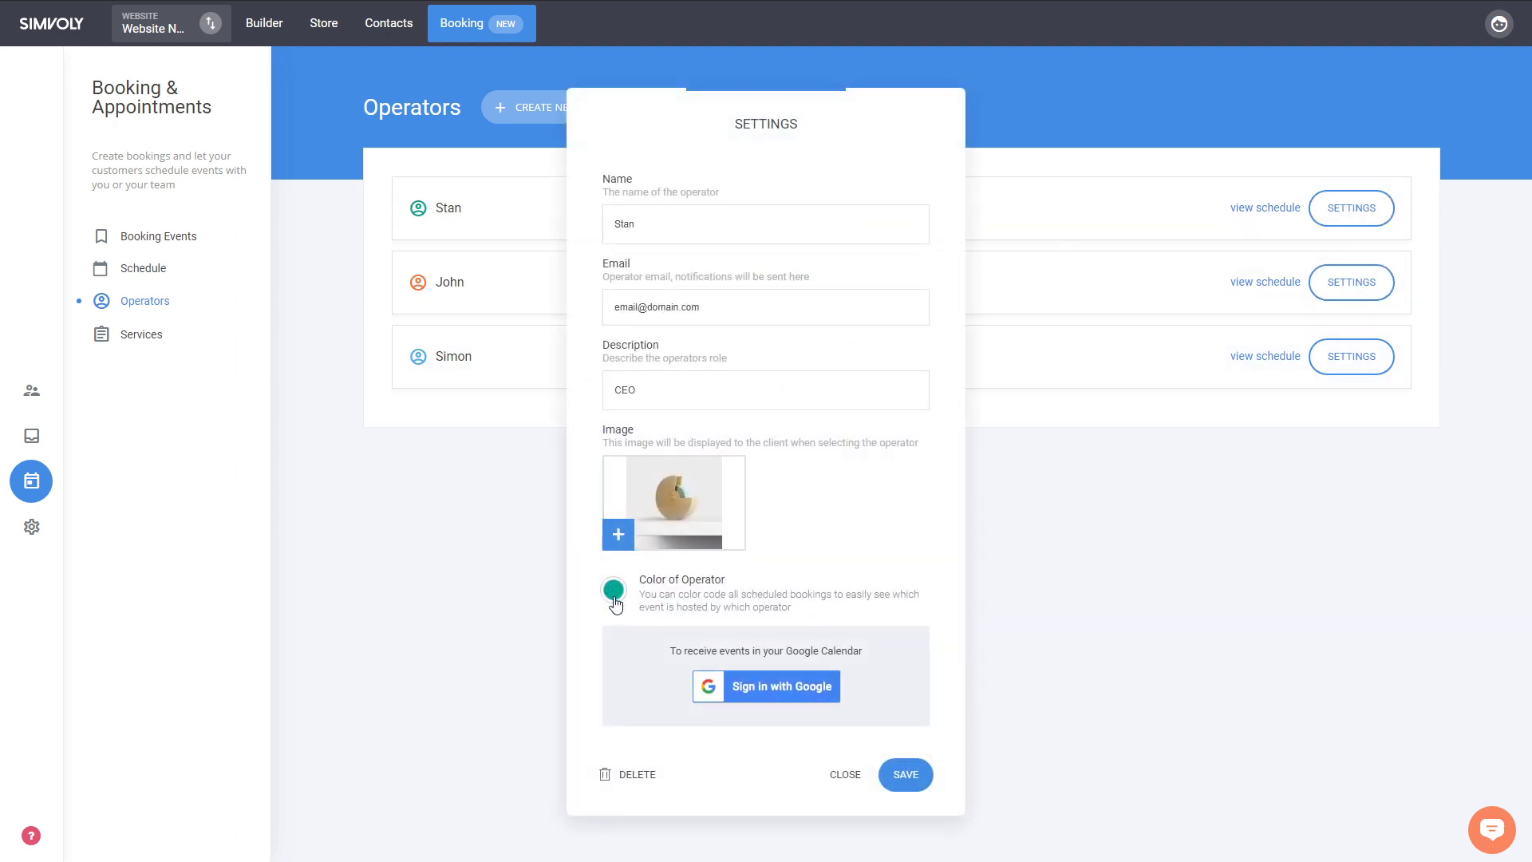
mouse_move(425, 257)
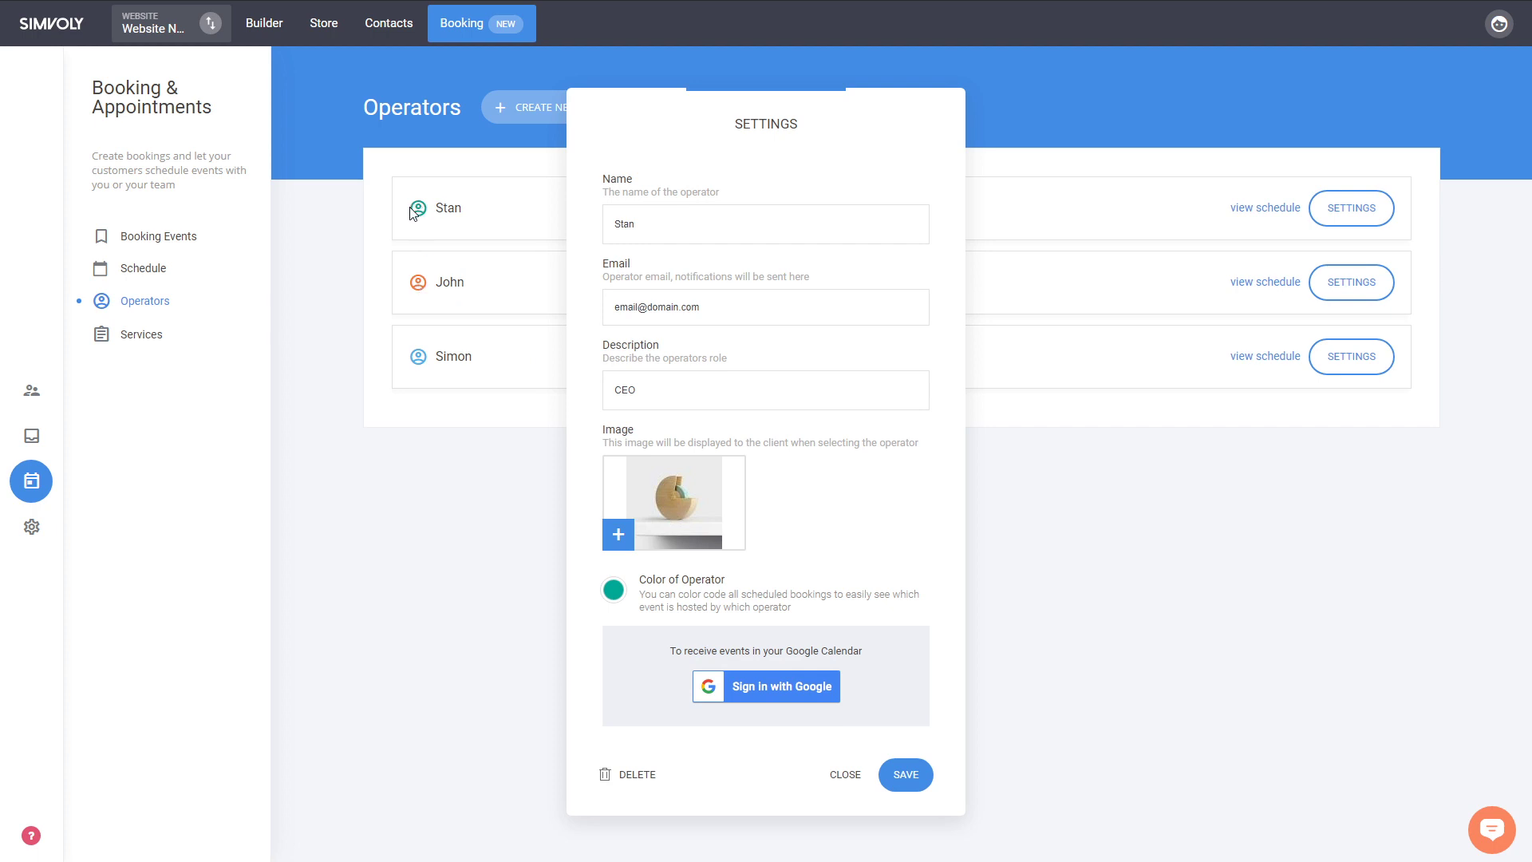
mouse_move(641, 590)
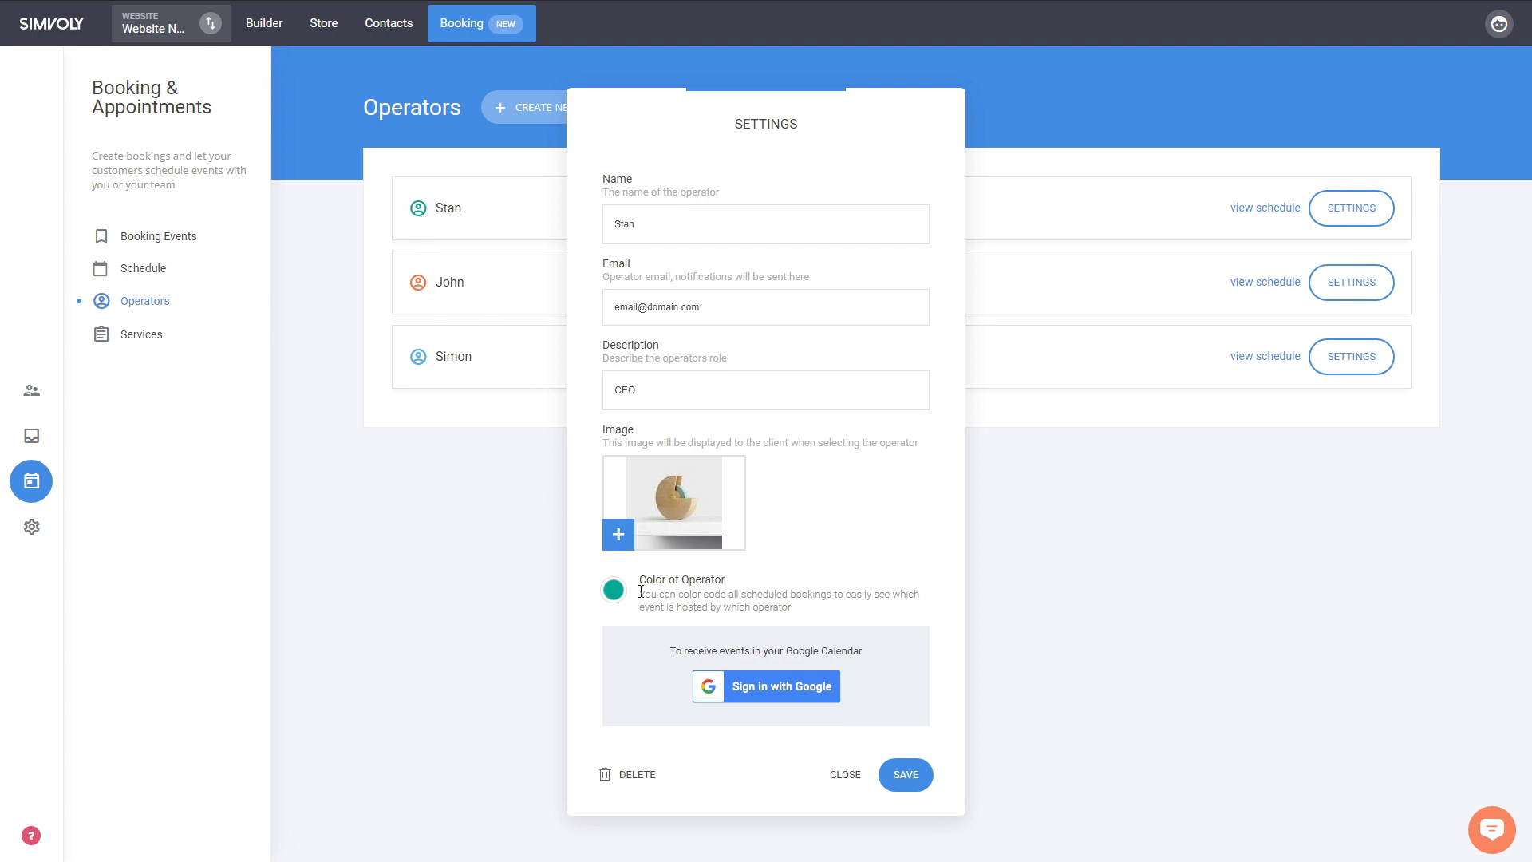
click(1350, 355)
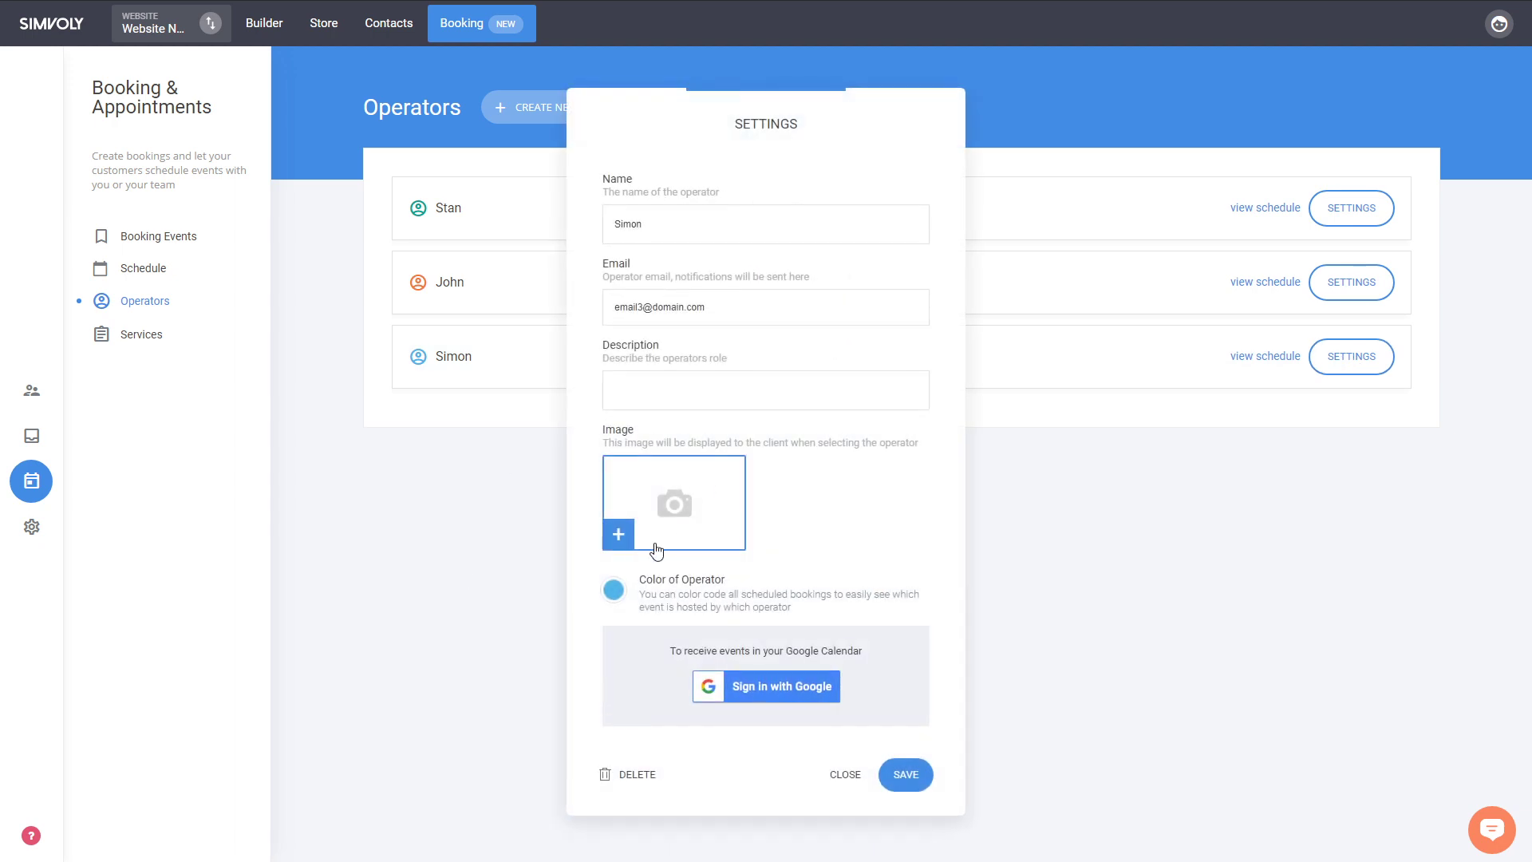
click(613, 589)
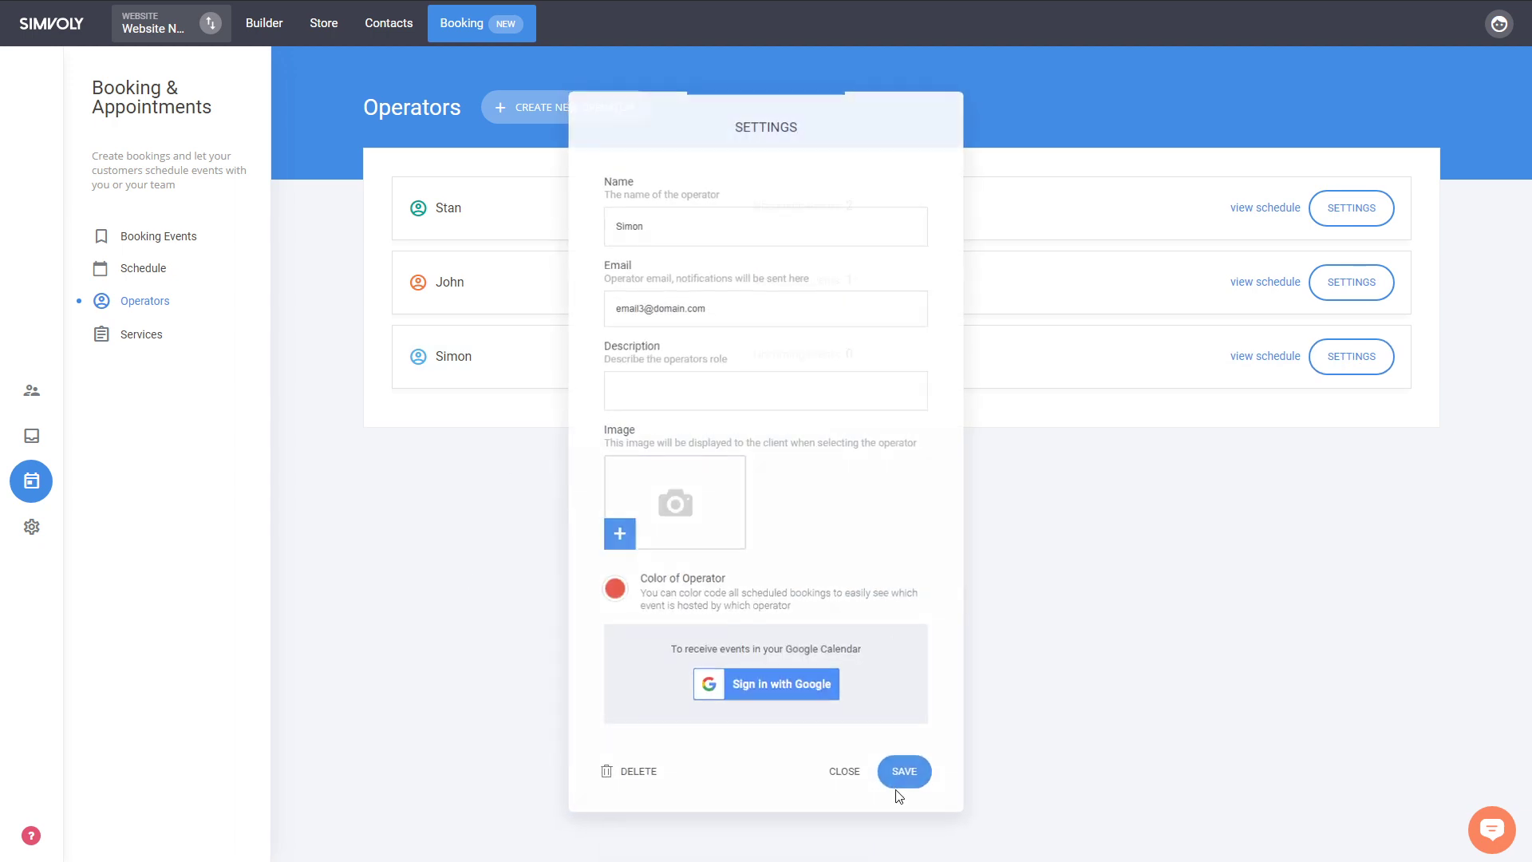
click(901, 771)
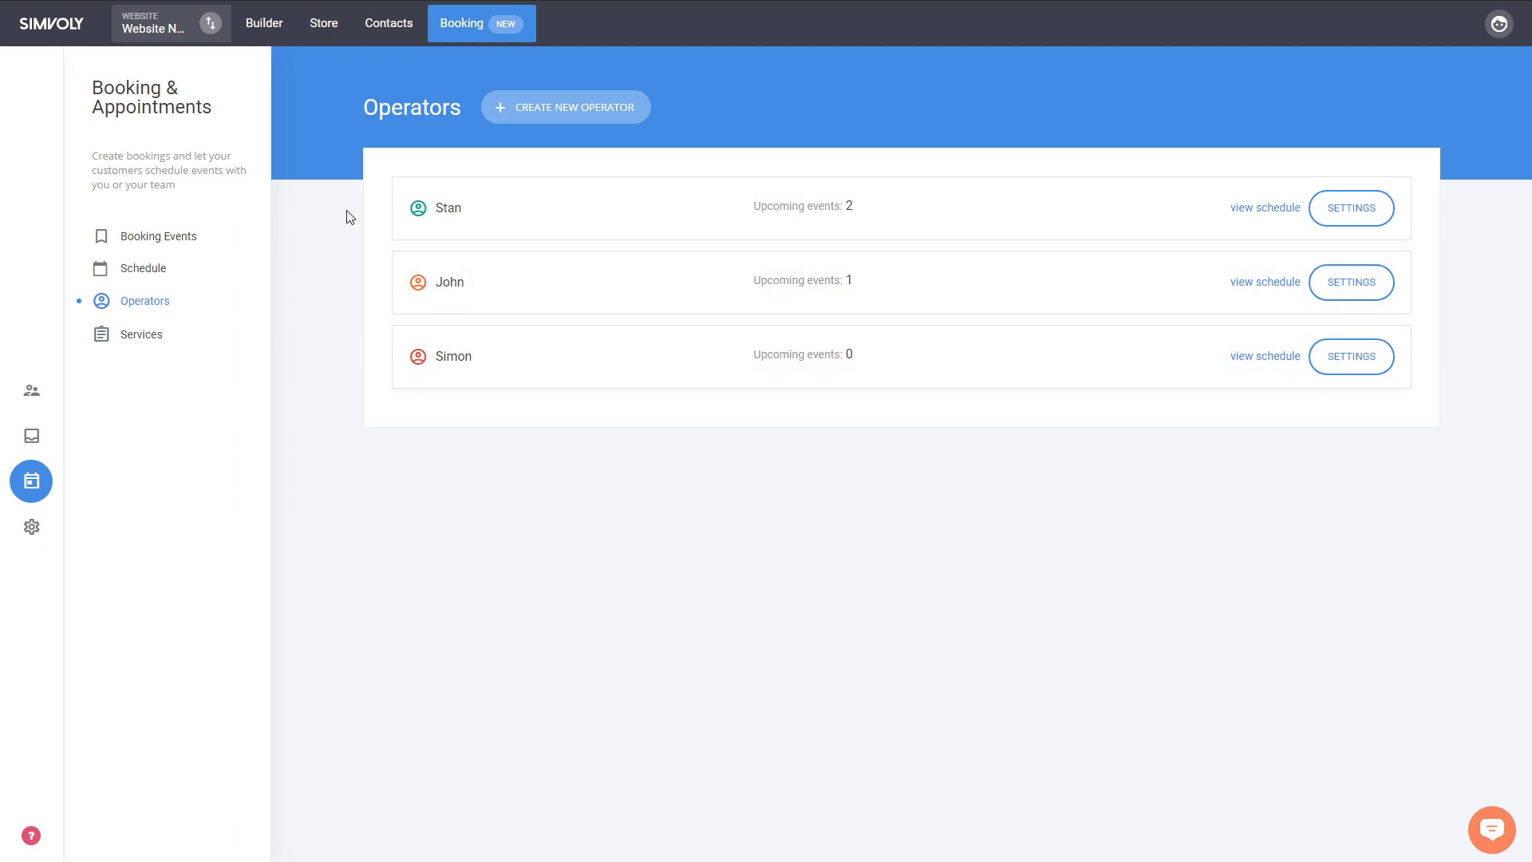
click(142, 268)
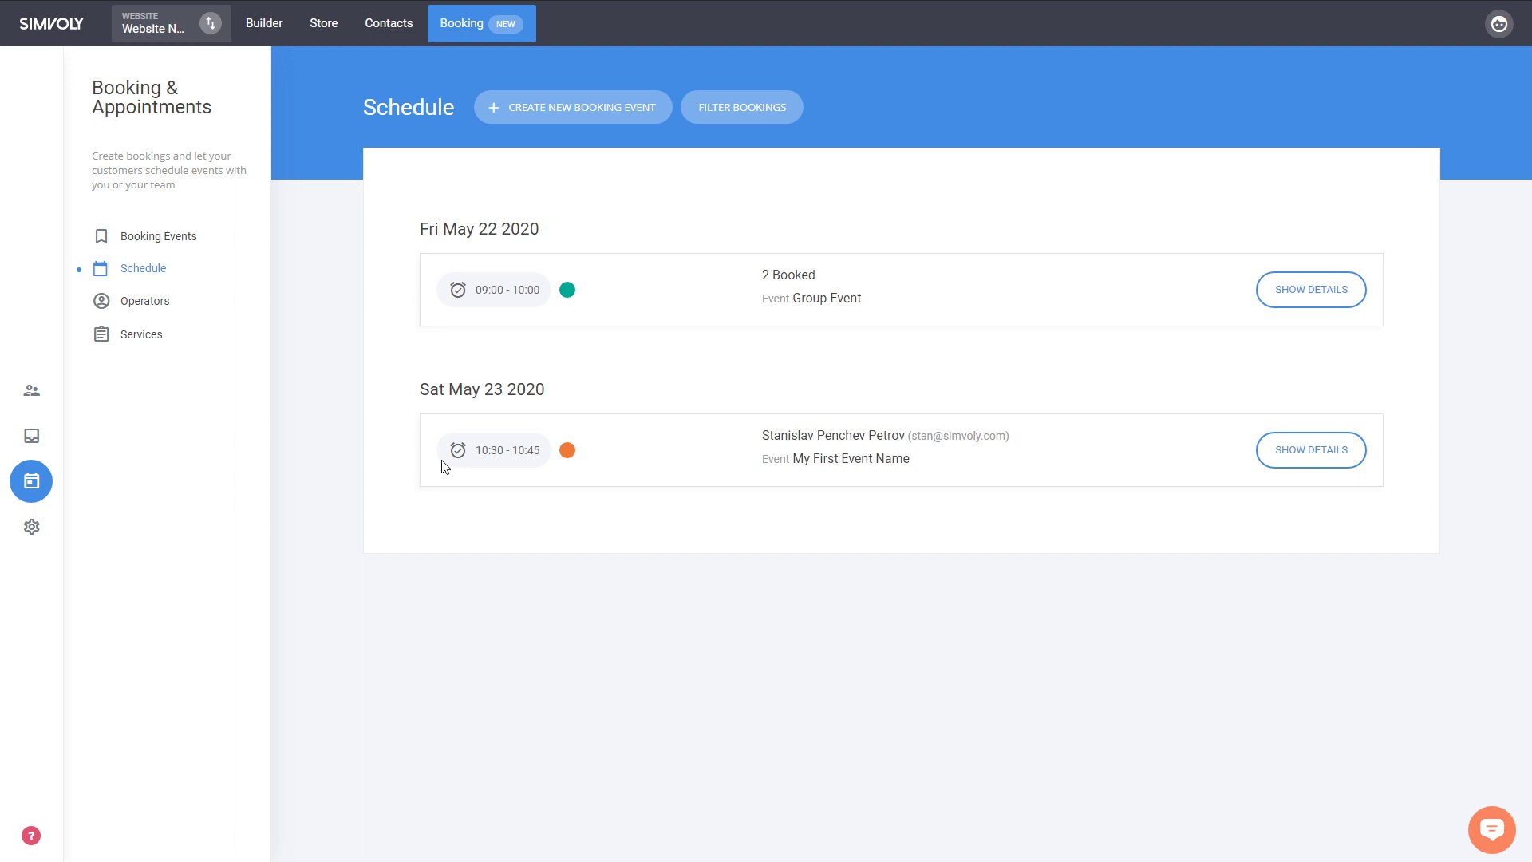
mouse_move(646, 290)
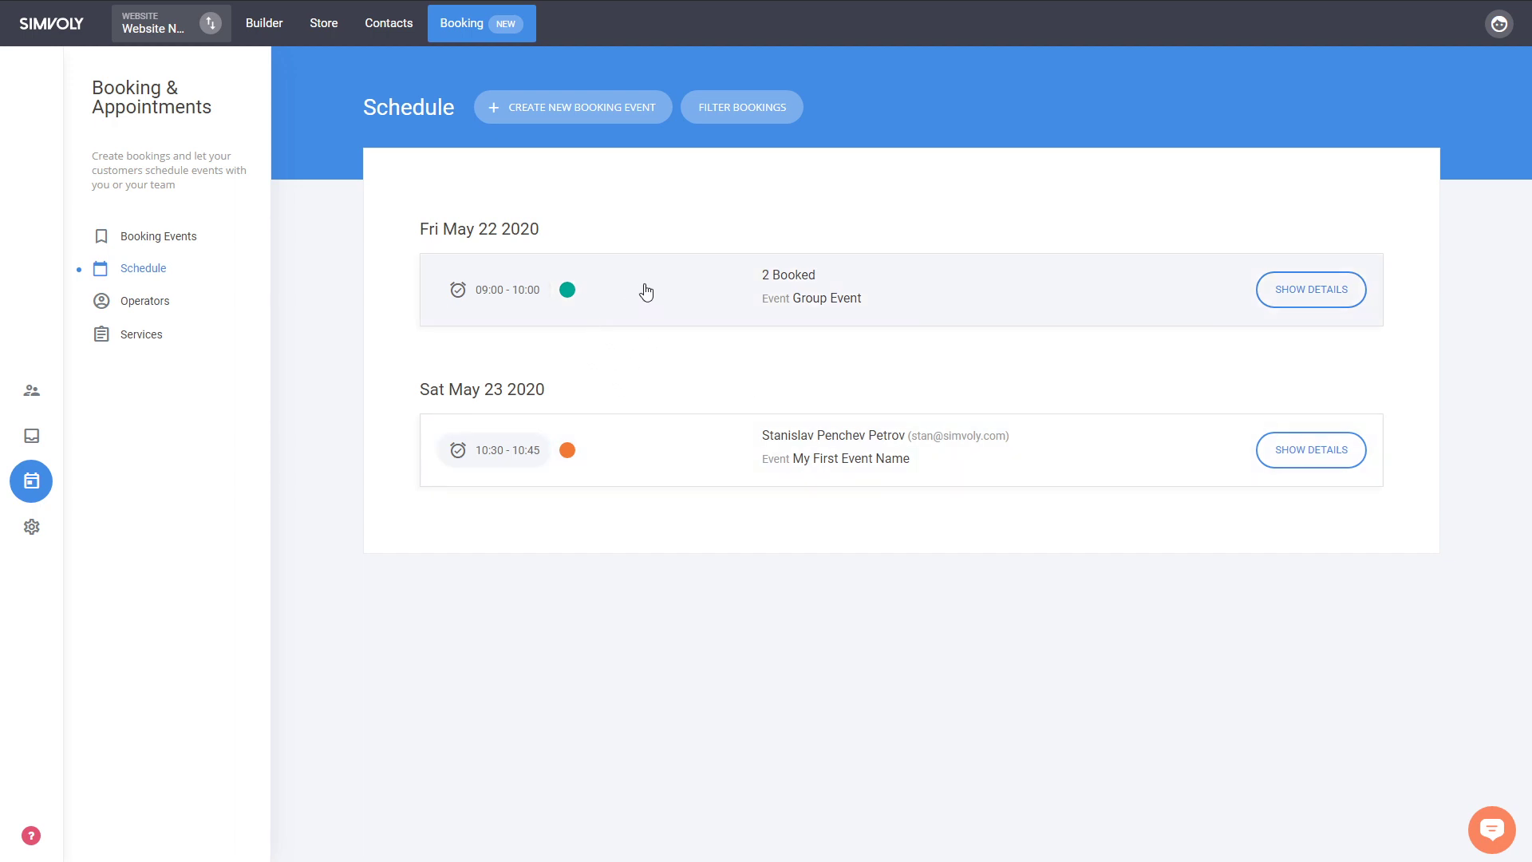
mouse_move(579, 480)
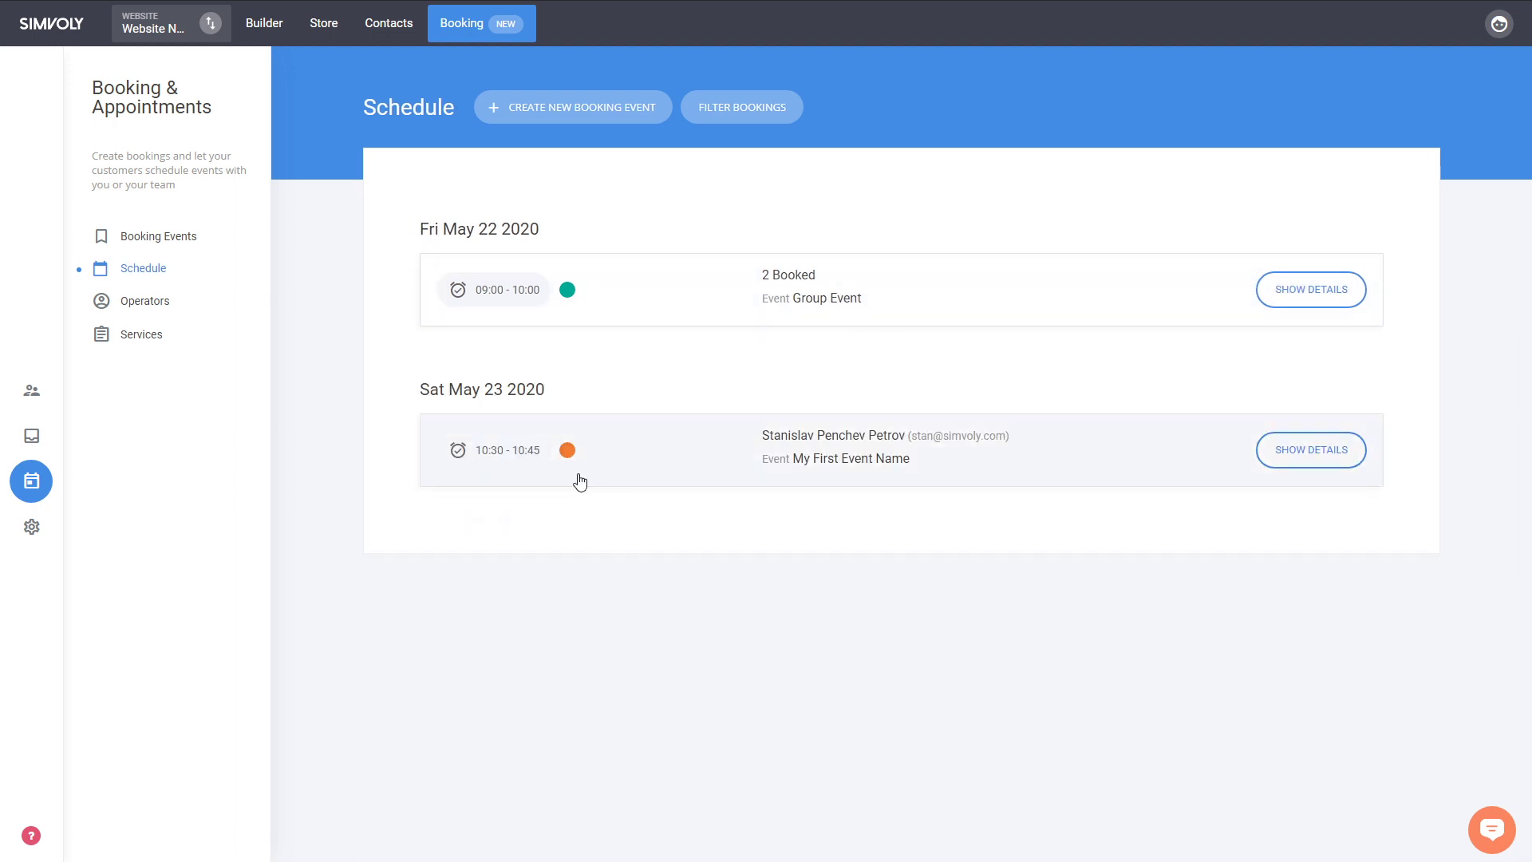
mouse_move(632, 394)
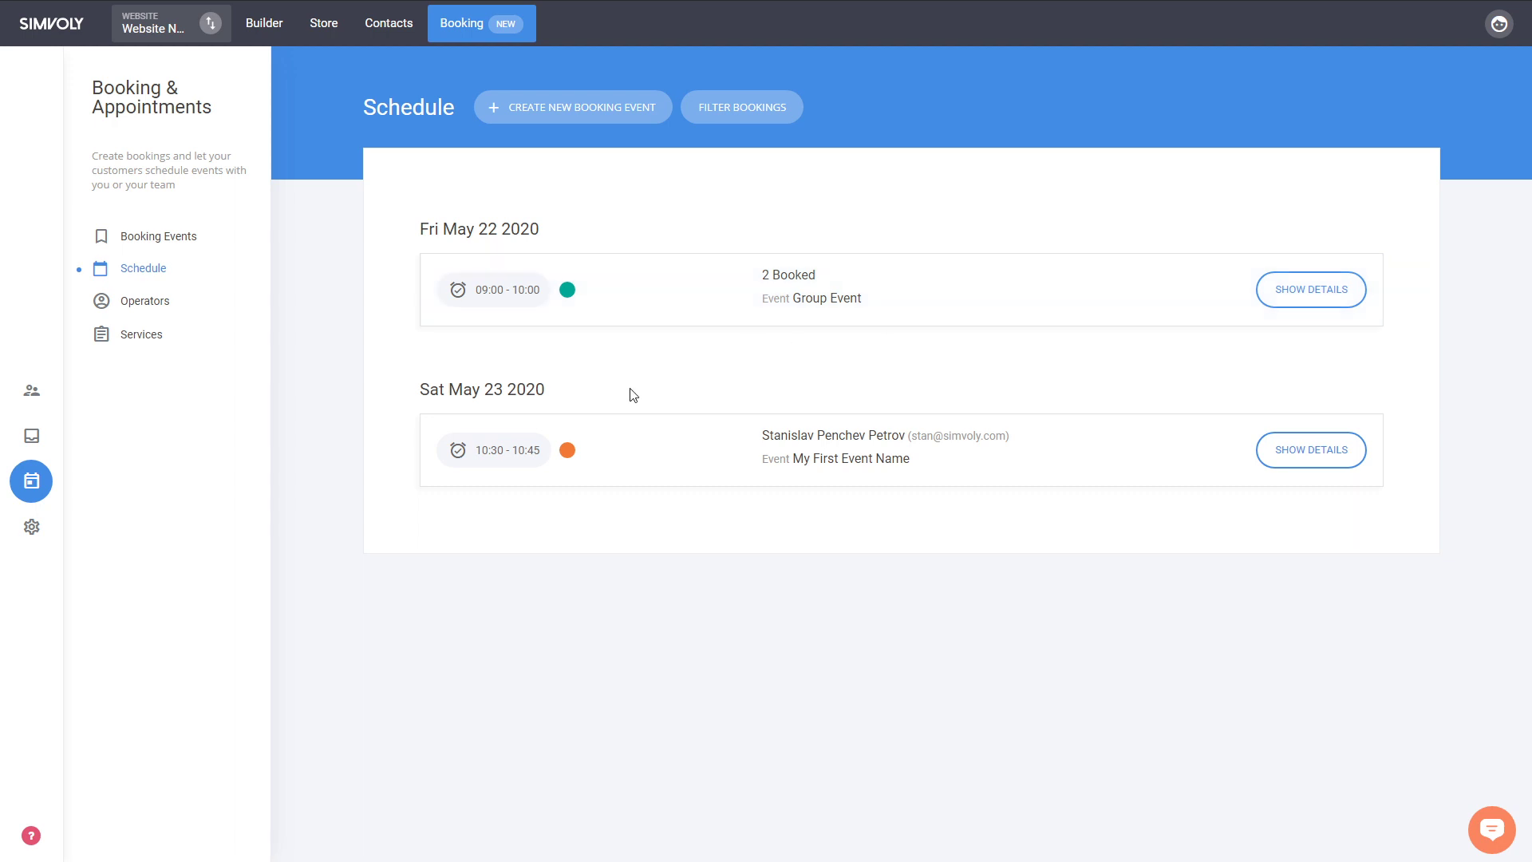
mouse_move(906, 312)
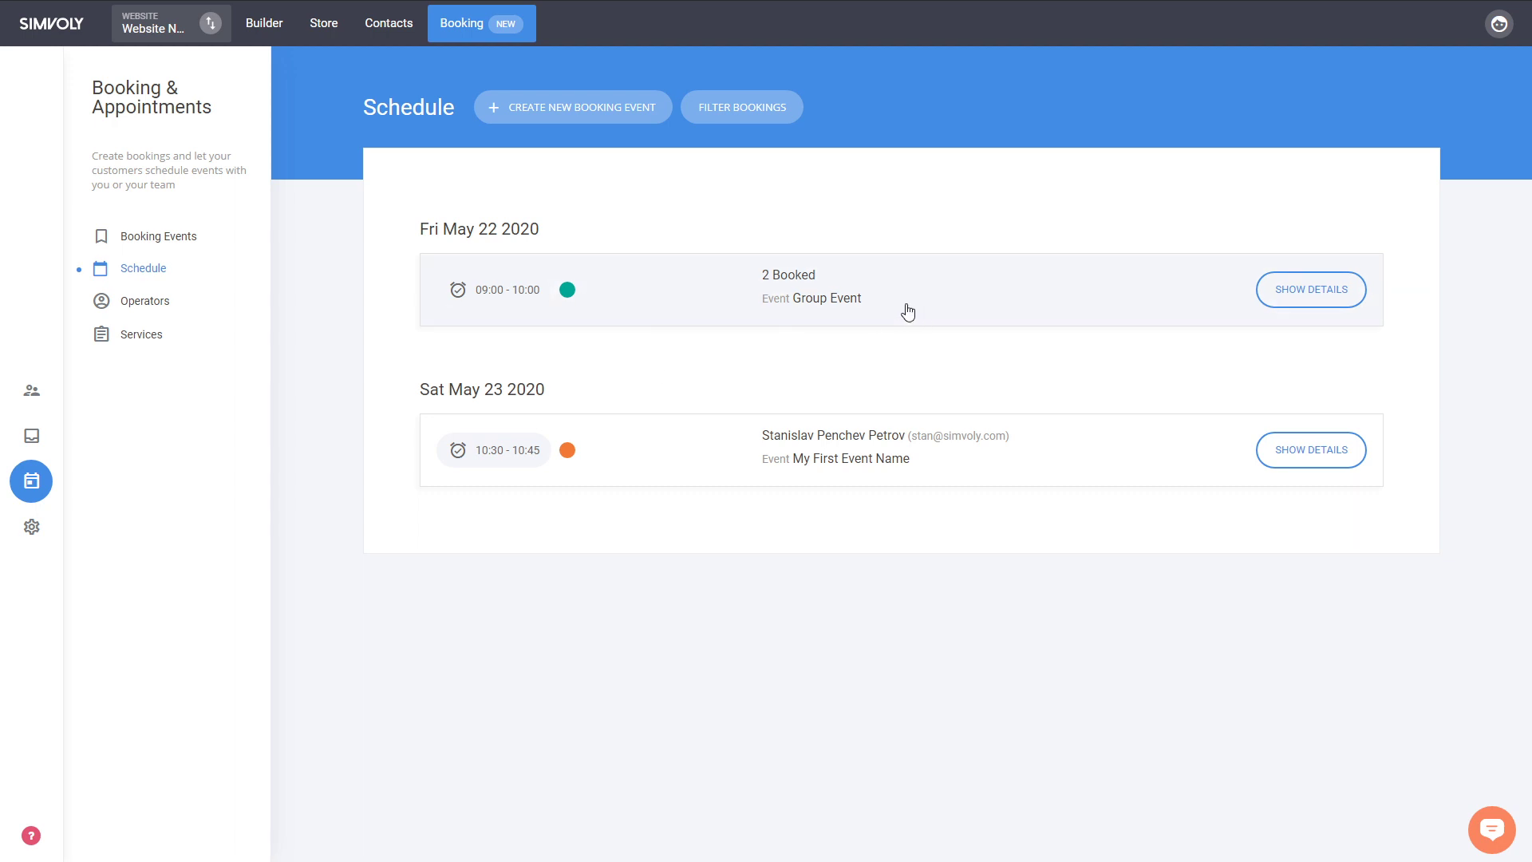
mouse_move(190, 359)
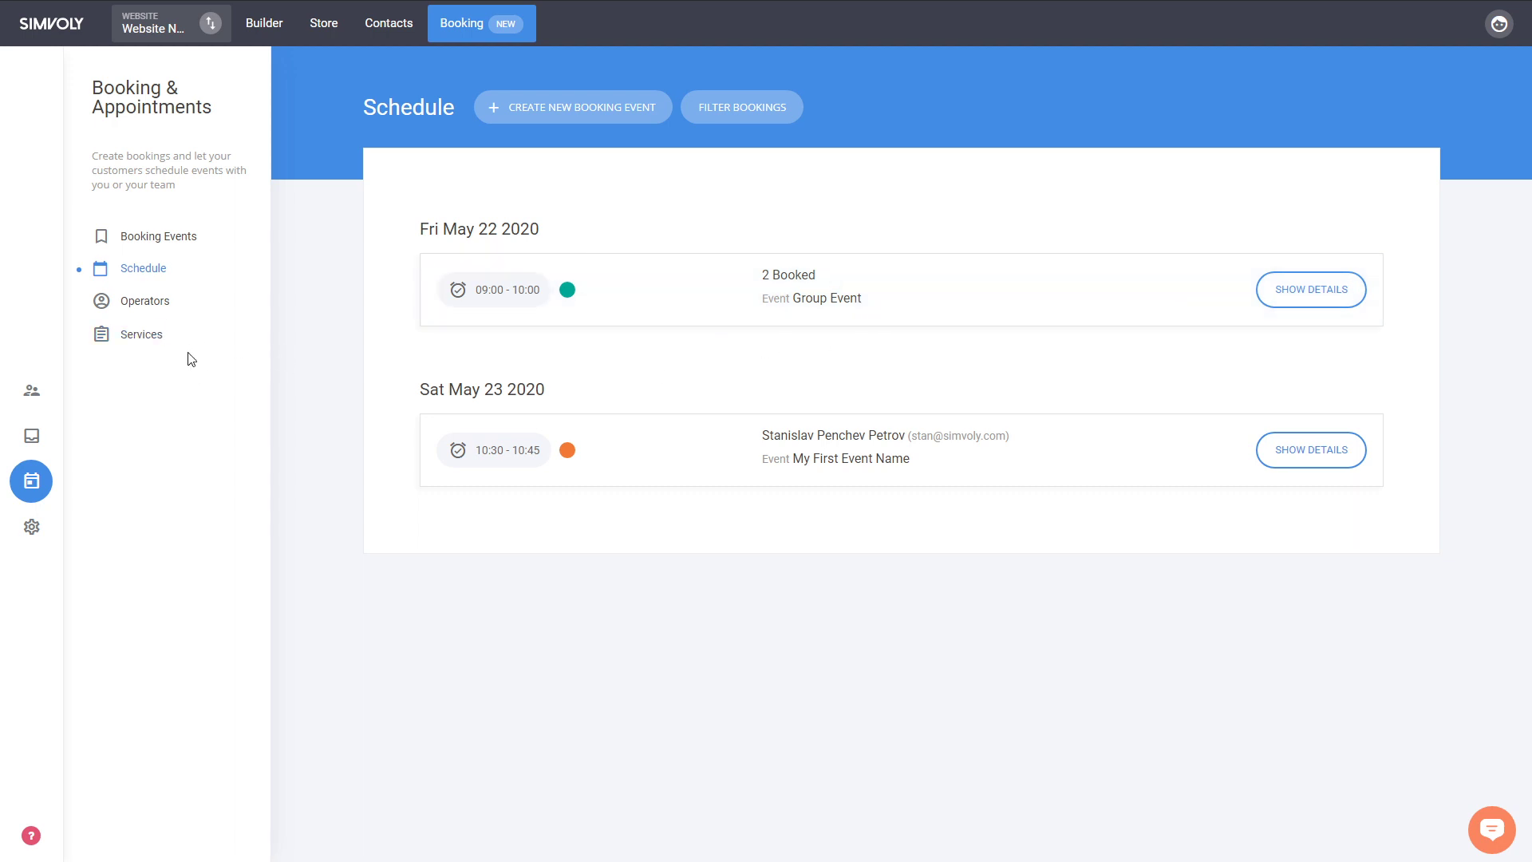
Review Service Two's settings, including the group-service option, and close them without saving changes.
click(140, 333)
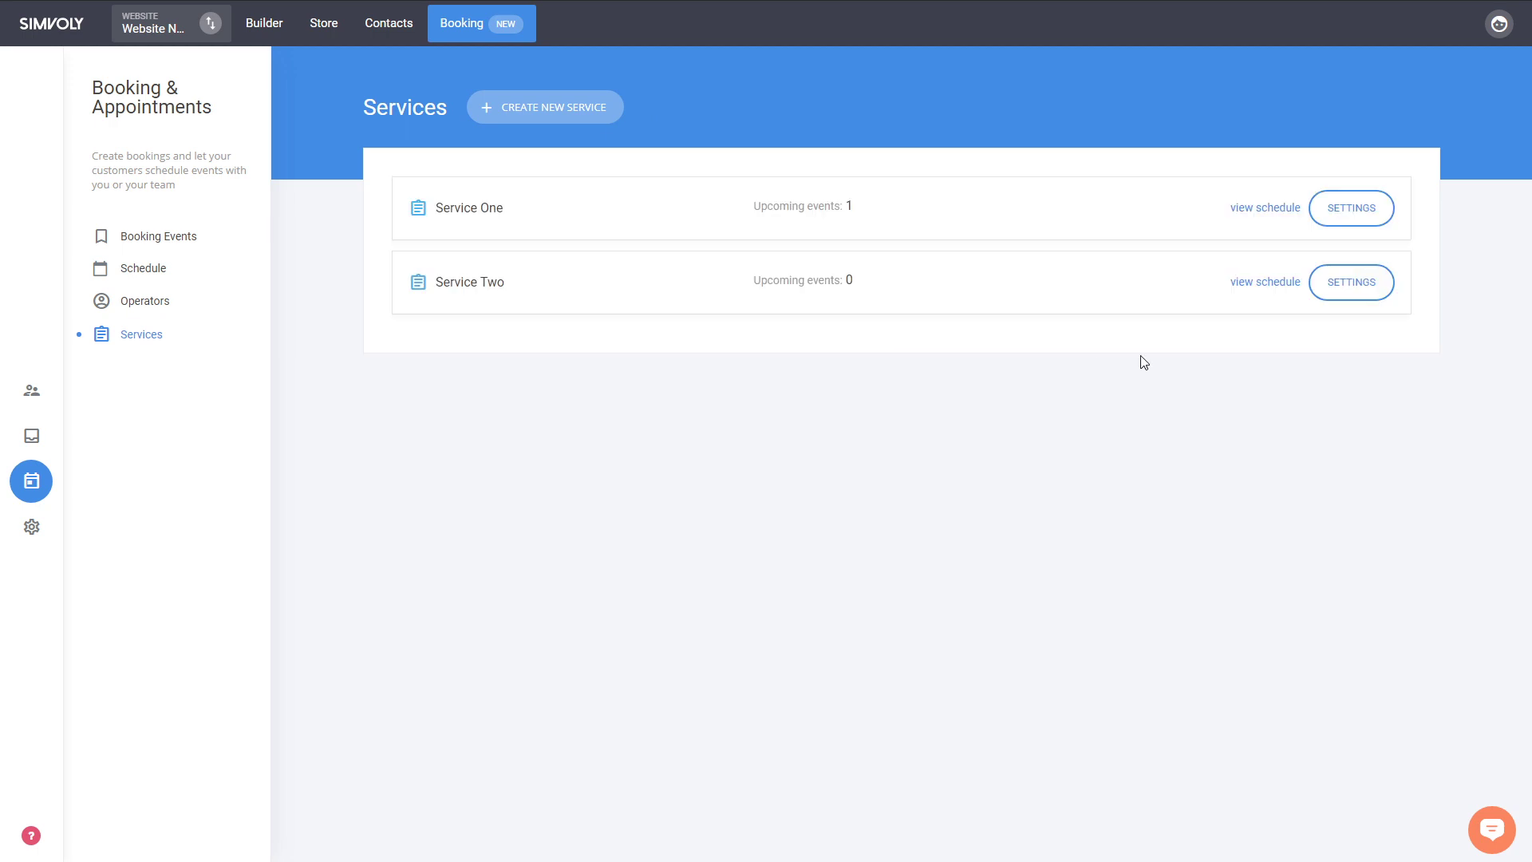
click(1351, 282)
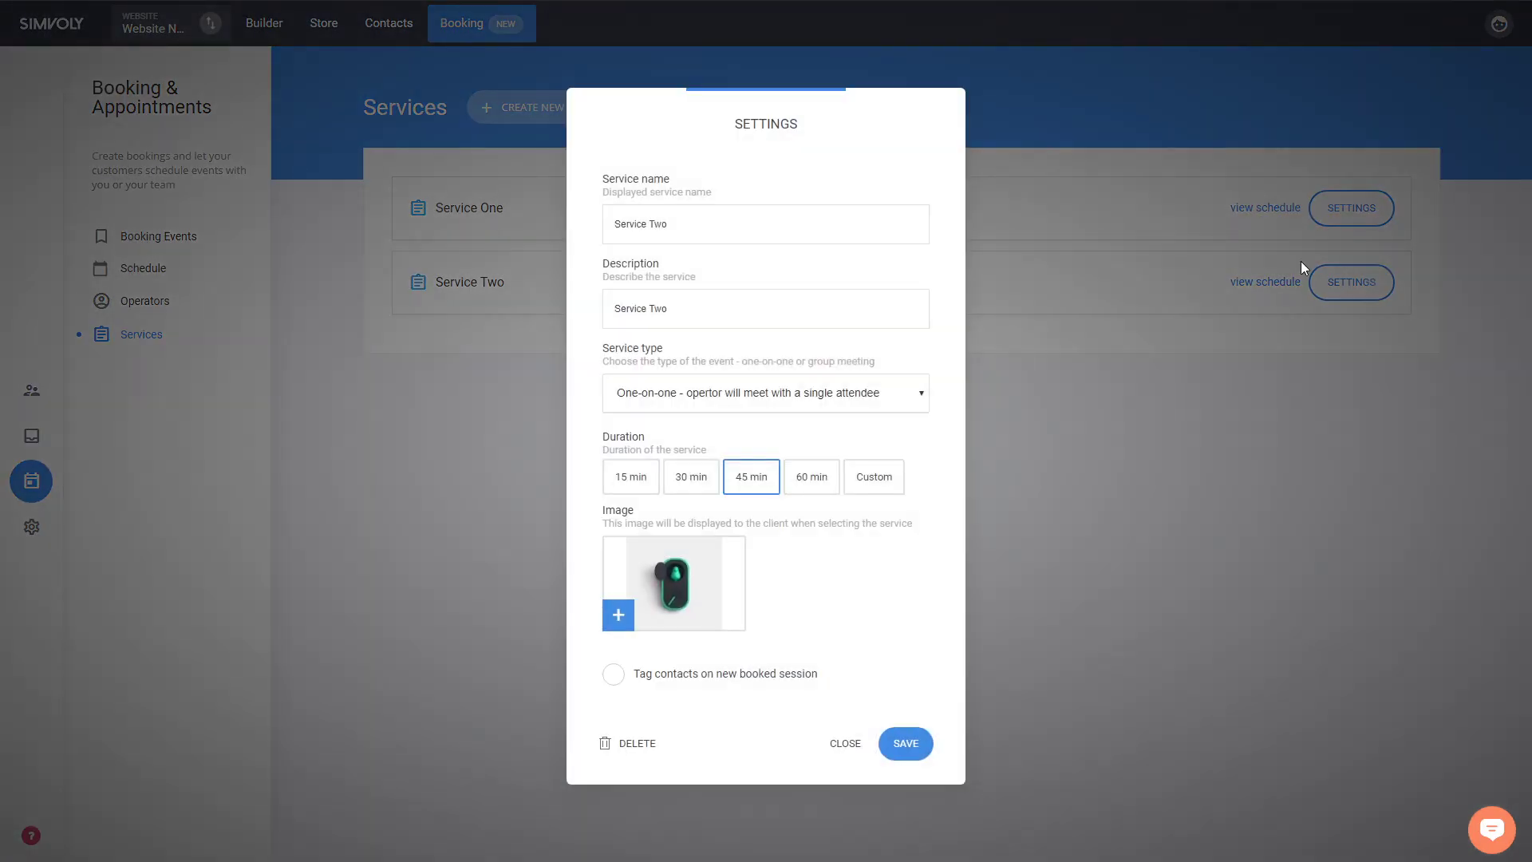
click(764, 393)
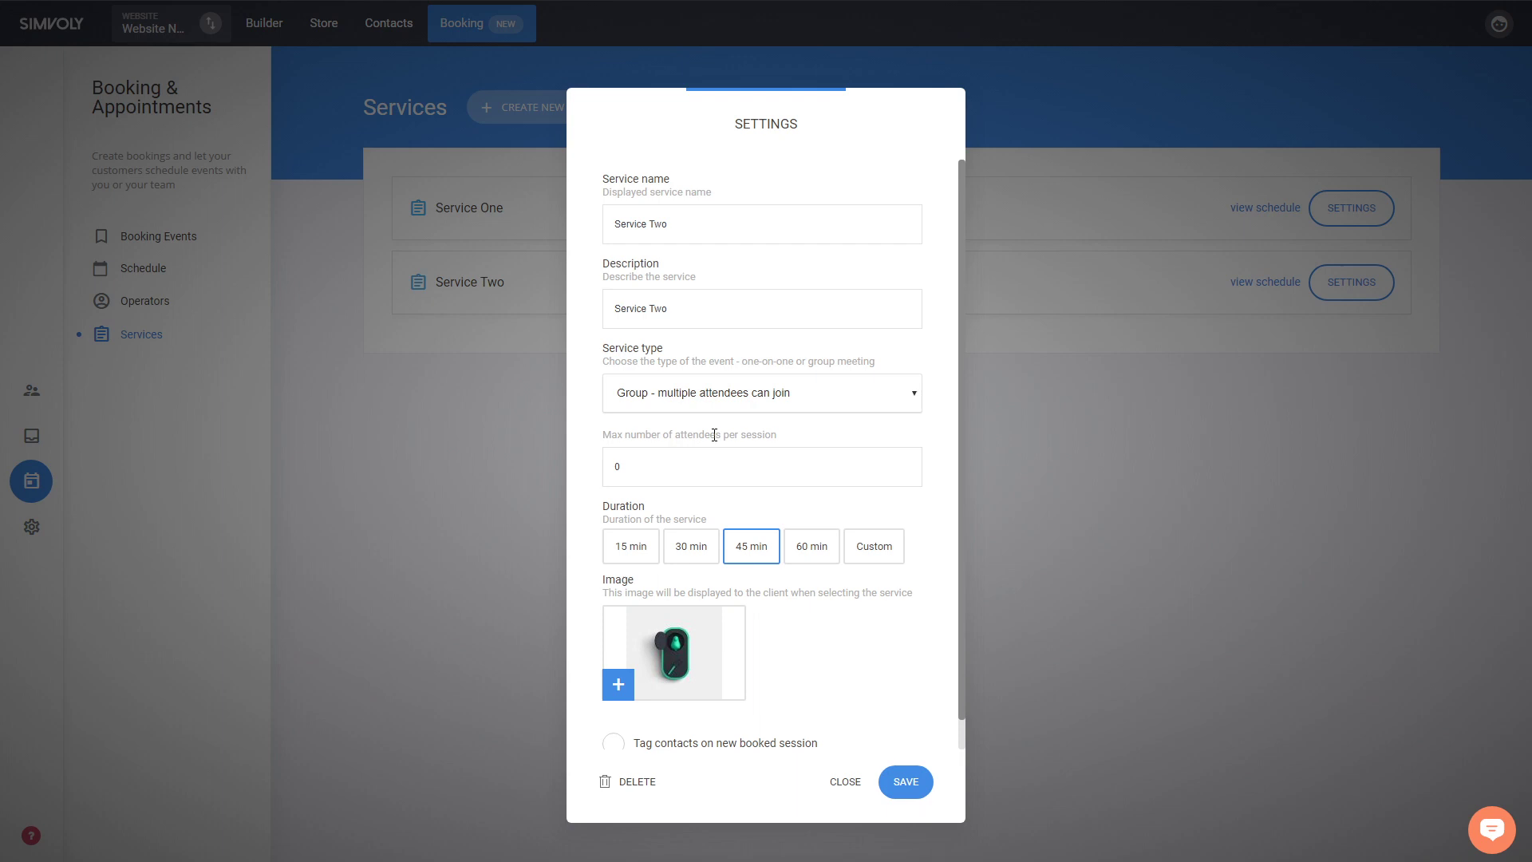
scroll(down, 3)
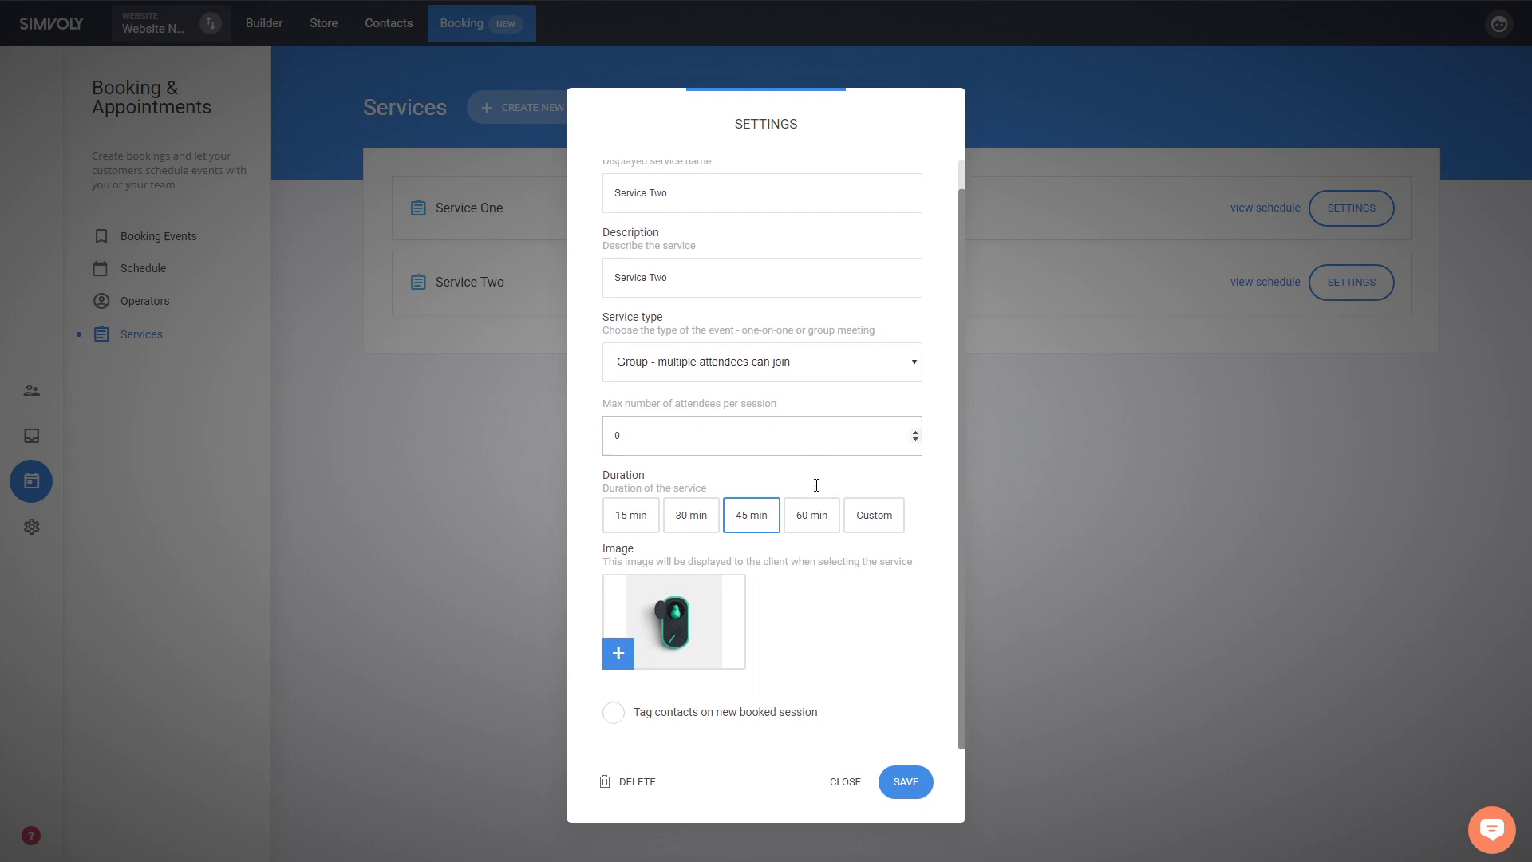
mouse_move(786, 716)
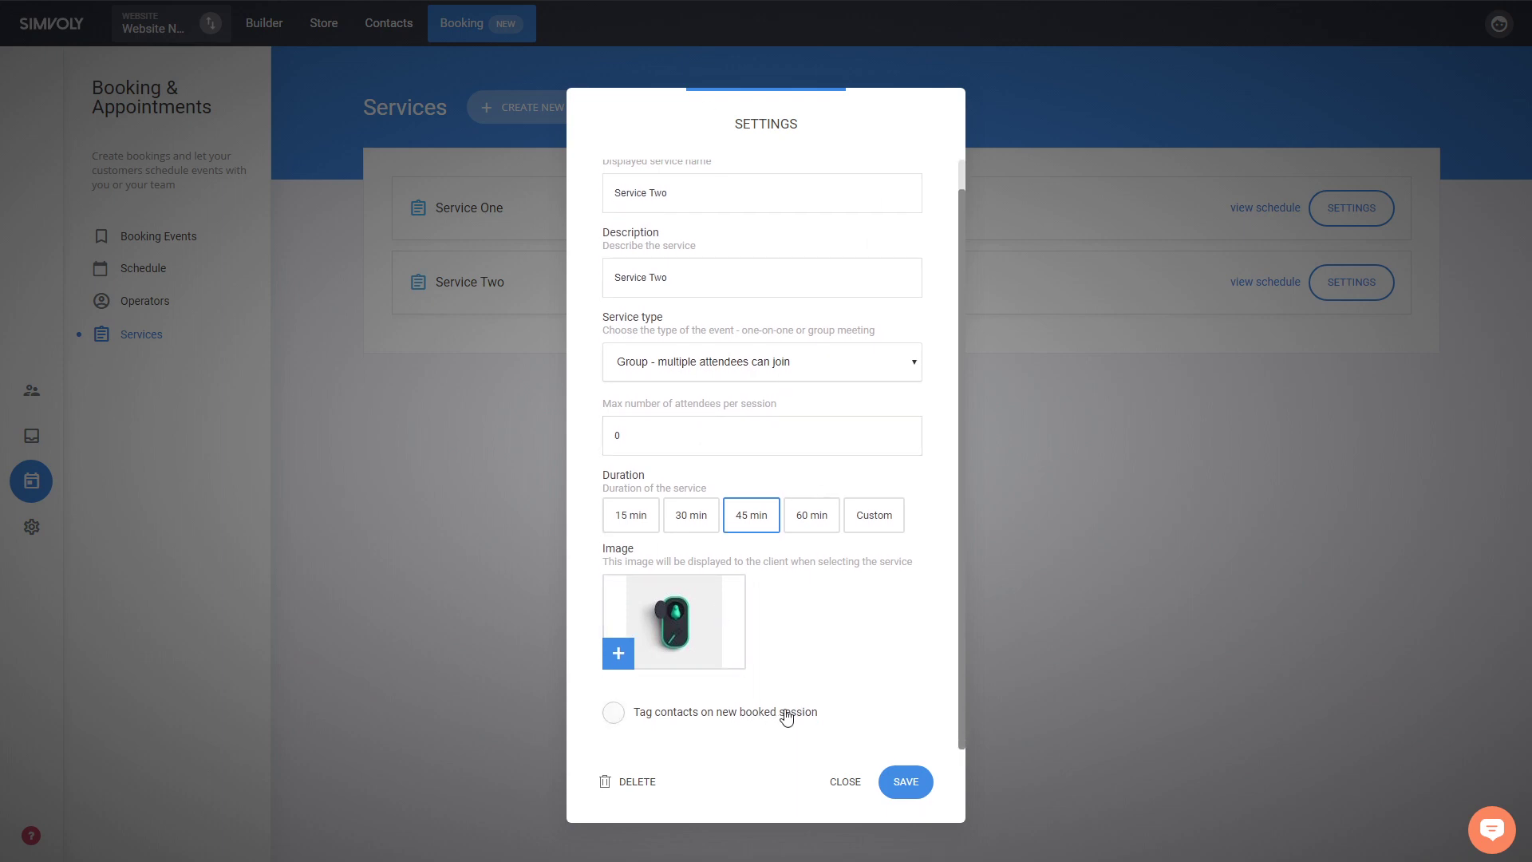
mouse_move(836, 620)
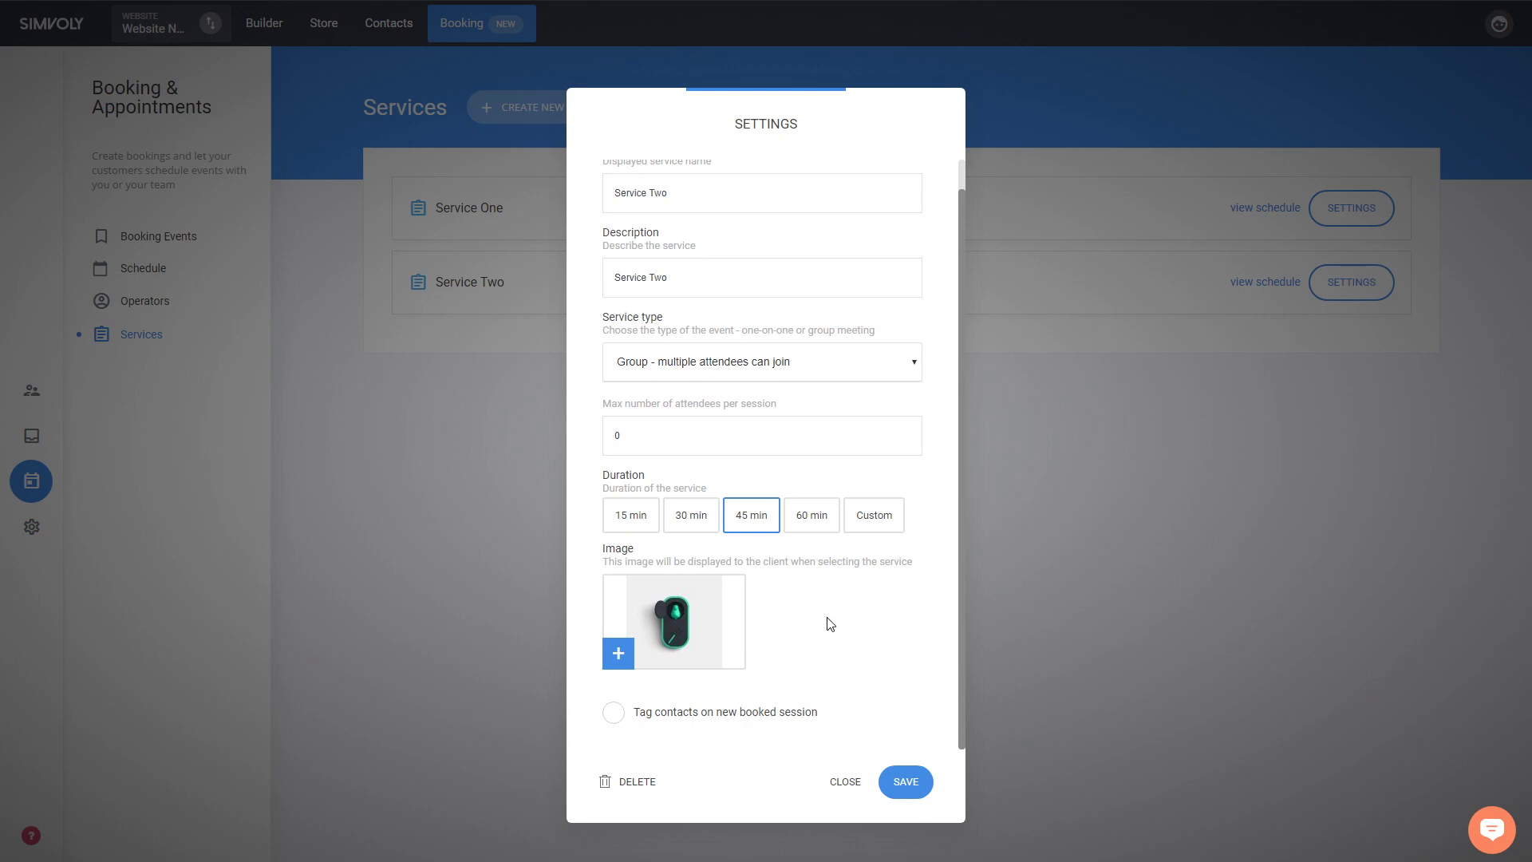
scroll(up, 3)
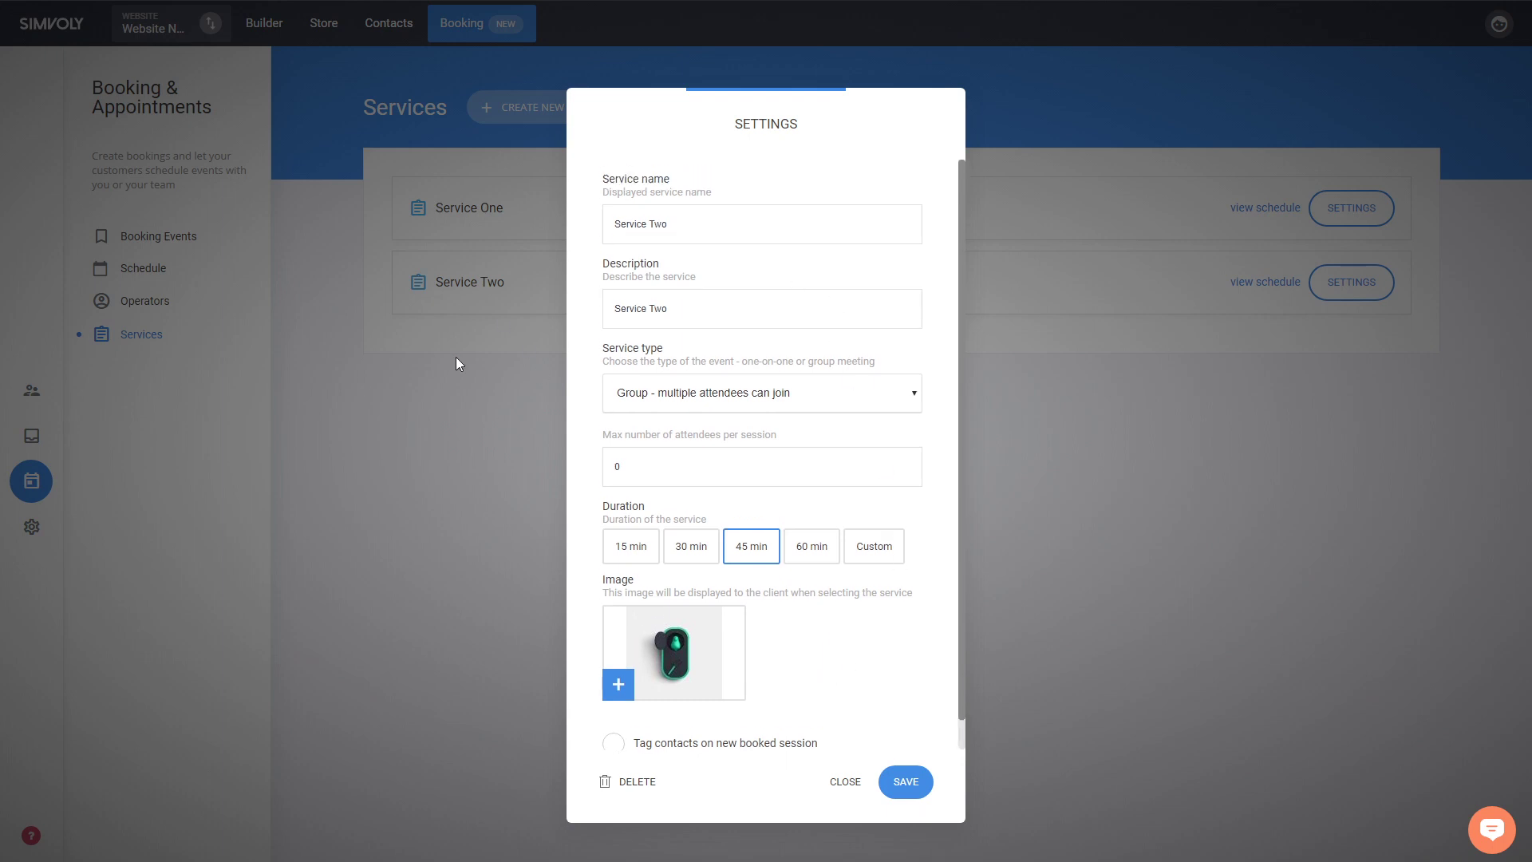
scroll(down, 3)
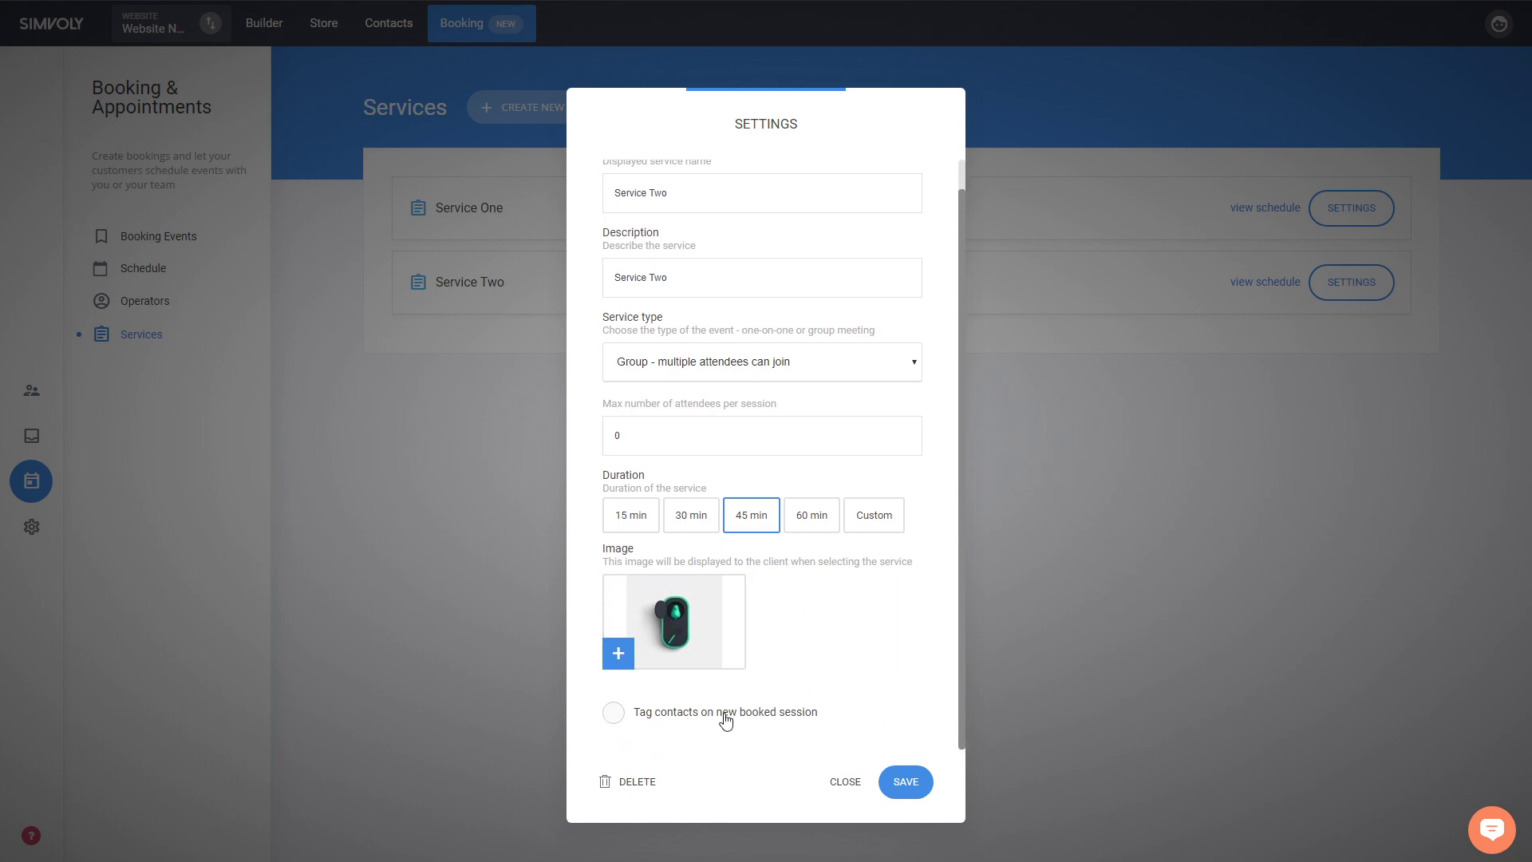
mouse_move(845, 786)
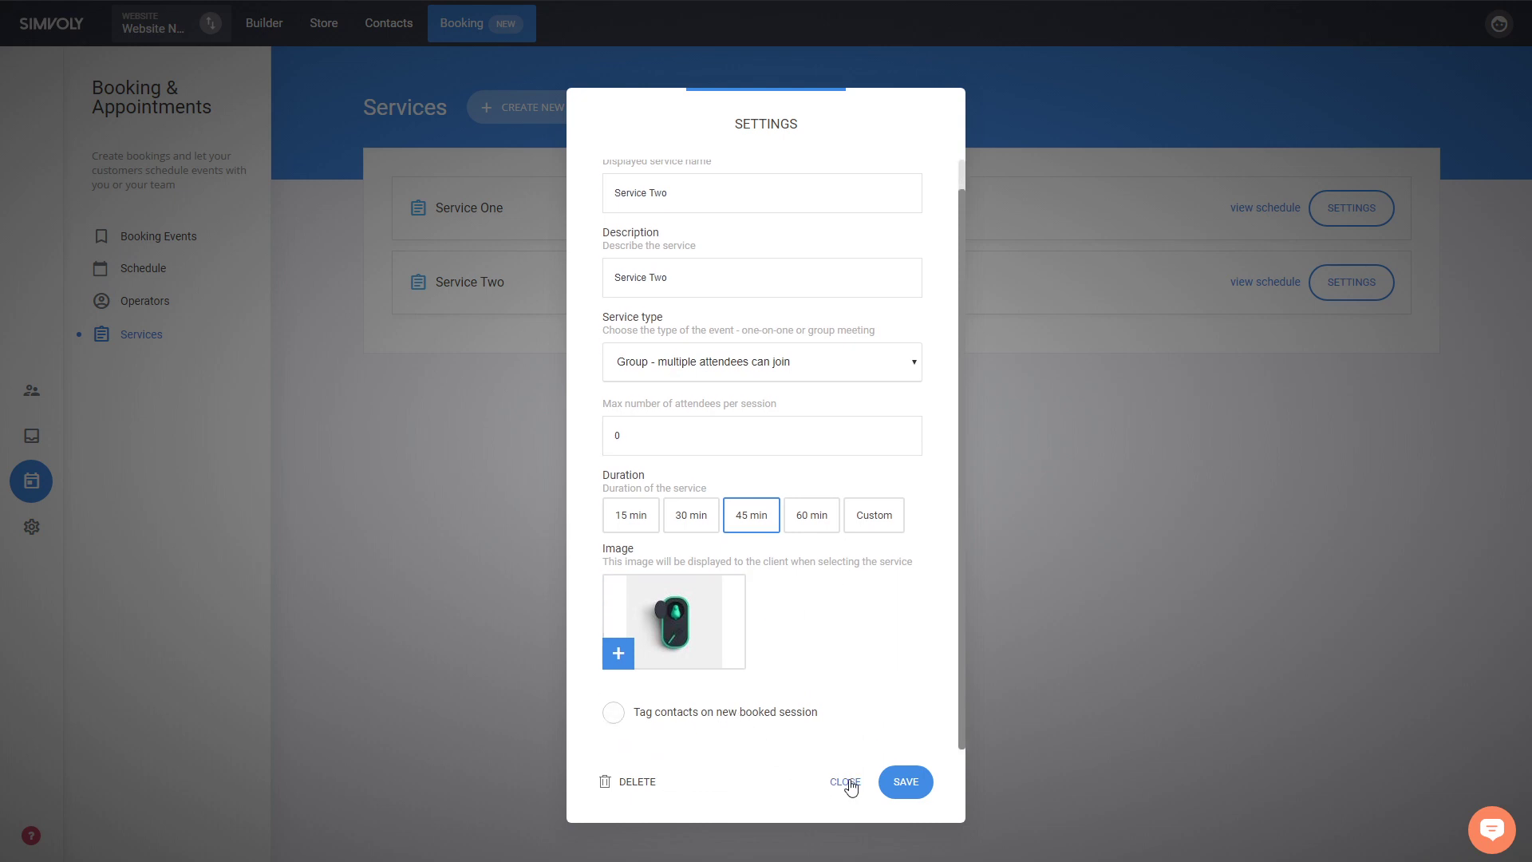
click(842, 782)
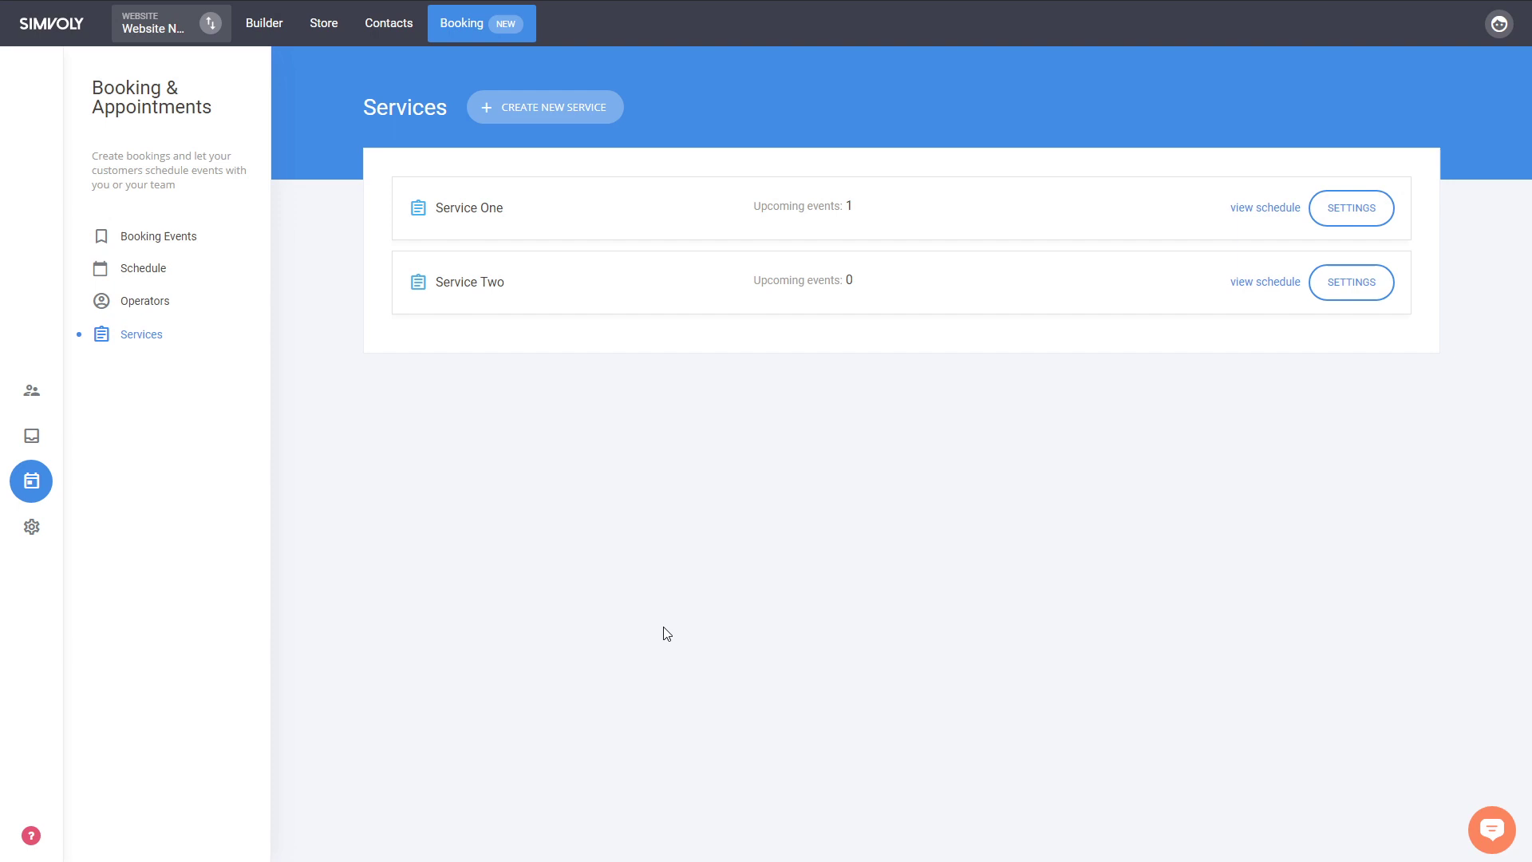
mouse_move(489, 291)
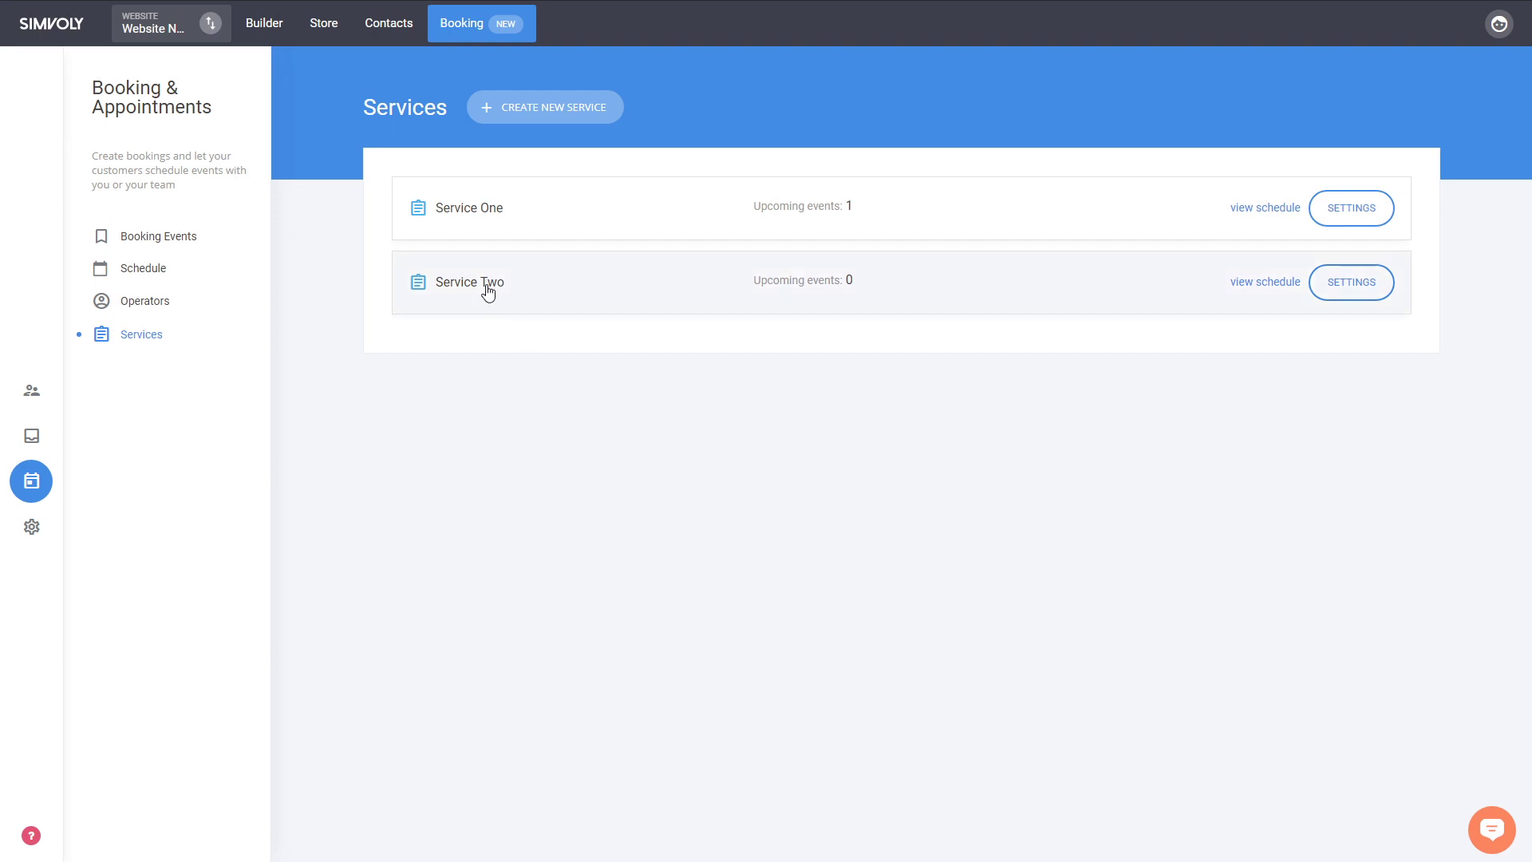
mouse_move(515, 428)
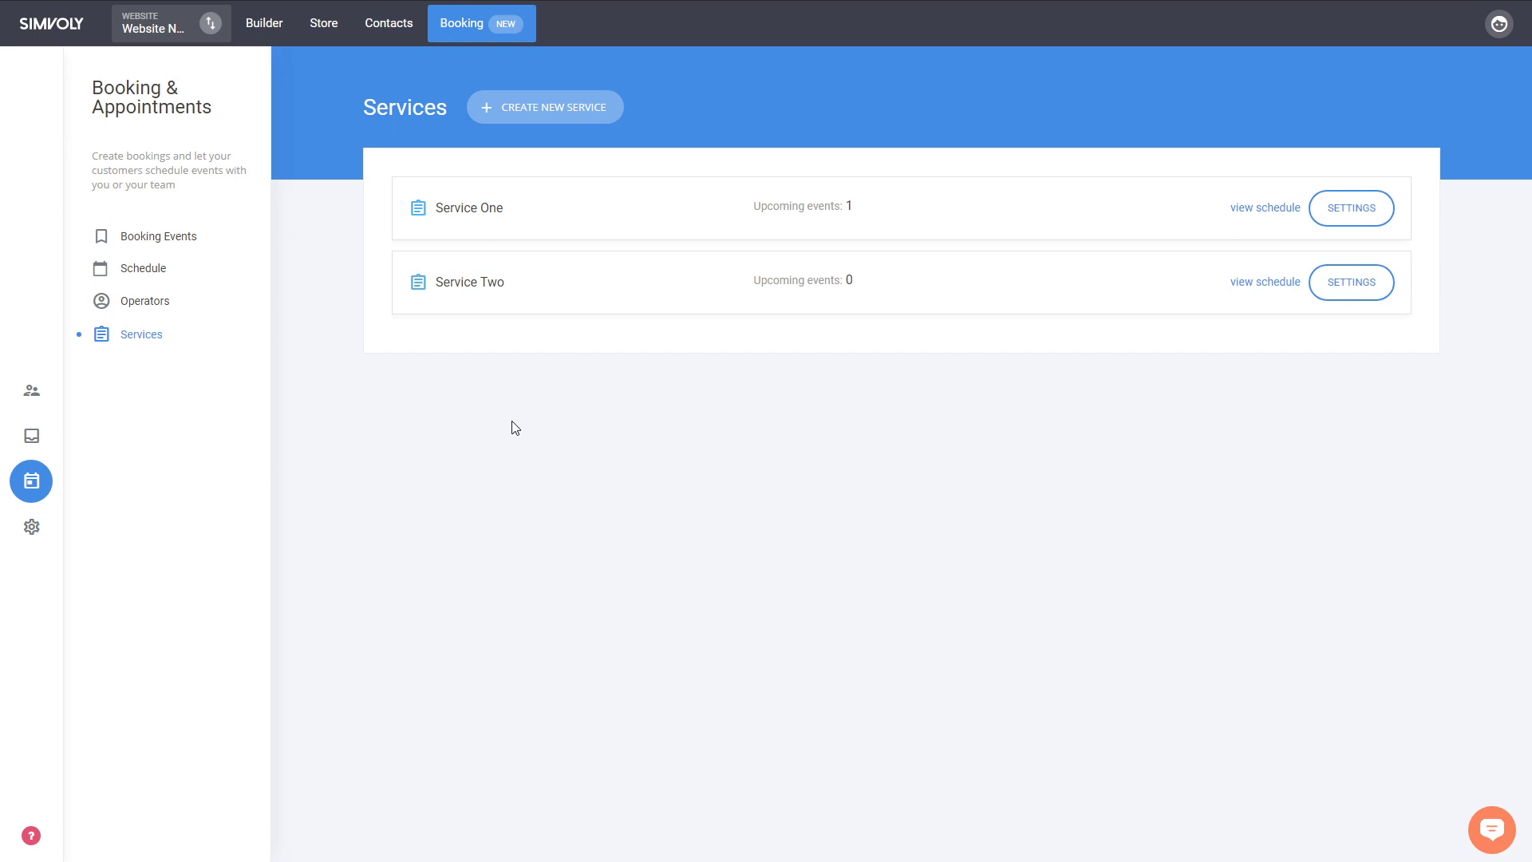
Reach the Operators & Services step of the My First Event Name booking event.
click(158, 236)
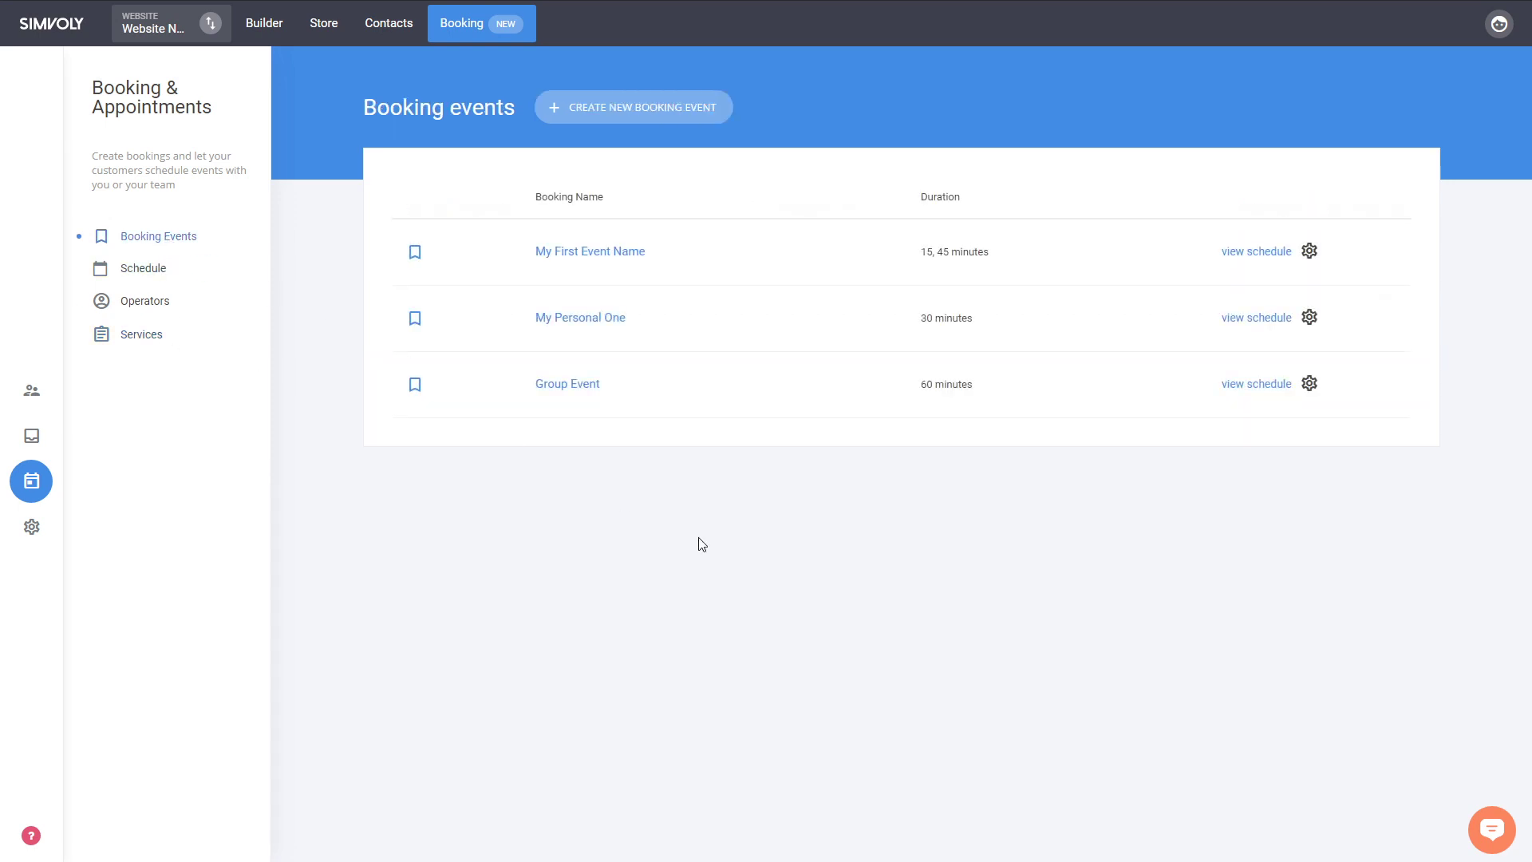
mouse_move(590, 257)
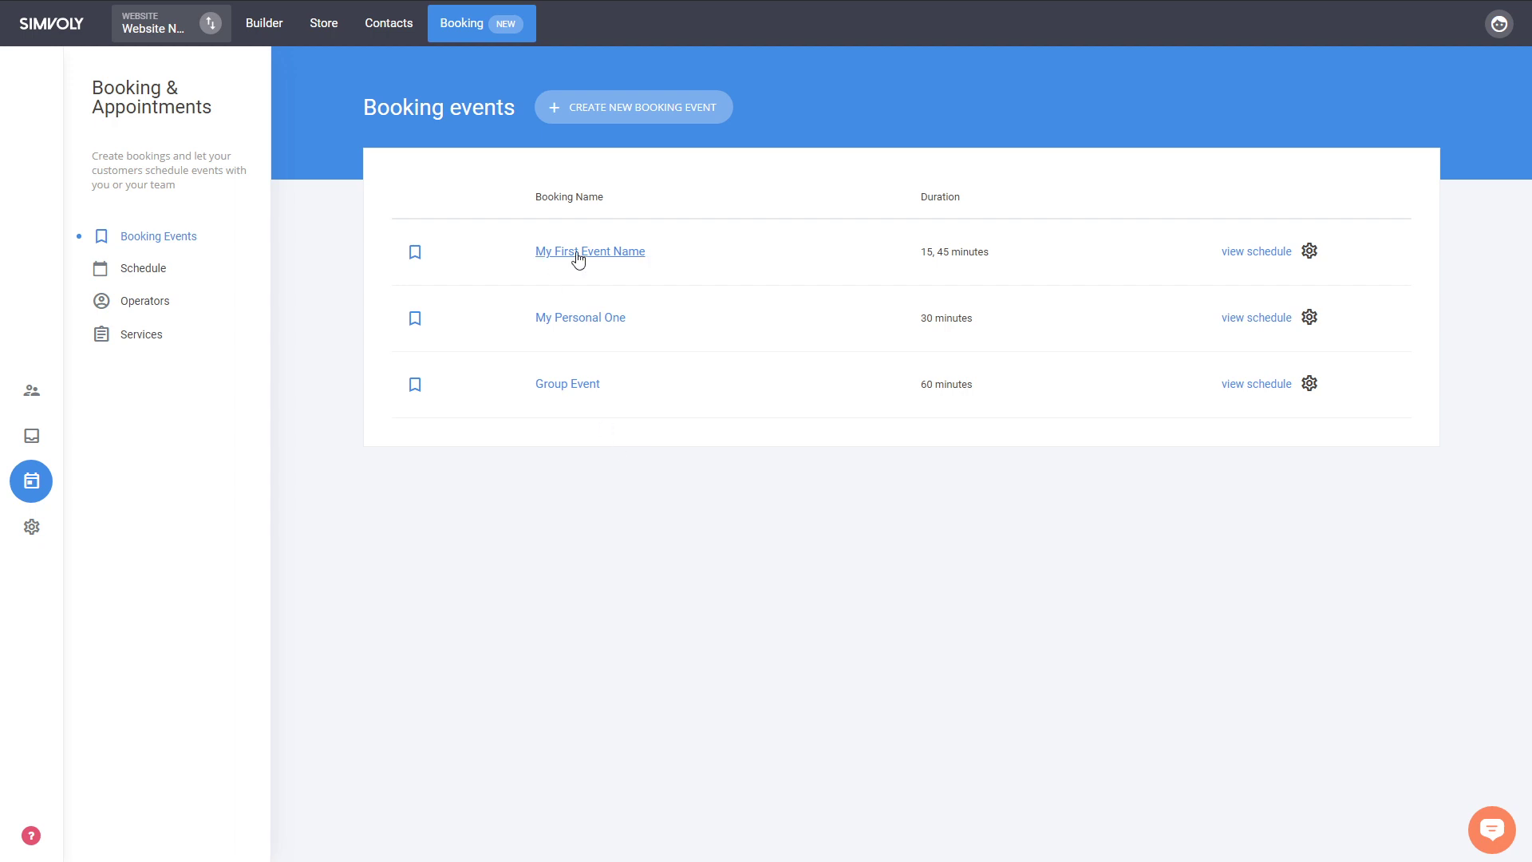
click(588, 251)
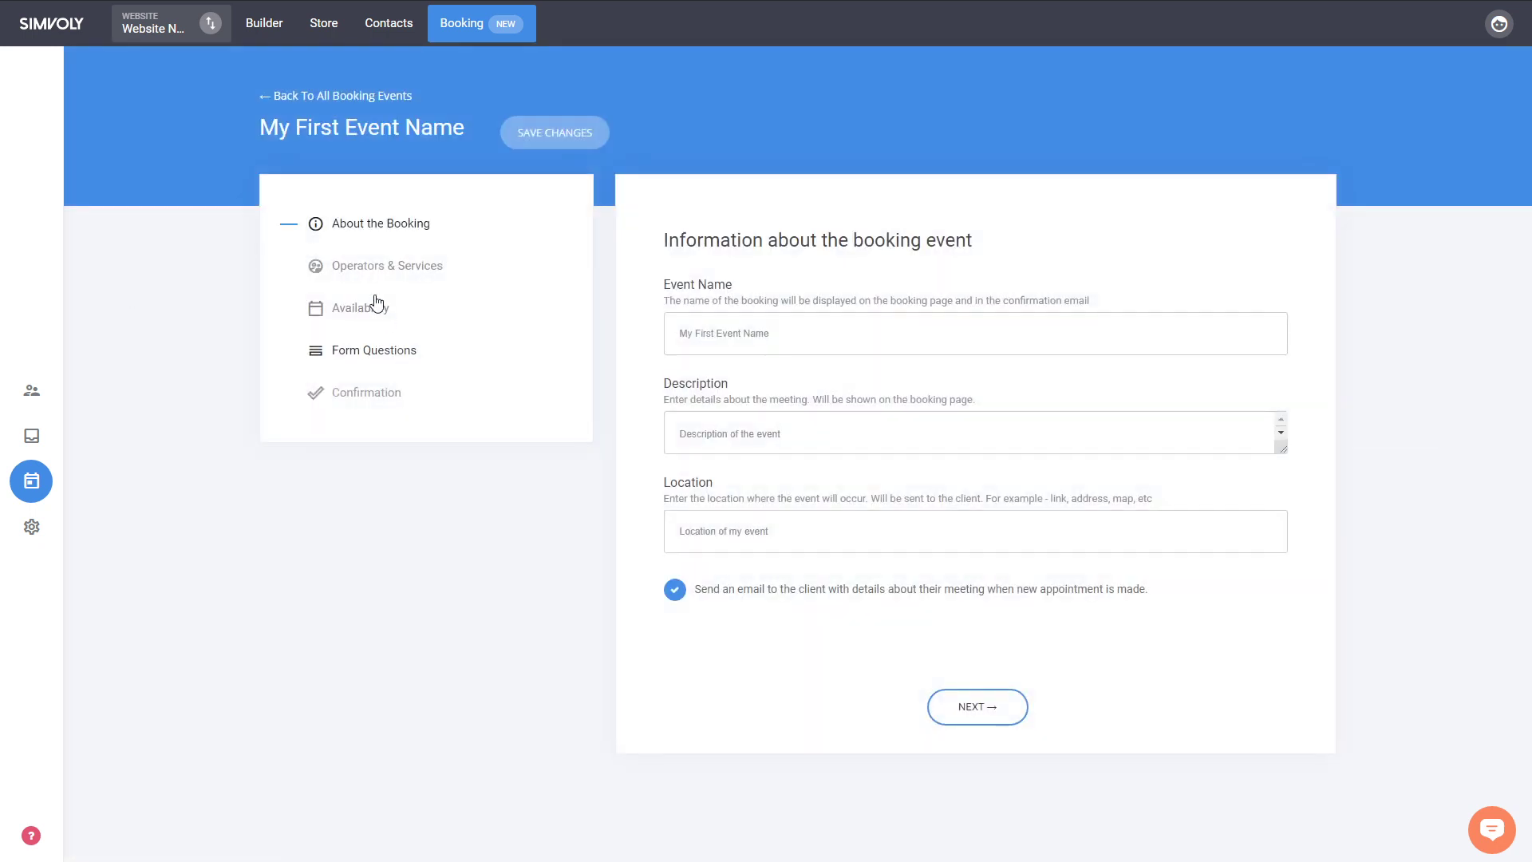
click(388, 265)
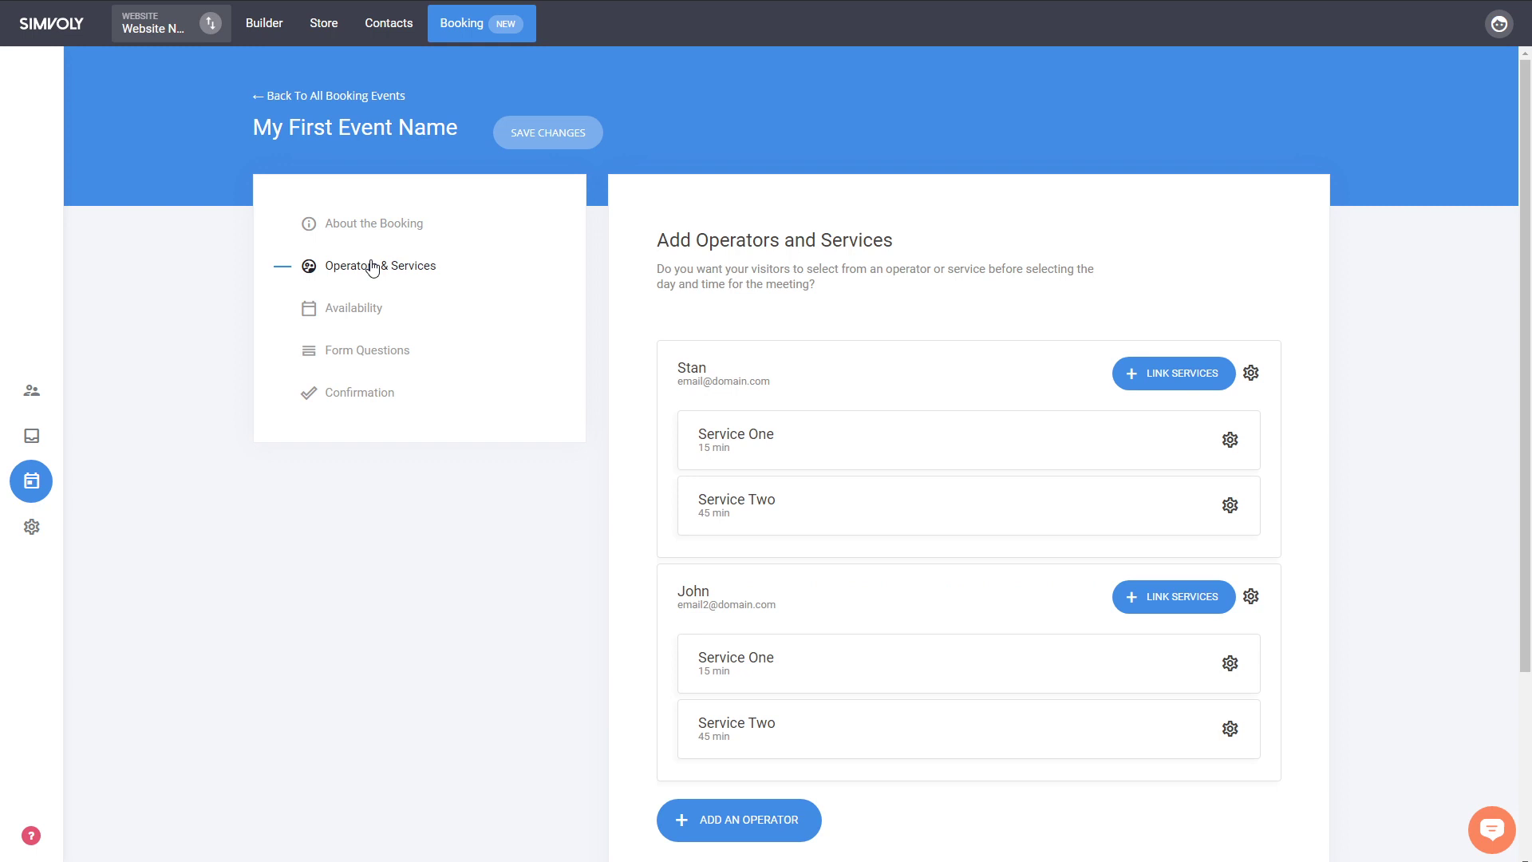
mouse_move(1372, 378)
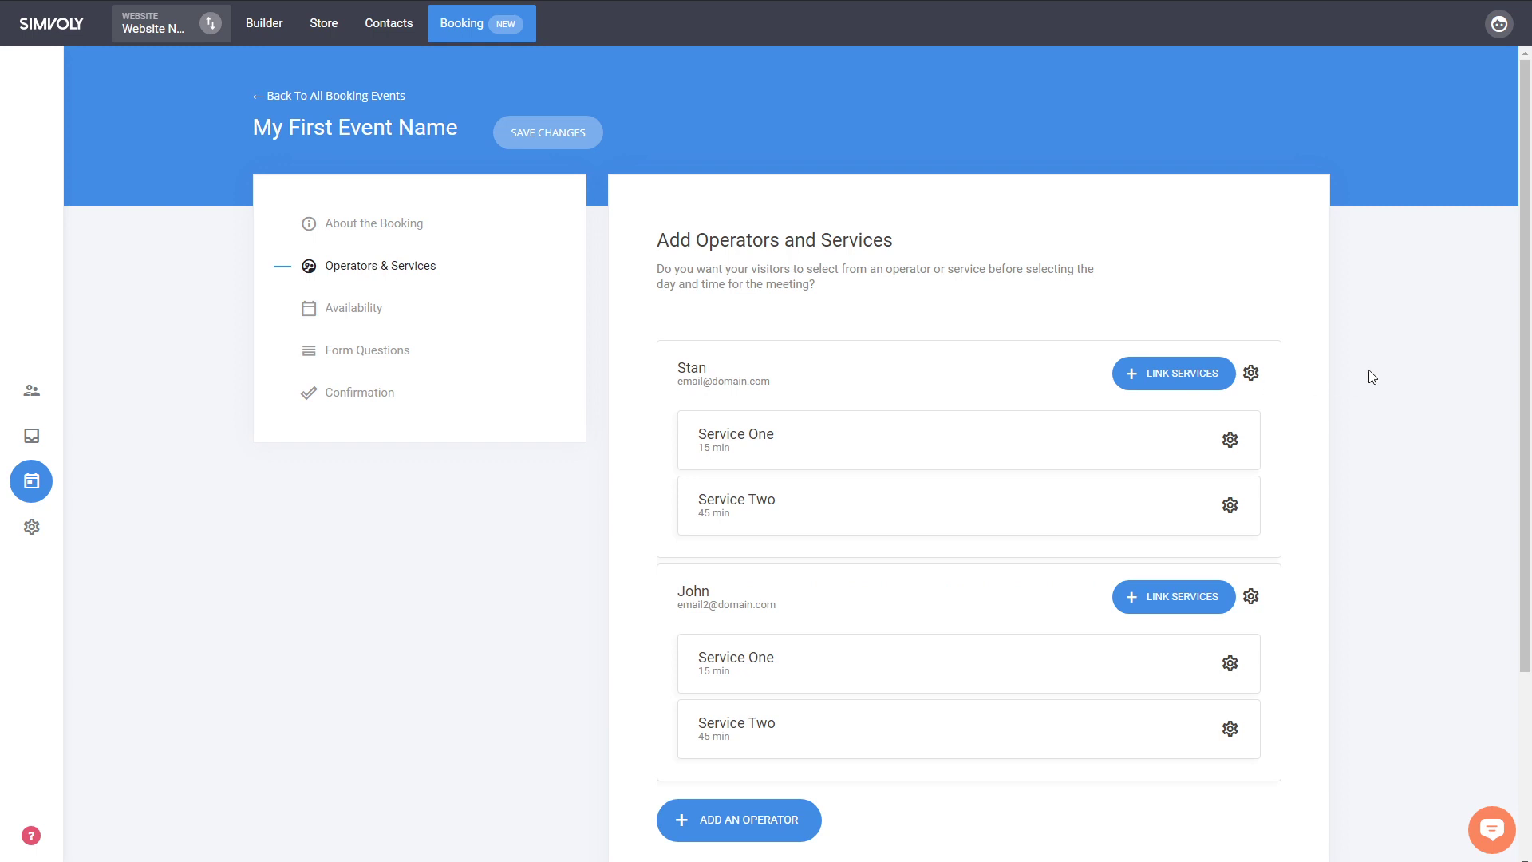
mouse_move(1384, 407)
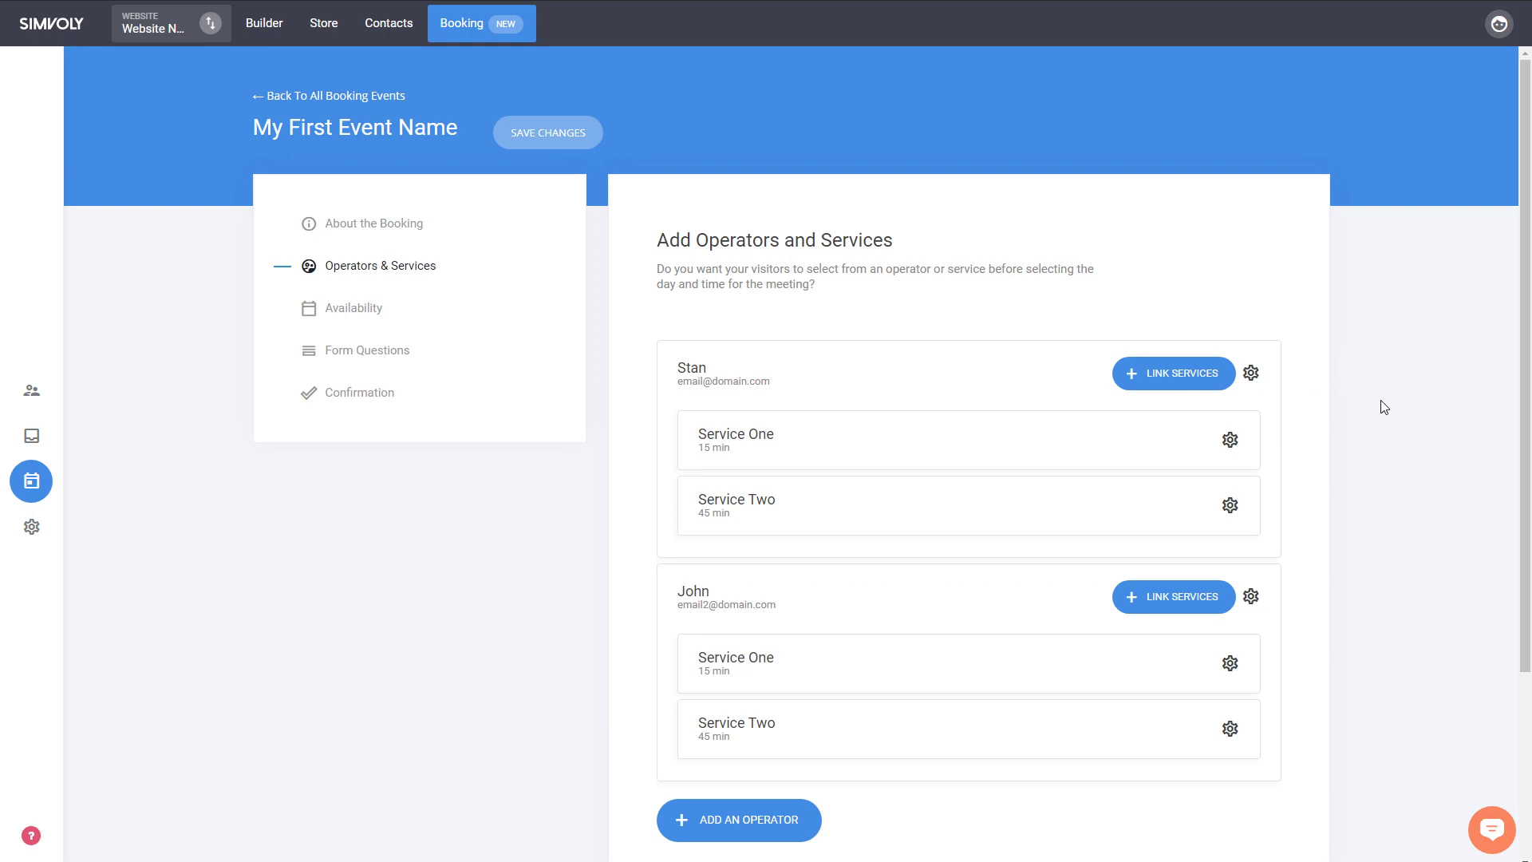
scroll(down, 3)
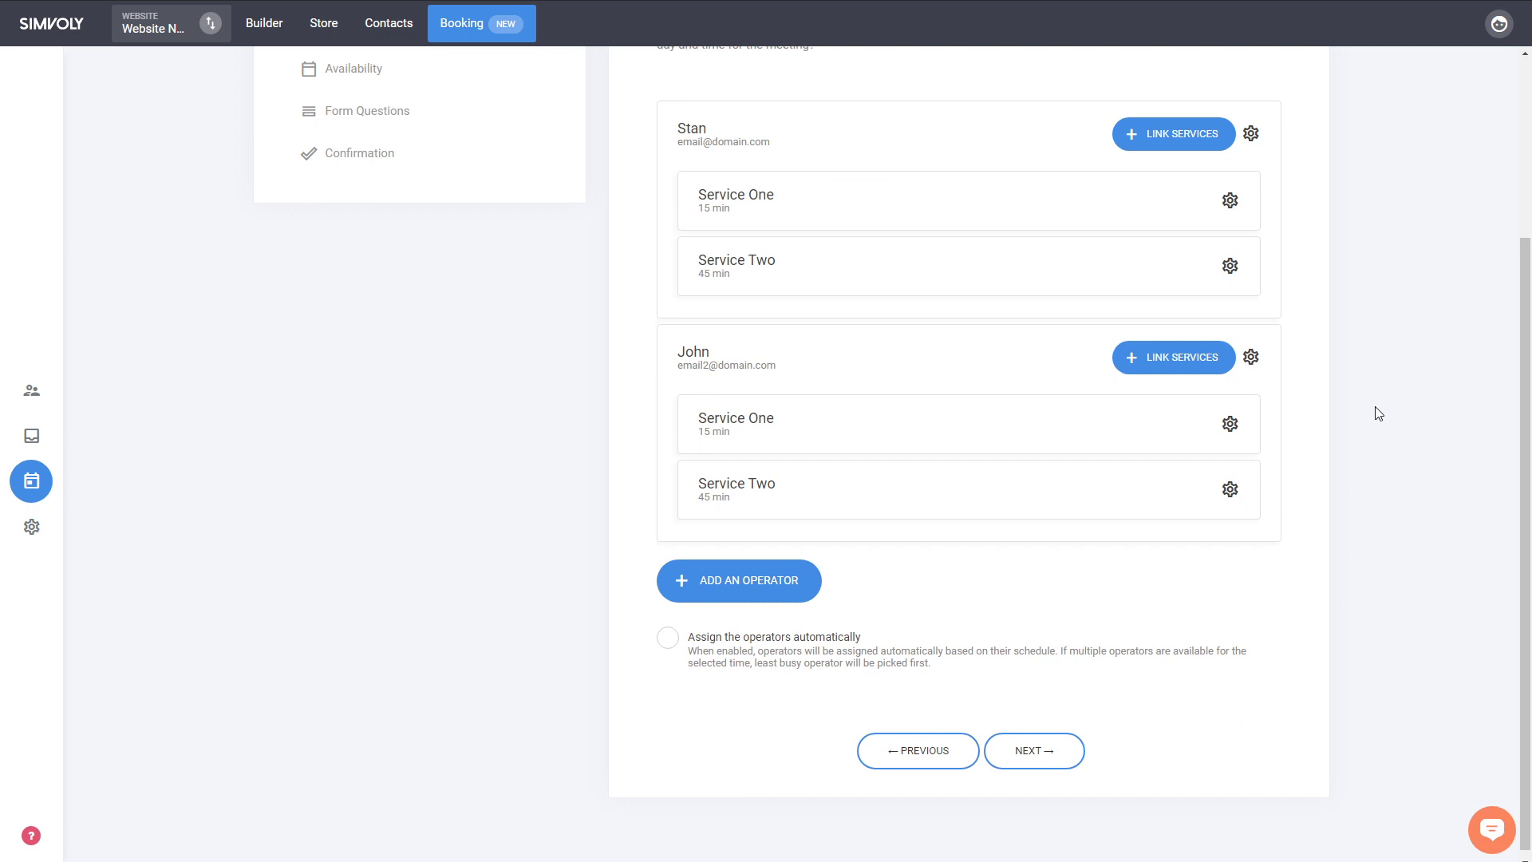
mouse_move(1420, 419)
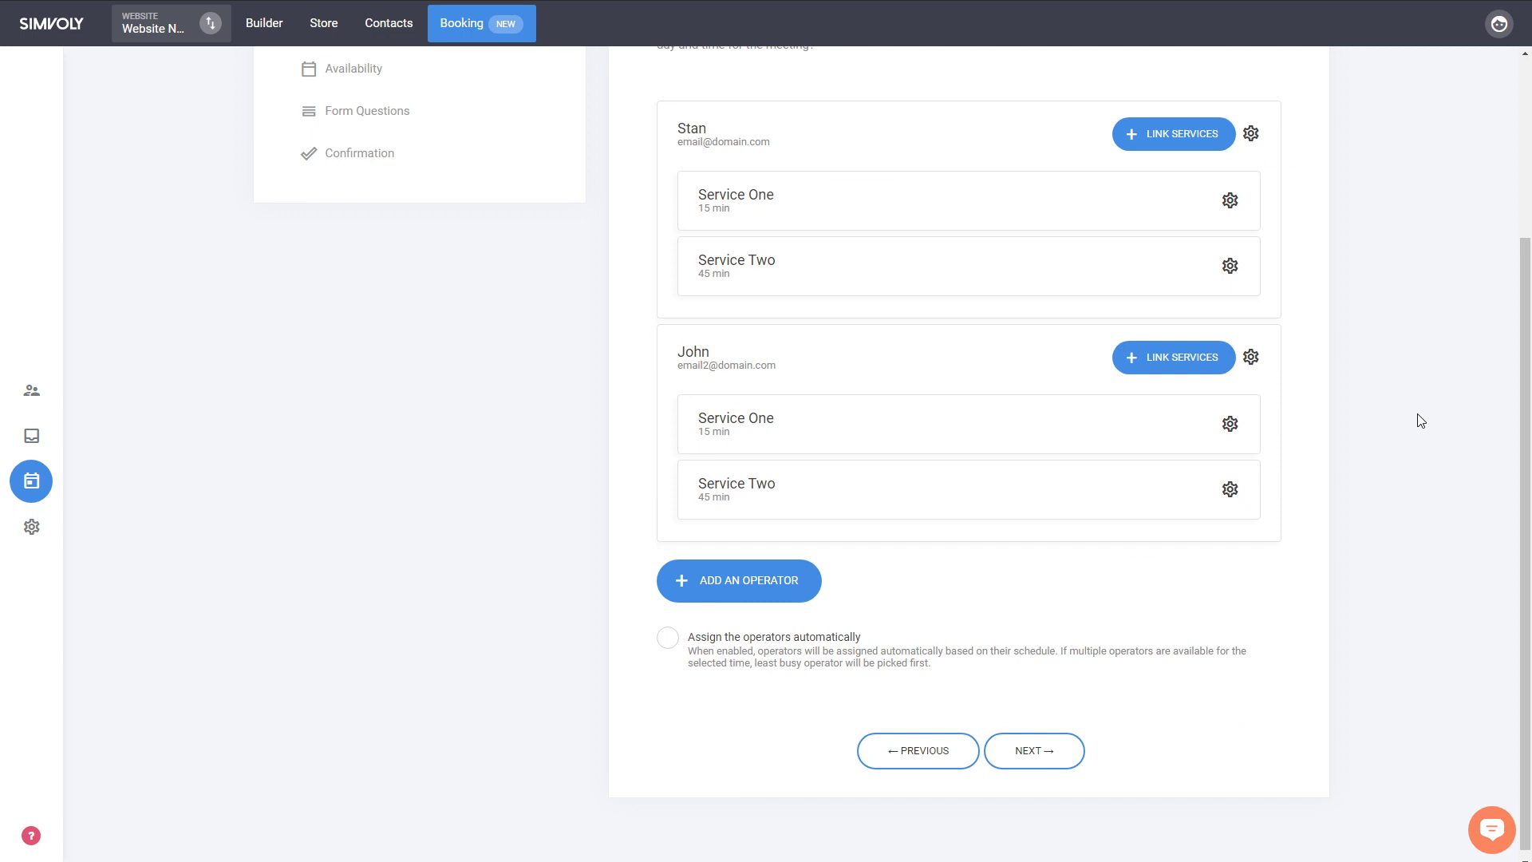
mouse_move(1173, 455)
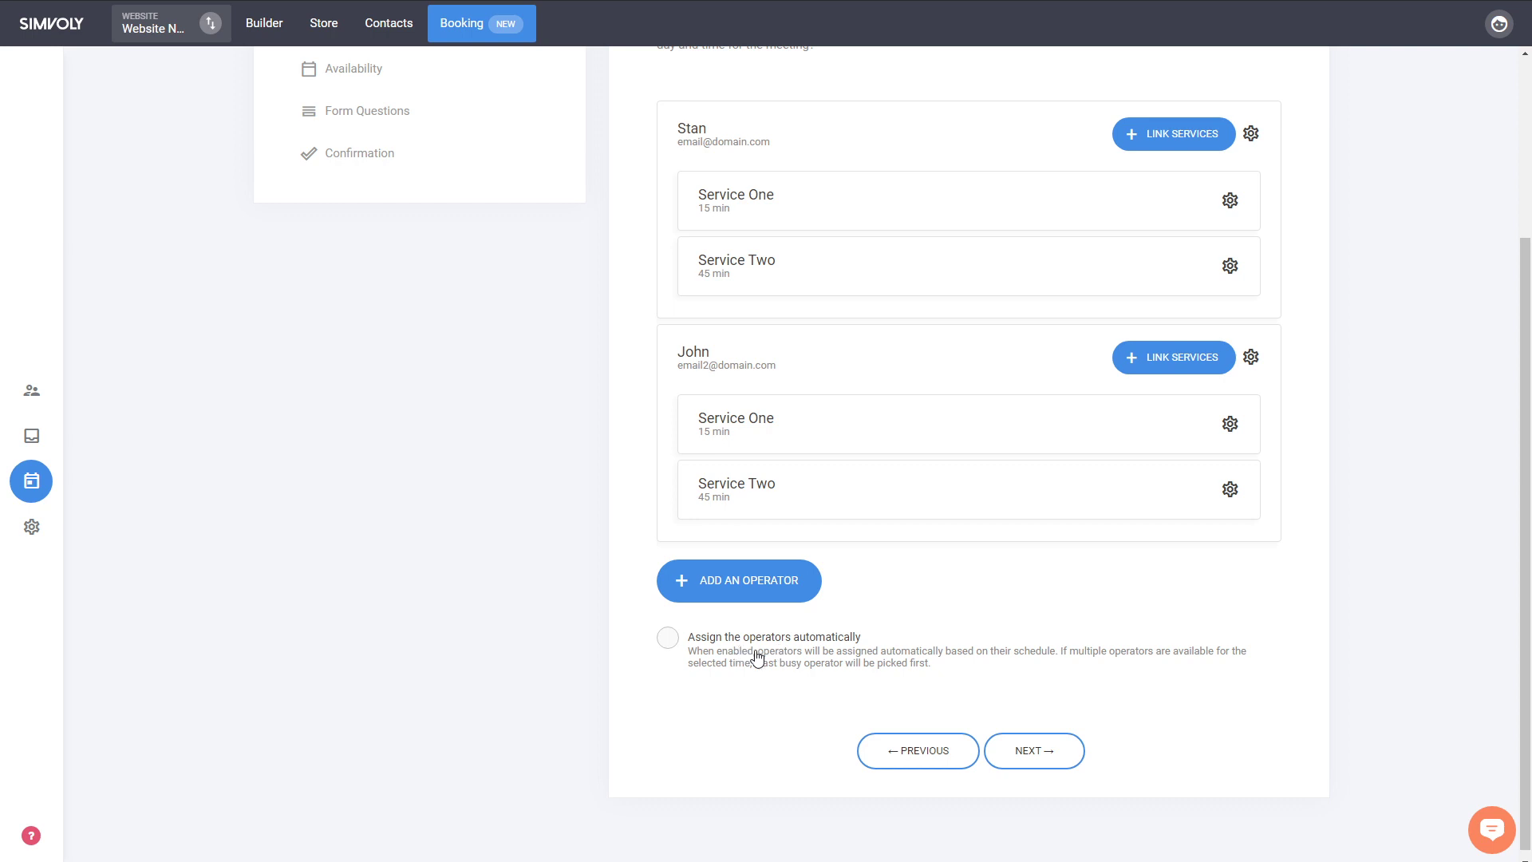
mouse_move(708, 702)
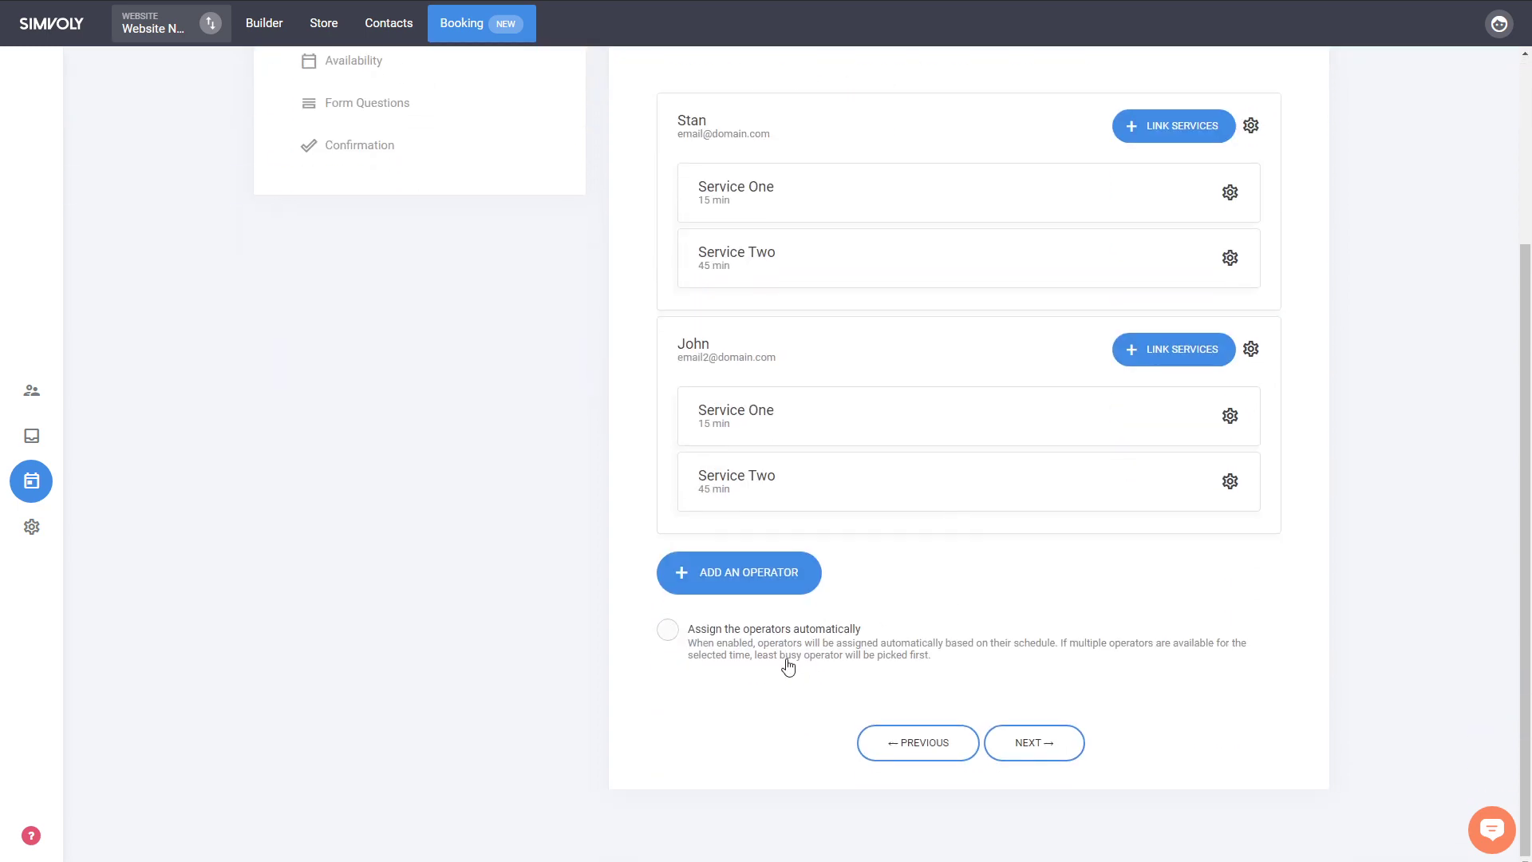
Enable 'Assign the operators automatically' so Stan and John share Service One and Two.
click(666, 628)
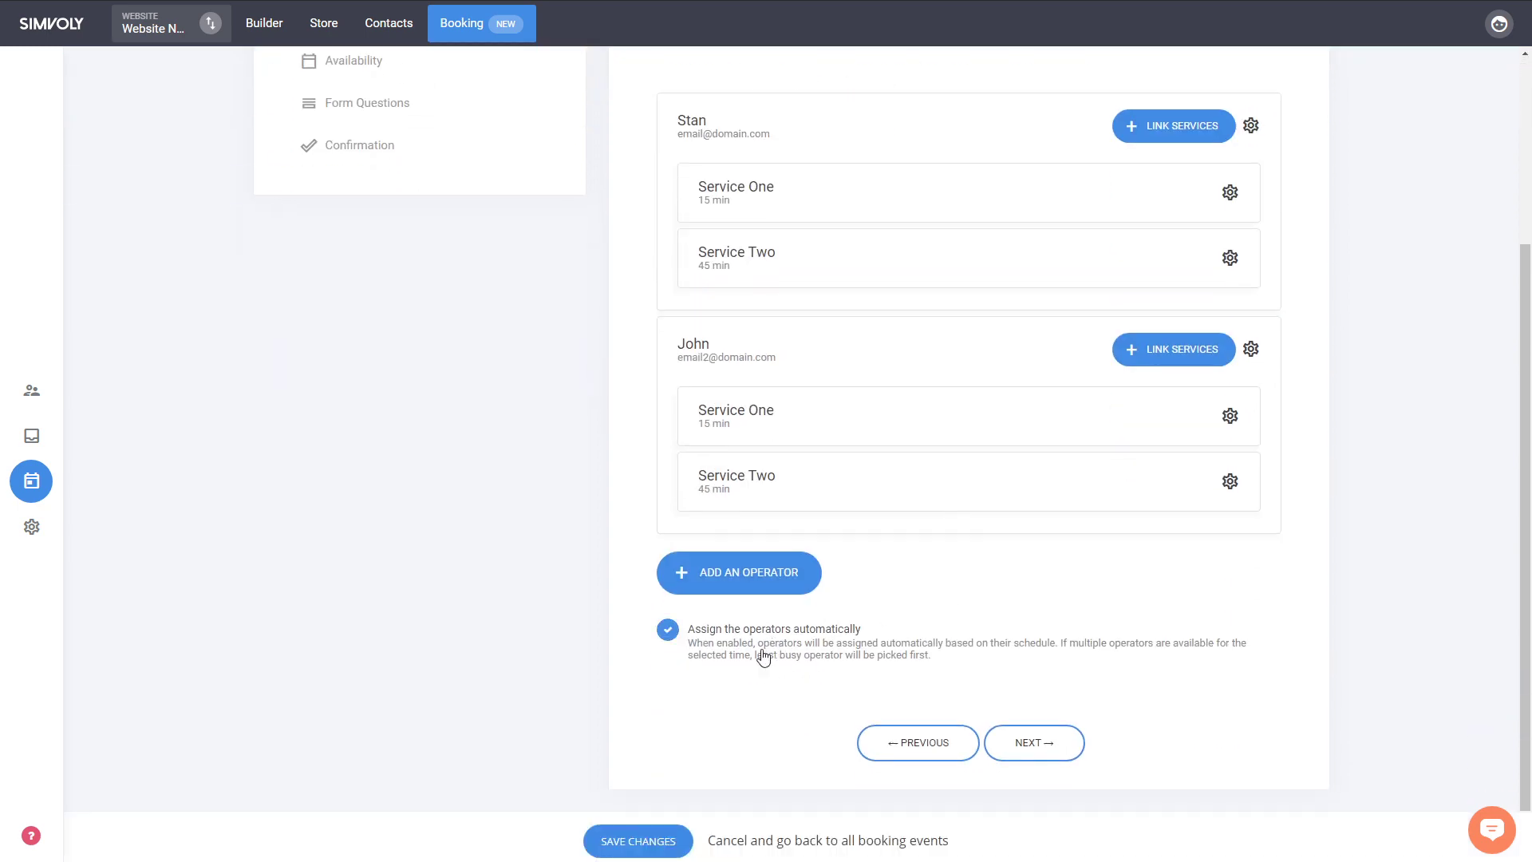
mouse_move(1122, 573)
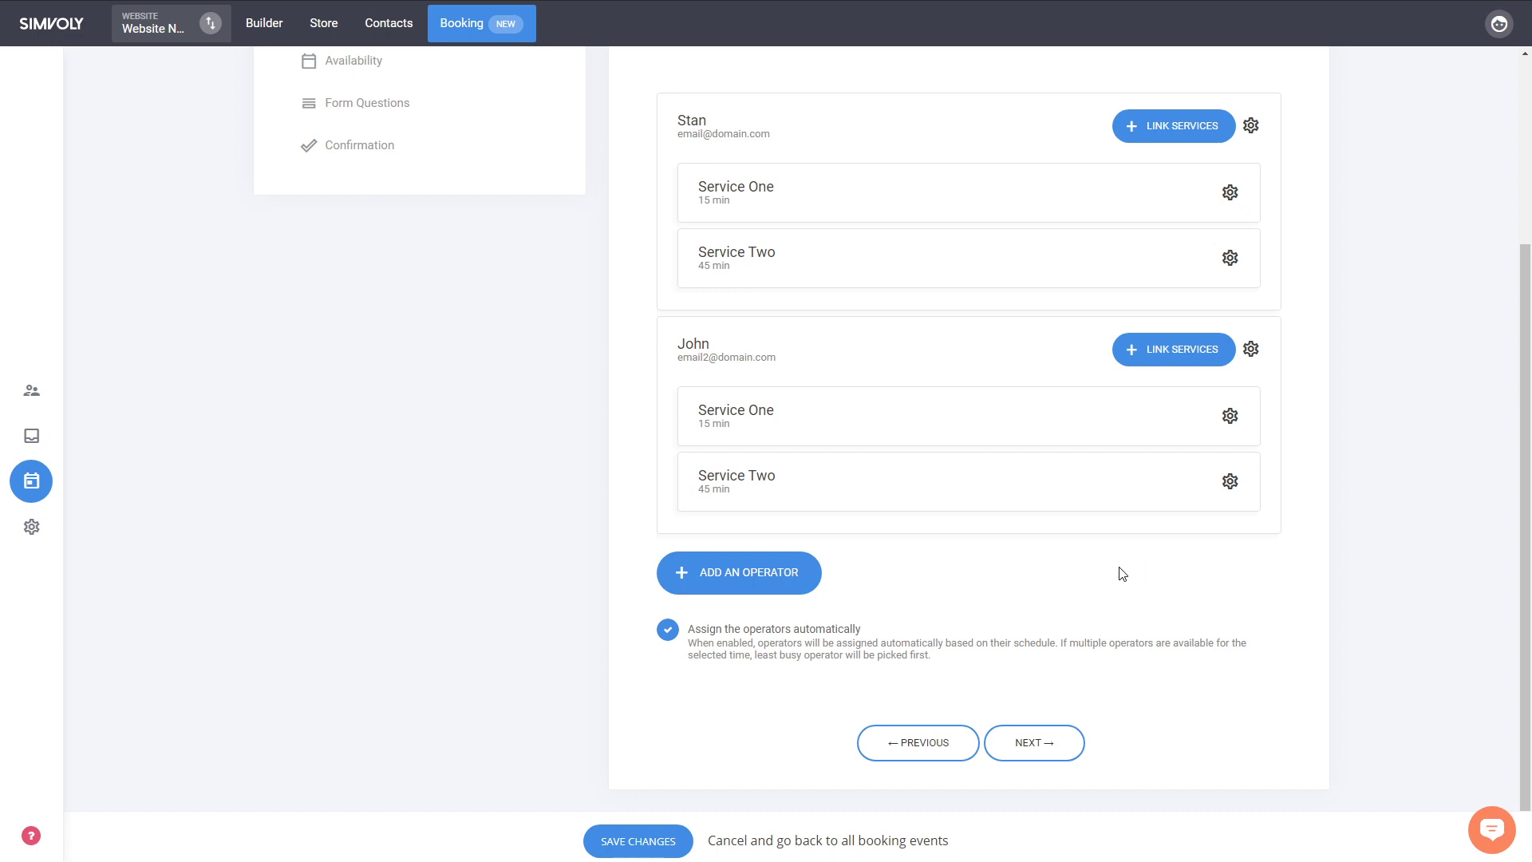
scroll(up, 3)
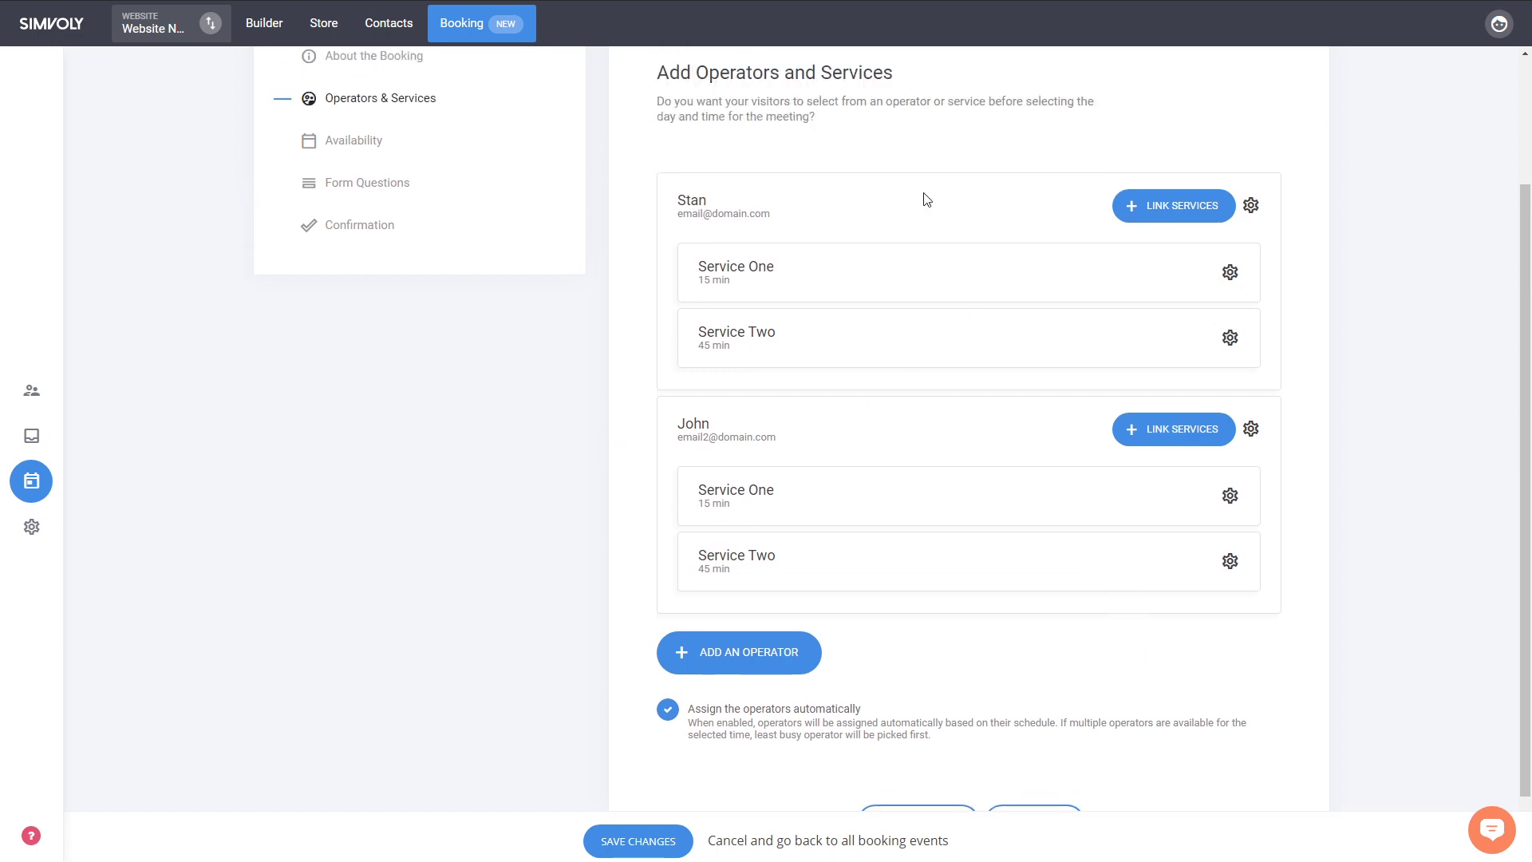
scroll(down, 3)
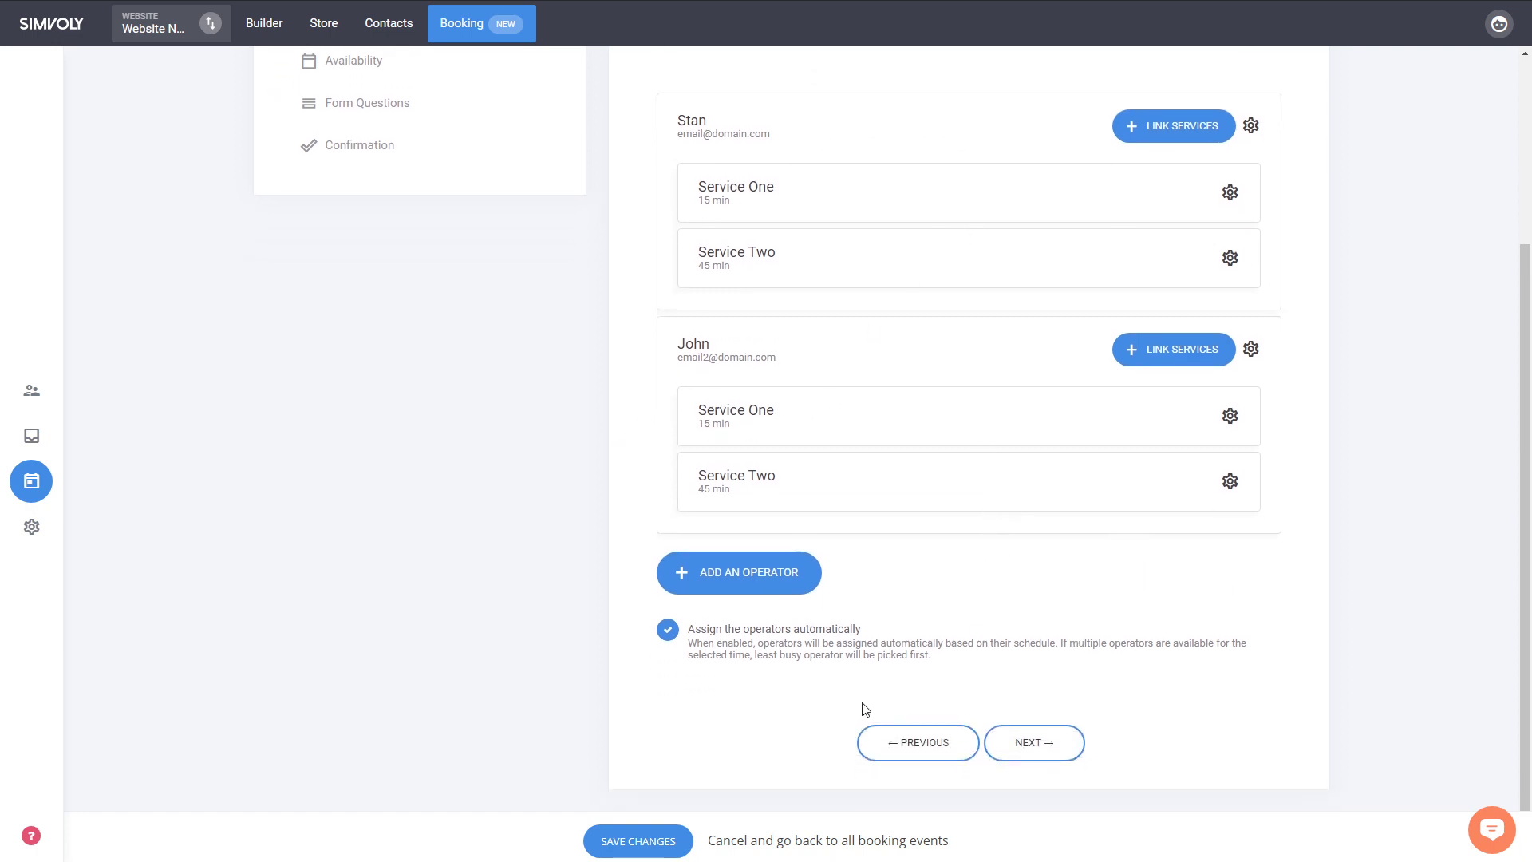
mouse_move(858, 671)
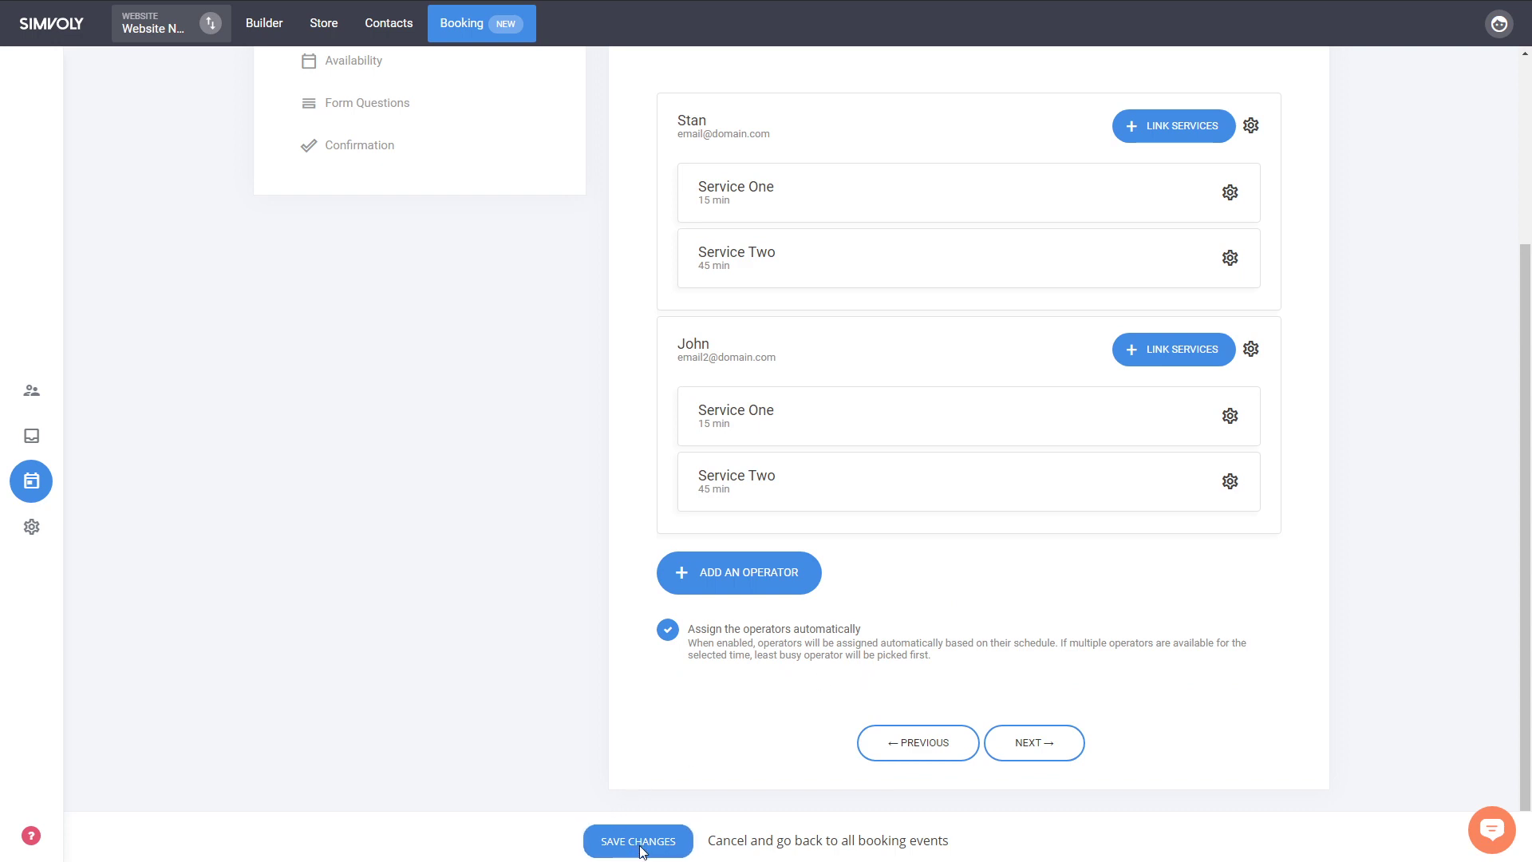
scroll(up, 3)
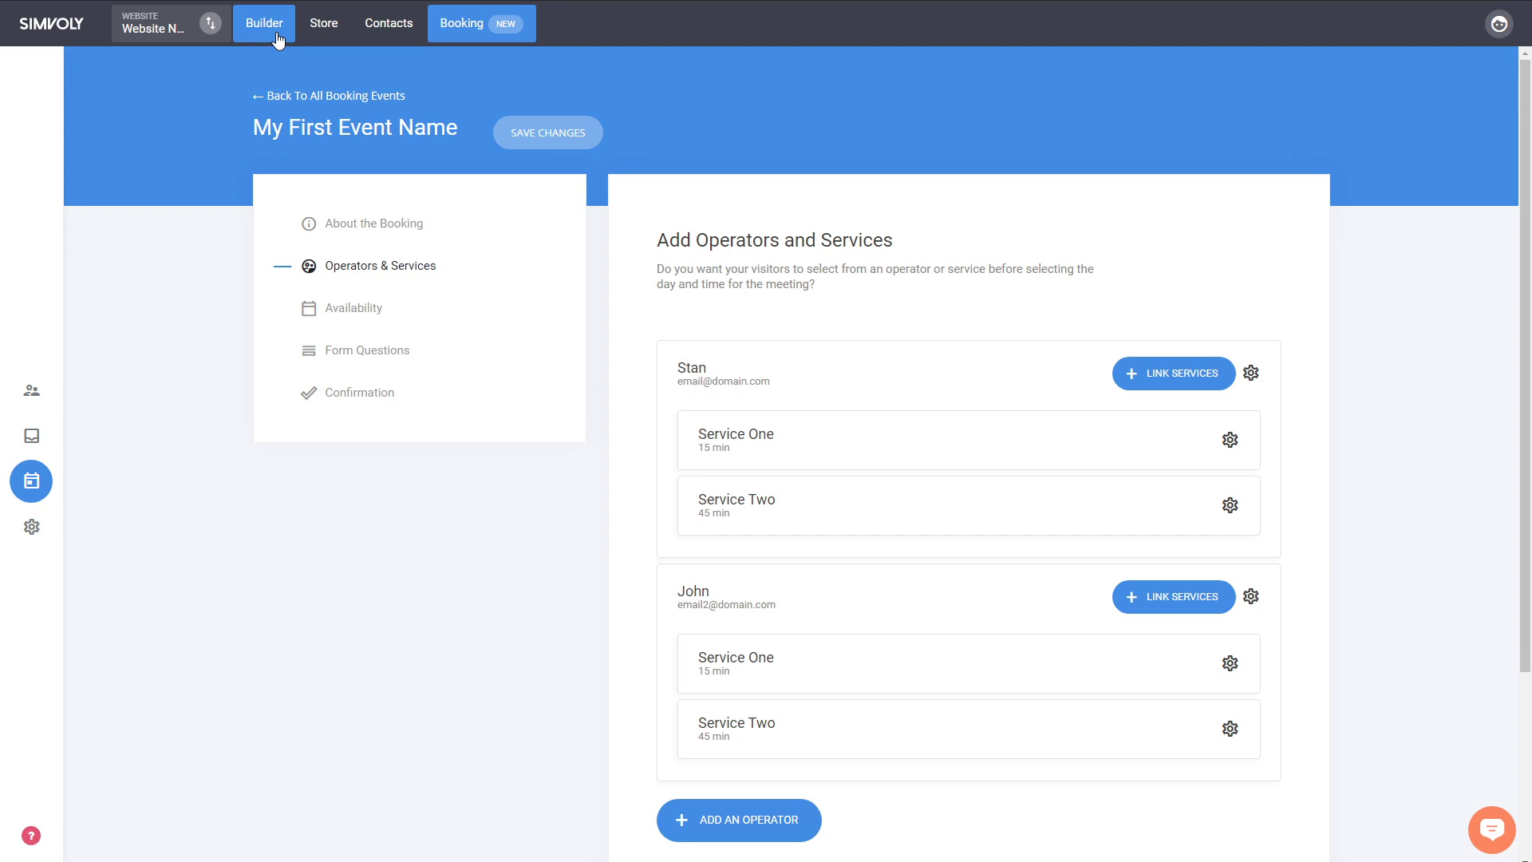
Preview the live booking page from the website's booking widget.
click(263, 22)
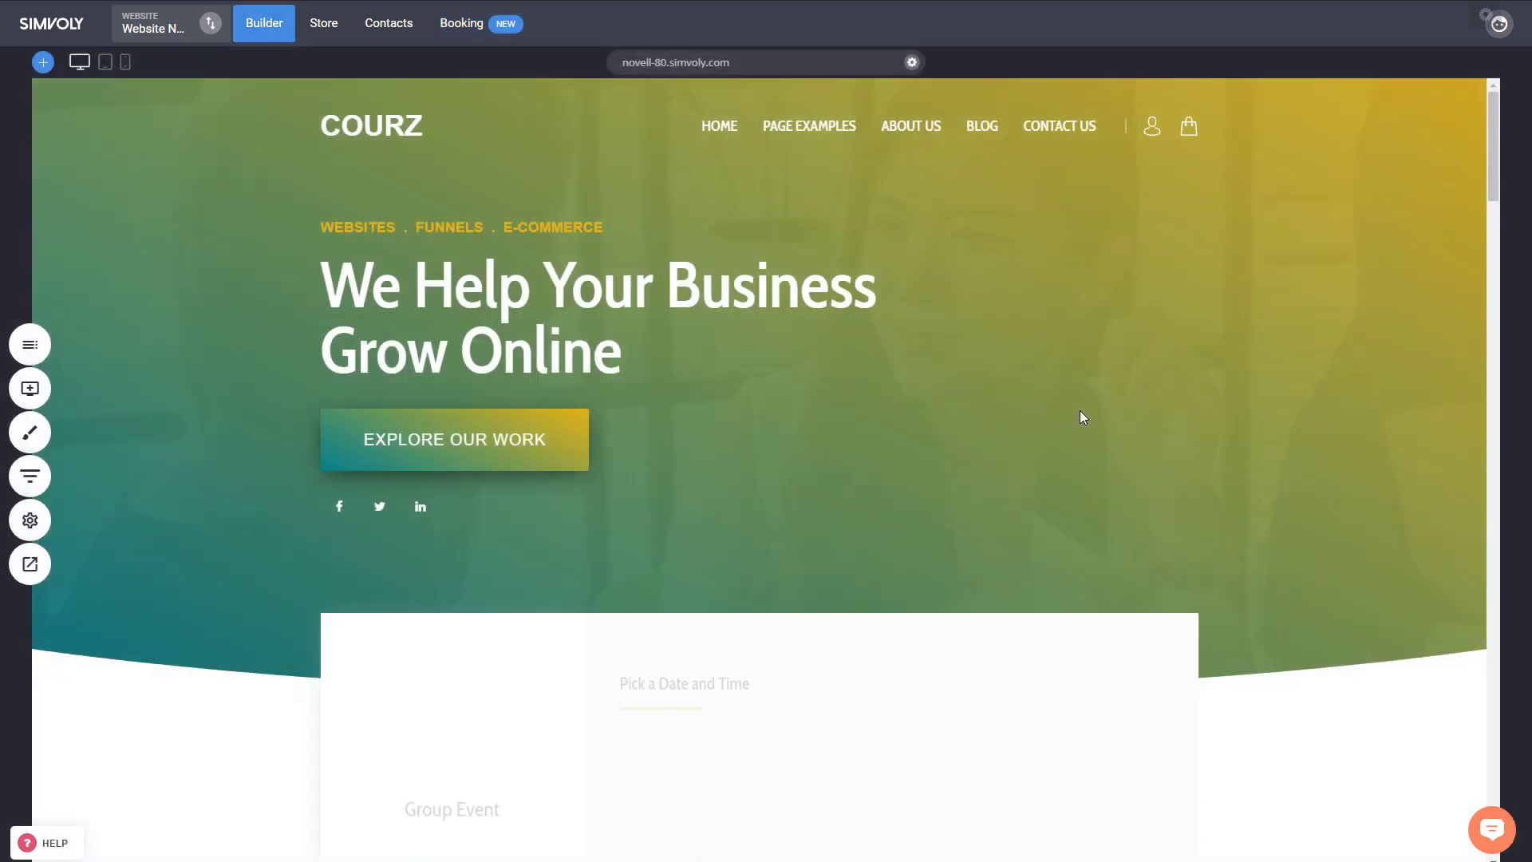
click(684, 684)
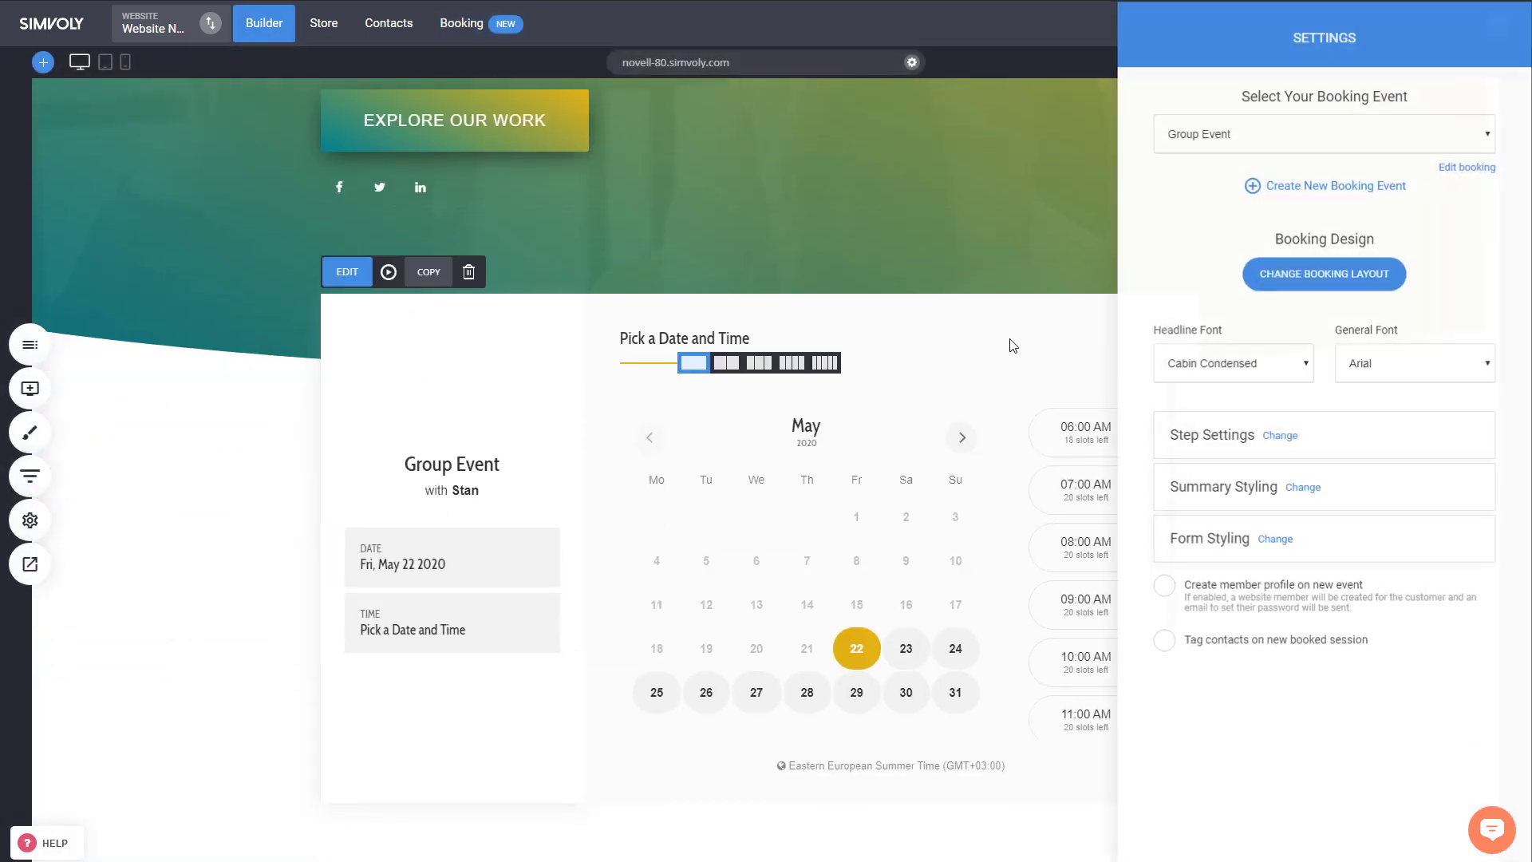
click(1323, 134)
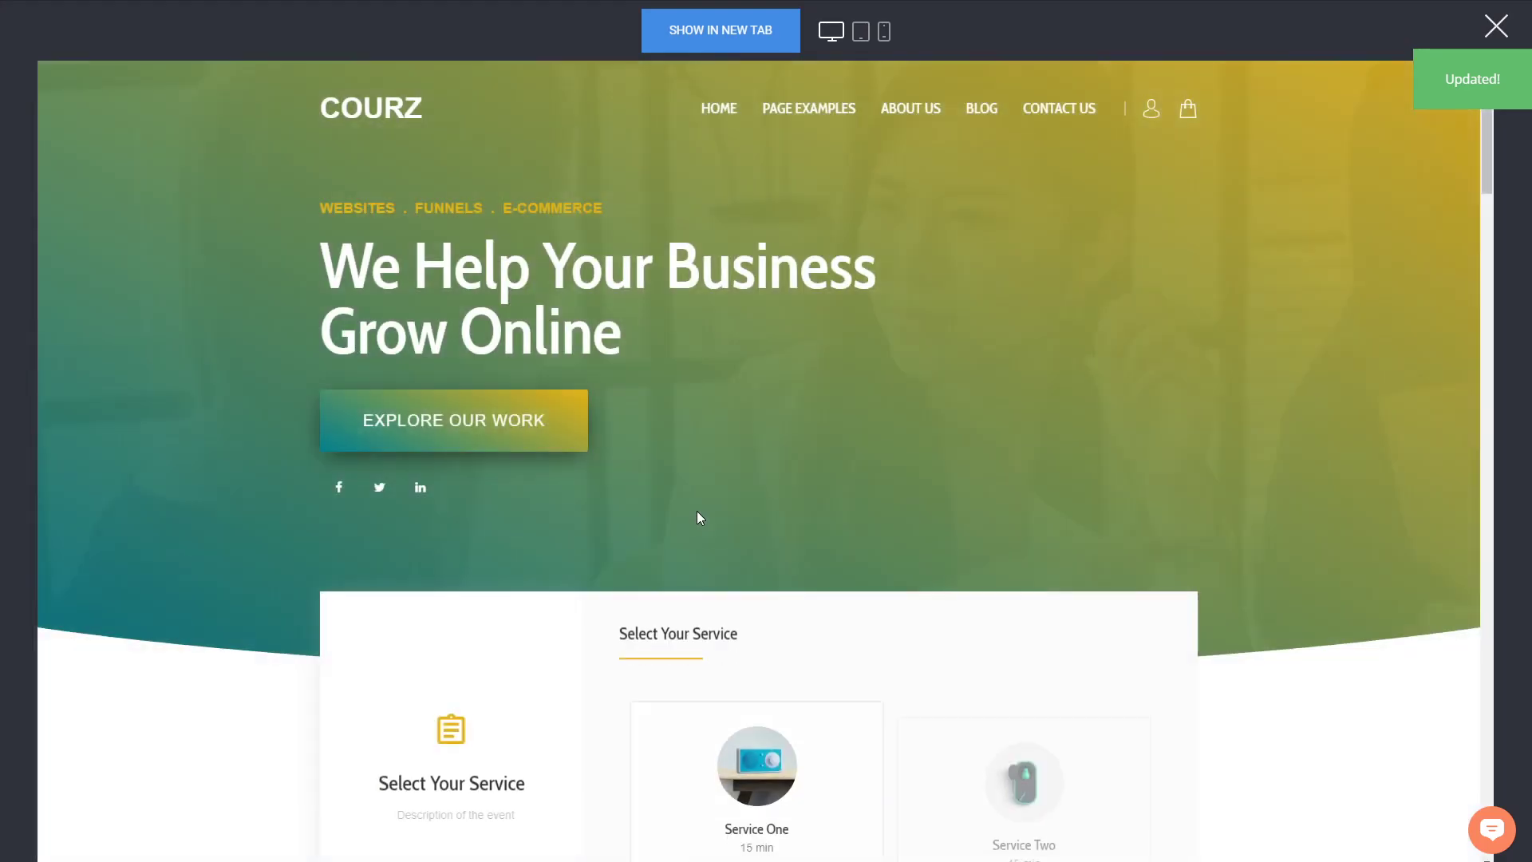
scroll(down, 3)
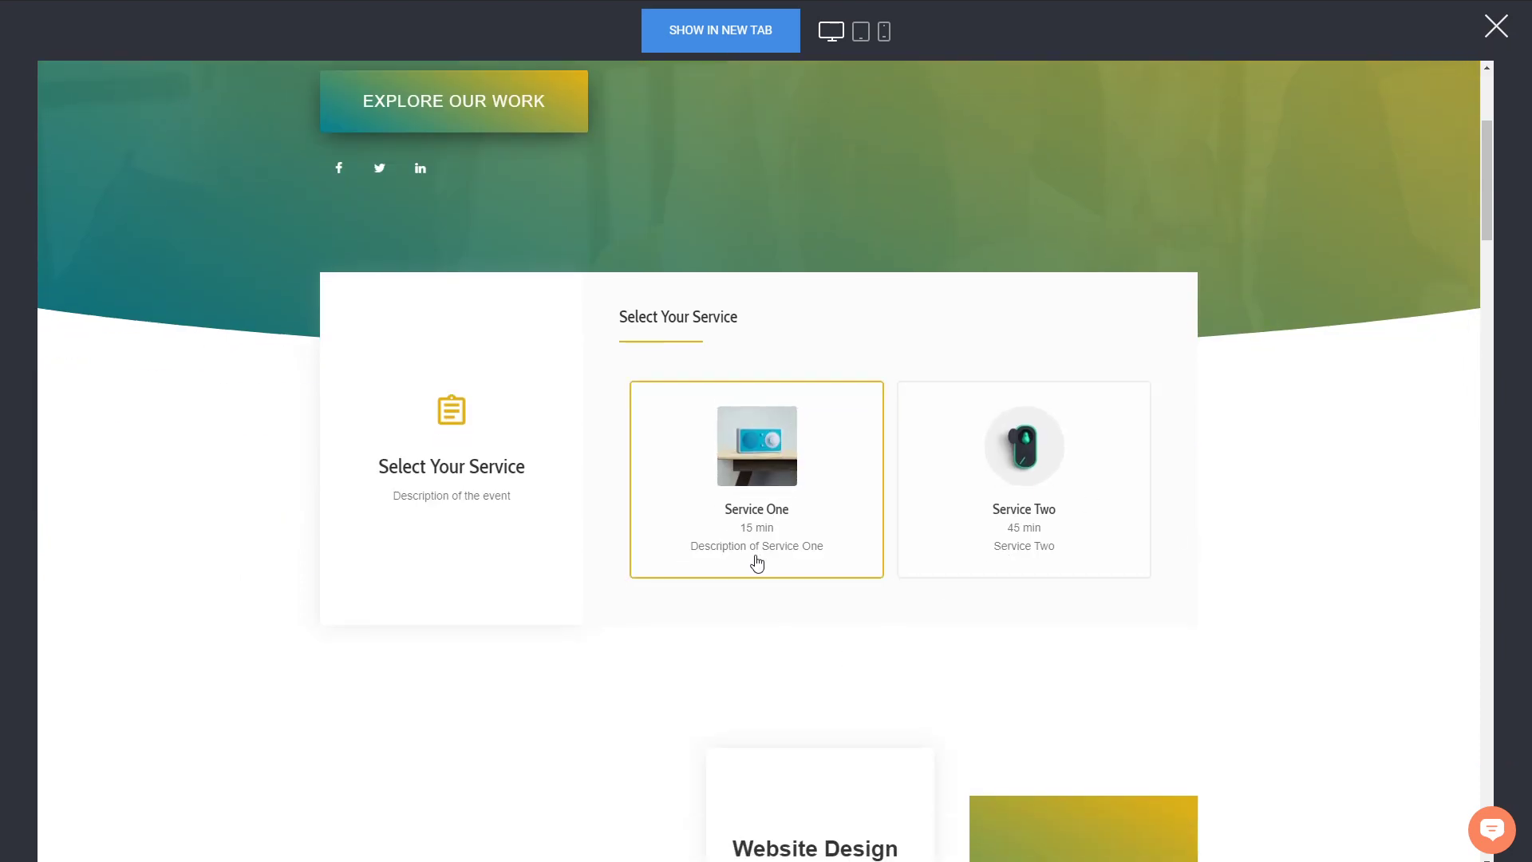
mouse_move(828, 547)
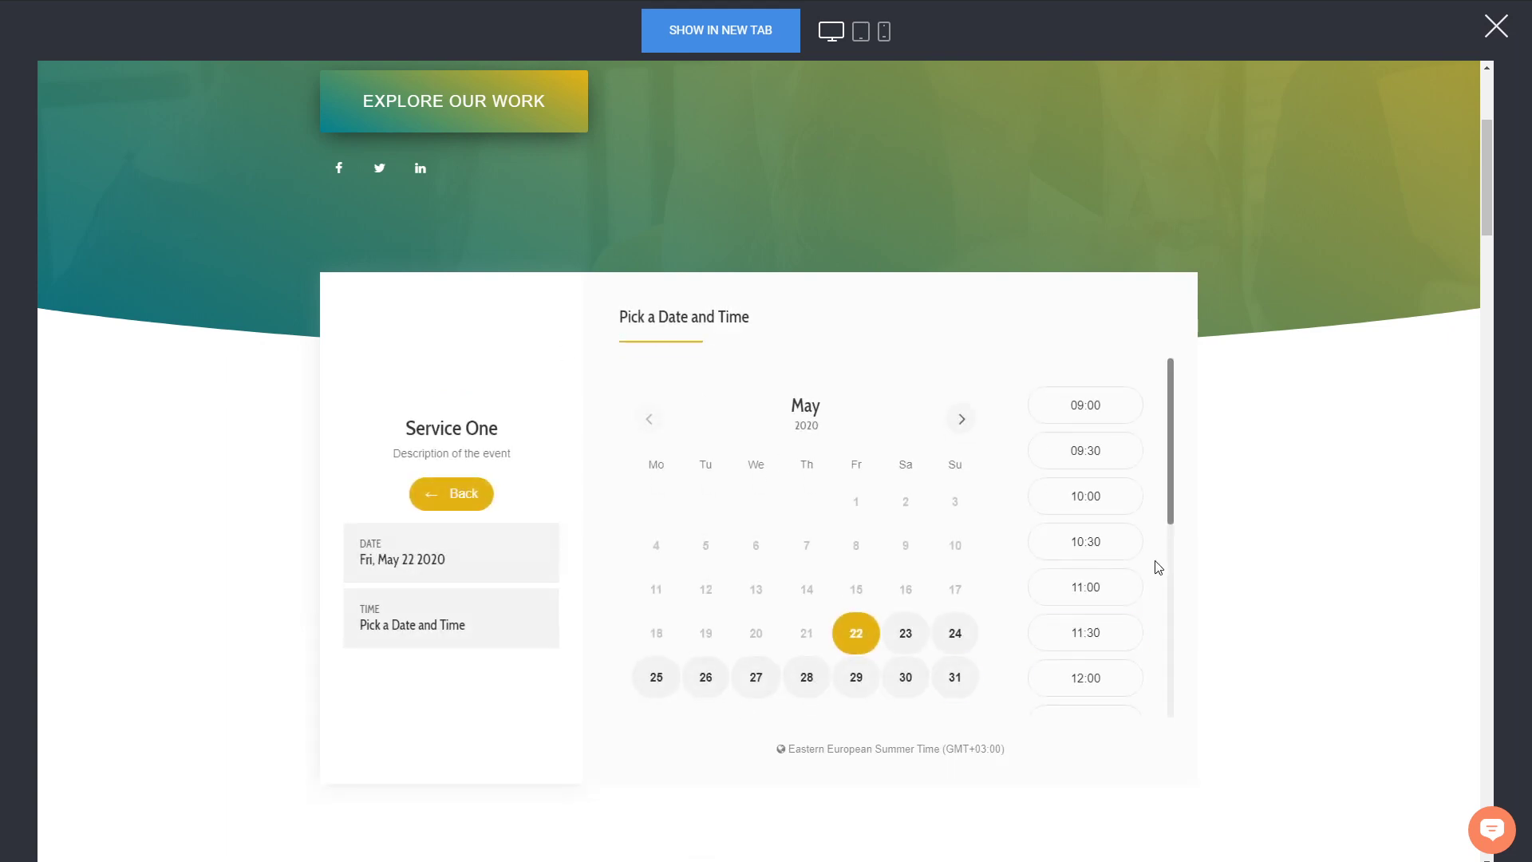
mouse_move(1191, 576)
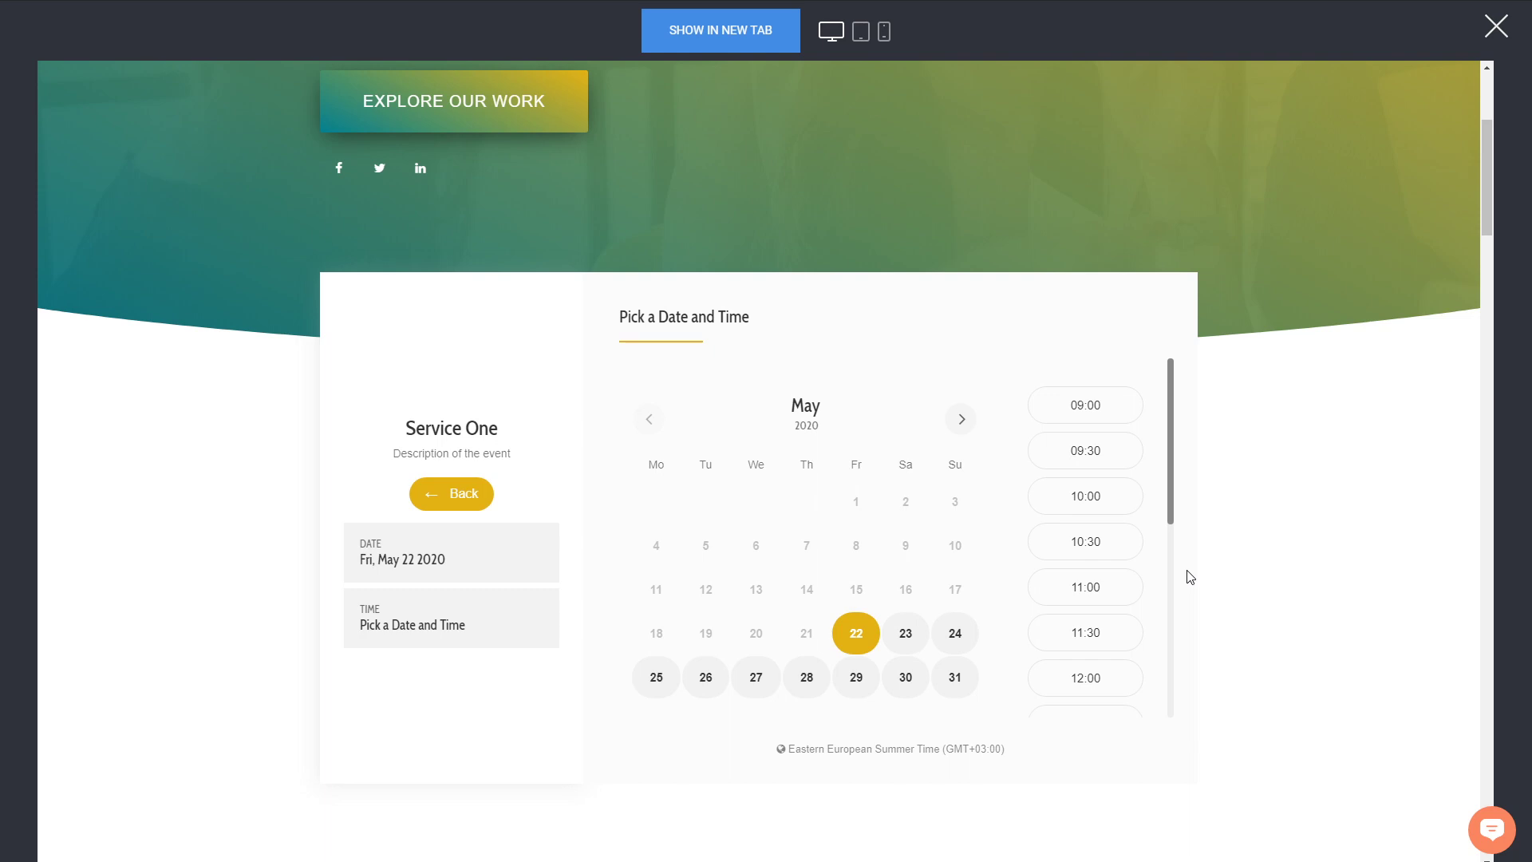
mouse_move(1120, 391)
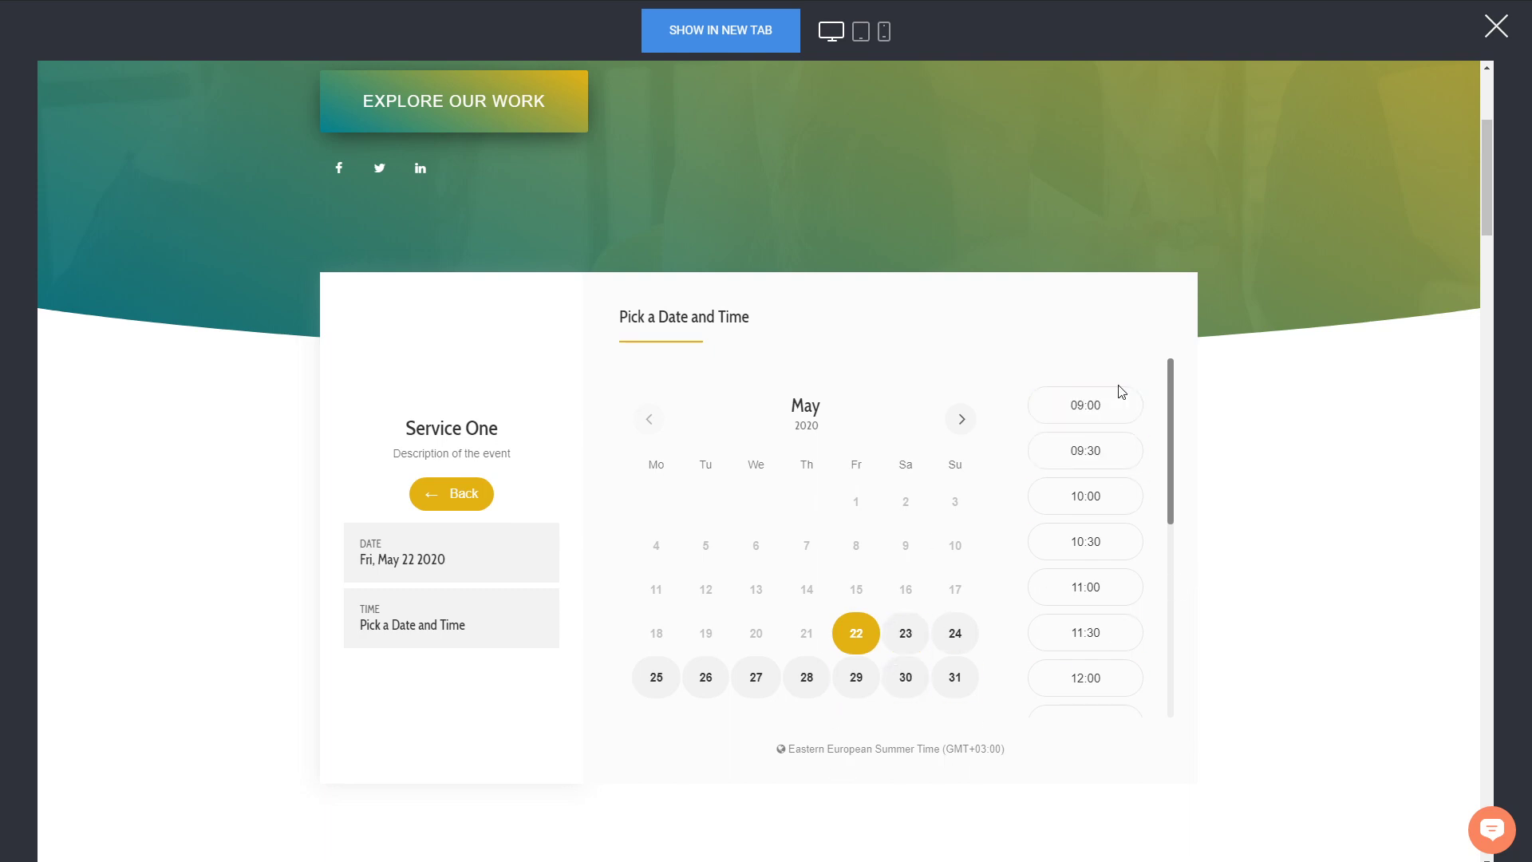
Book Service One for Fri May 22 at 09:30–09:45, confirm it, and close the preview.
click(1085, 450)
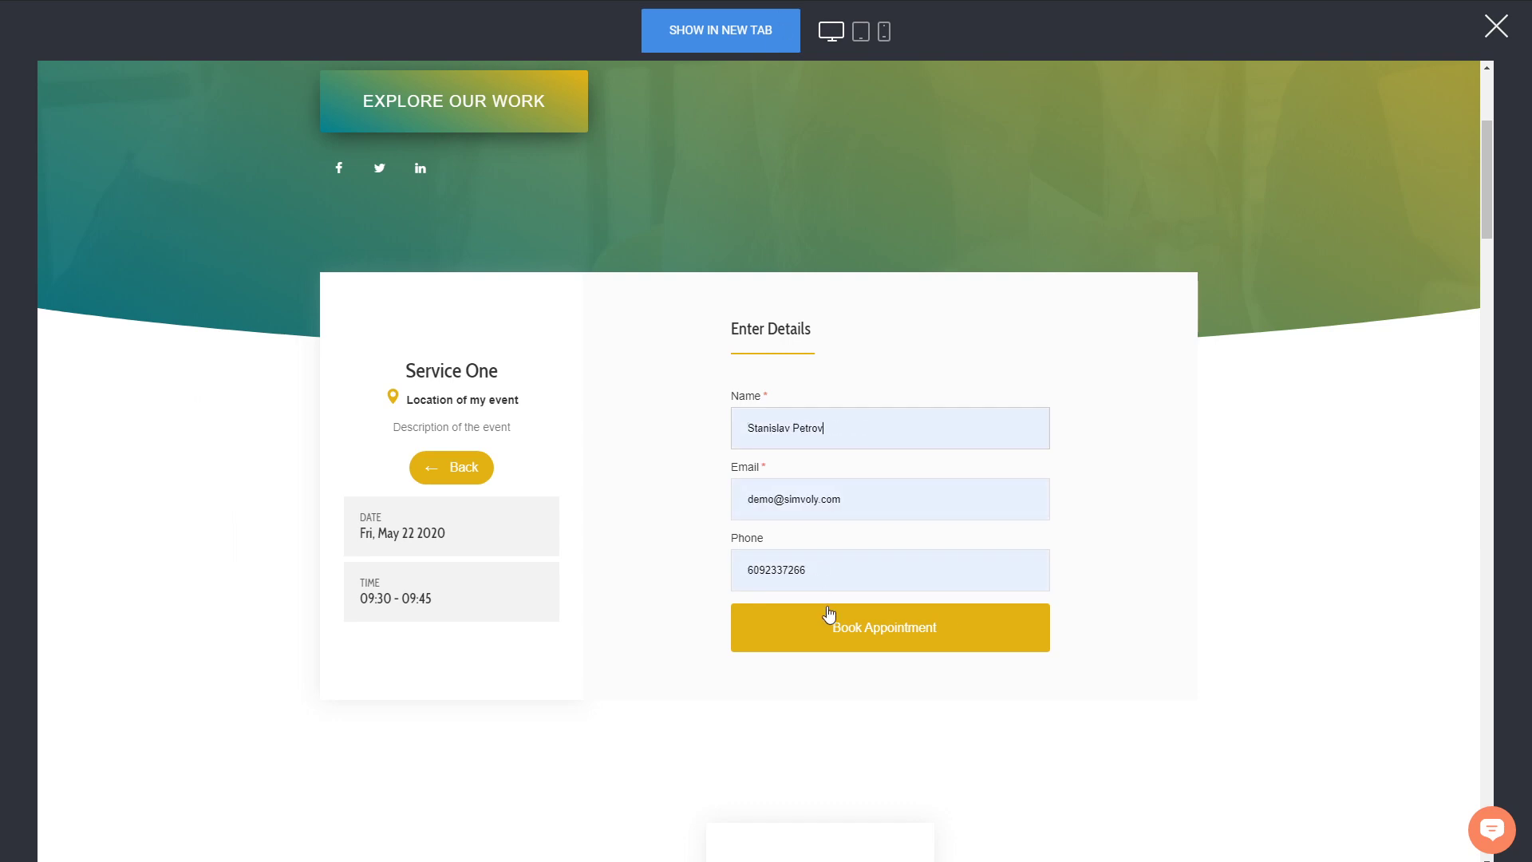
click(889, 625)
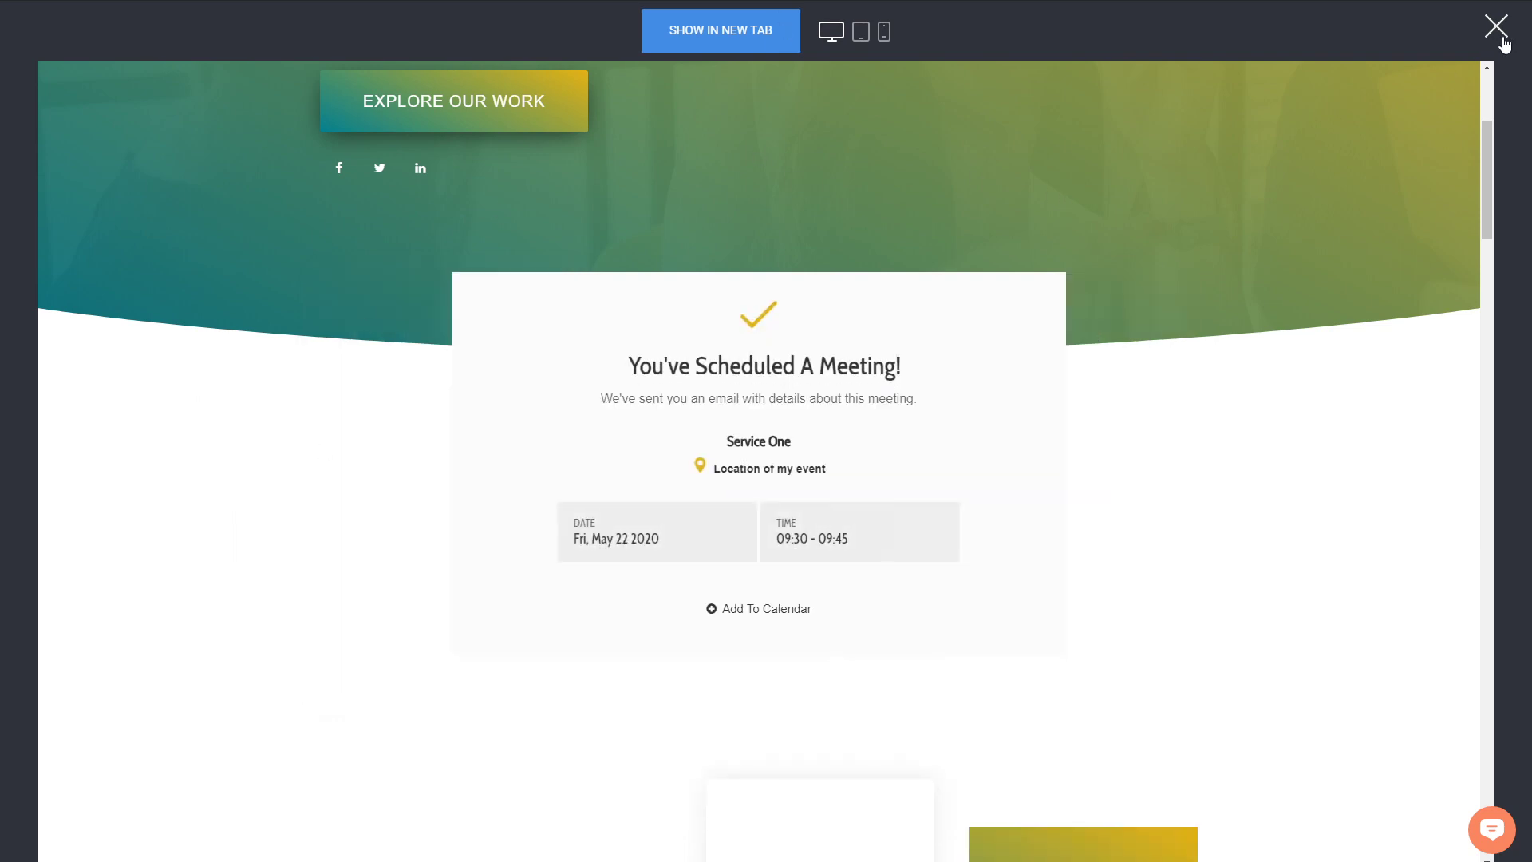
click(1495, 25)
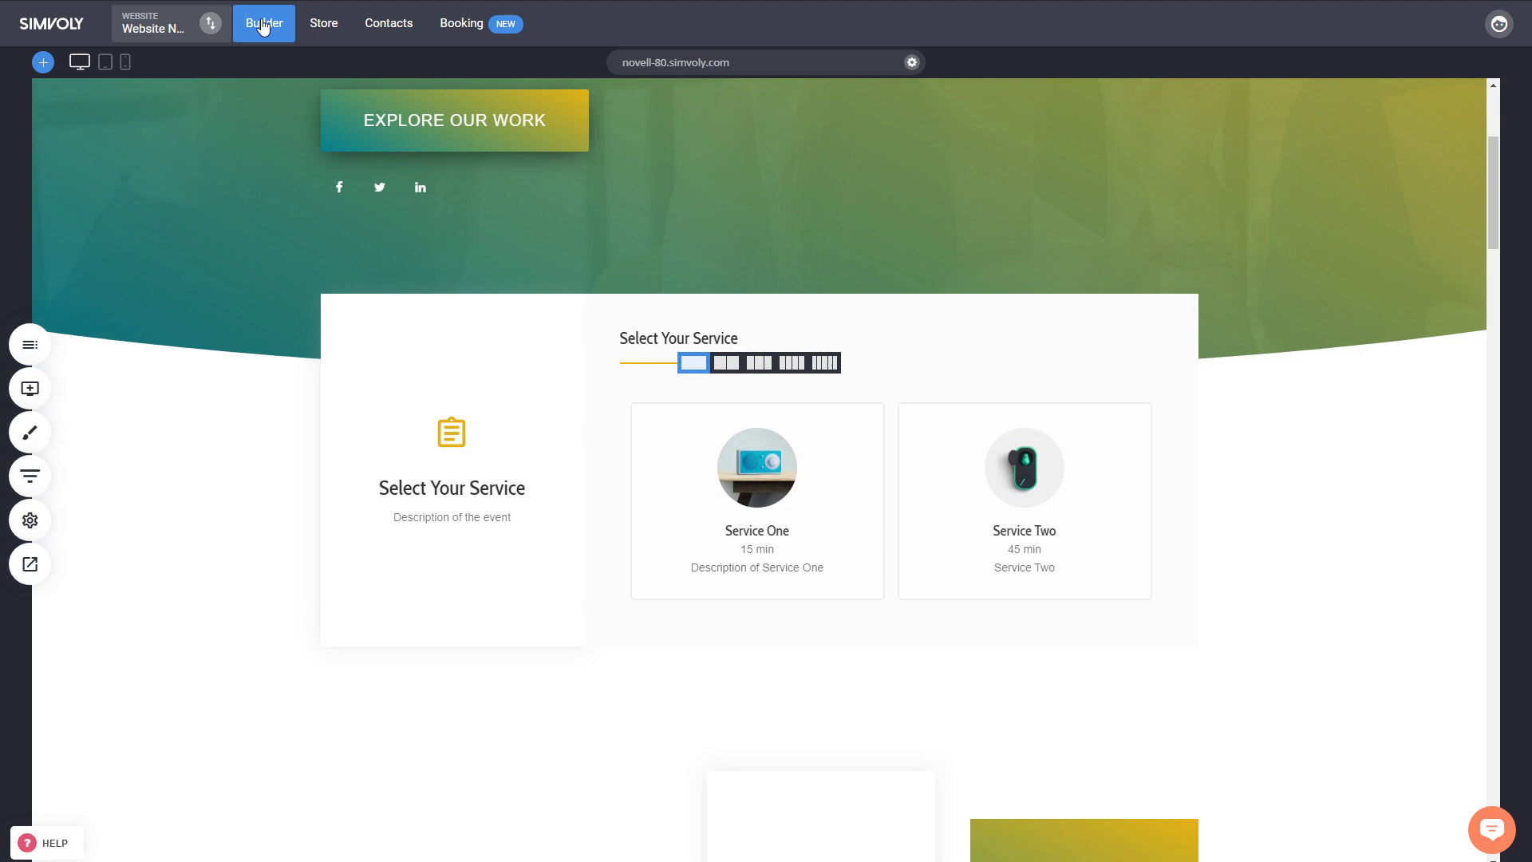
Confirm John has 2 upcoming events and the May 22 09:30 booking is scheduled, then return to booking events.
click(461, 23)
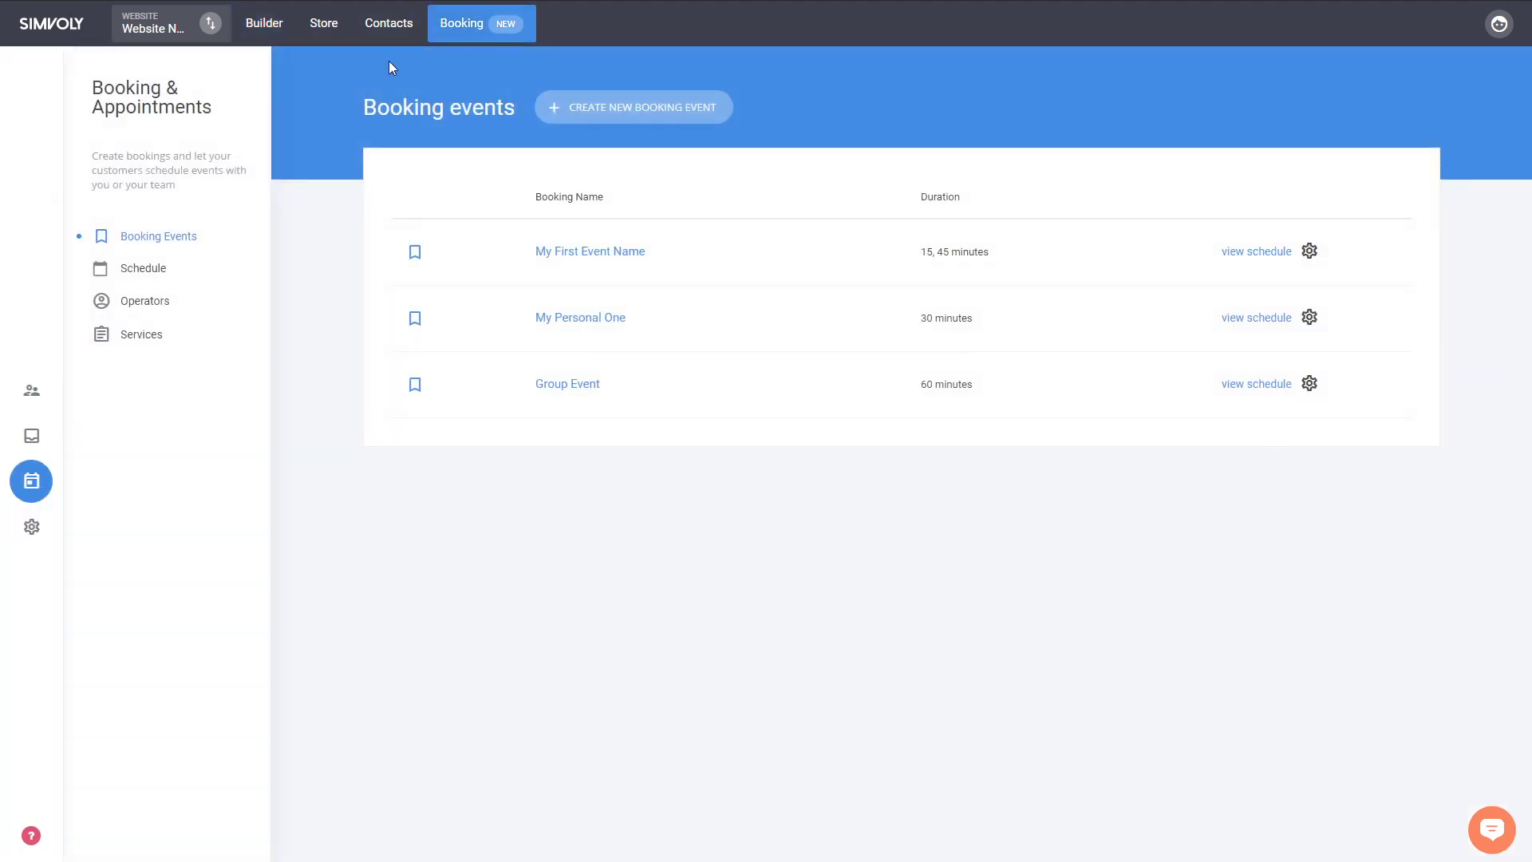
click(143, 302)
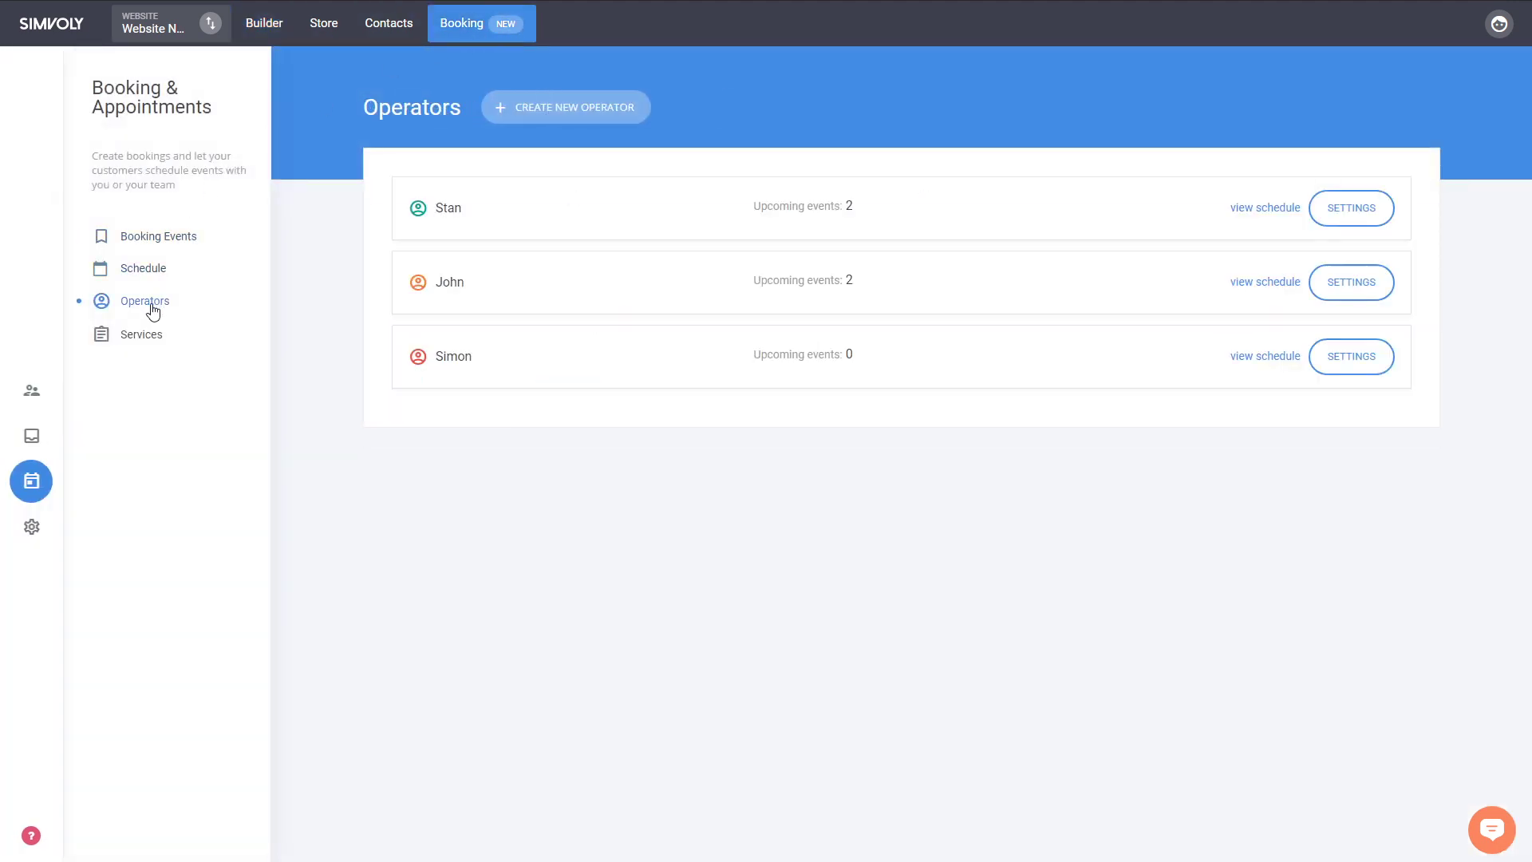
click(142, 268)
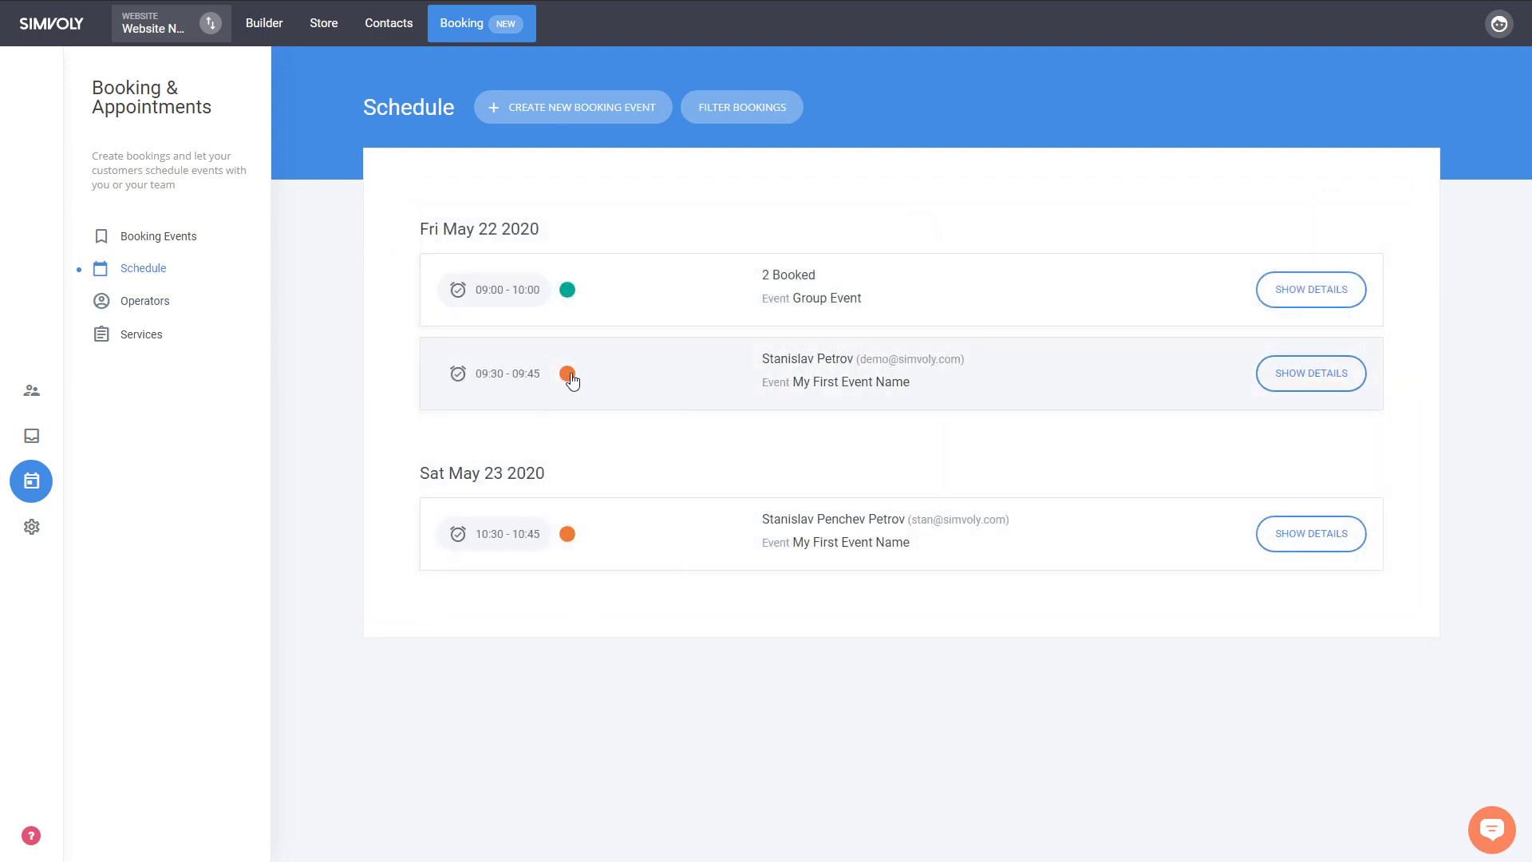
mouse_move(625, 480)
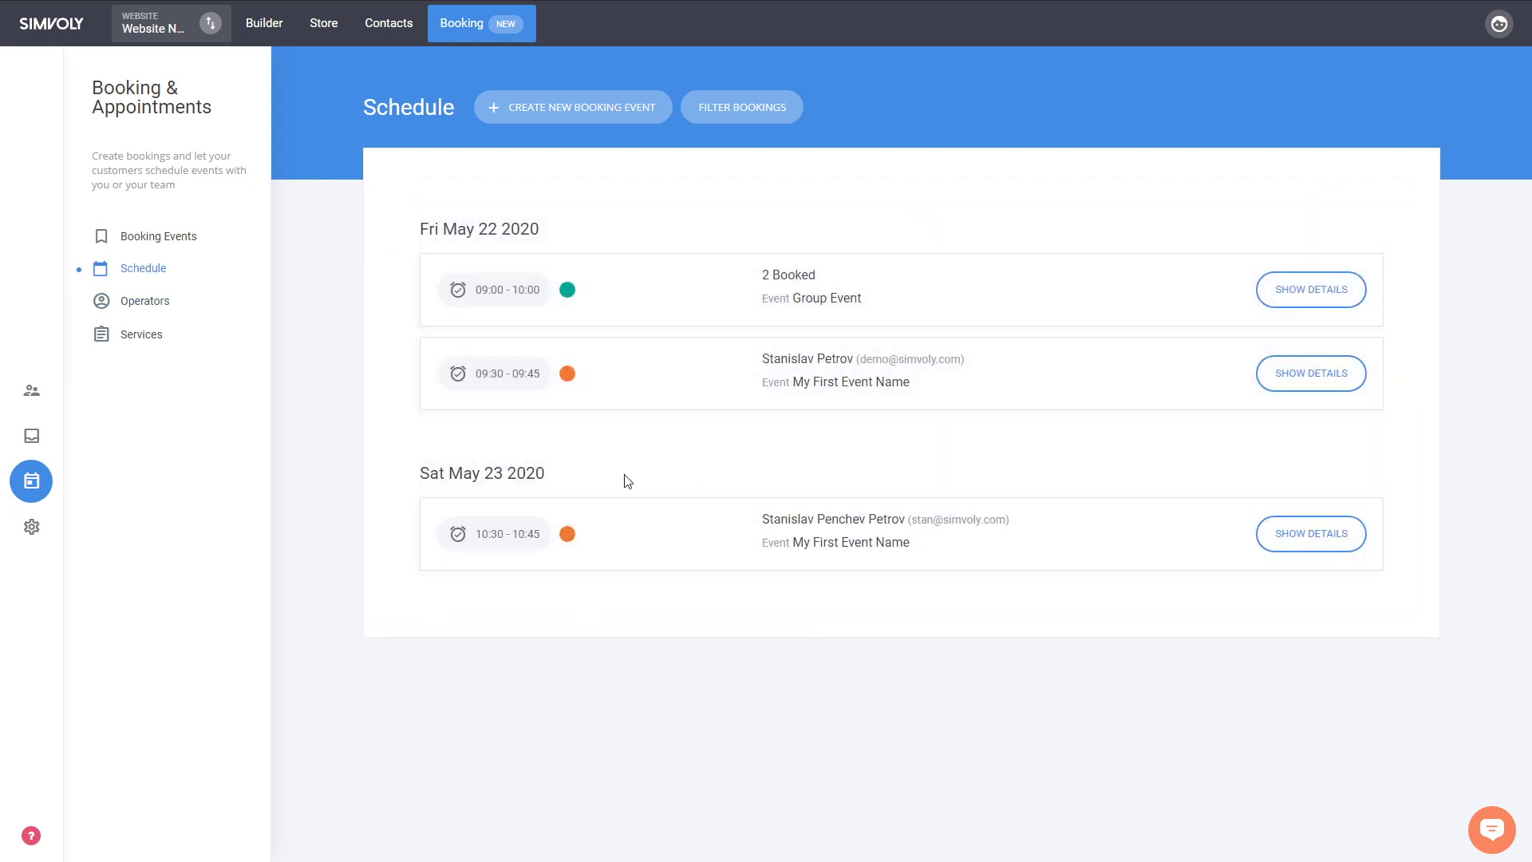
mouse_move(665, 448)
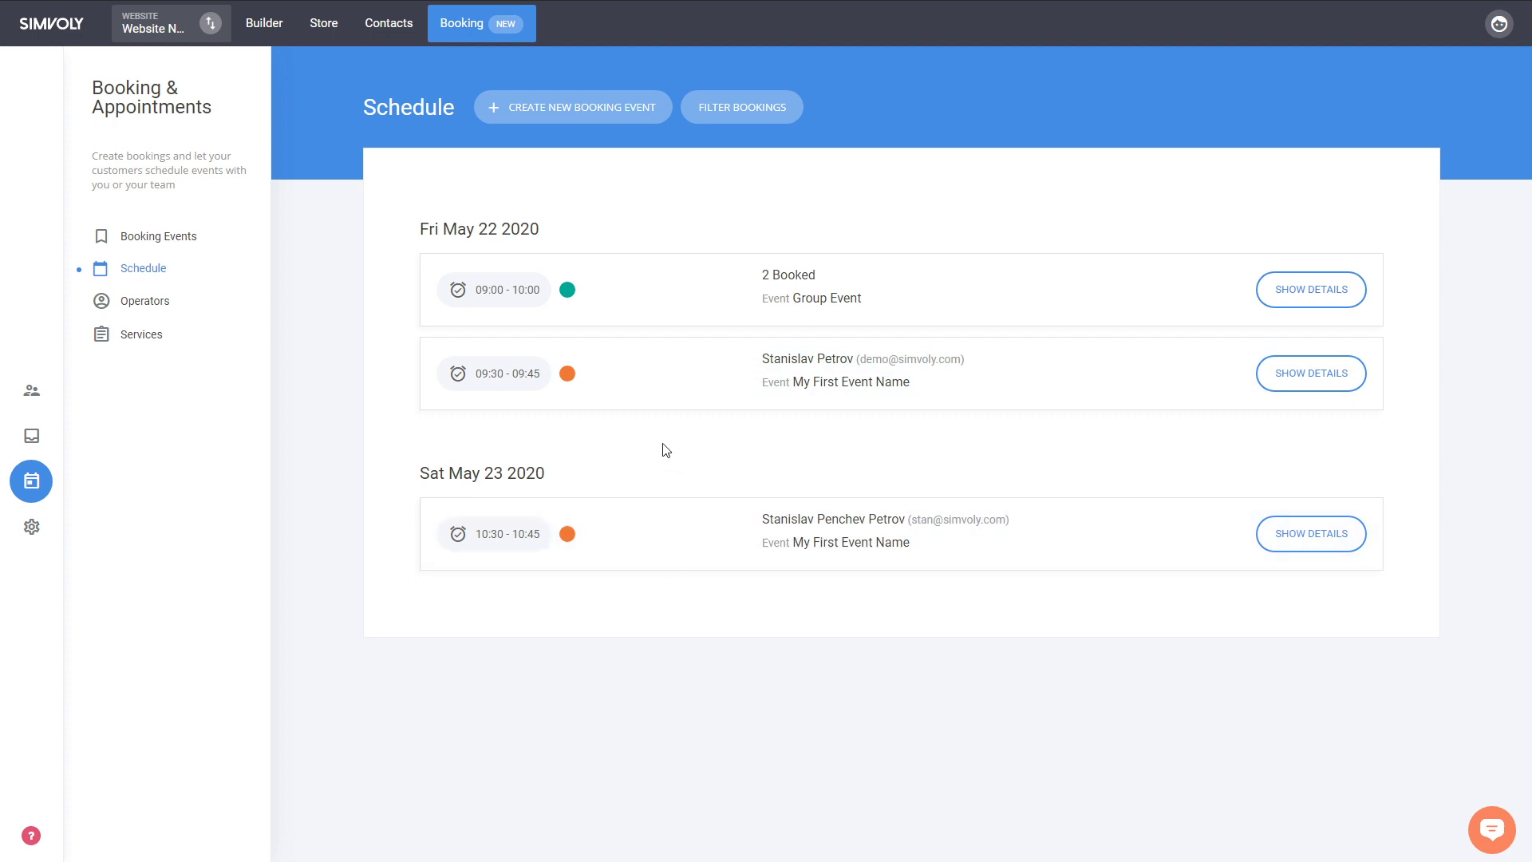
mouse_move(657, 399)
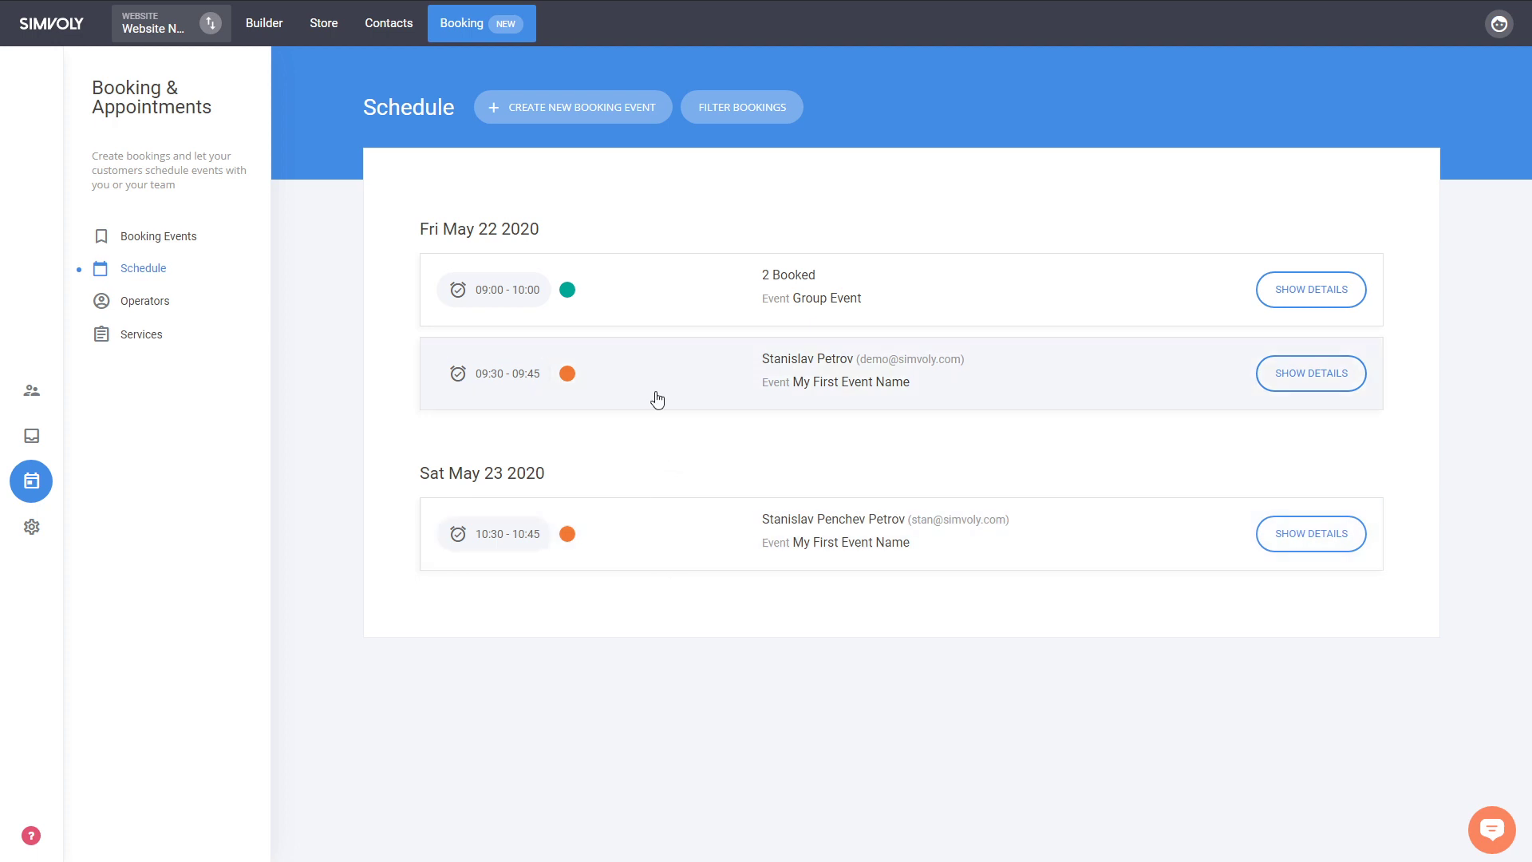
mouse_move(158, 236)
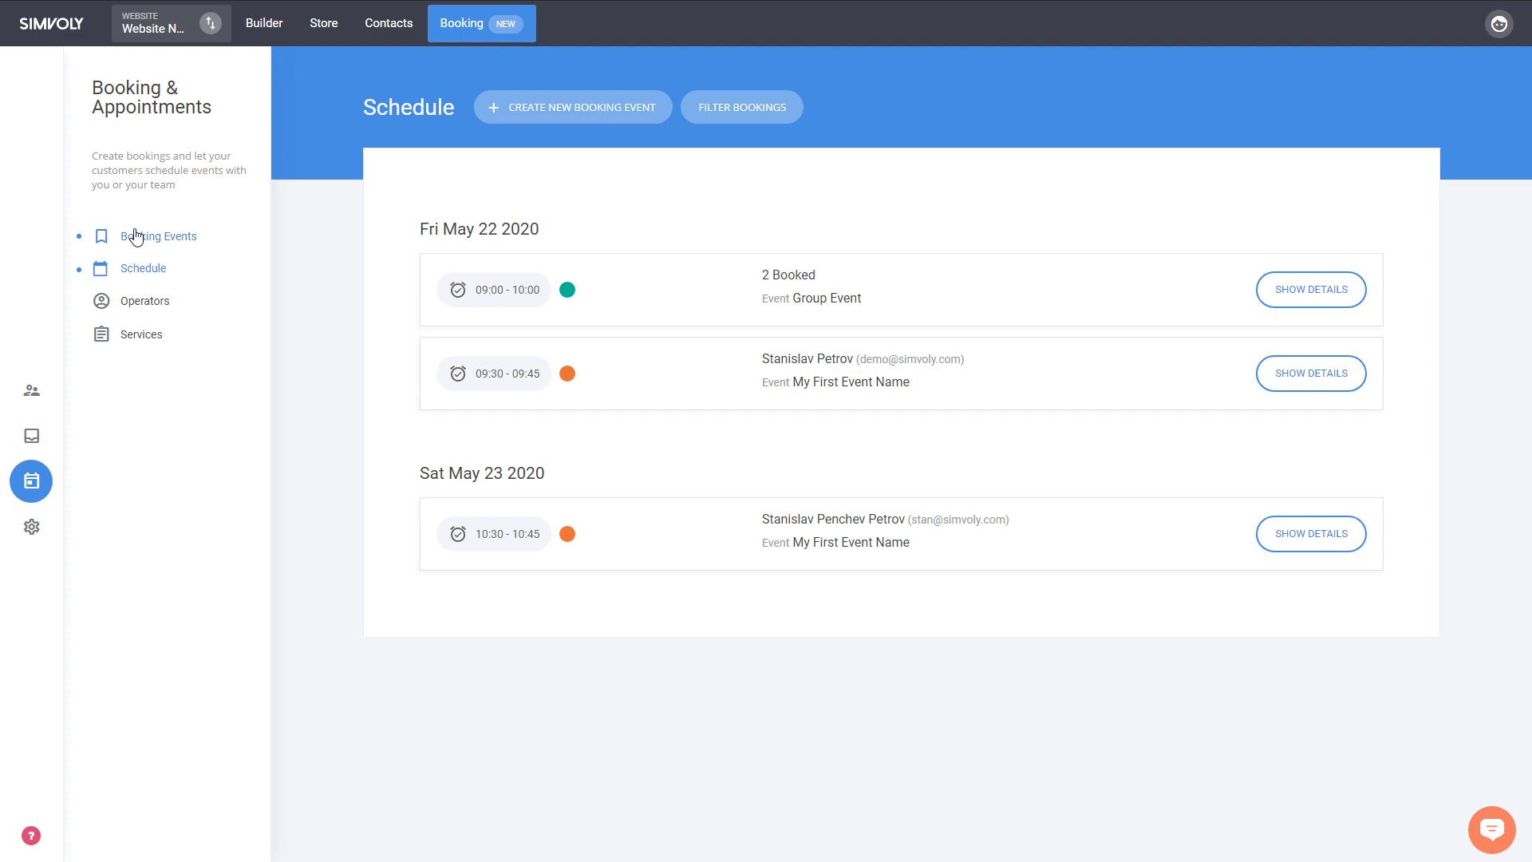
click(158, 236)
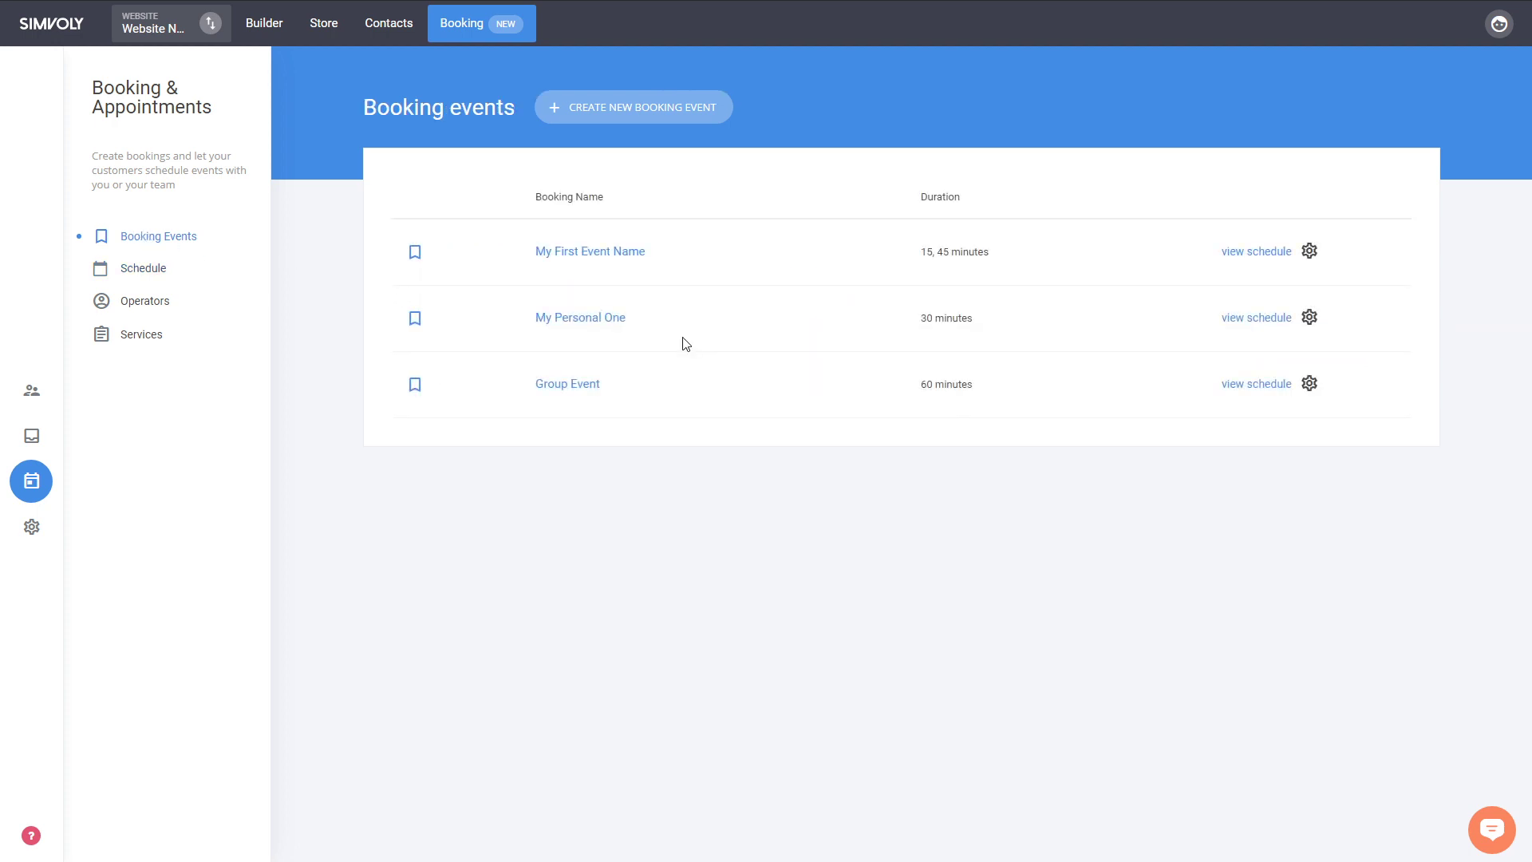
click(566, 383)
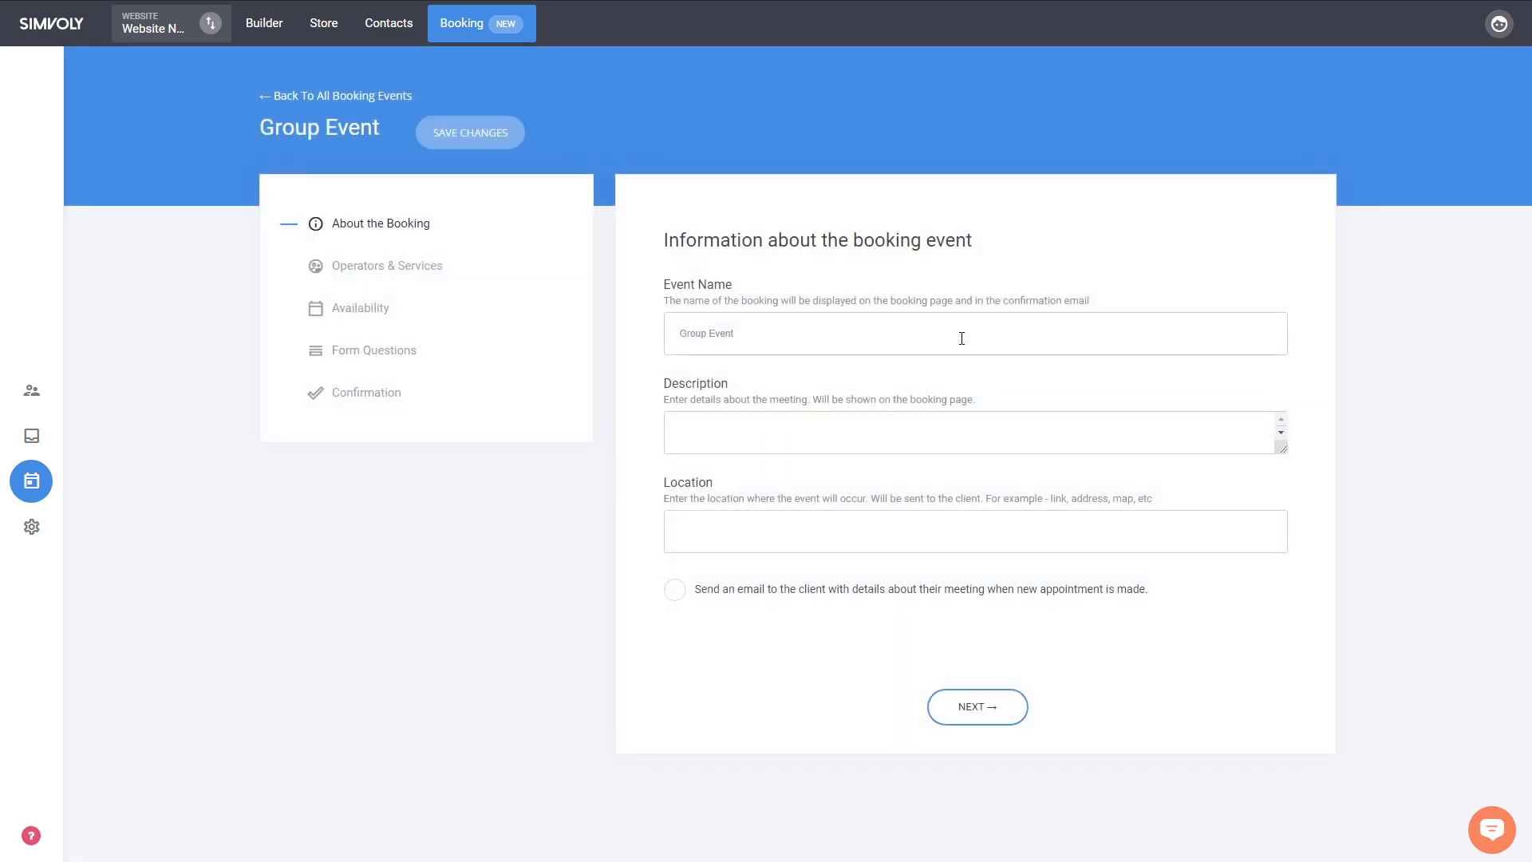
click(976, 706)
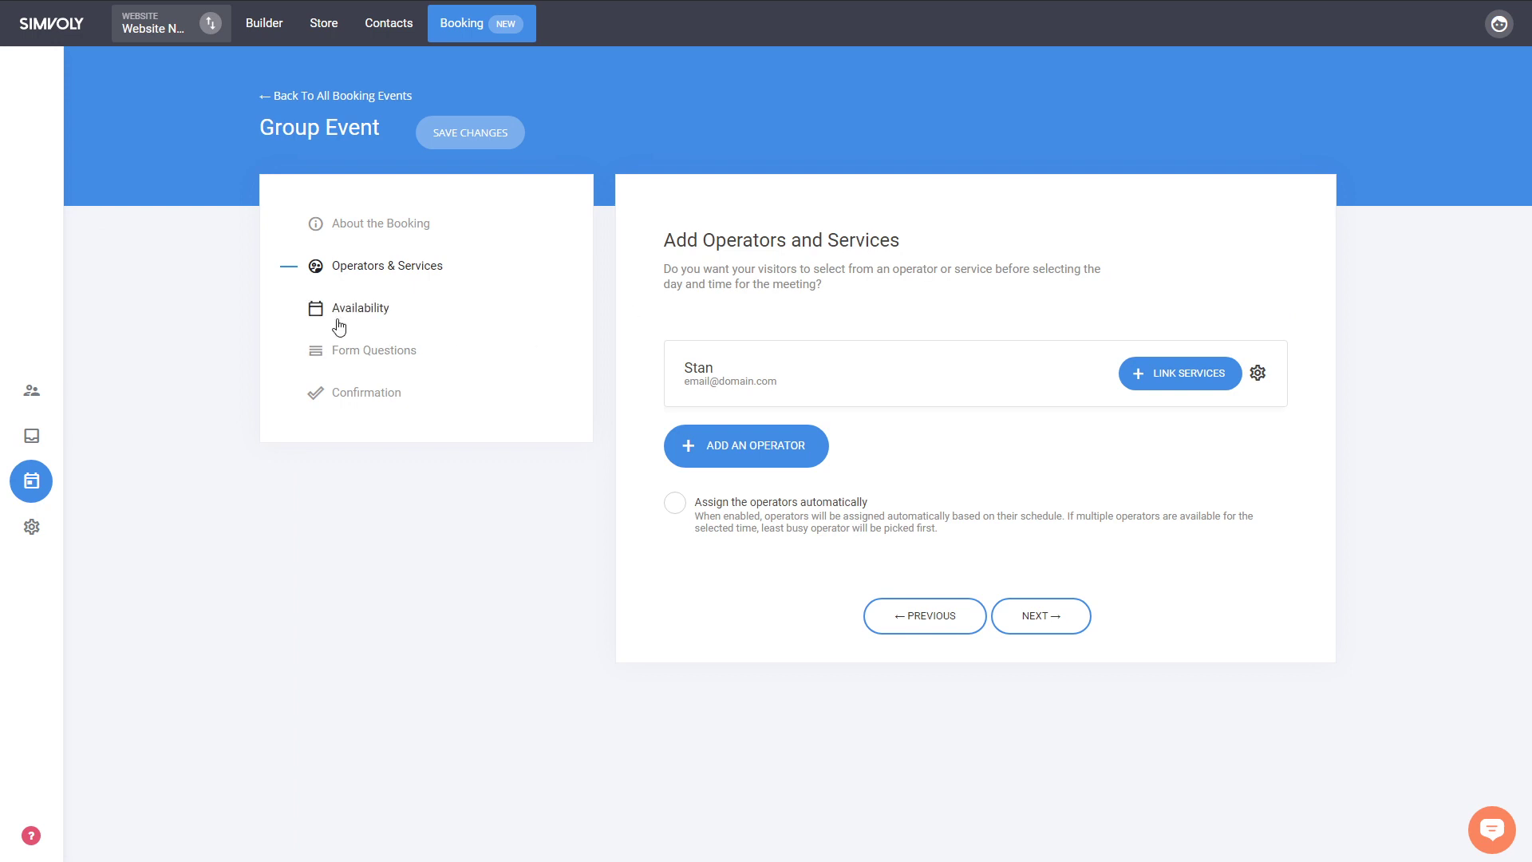
mouse_move(734, 522)
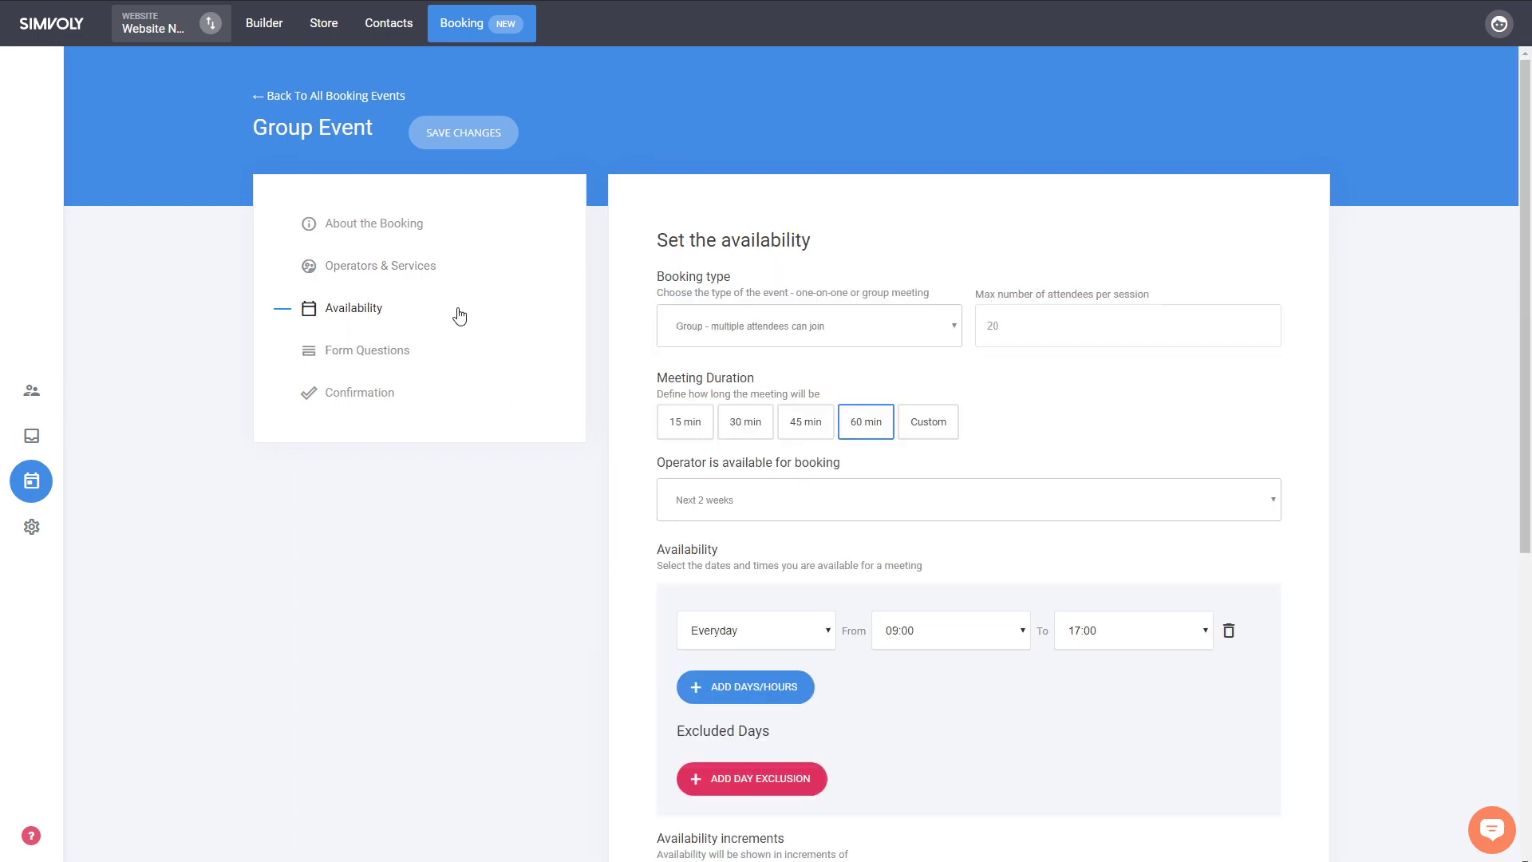
mouse_move(845, 330)
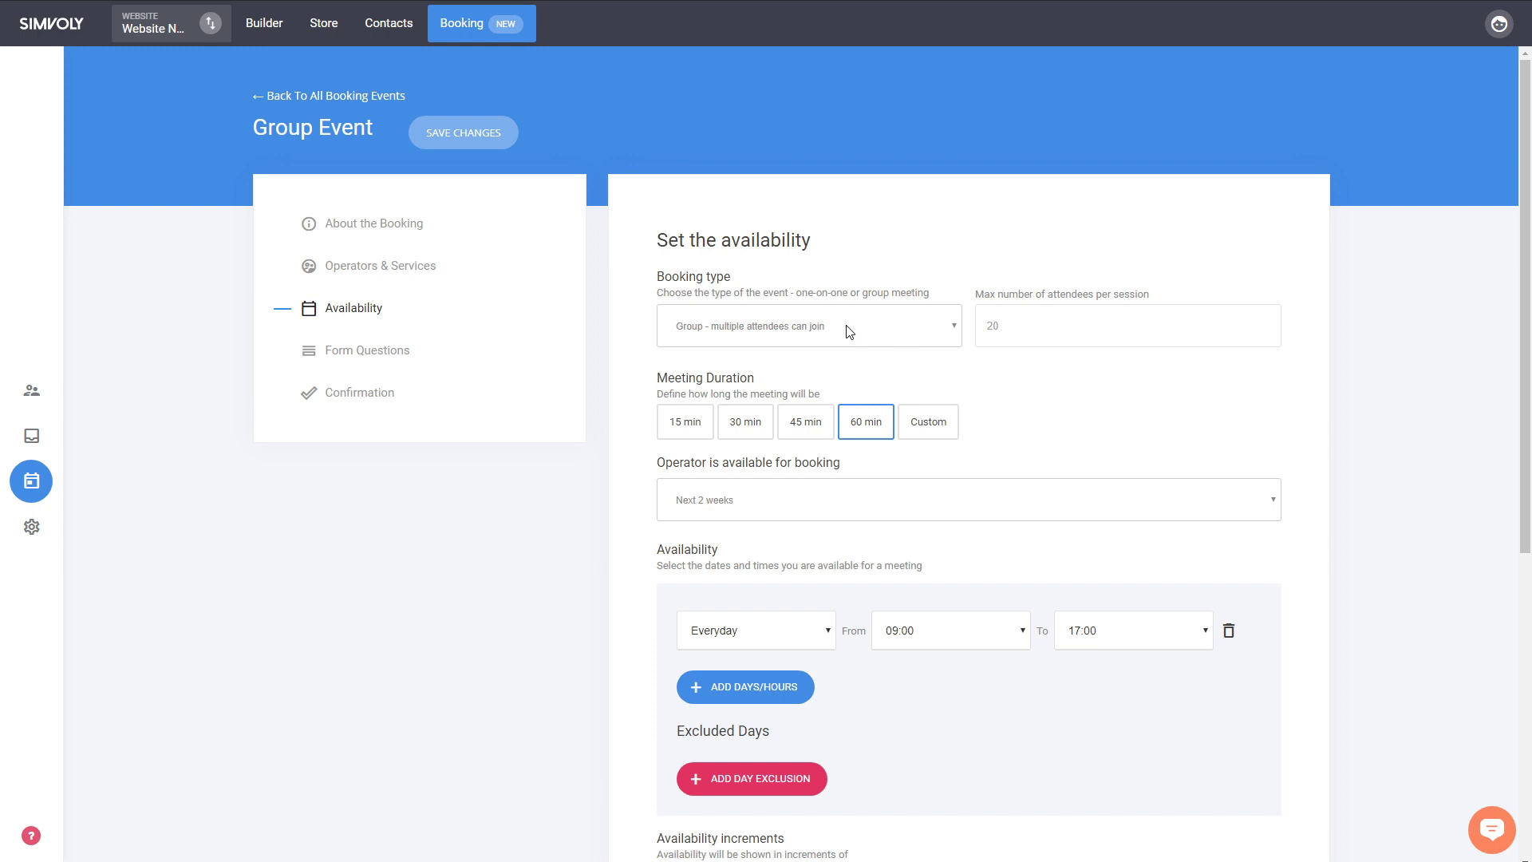
click(1126, 326)
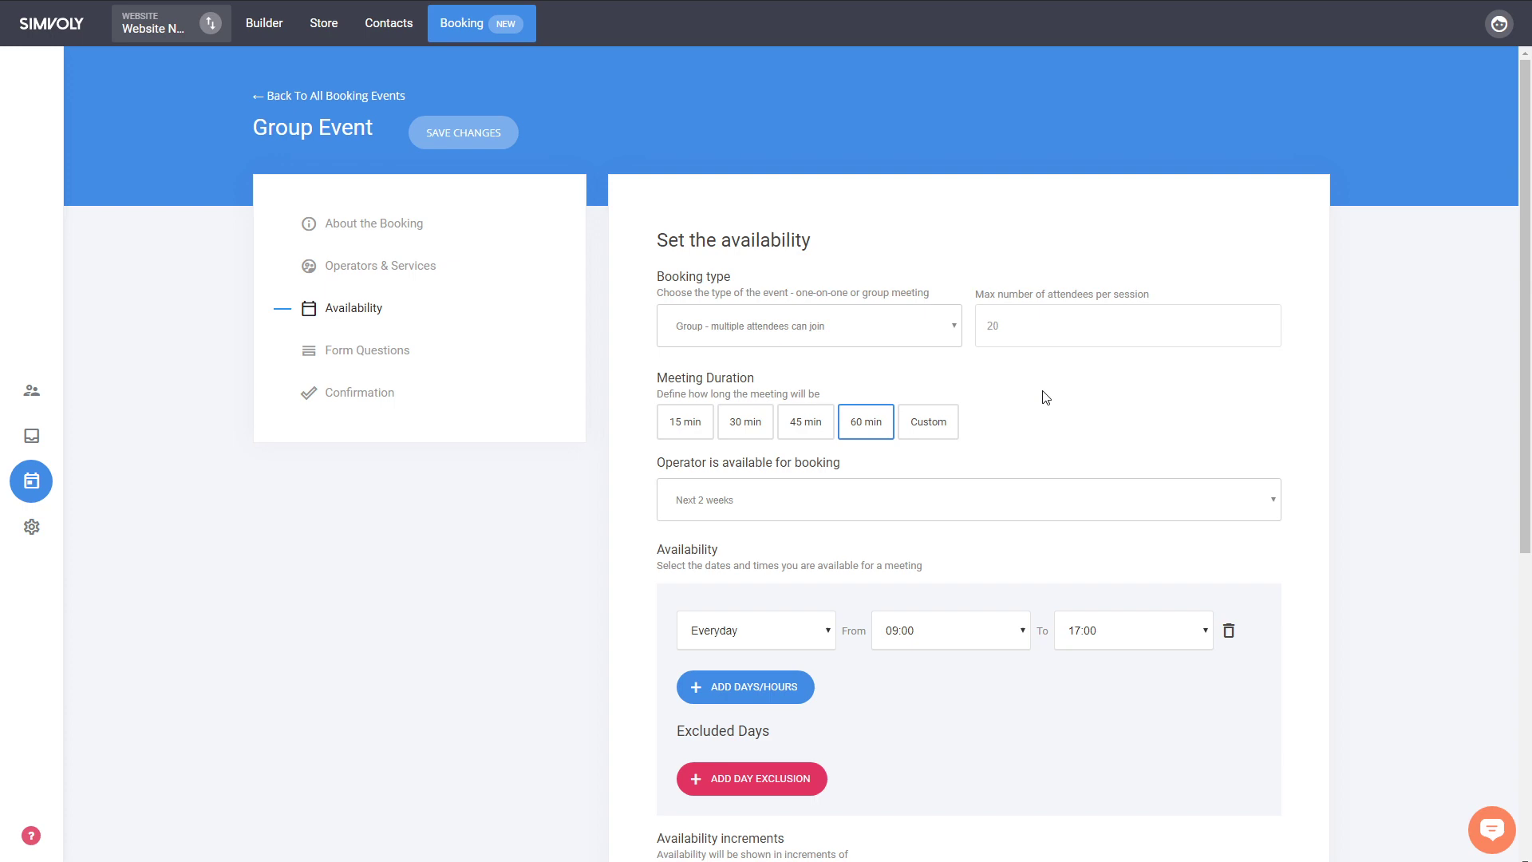
scroll(down, 3)
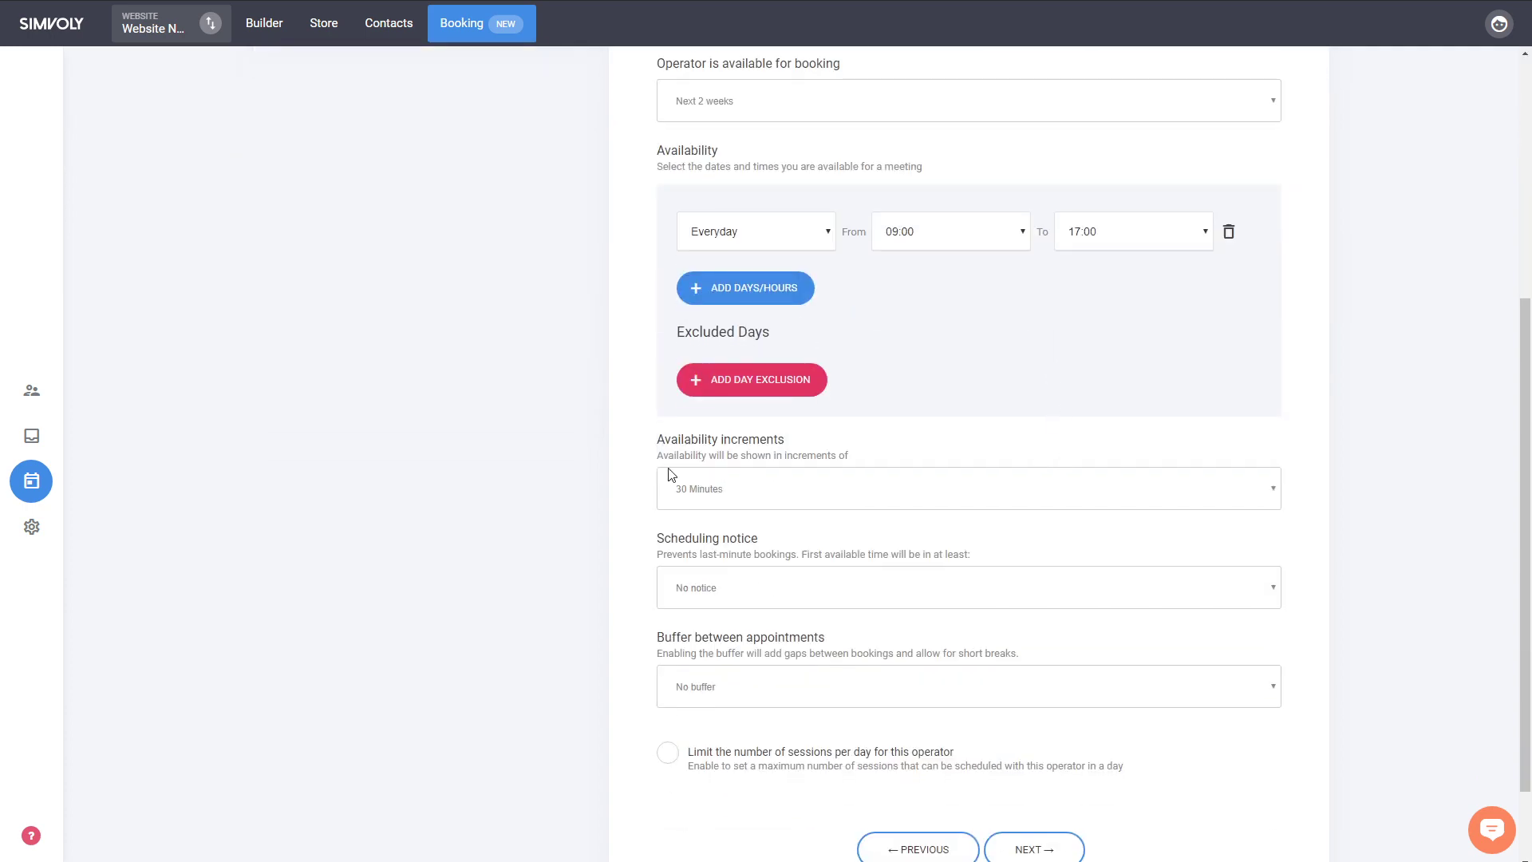
mouse_move(616, 555)
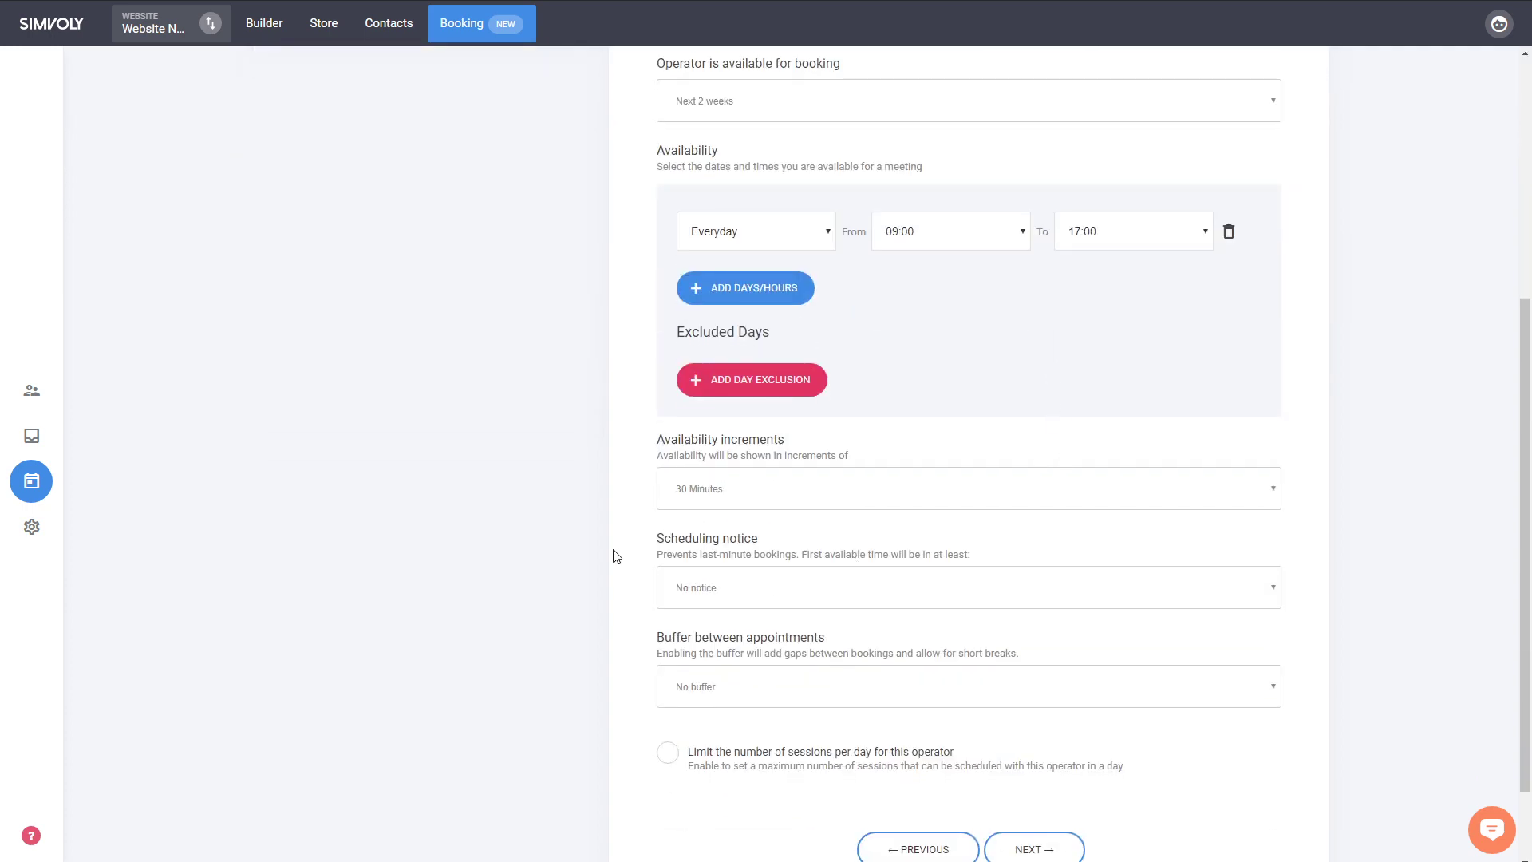
mouse_move(705, 554)
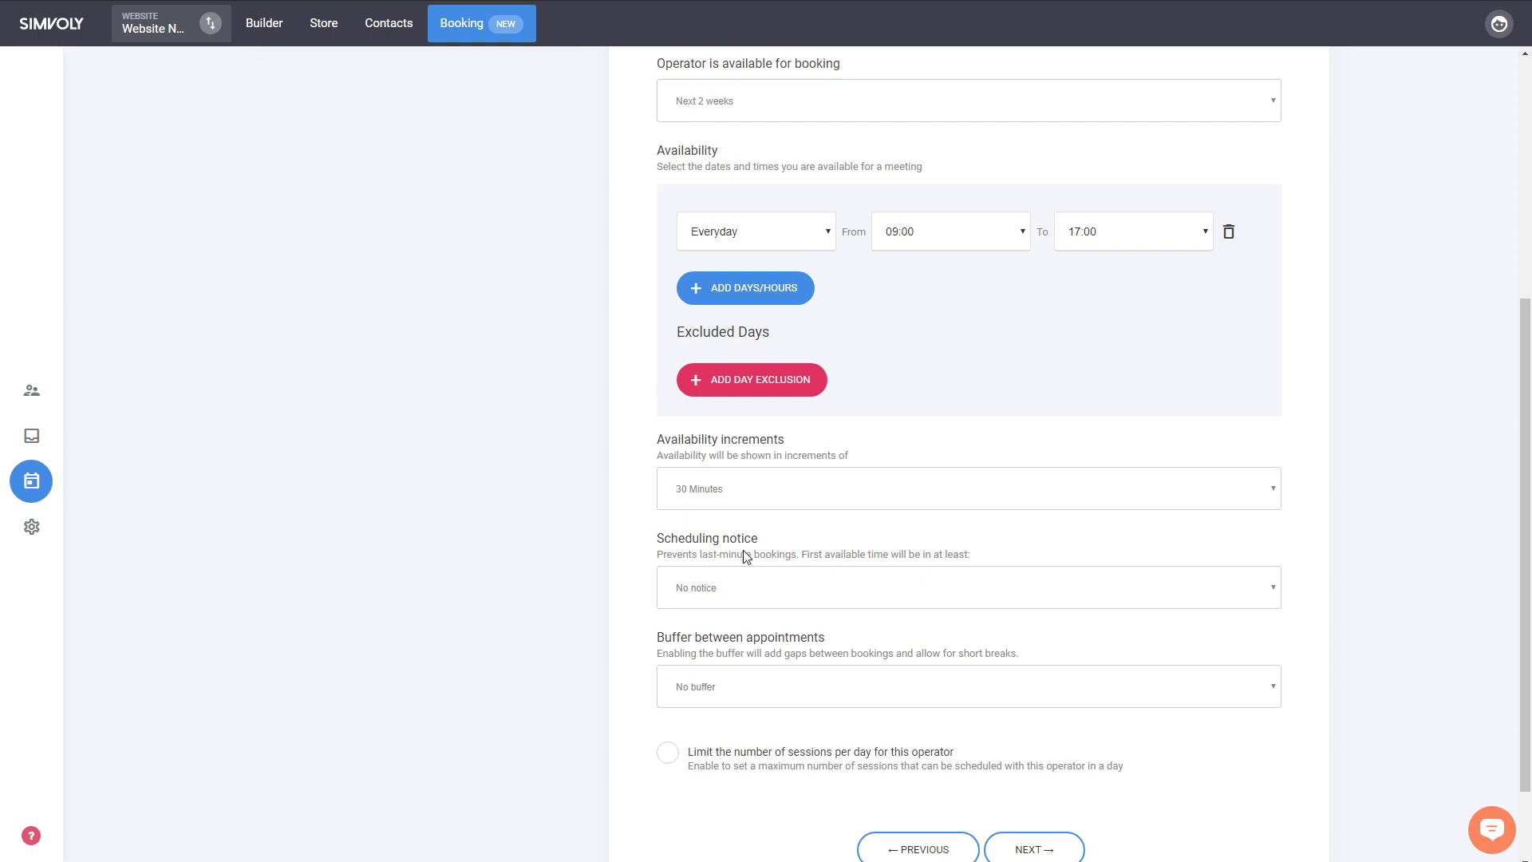
mouse_move(867, 646)
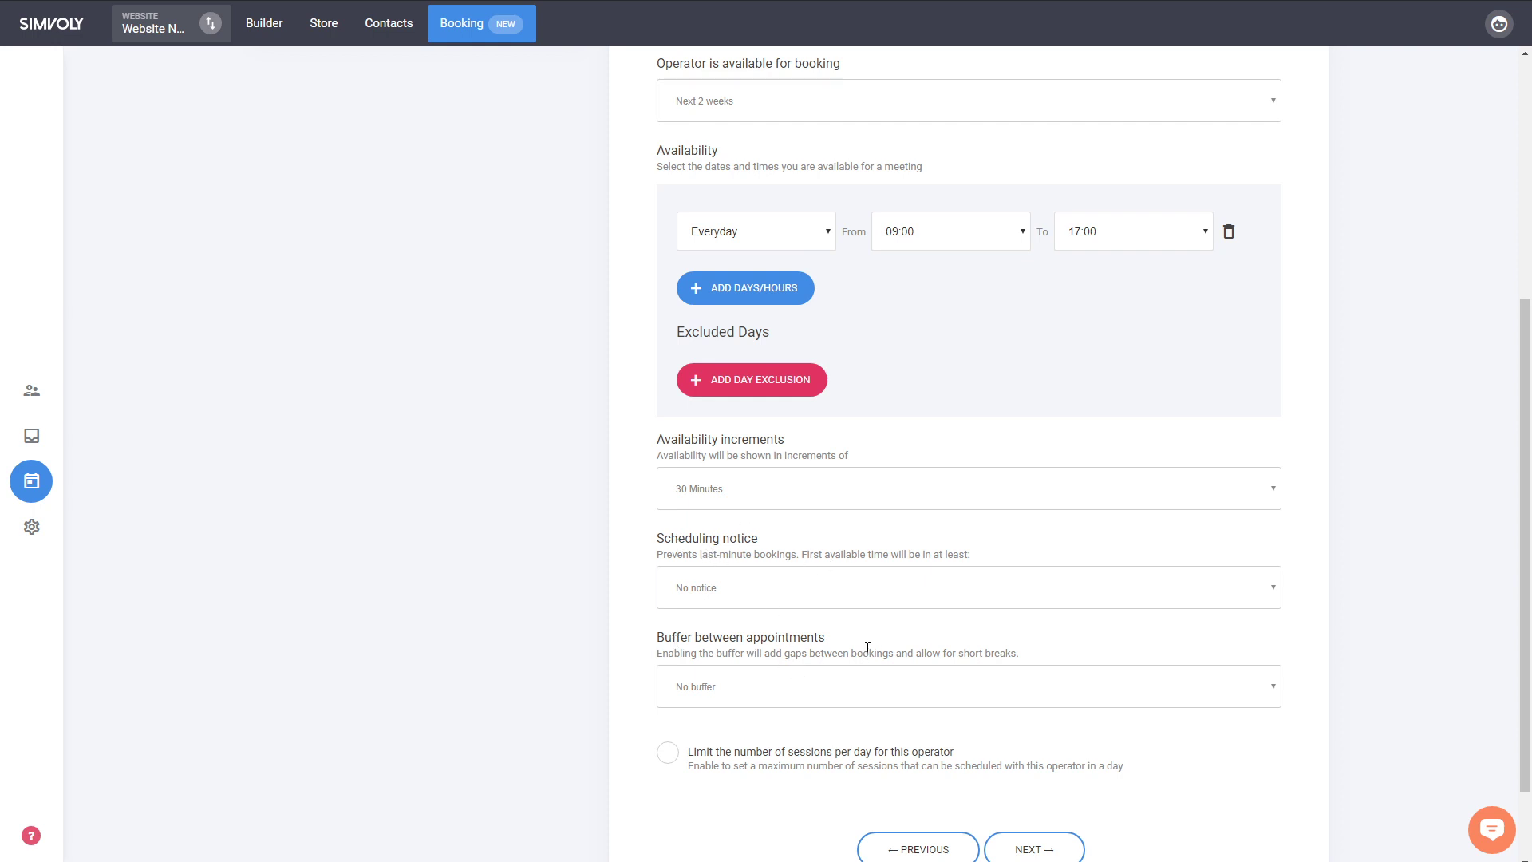
scroll(down, 3)
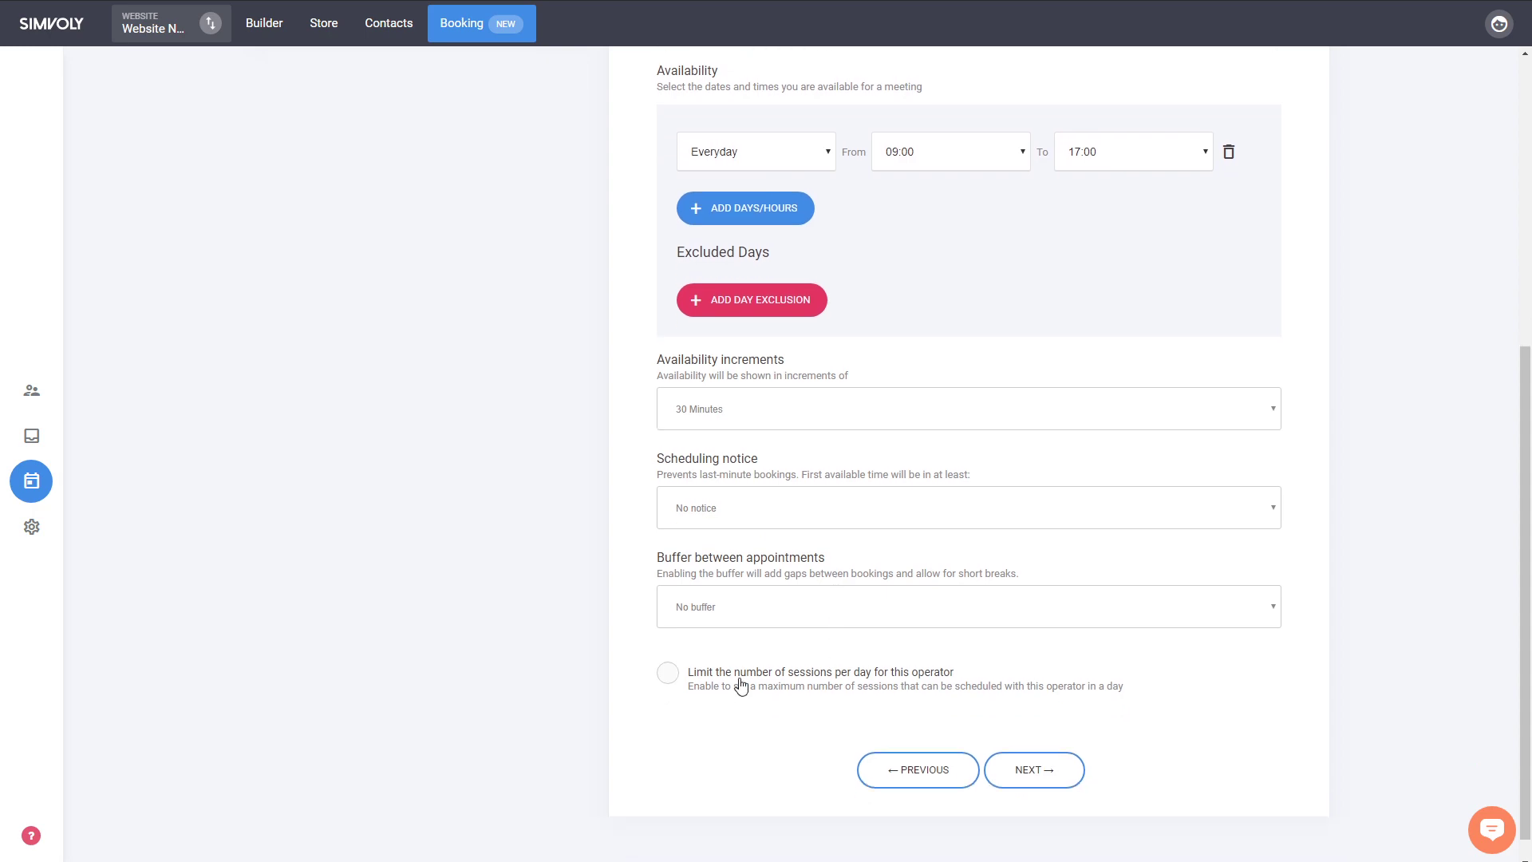
scroll(up, 3)
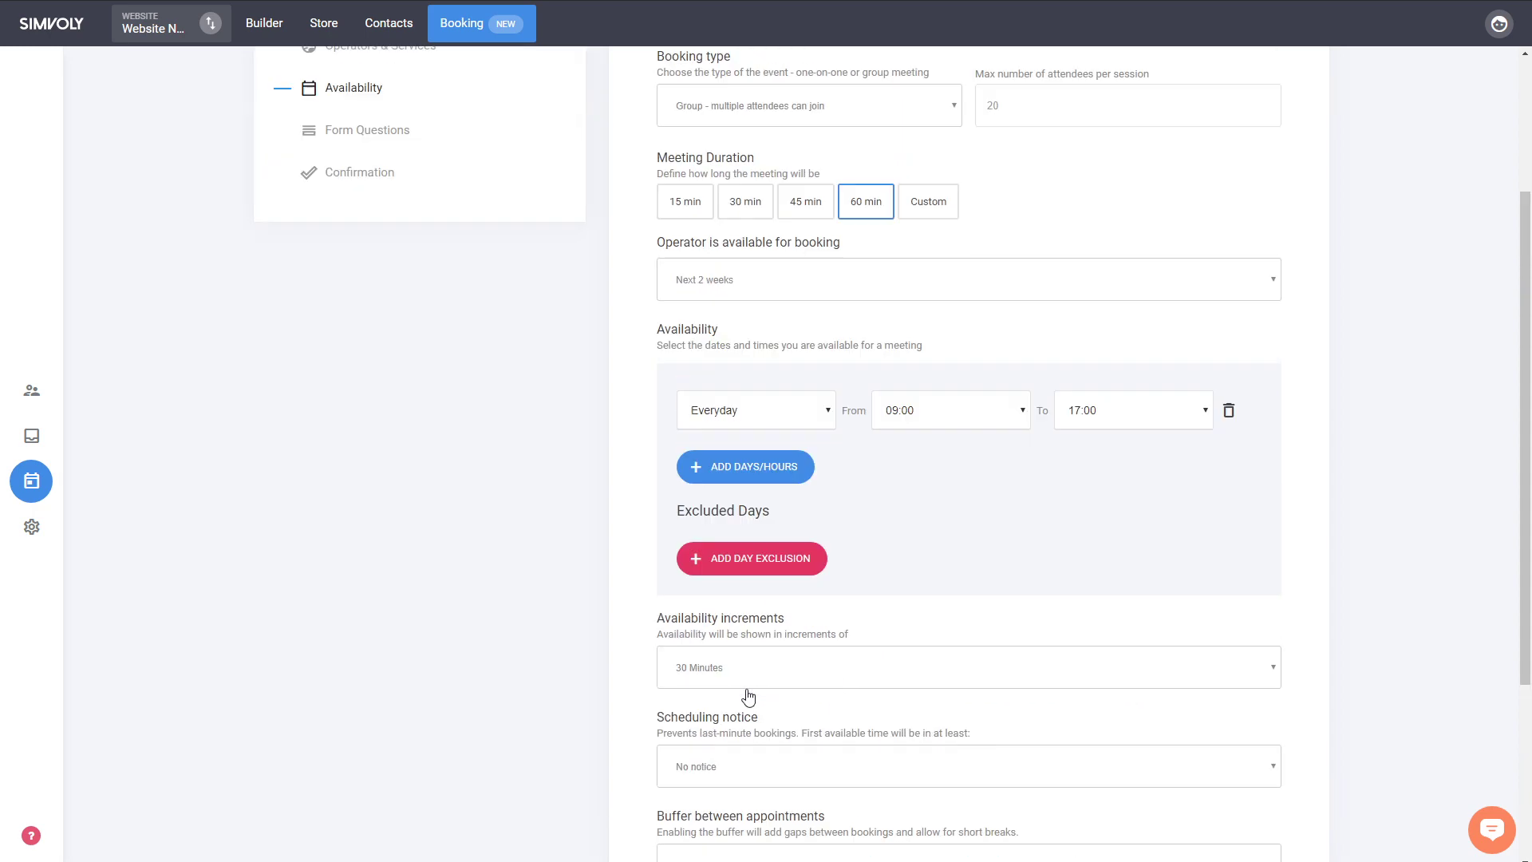
scroll(up, 3)
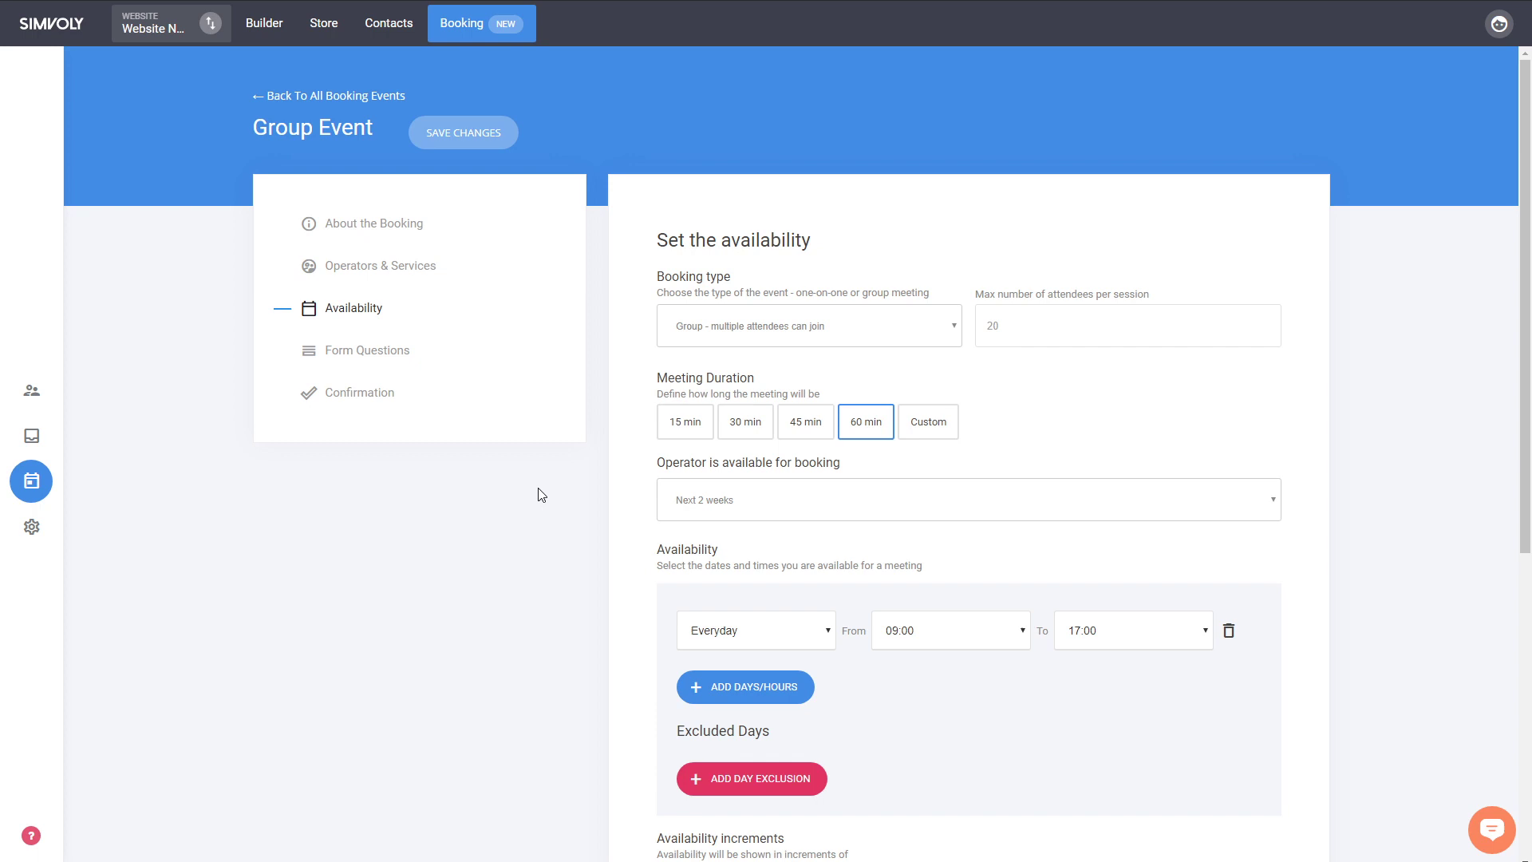
click(329, 94)
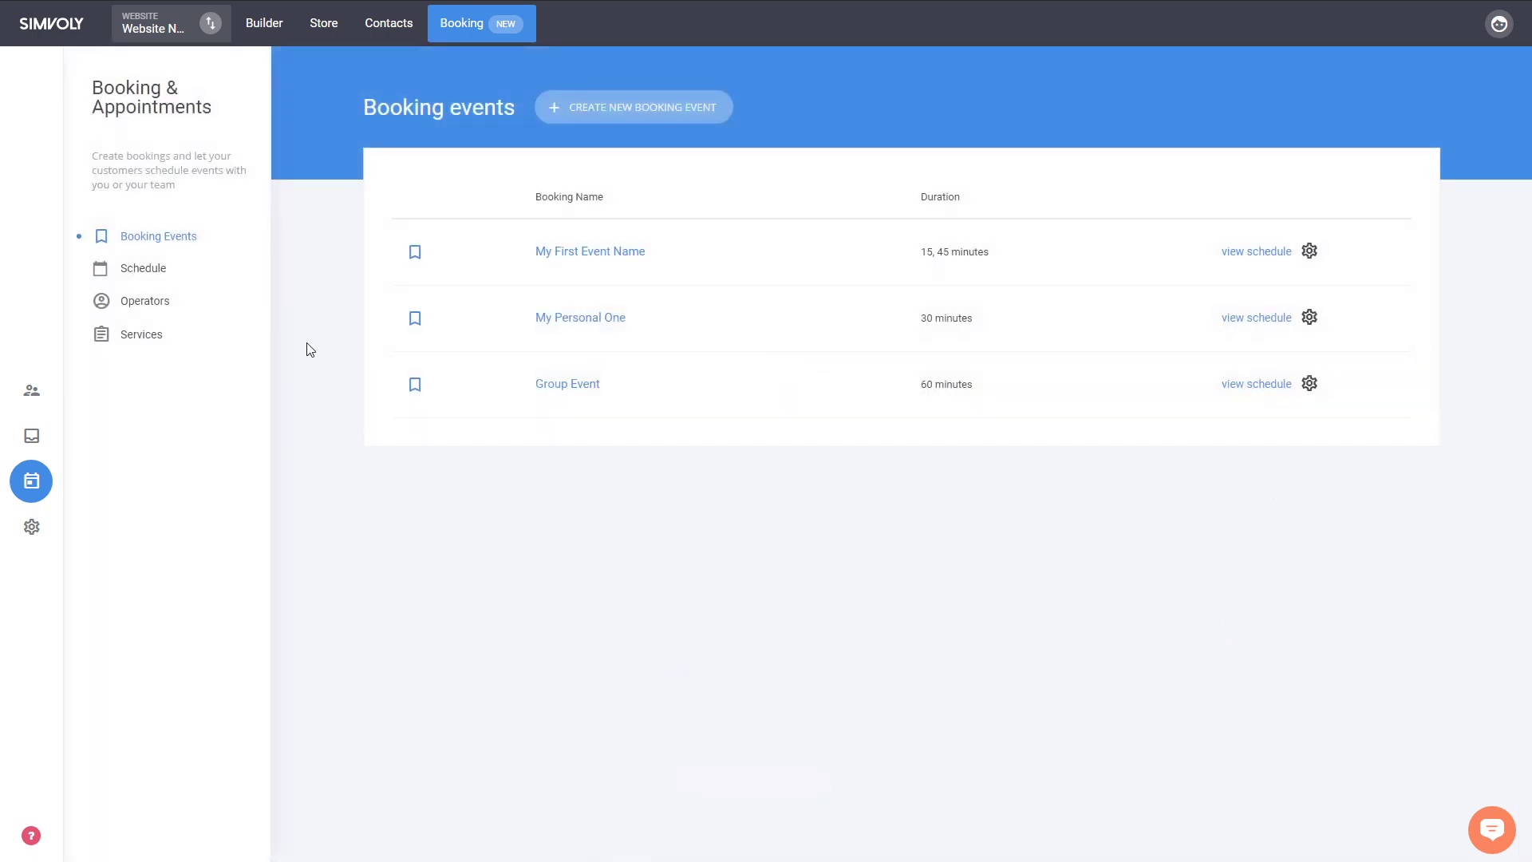
mouse_move(504, 520)
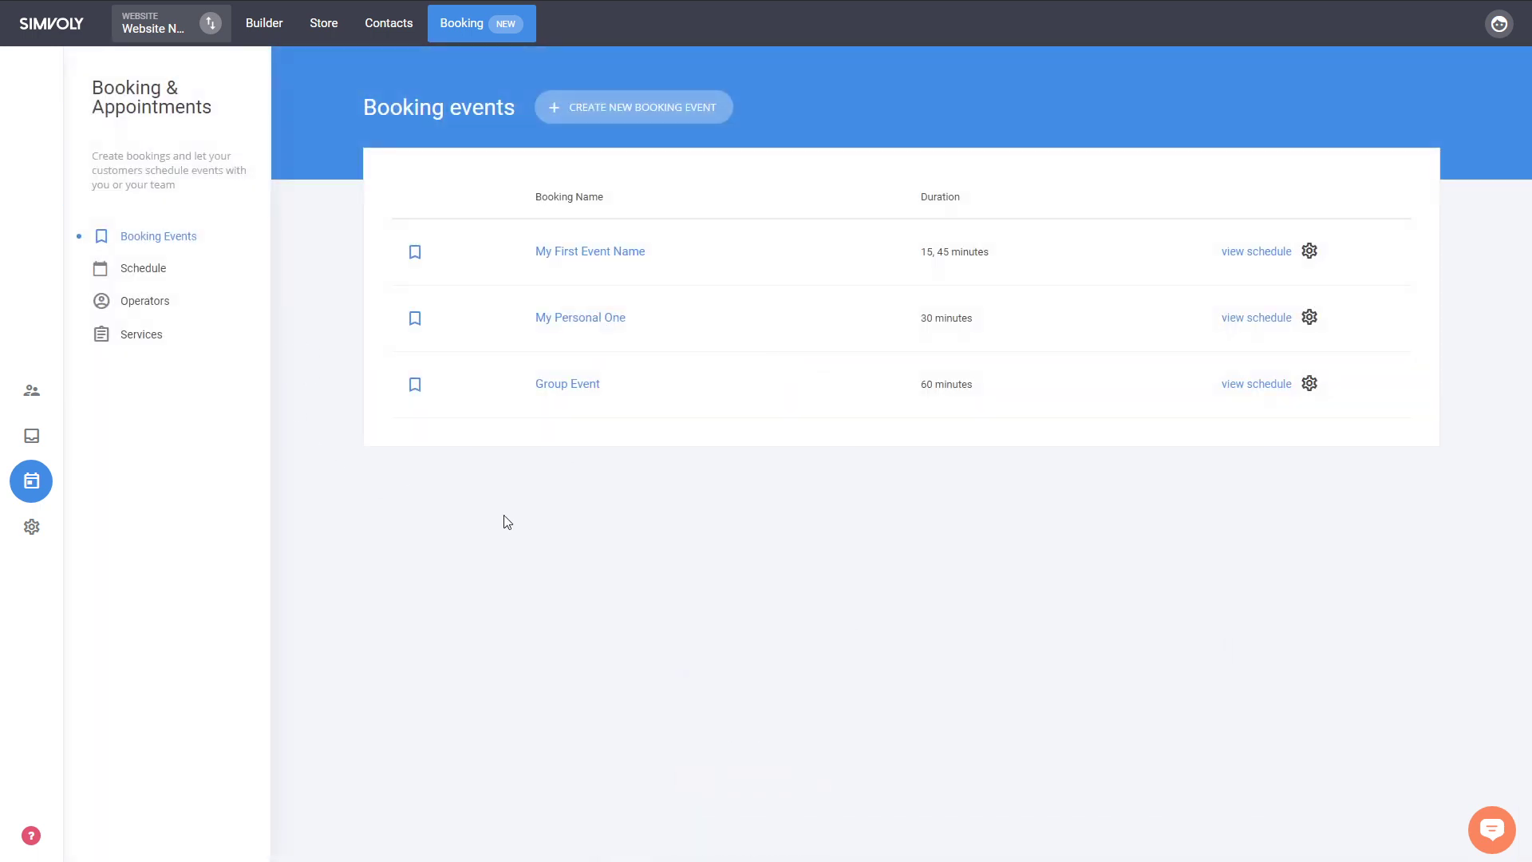
mouse_move(479, 562)
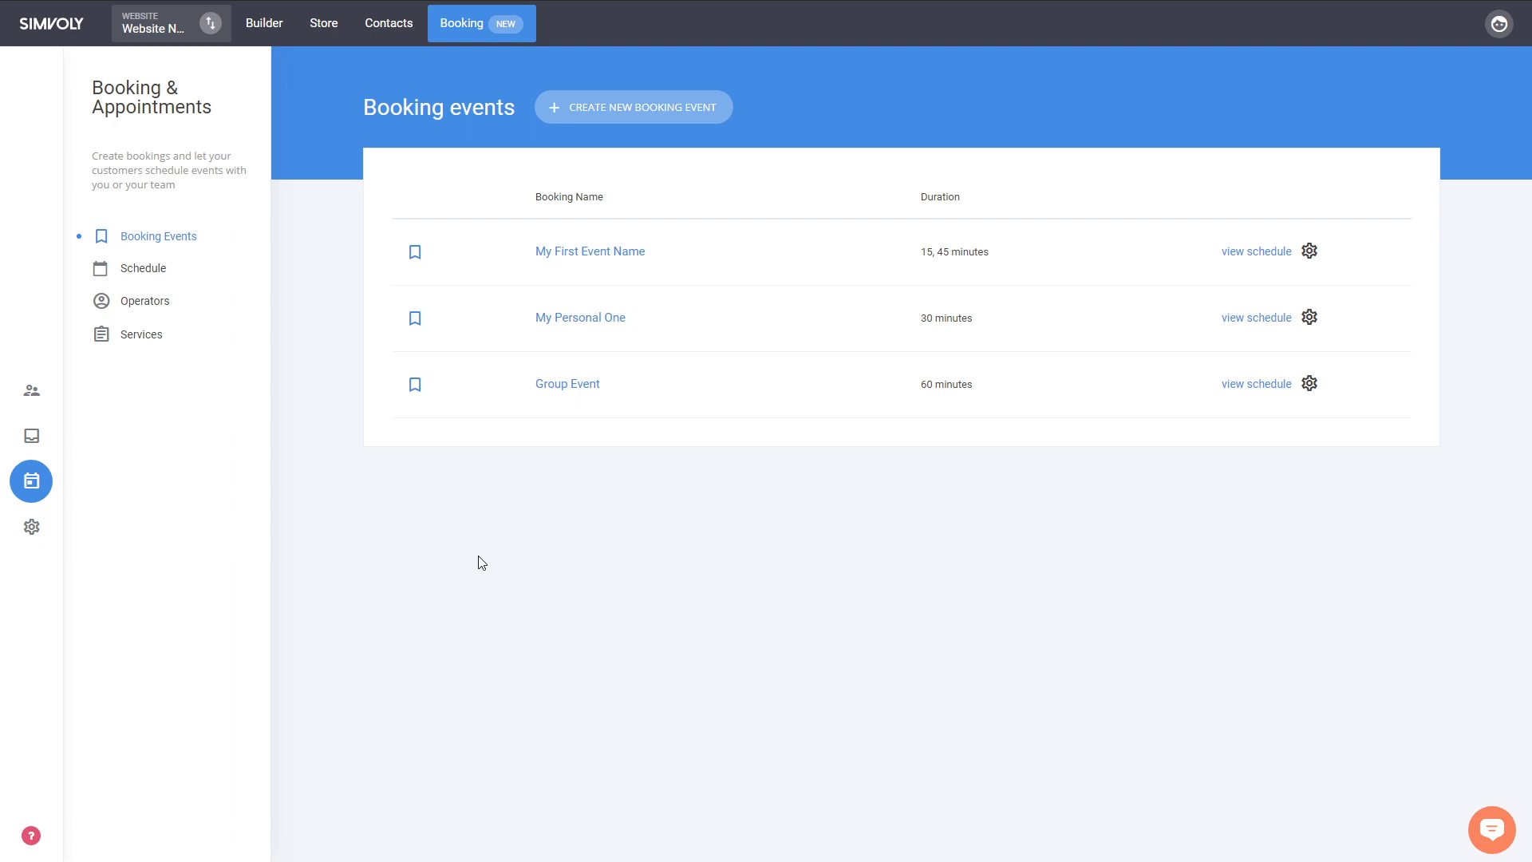